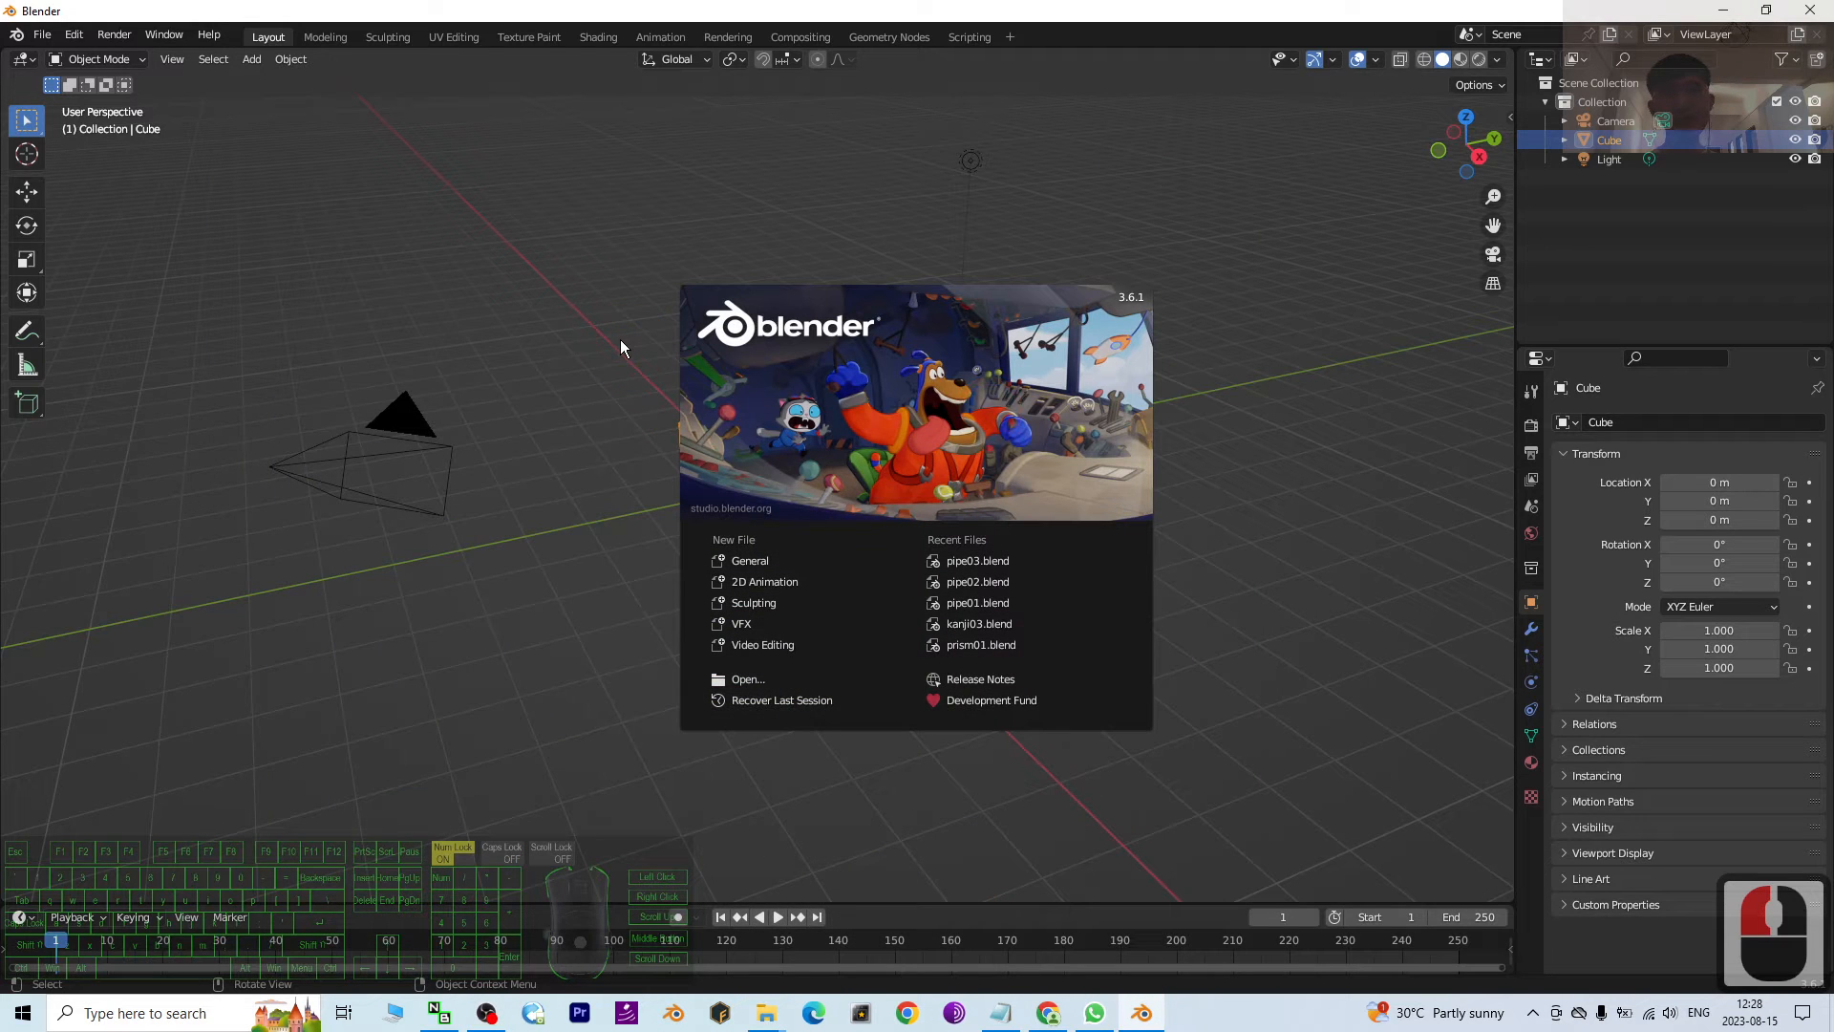
mouse_move(526, 290)
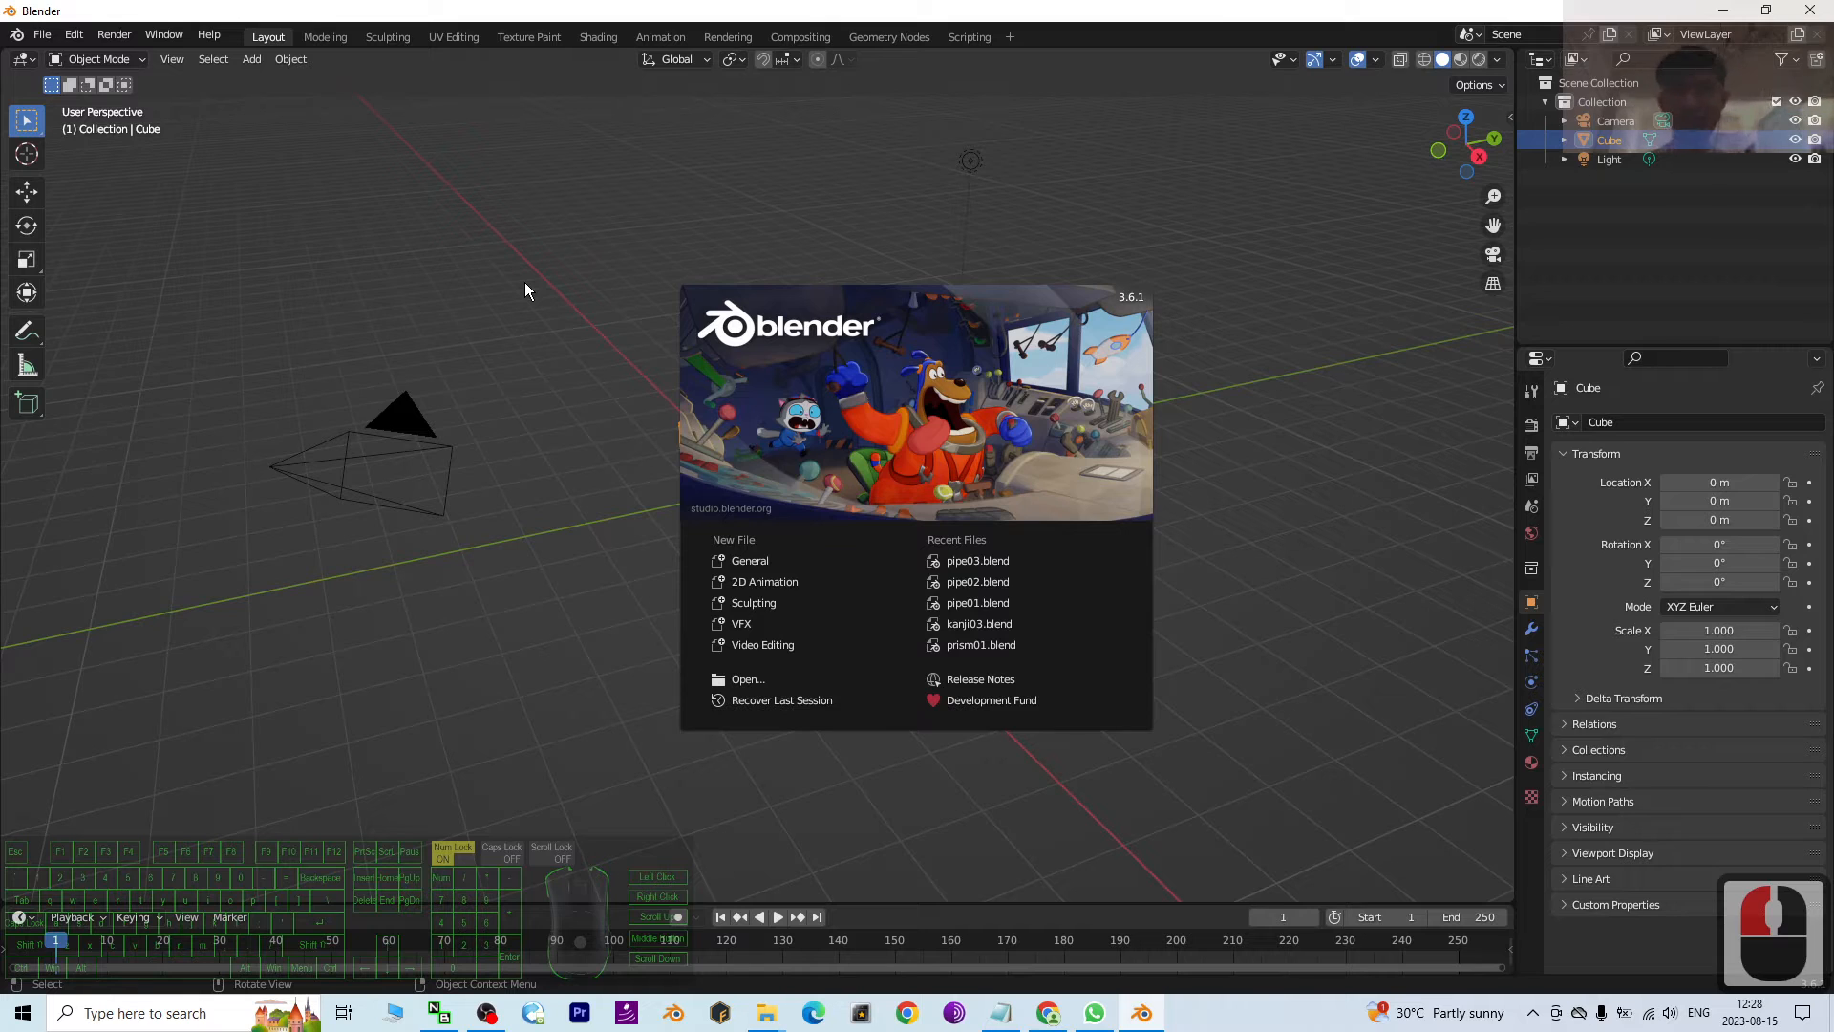
mouse_move(590, 288)
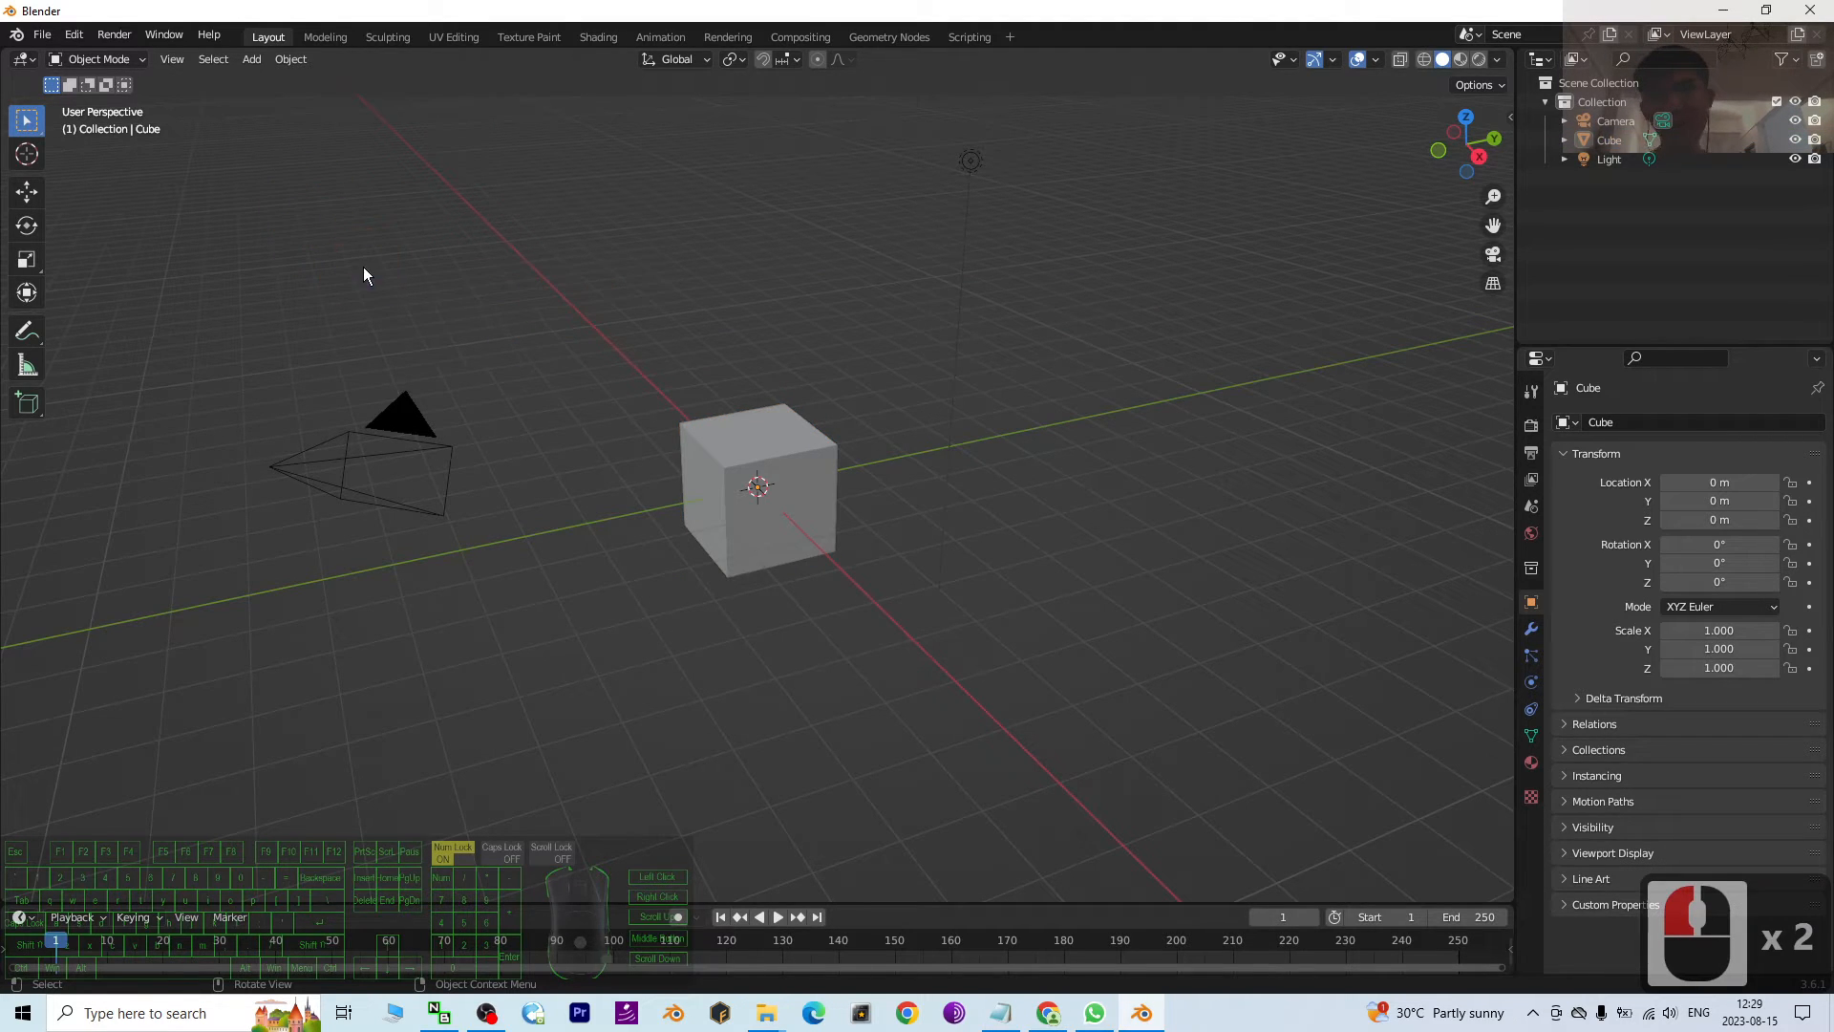
Step: Dismiss the splash screen so the default cube, camera and light can be deleted
left_click(639, 319)
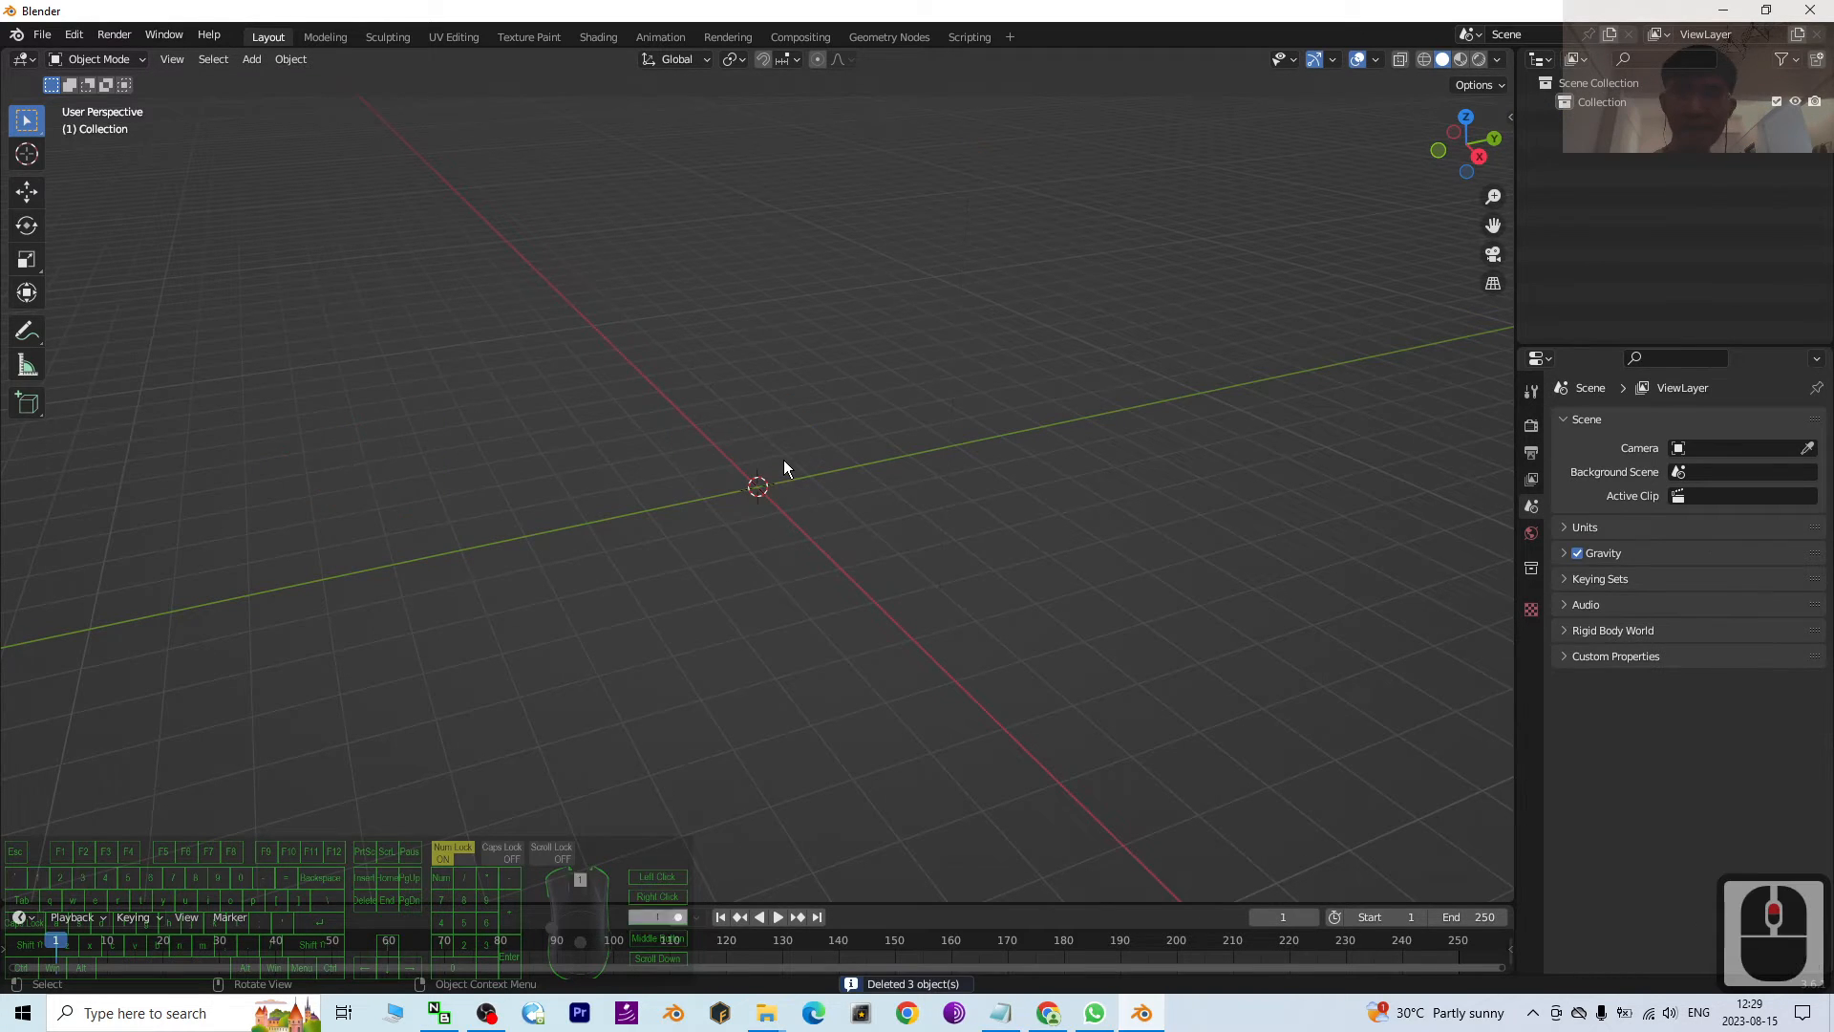
Step: Add a new cube mesh and enter Edit Mode on its geometry
left_click(250, 59)
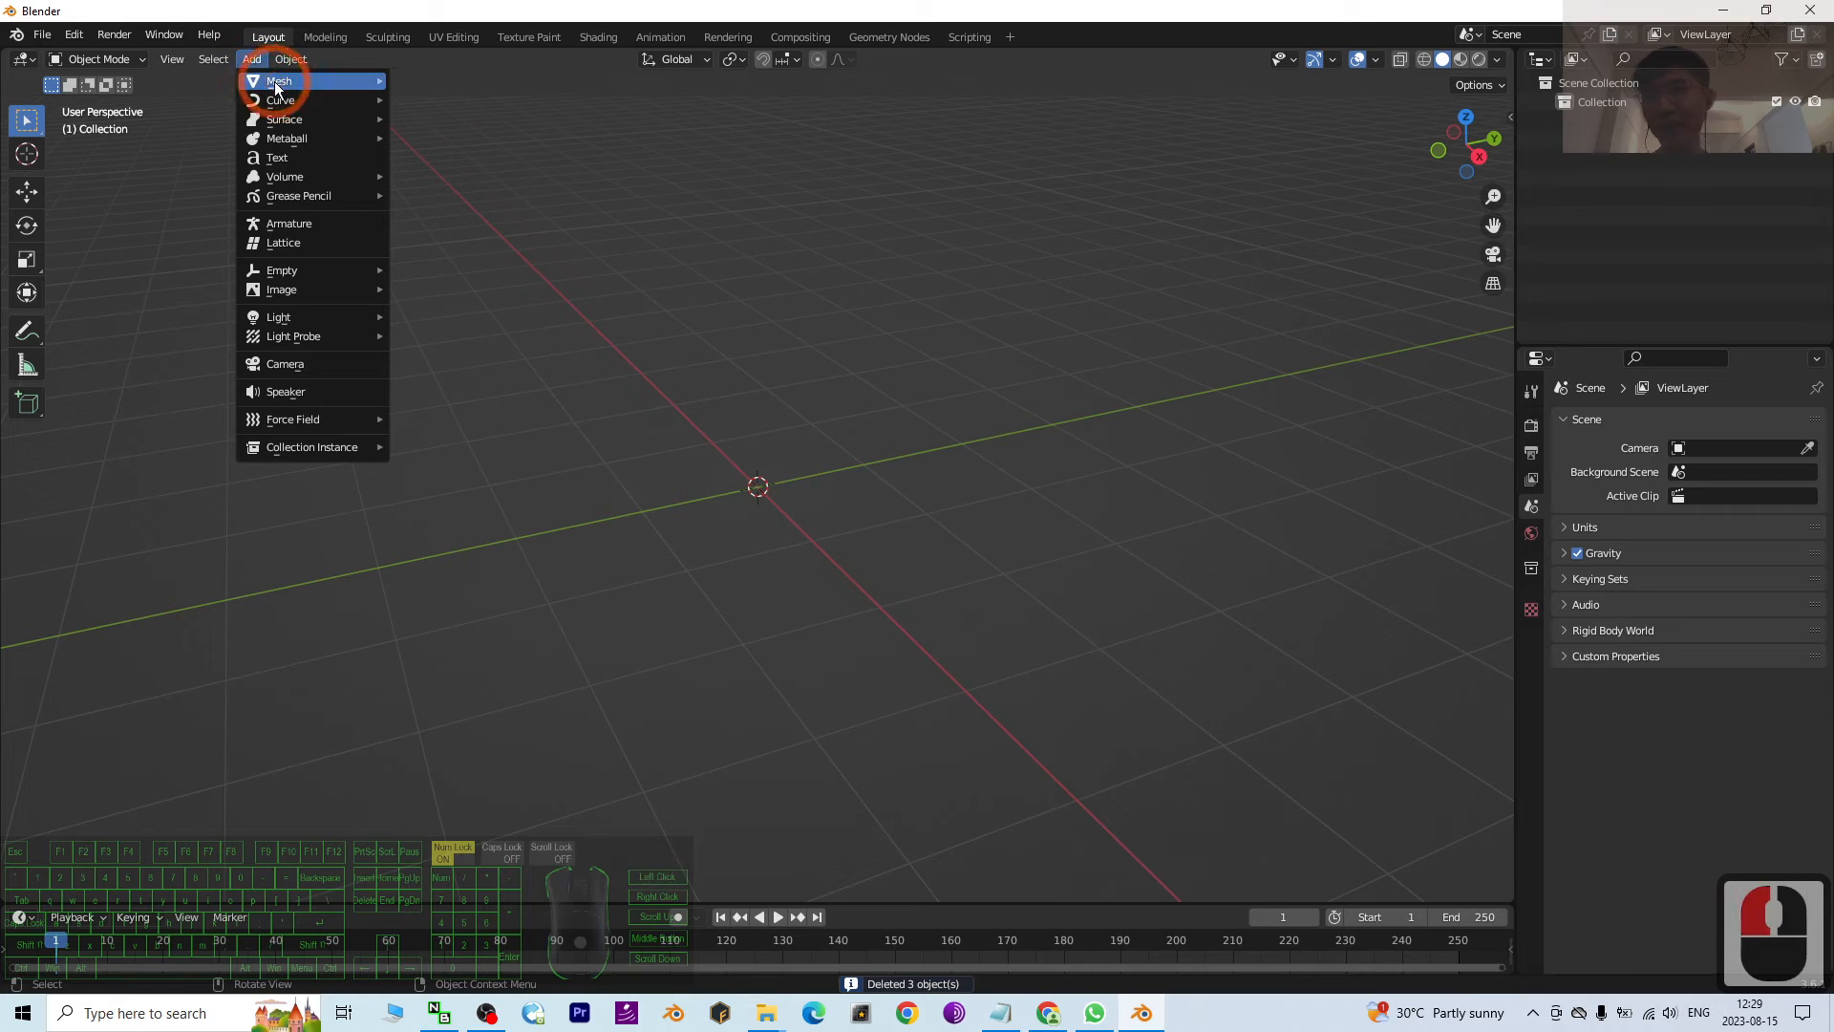
left_click(278, 80)
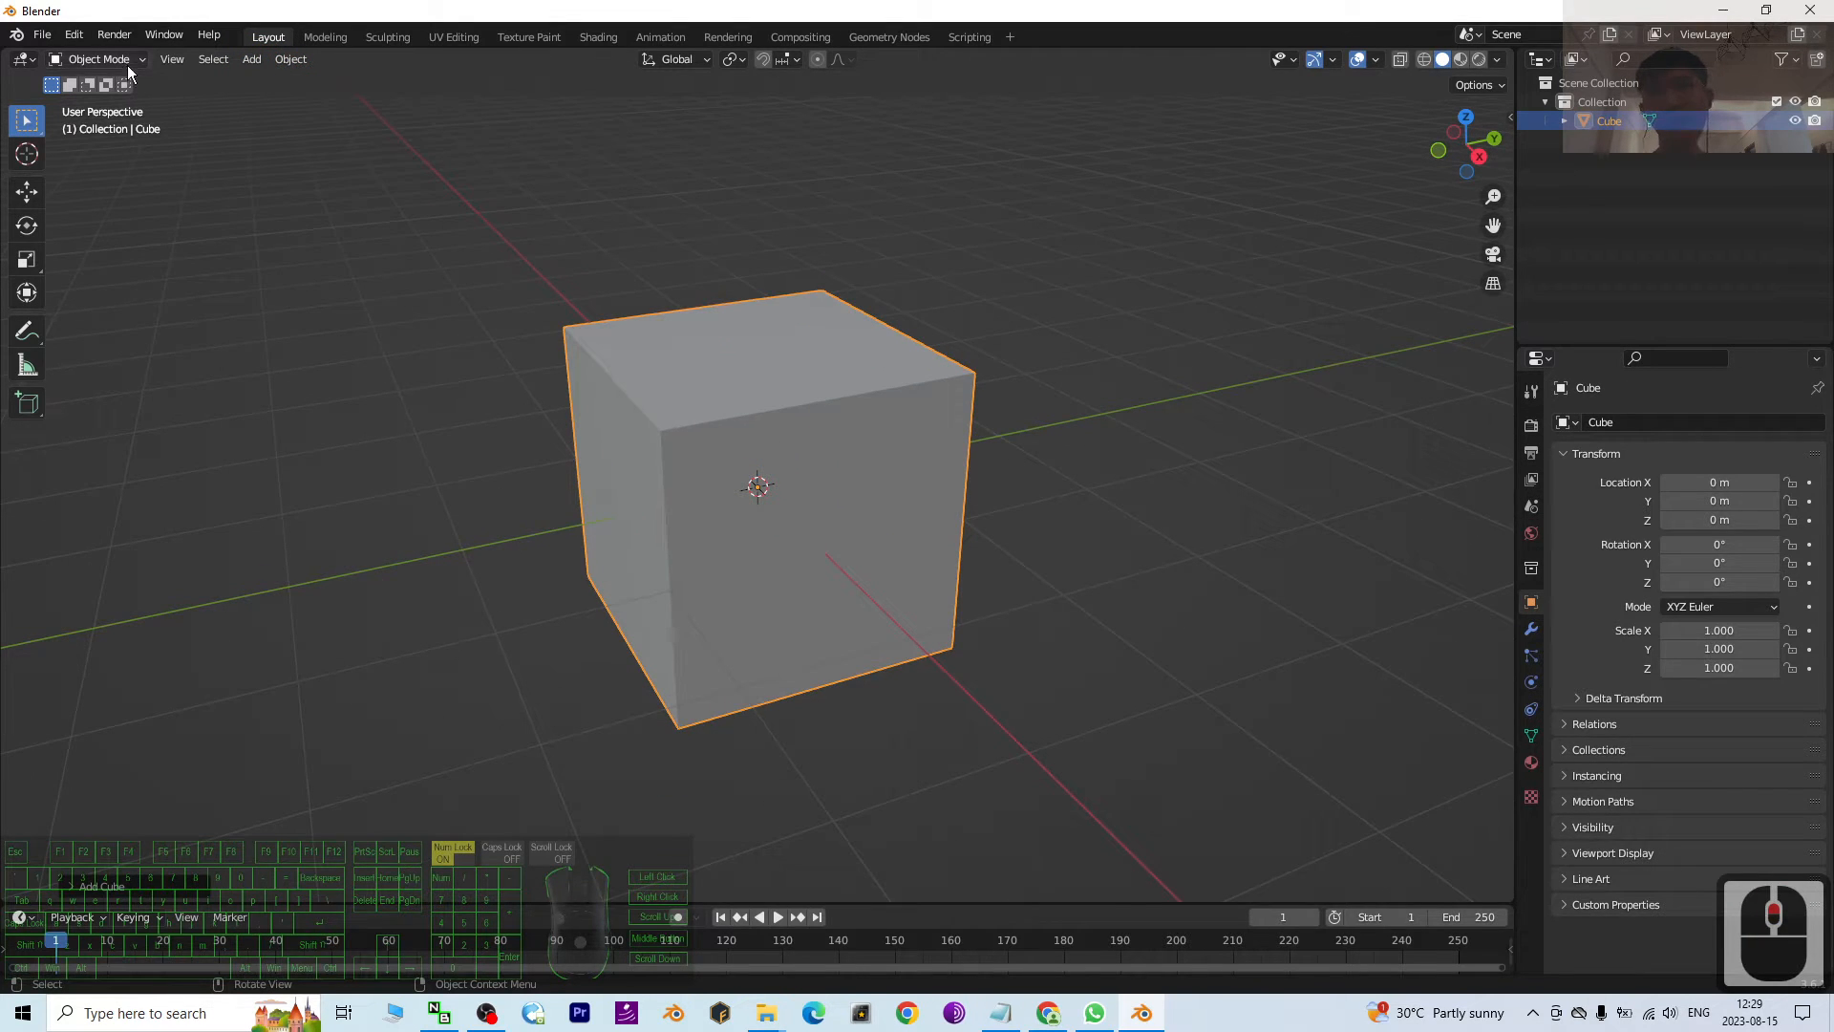
key("Tab")
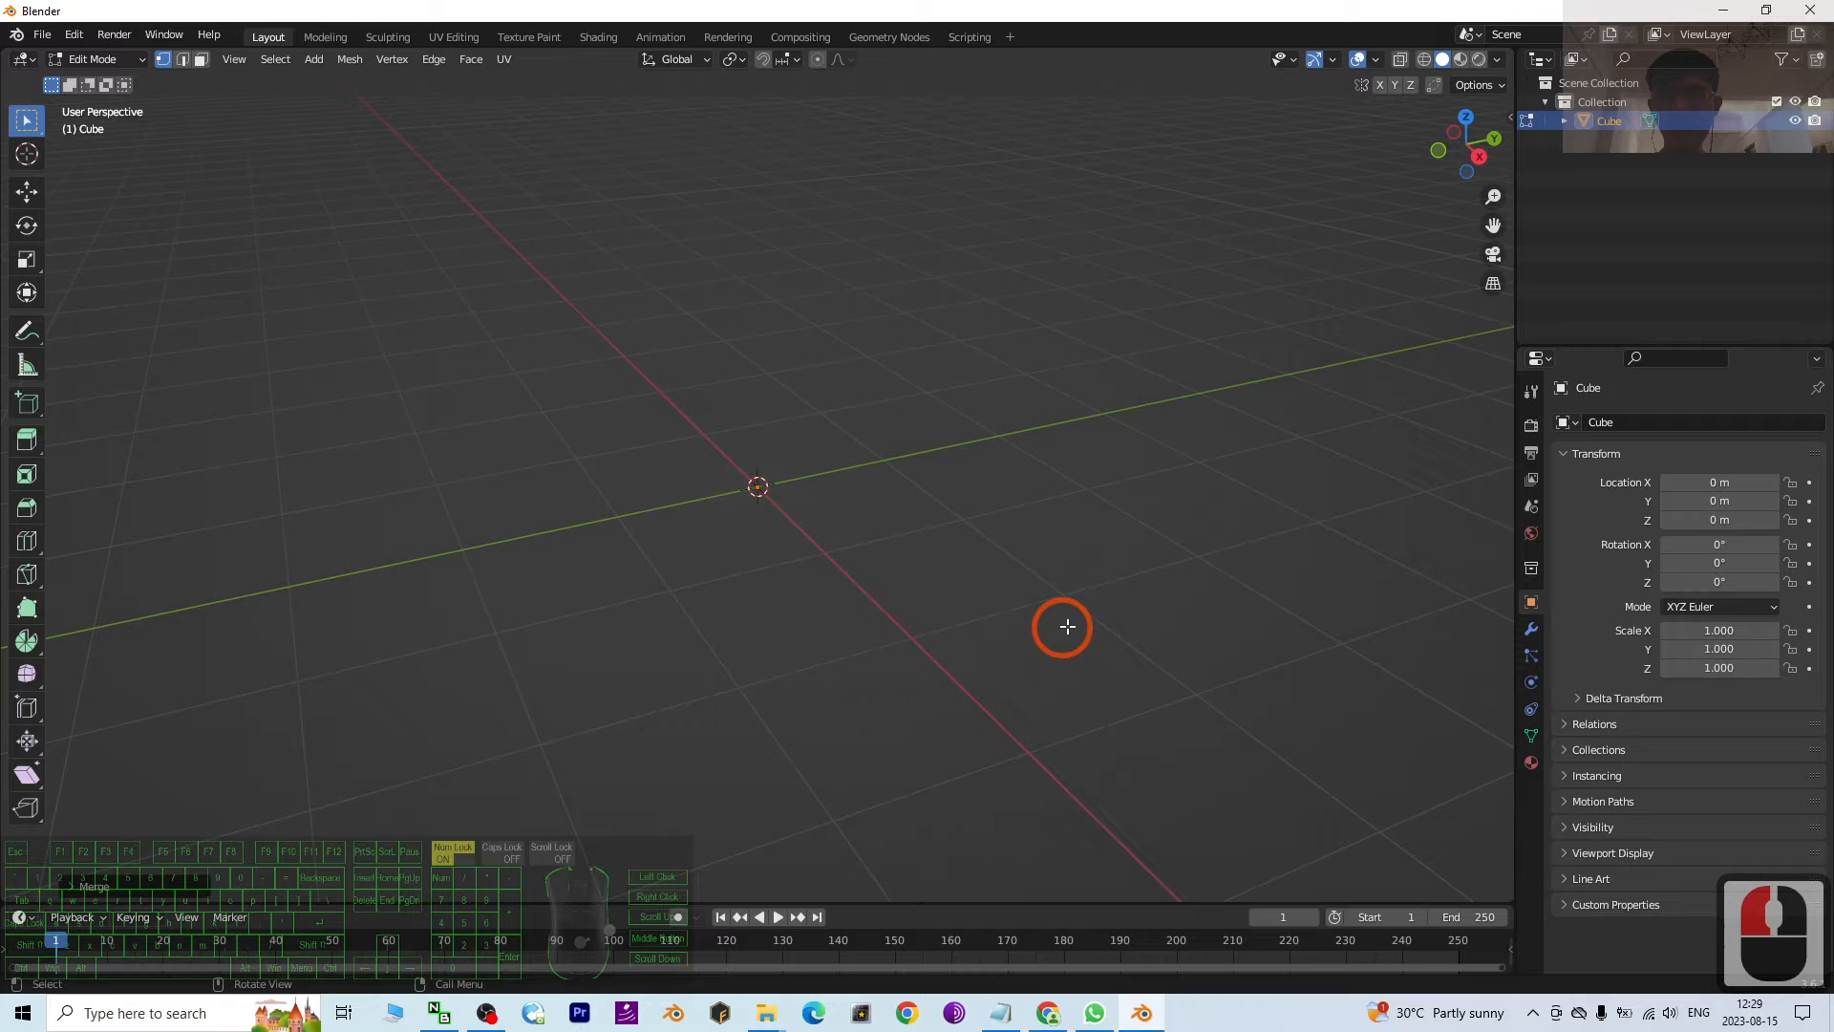
Step: From side and front orthographic views, extrude the merged vertex along Z and then X
left_click_drag(1064, 628, 1016, 608)
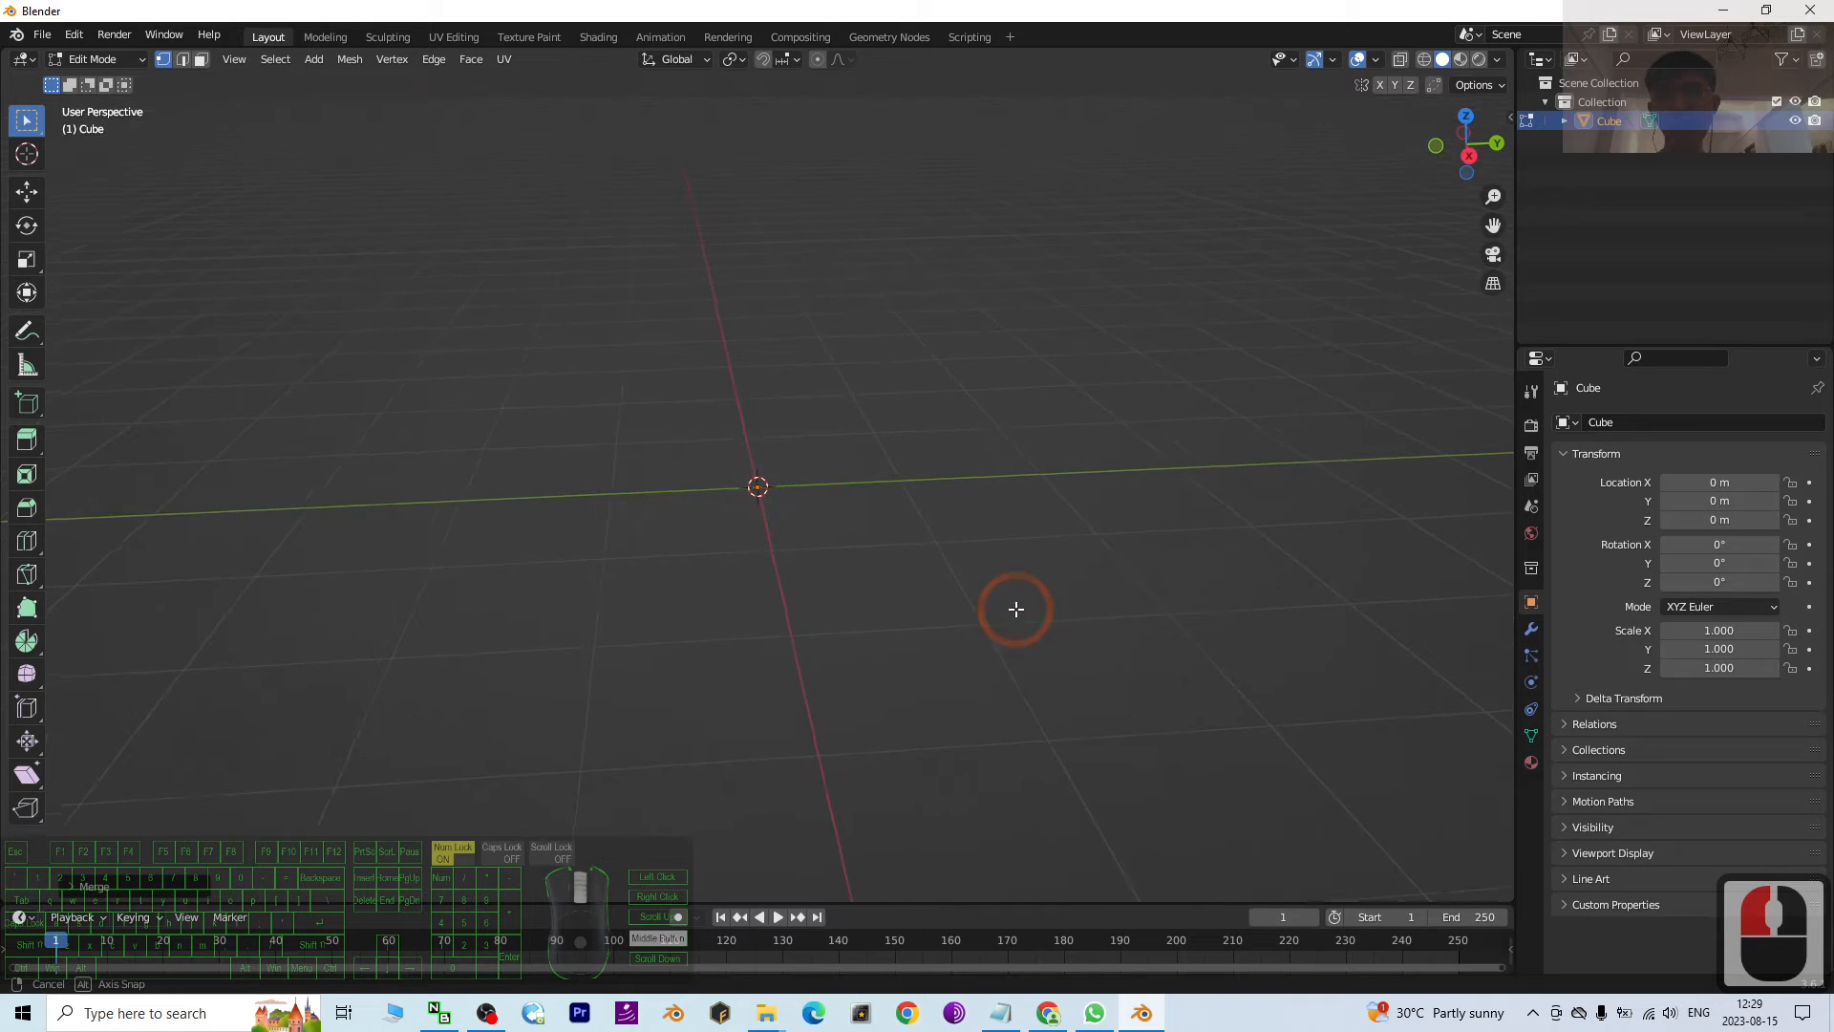
left_click_drag(1016, 609, 824, 412)
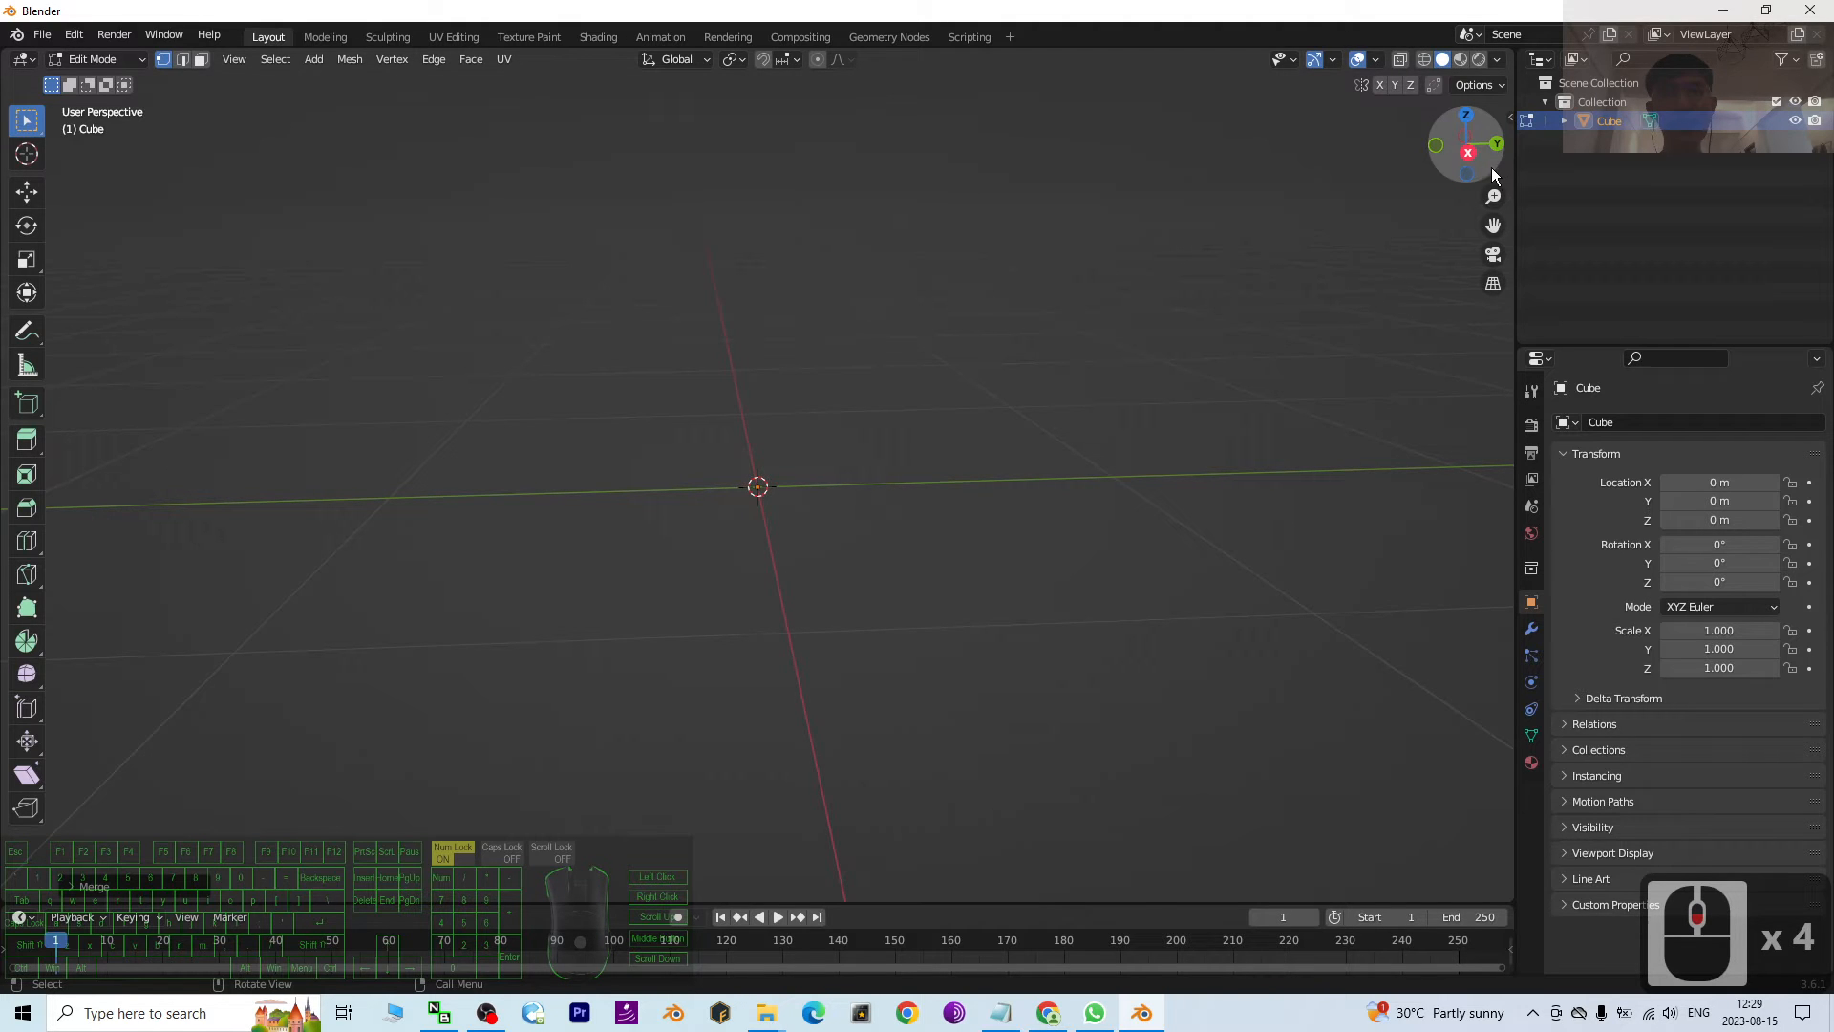
left_click(1467, 145)
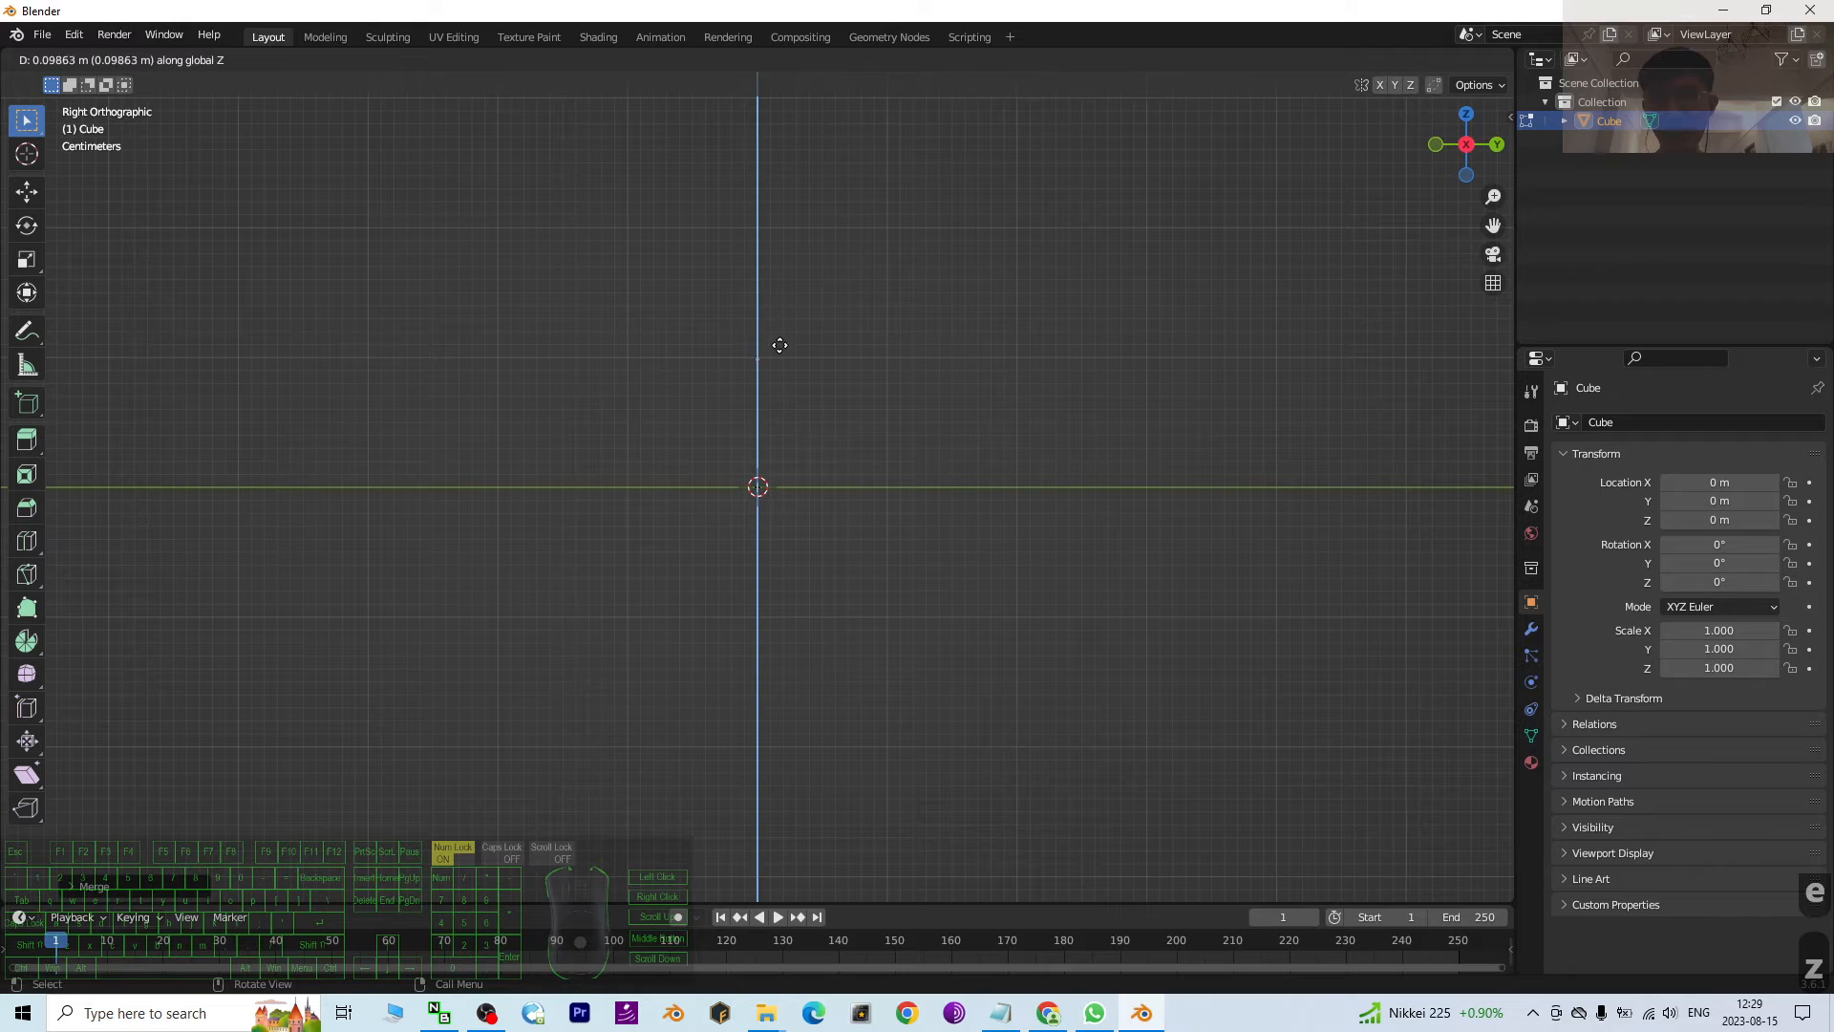
key("Tab")
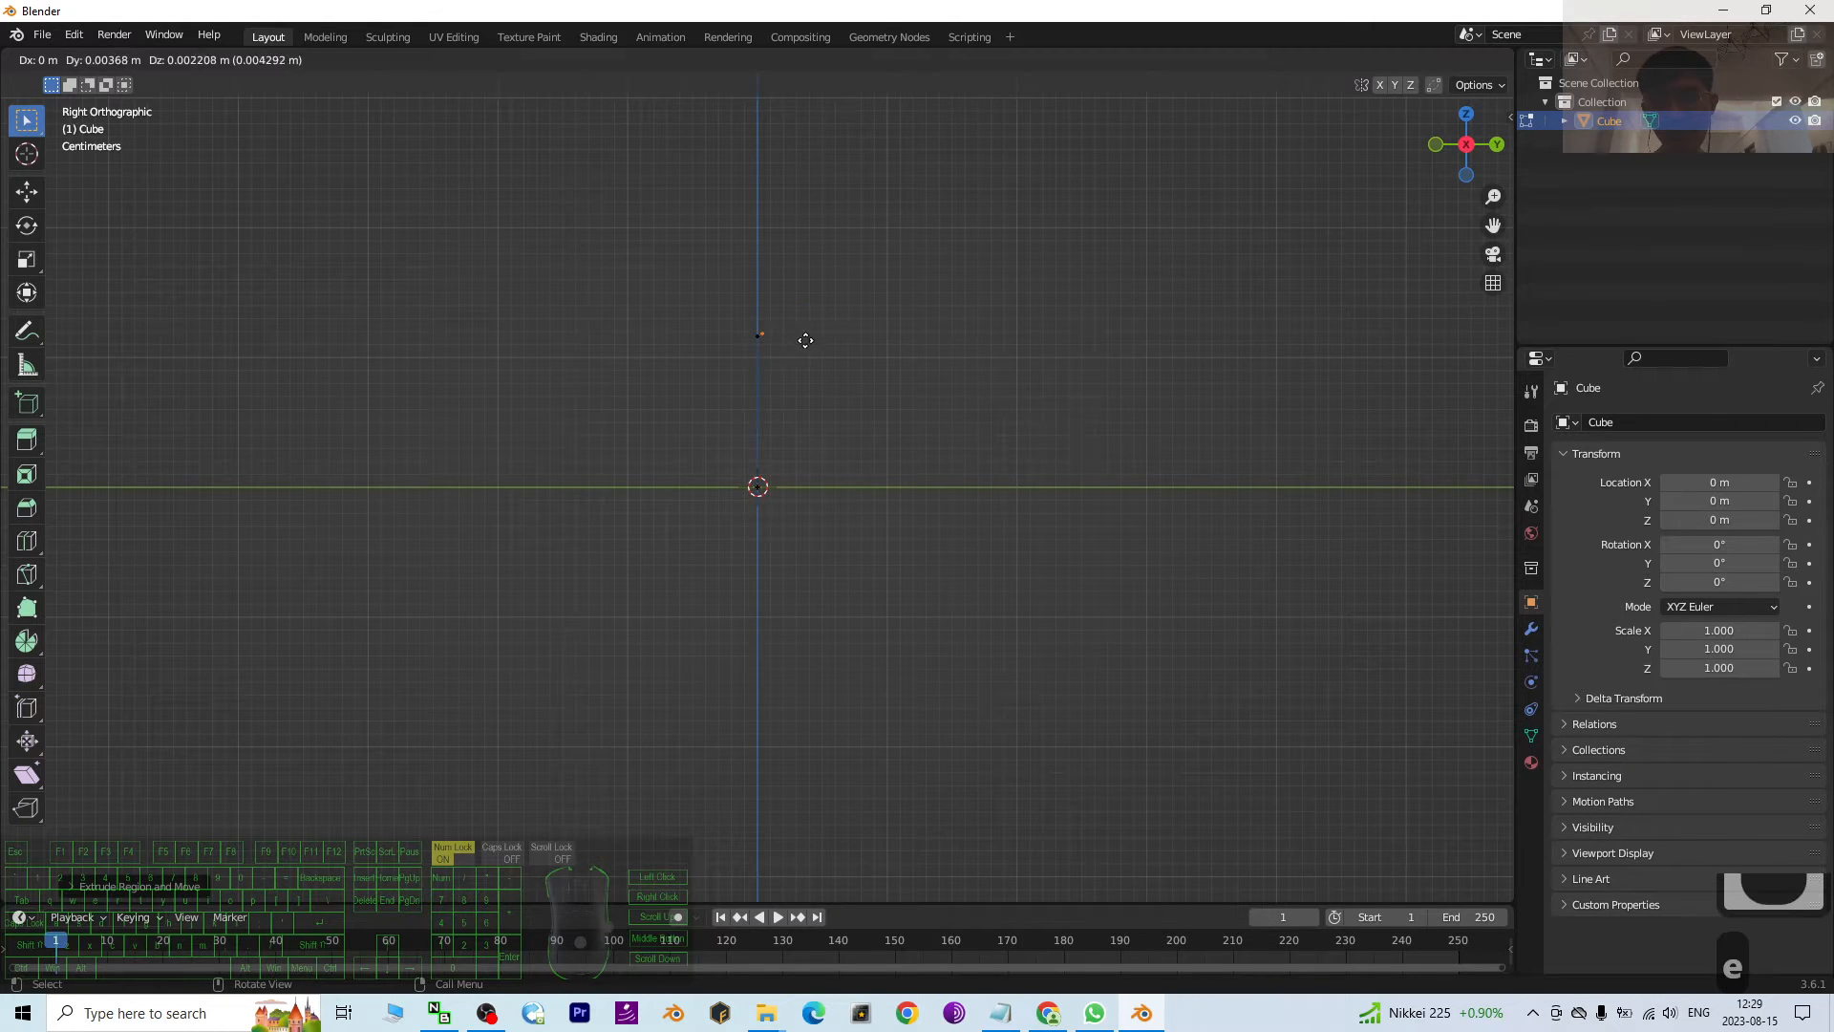
left_click_drag(757, 338, 957, 348)
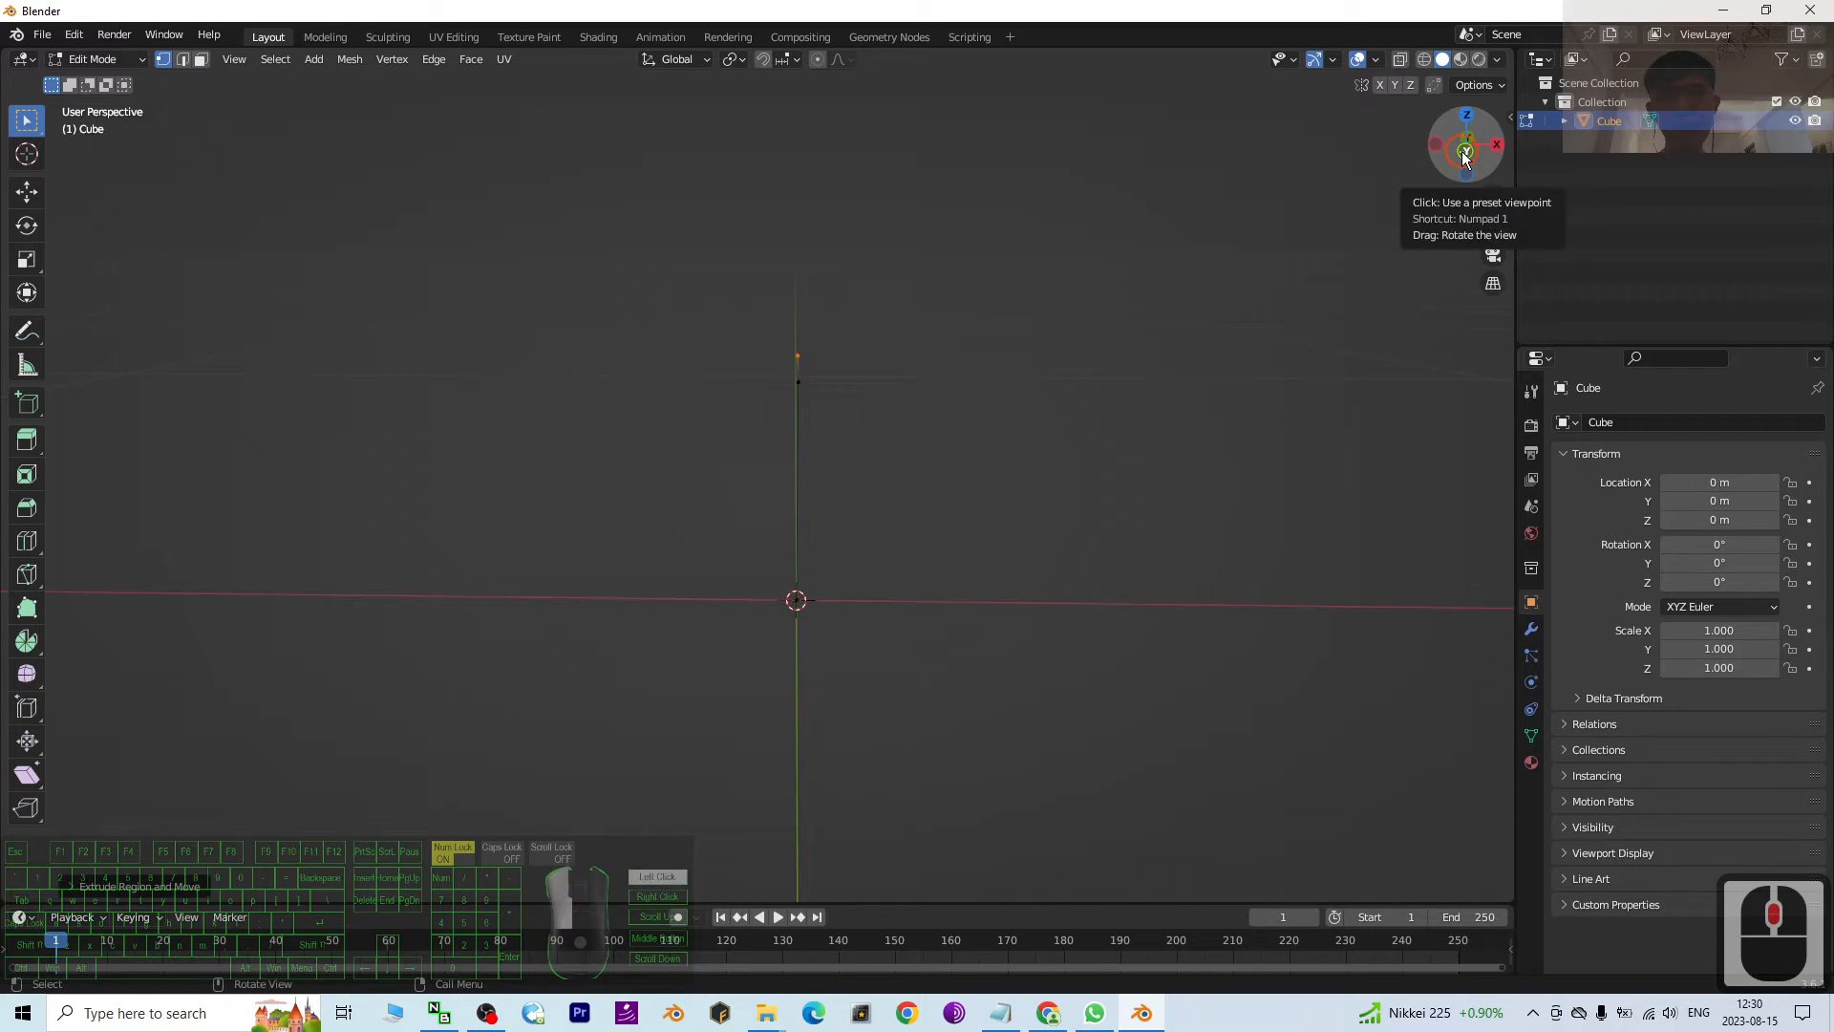
left_click(1464, 153)
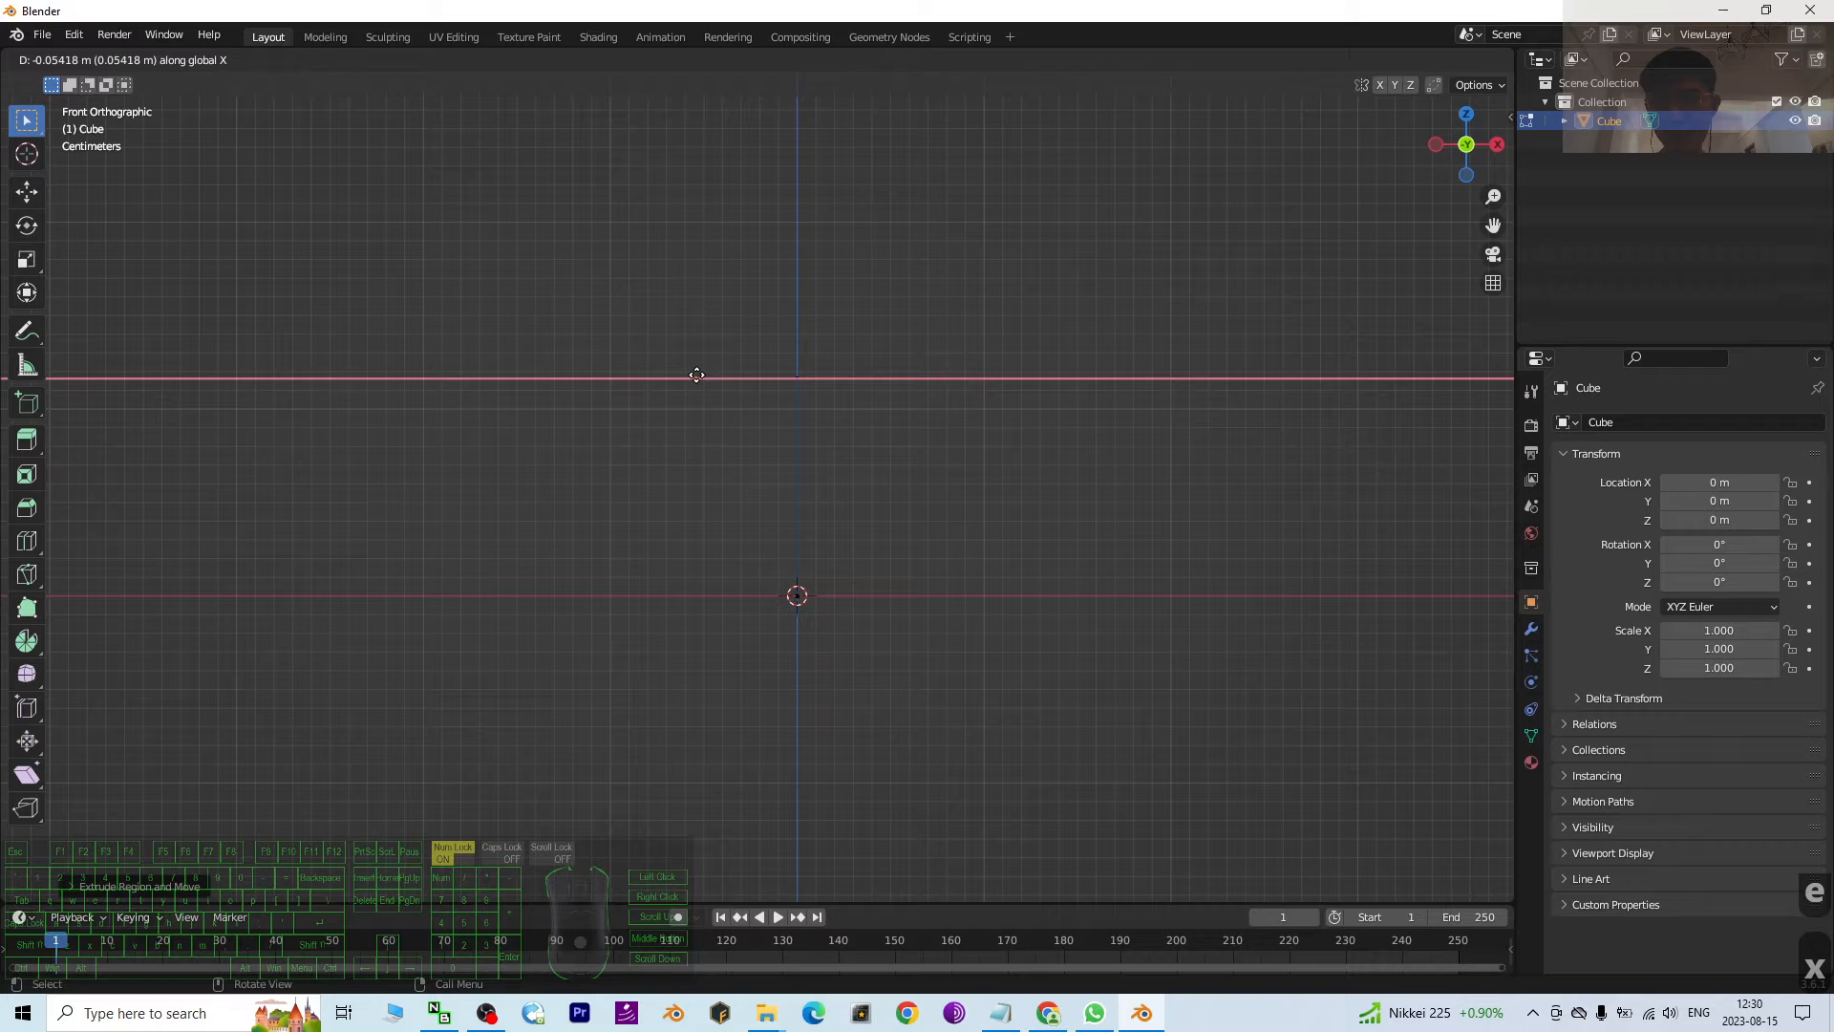
mouse_move(580, 379)
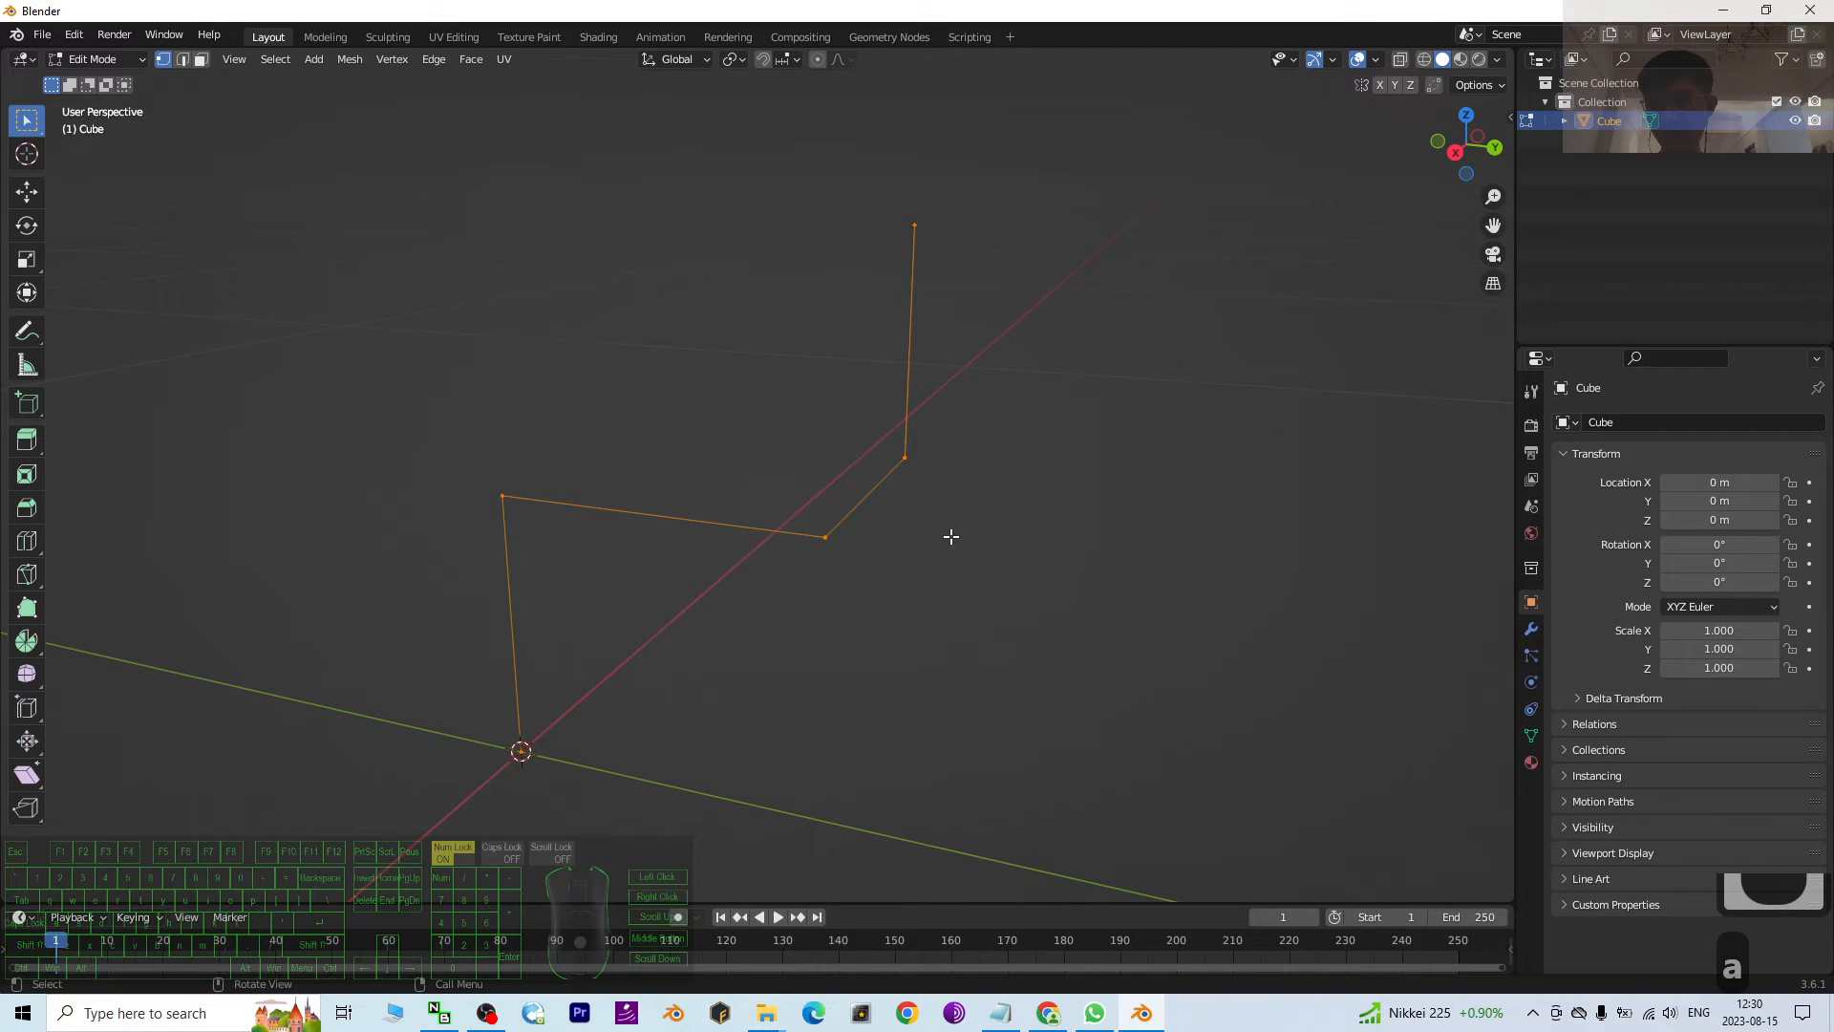
mouse_move(926, 556)
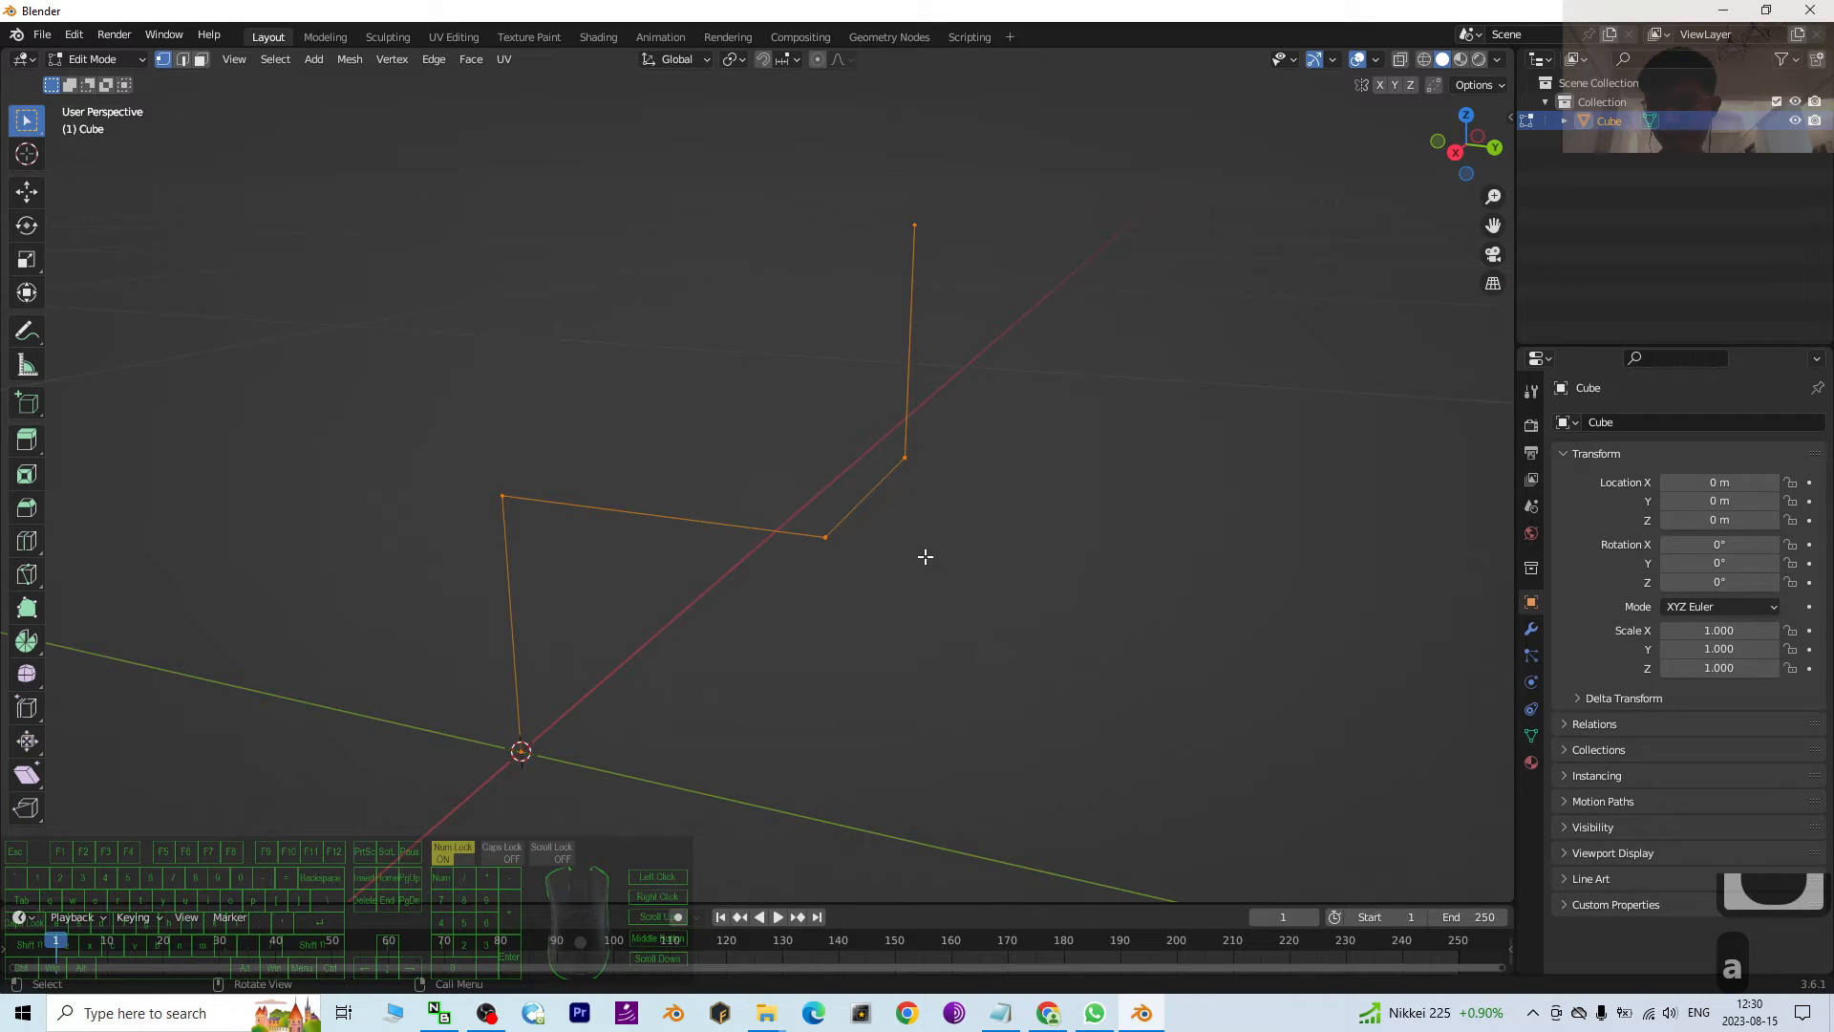
Step: Bevel the line's vertices with Ctrl+Shift+B and raise the bevel to 12 segments
key("ctrl")
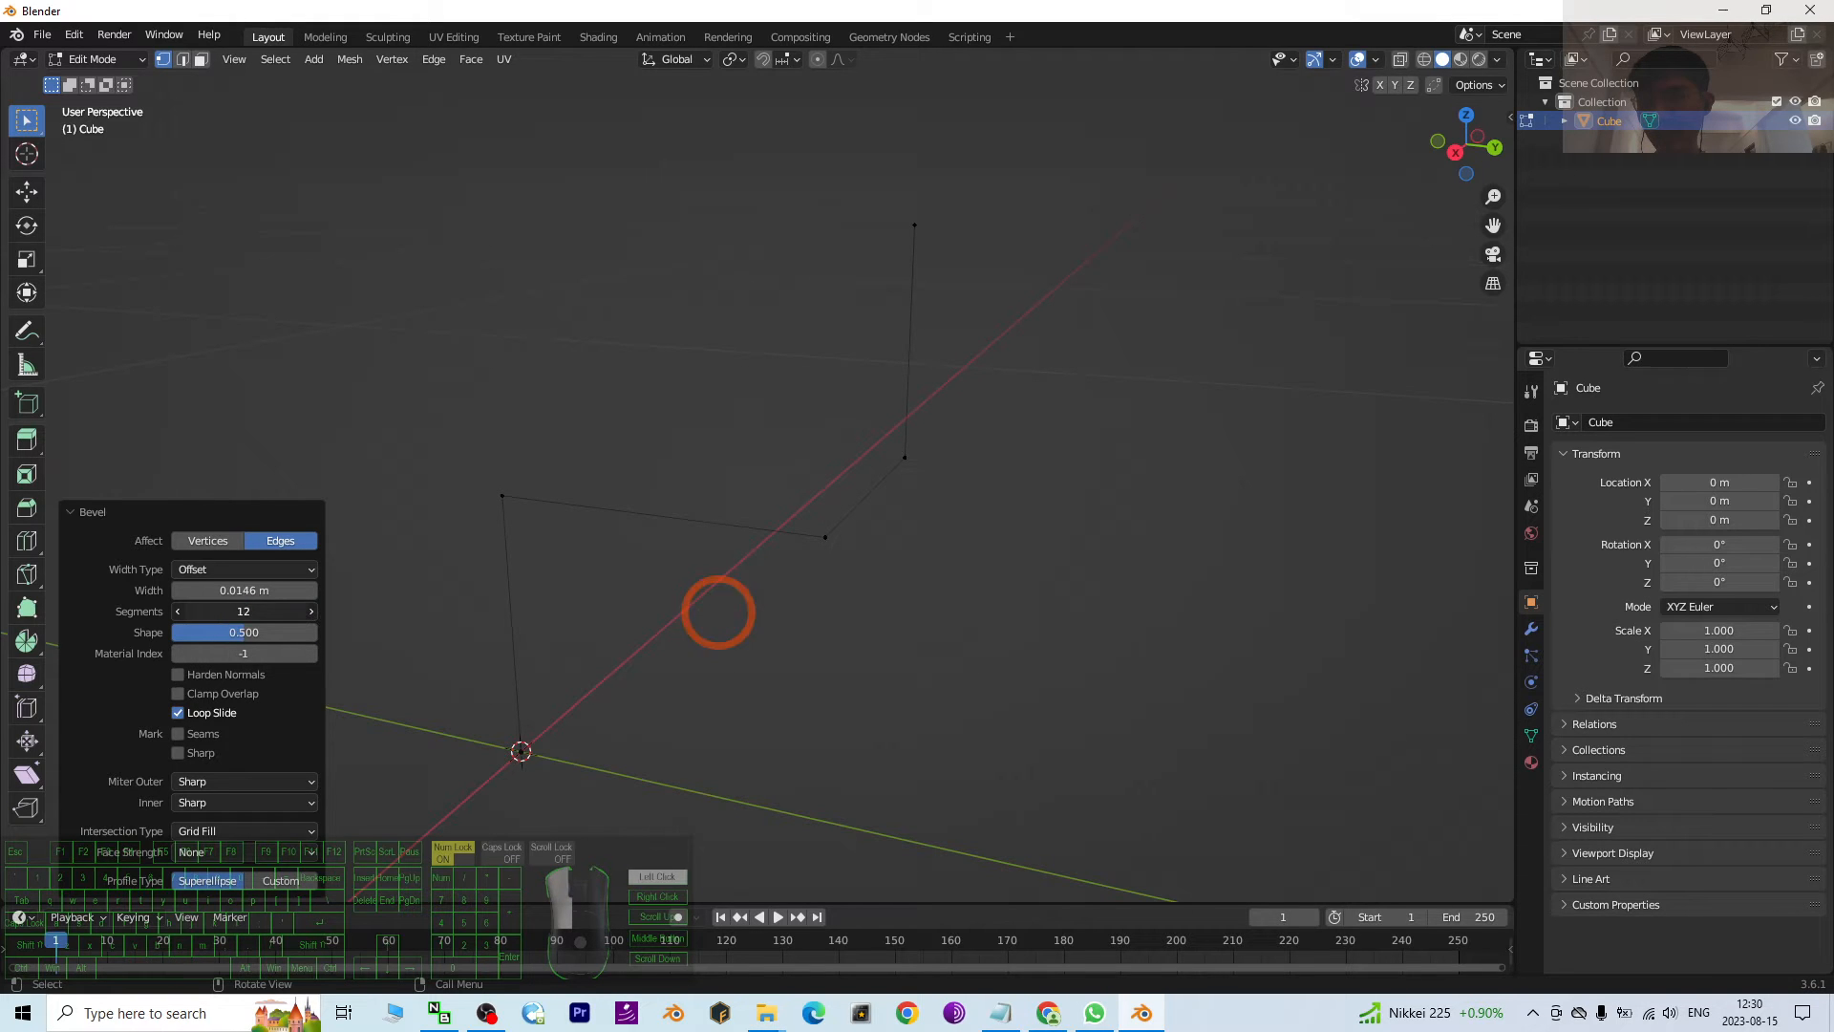
left_click(207, 540)
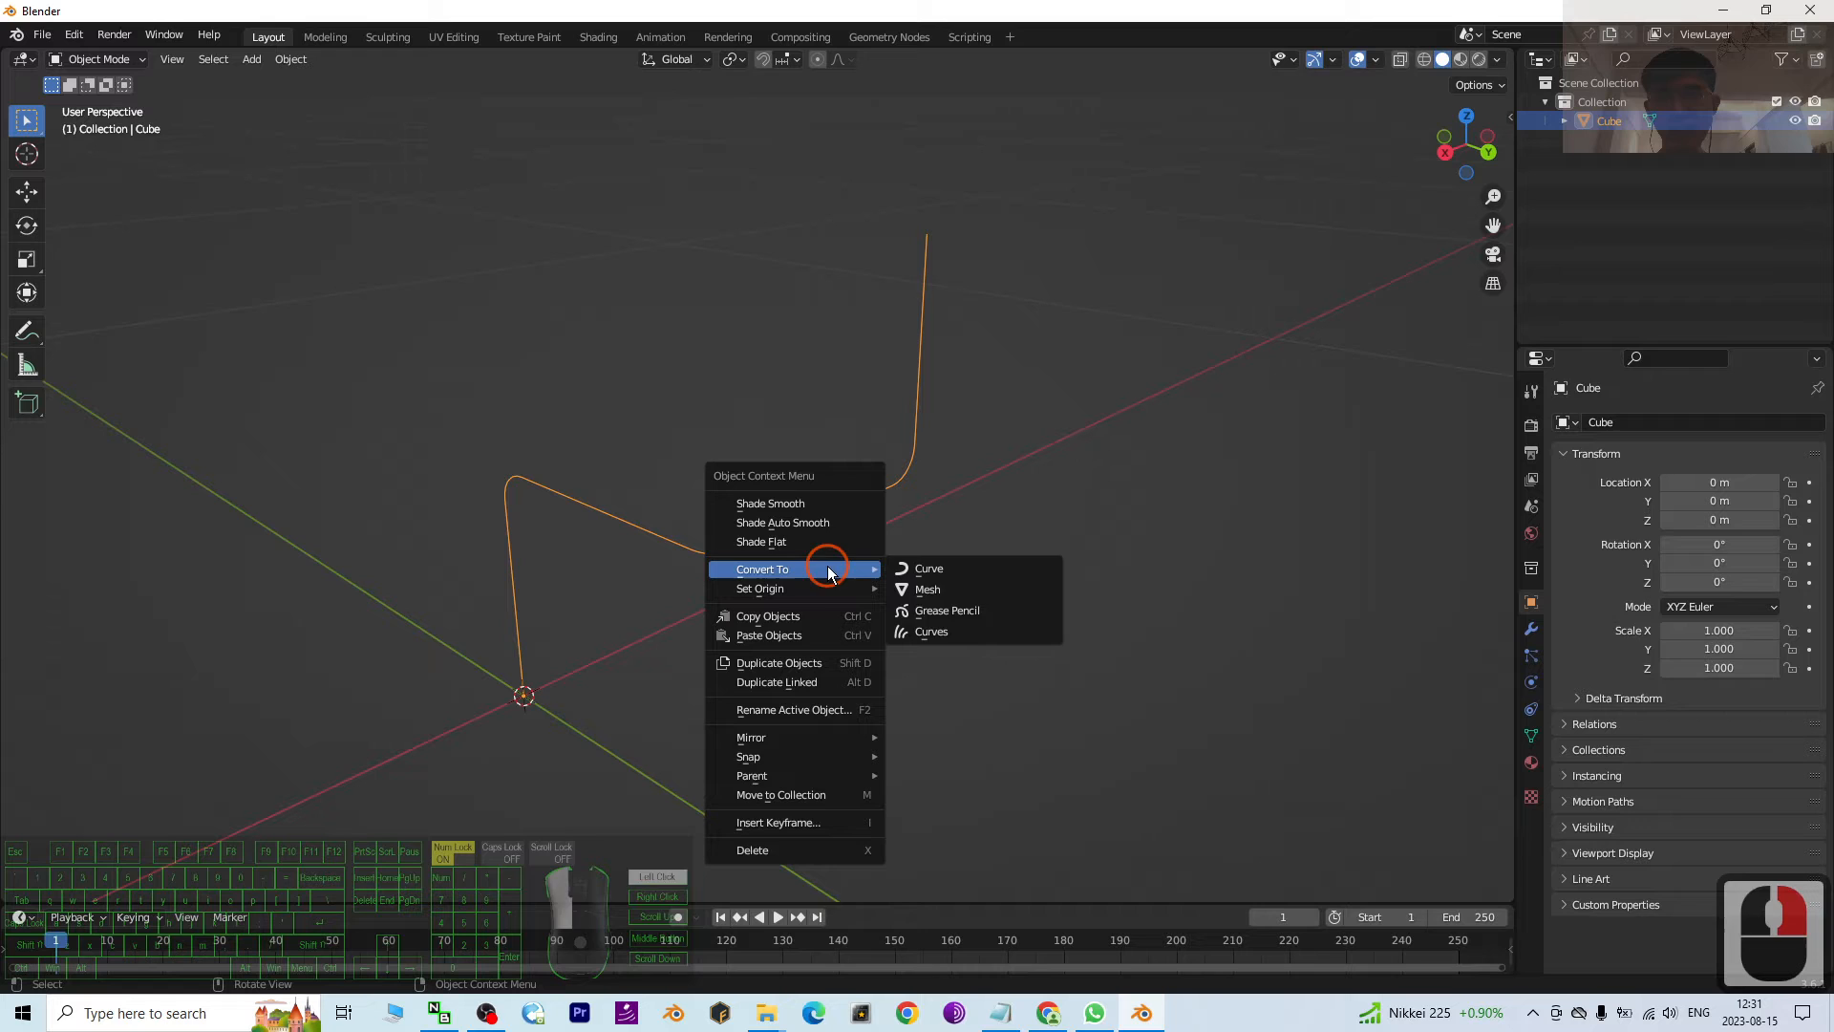
Step: Convert the line to a curve, rename it internal, and paste a duplicate copy
left_click(930, 569)
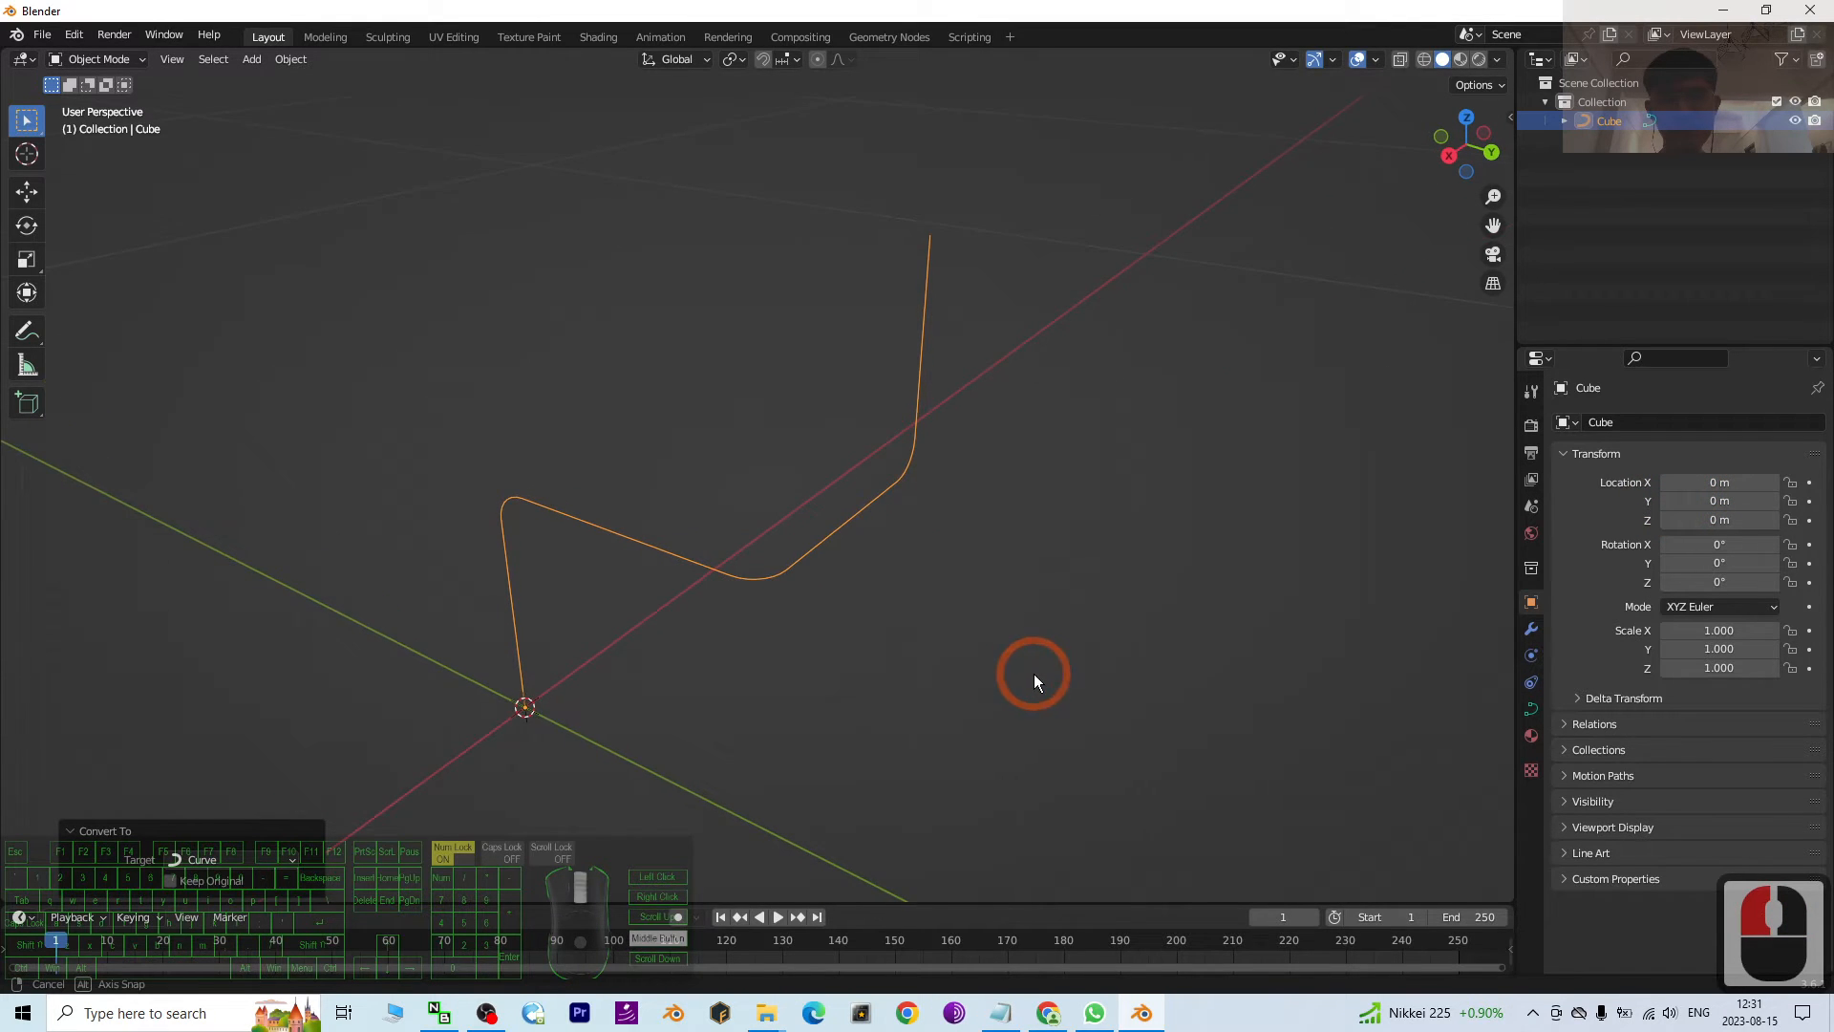
left_click_drag(1032, 682, 913, 550)
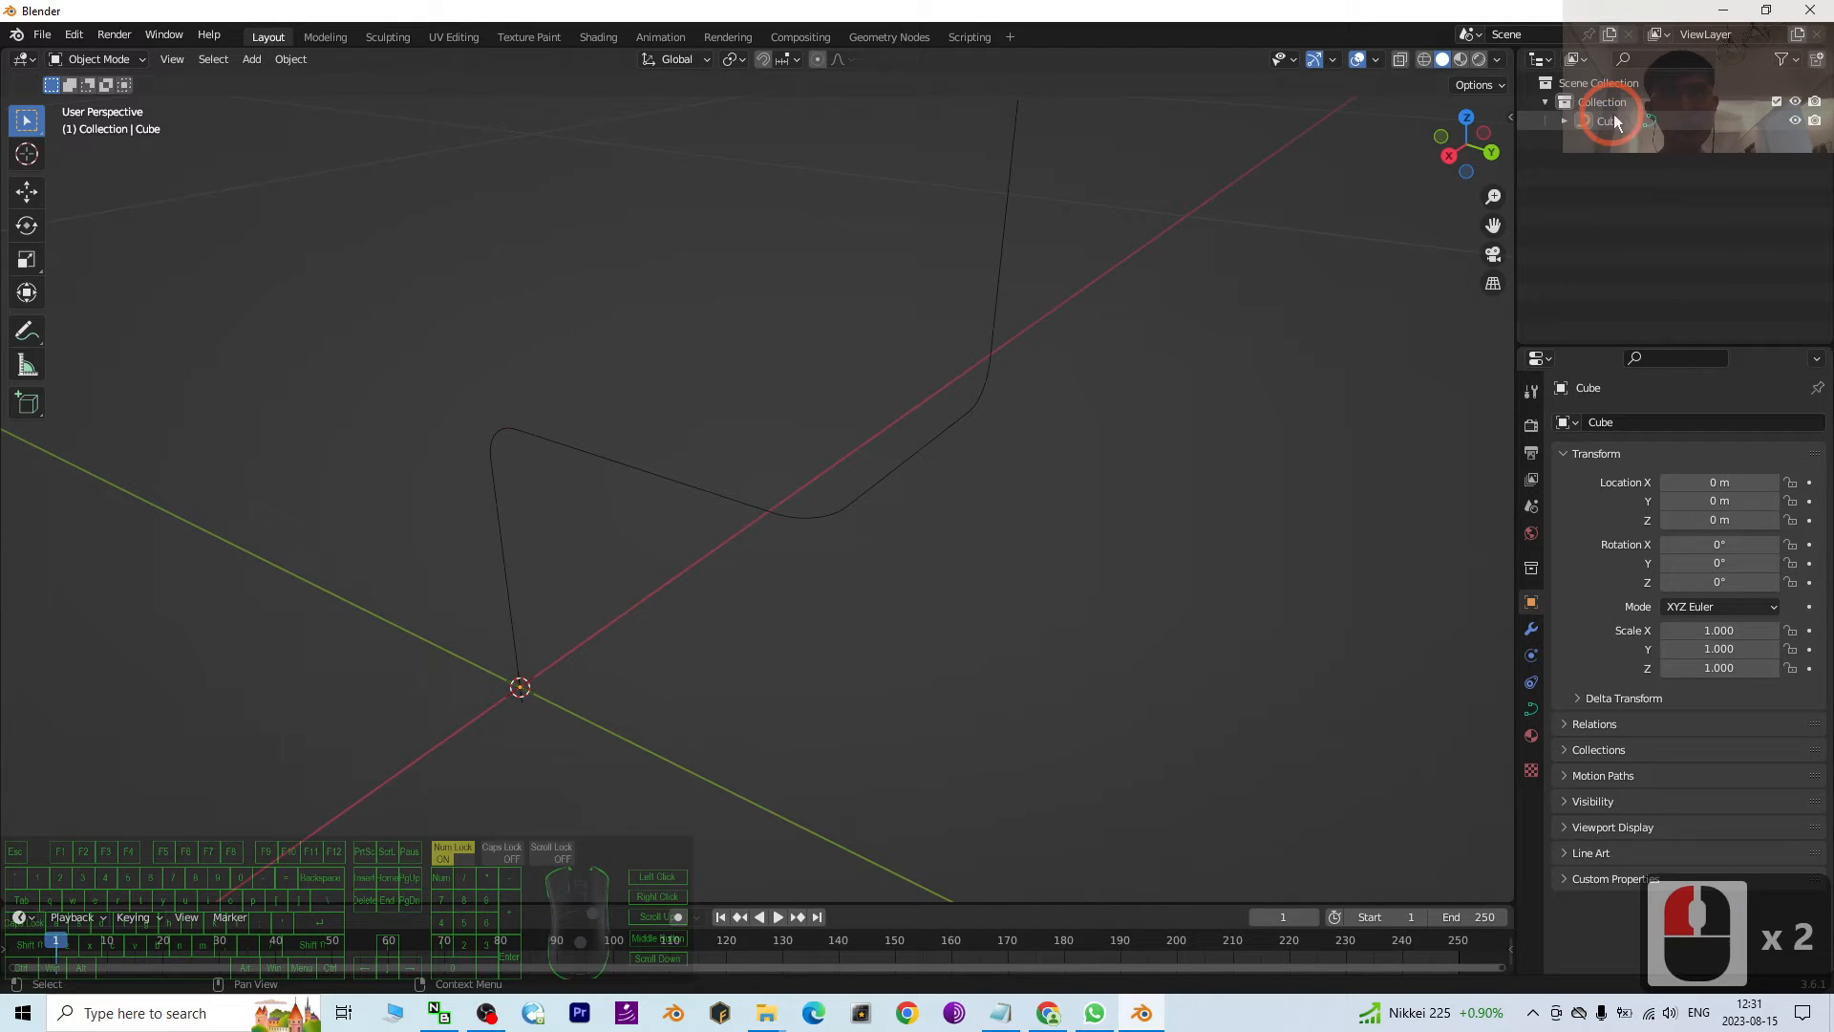
left_click(1606, 121)
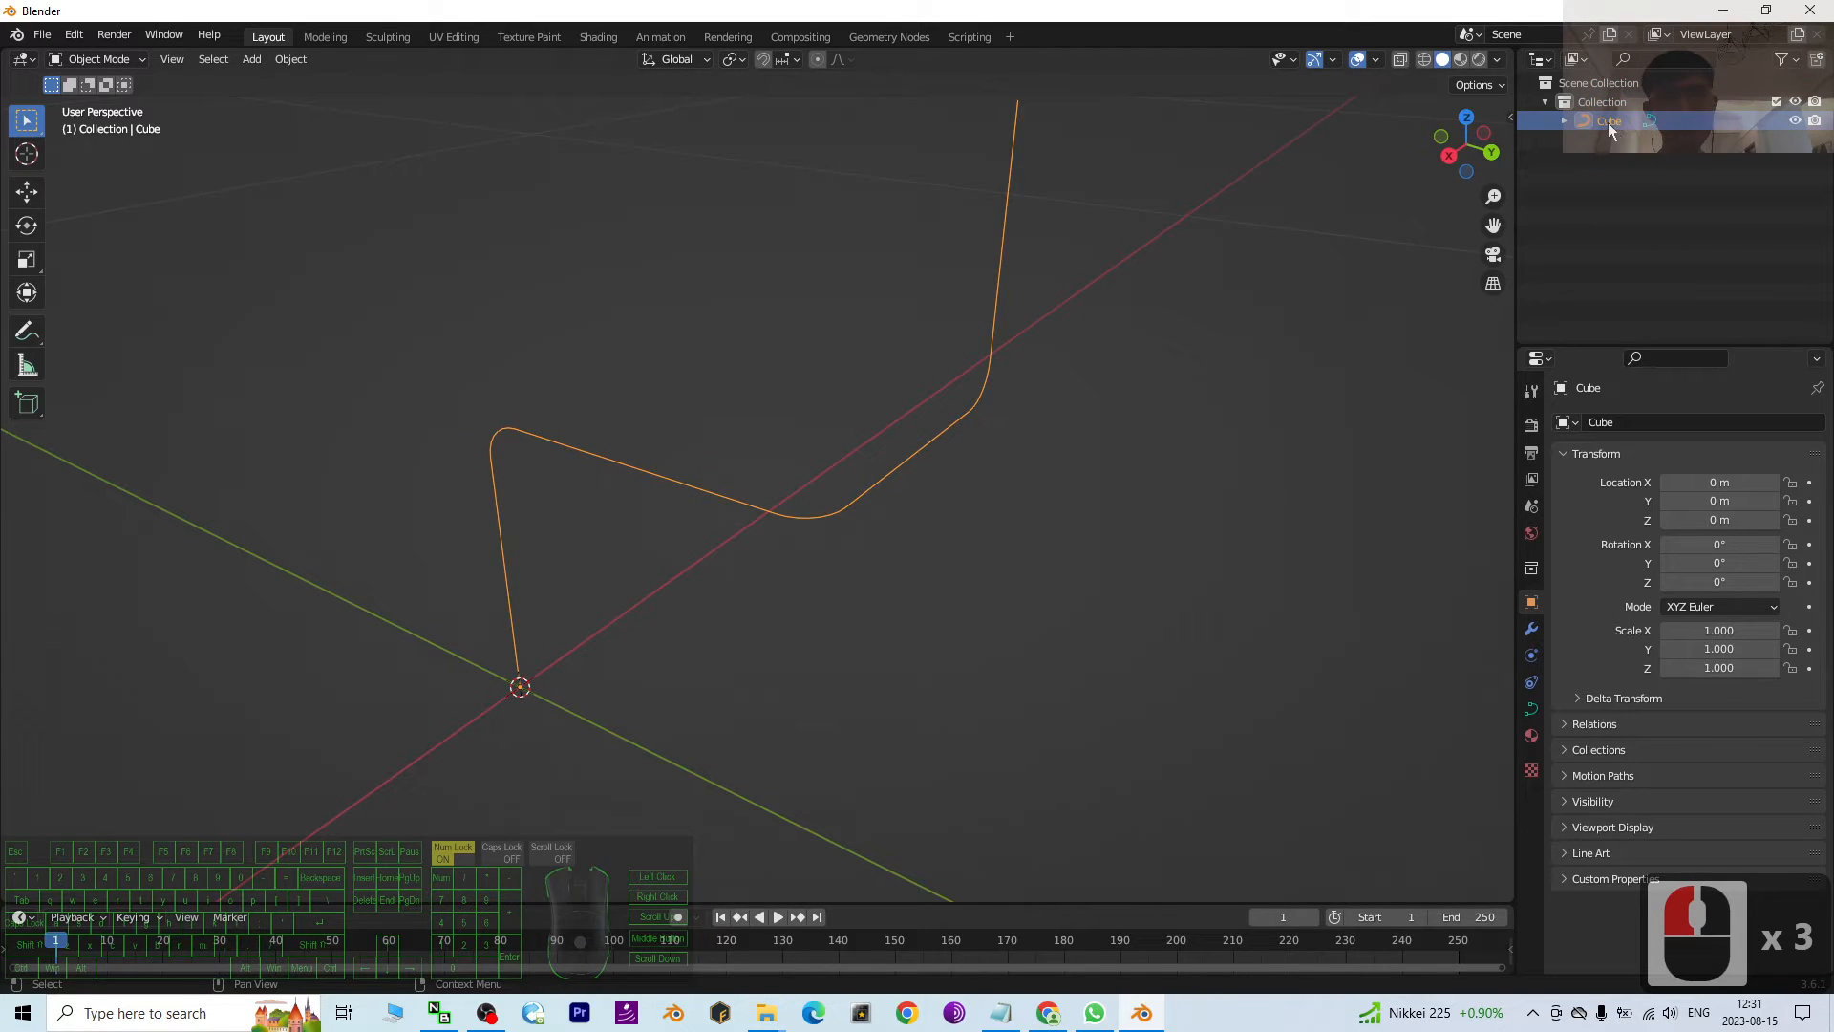
double_click(1608, 121)
type("internal")
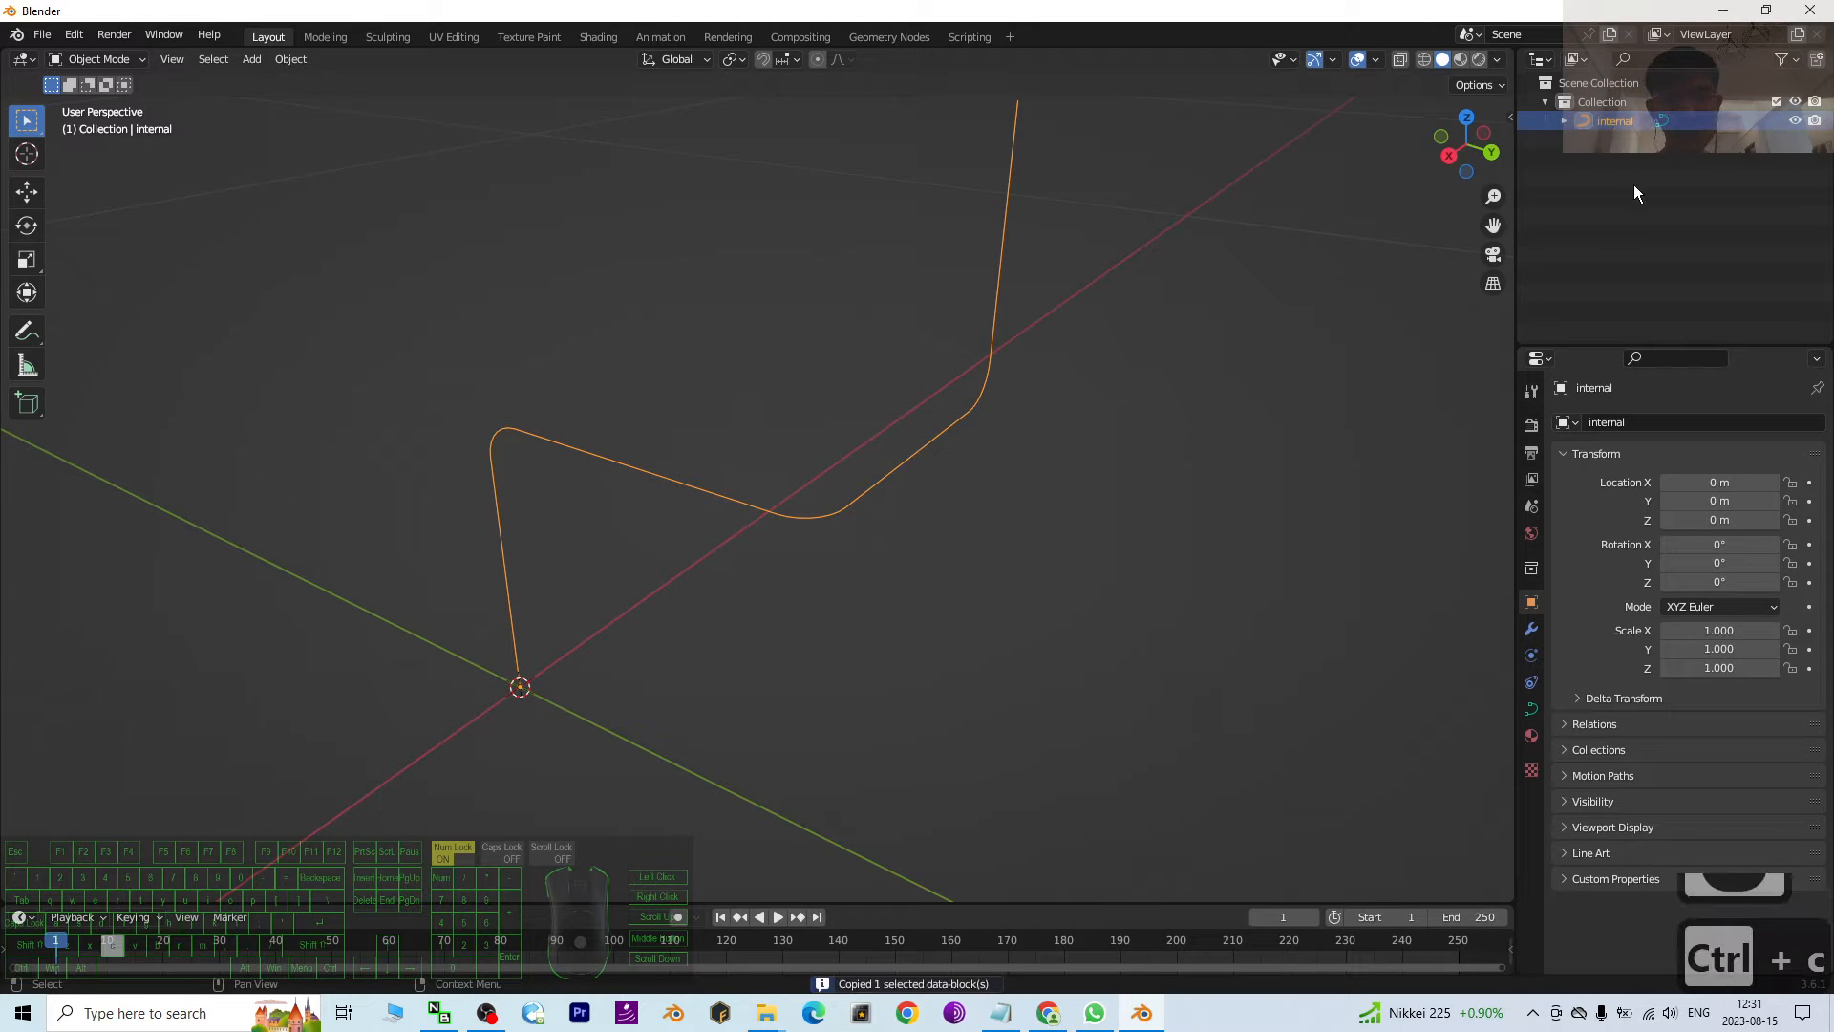
key("ctrl+v")
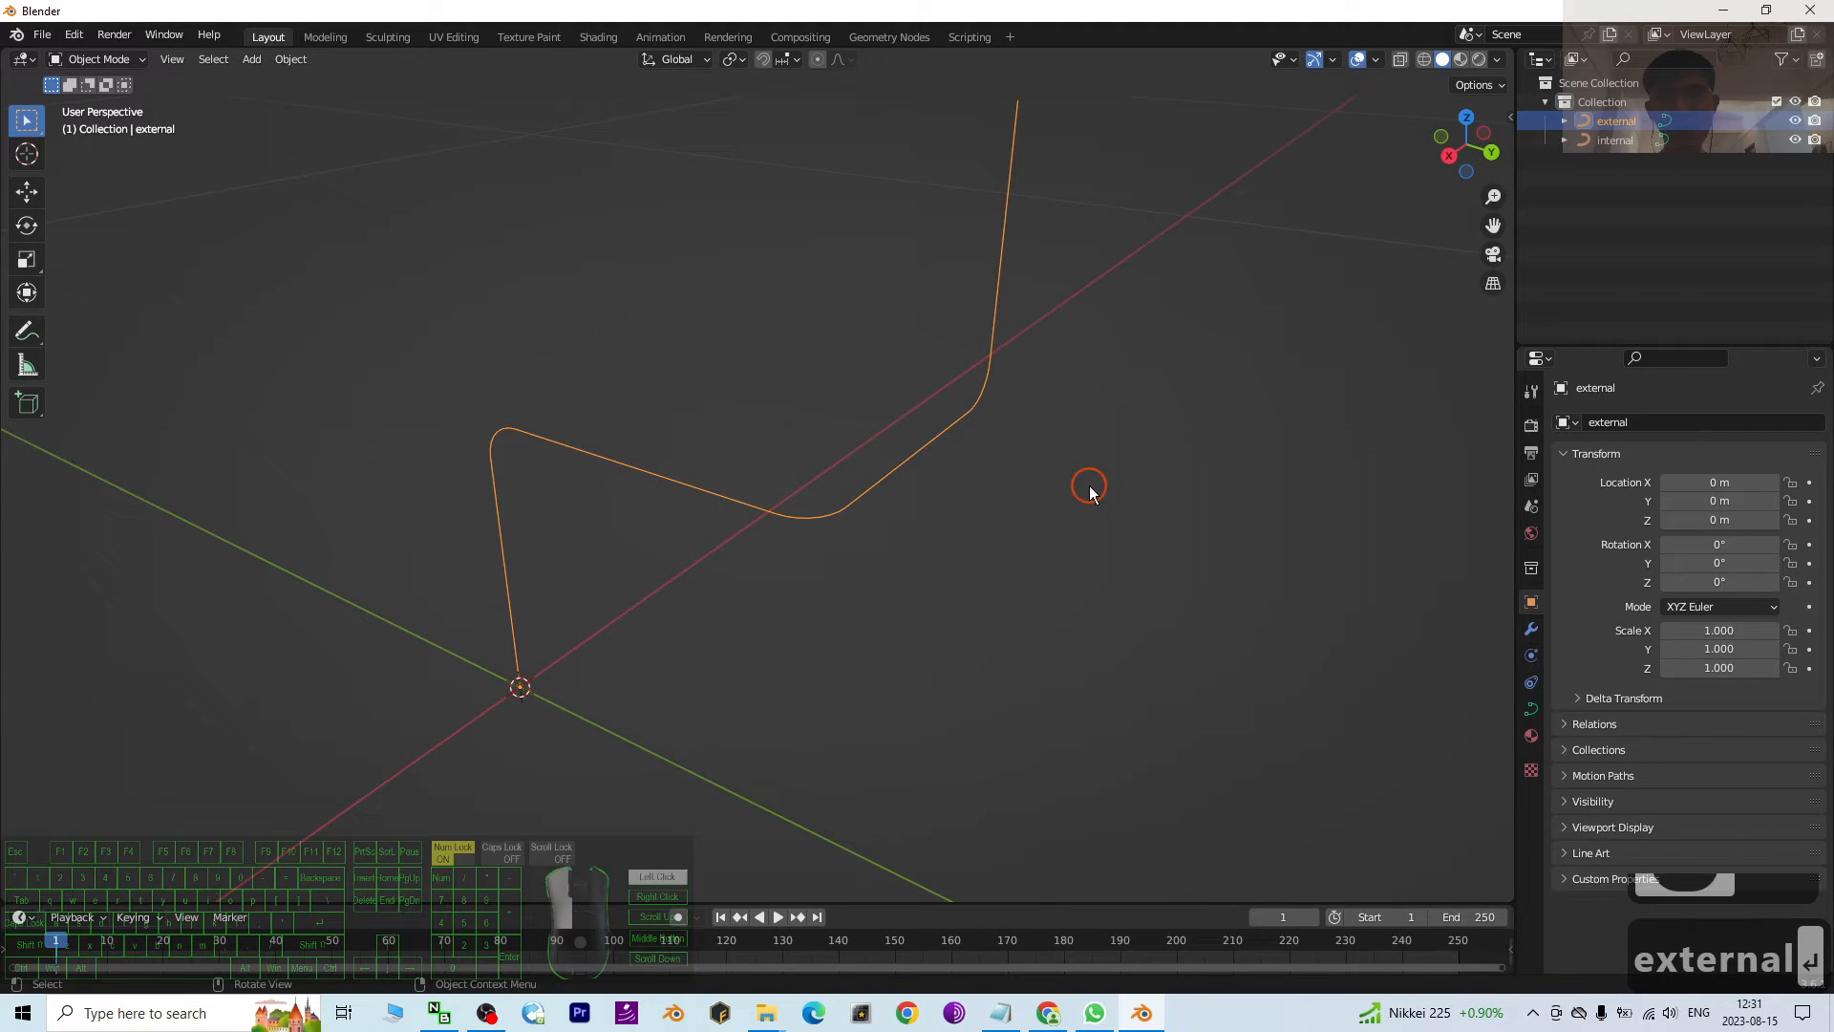
Step: Give the internal curve a 0.01 m bevel depth and make external active
left_click(1615, 140)
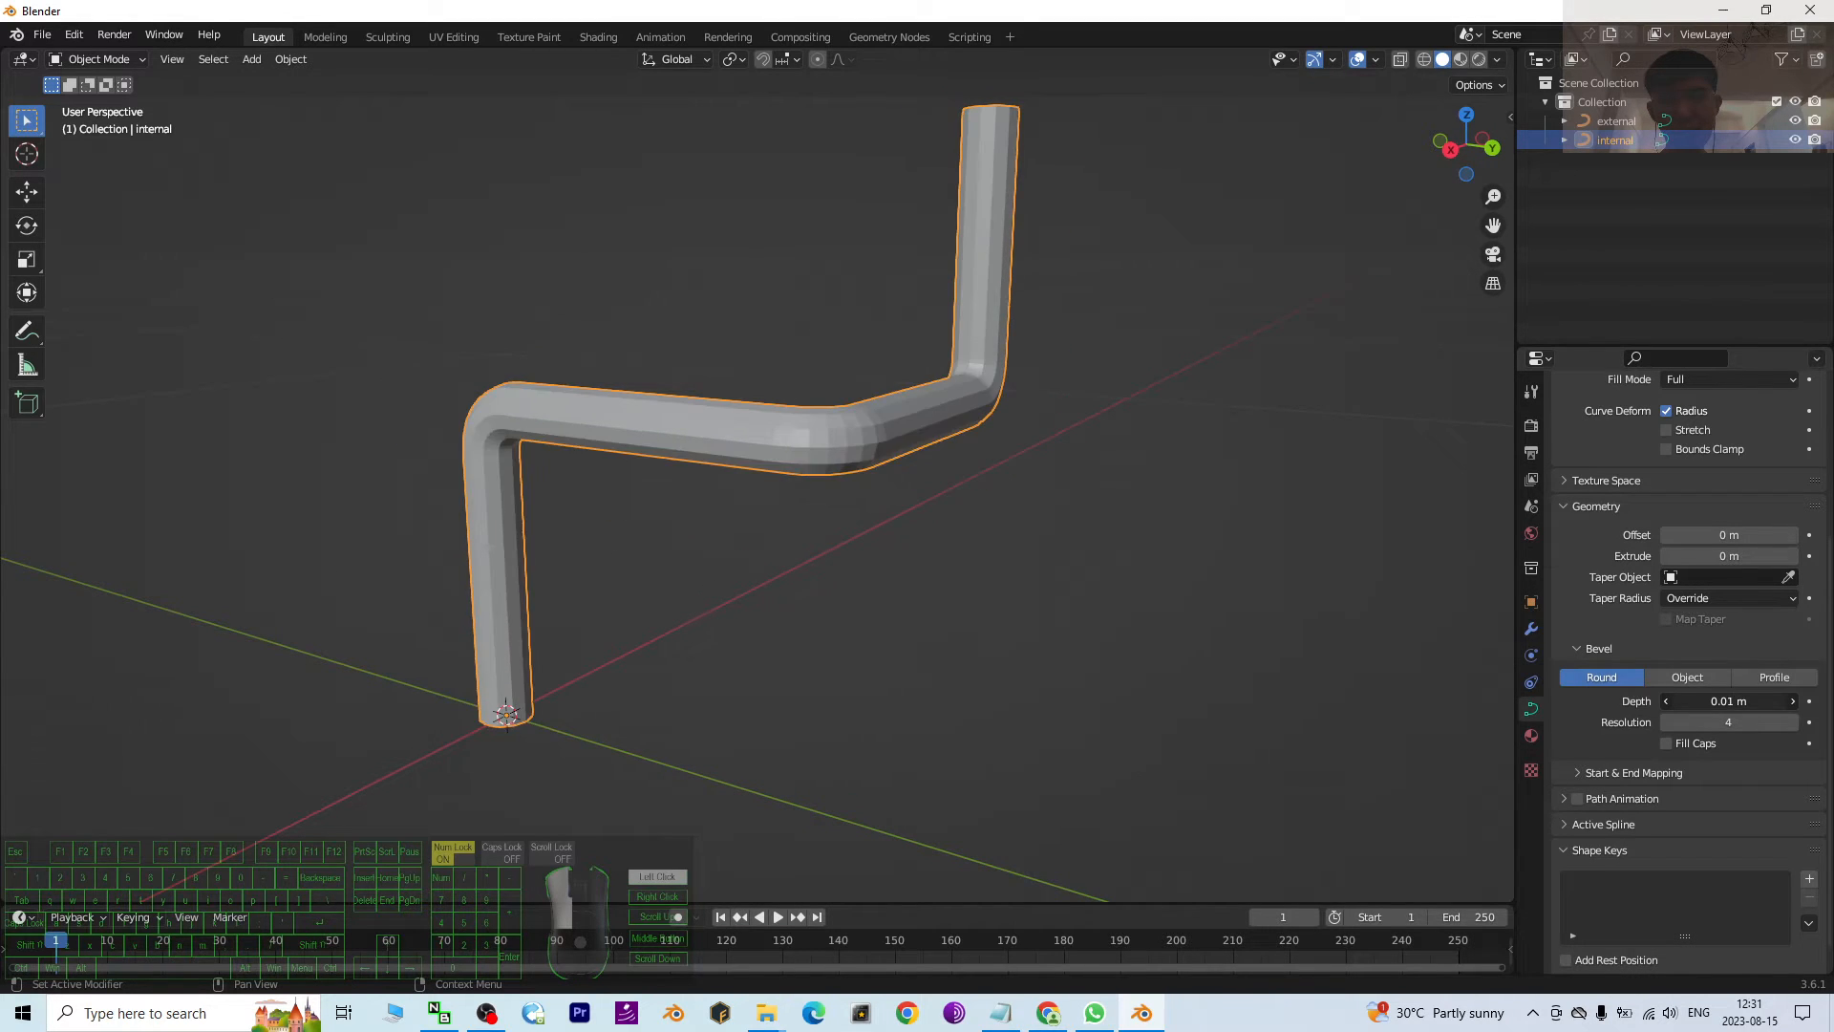
double_click(1727, 700)
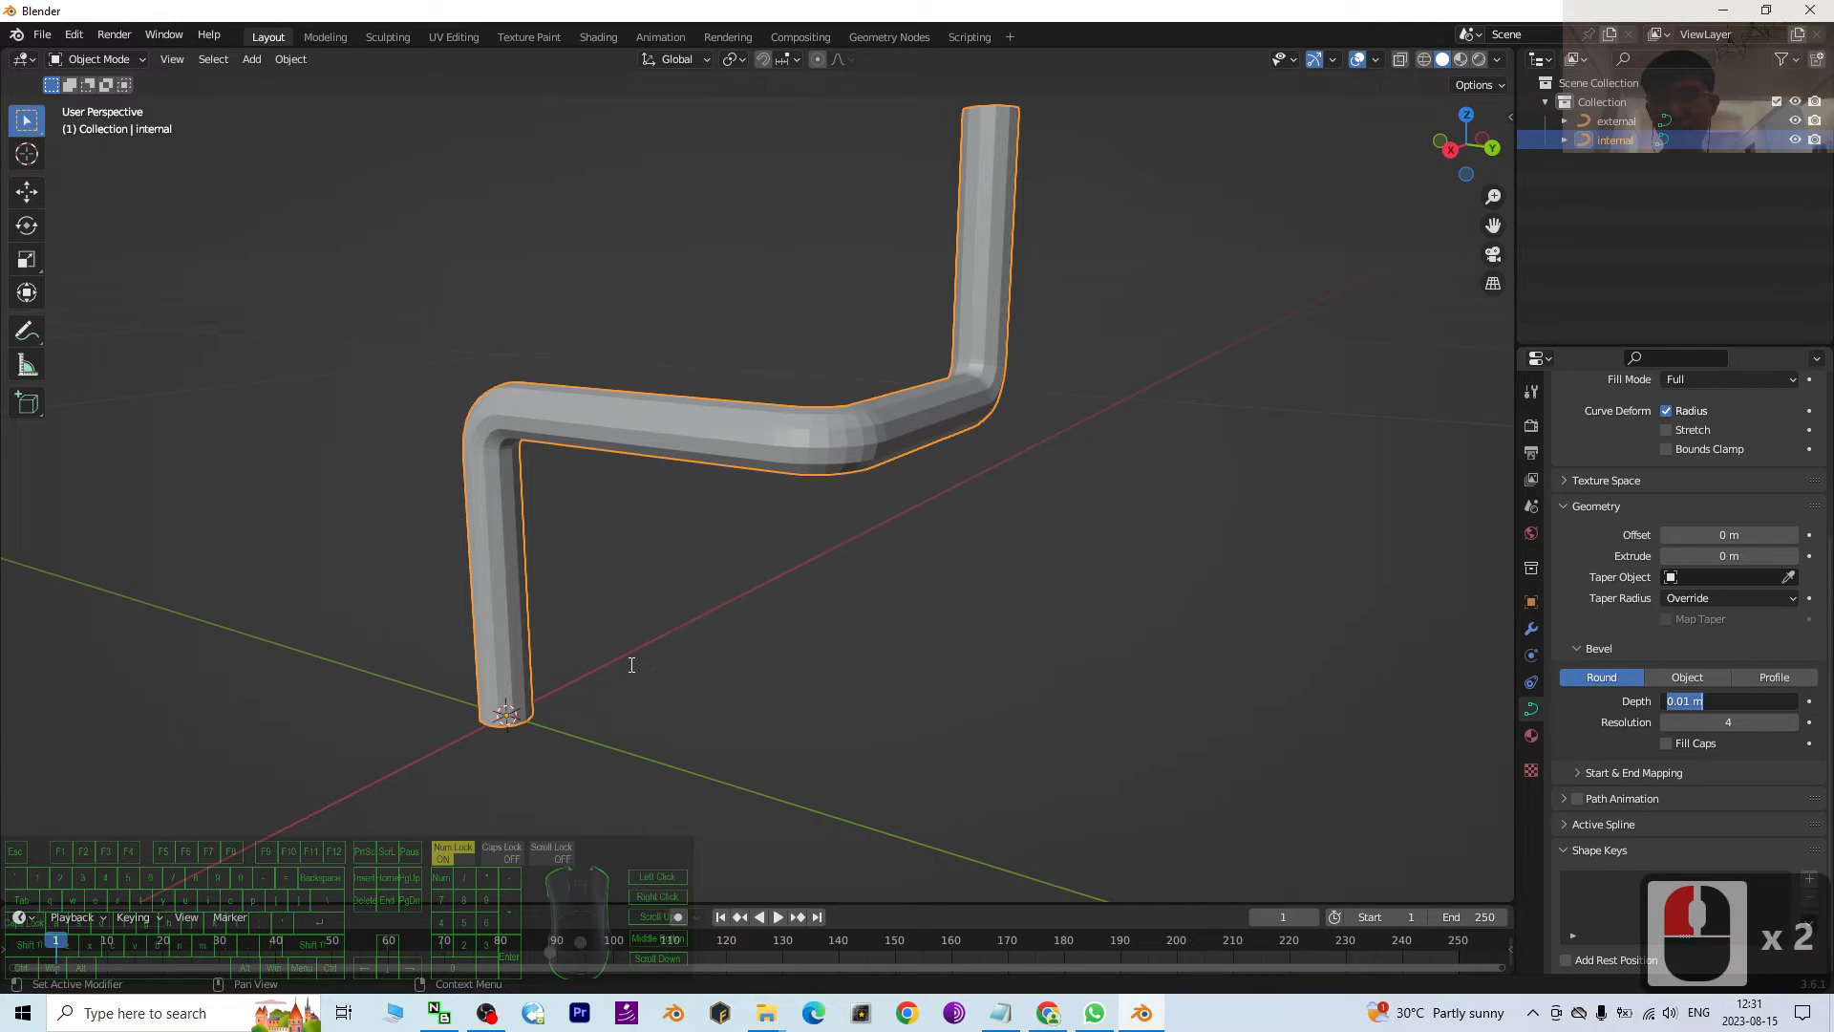
left_click(758, 643)
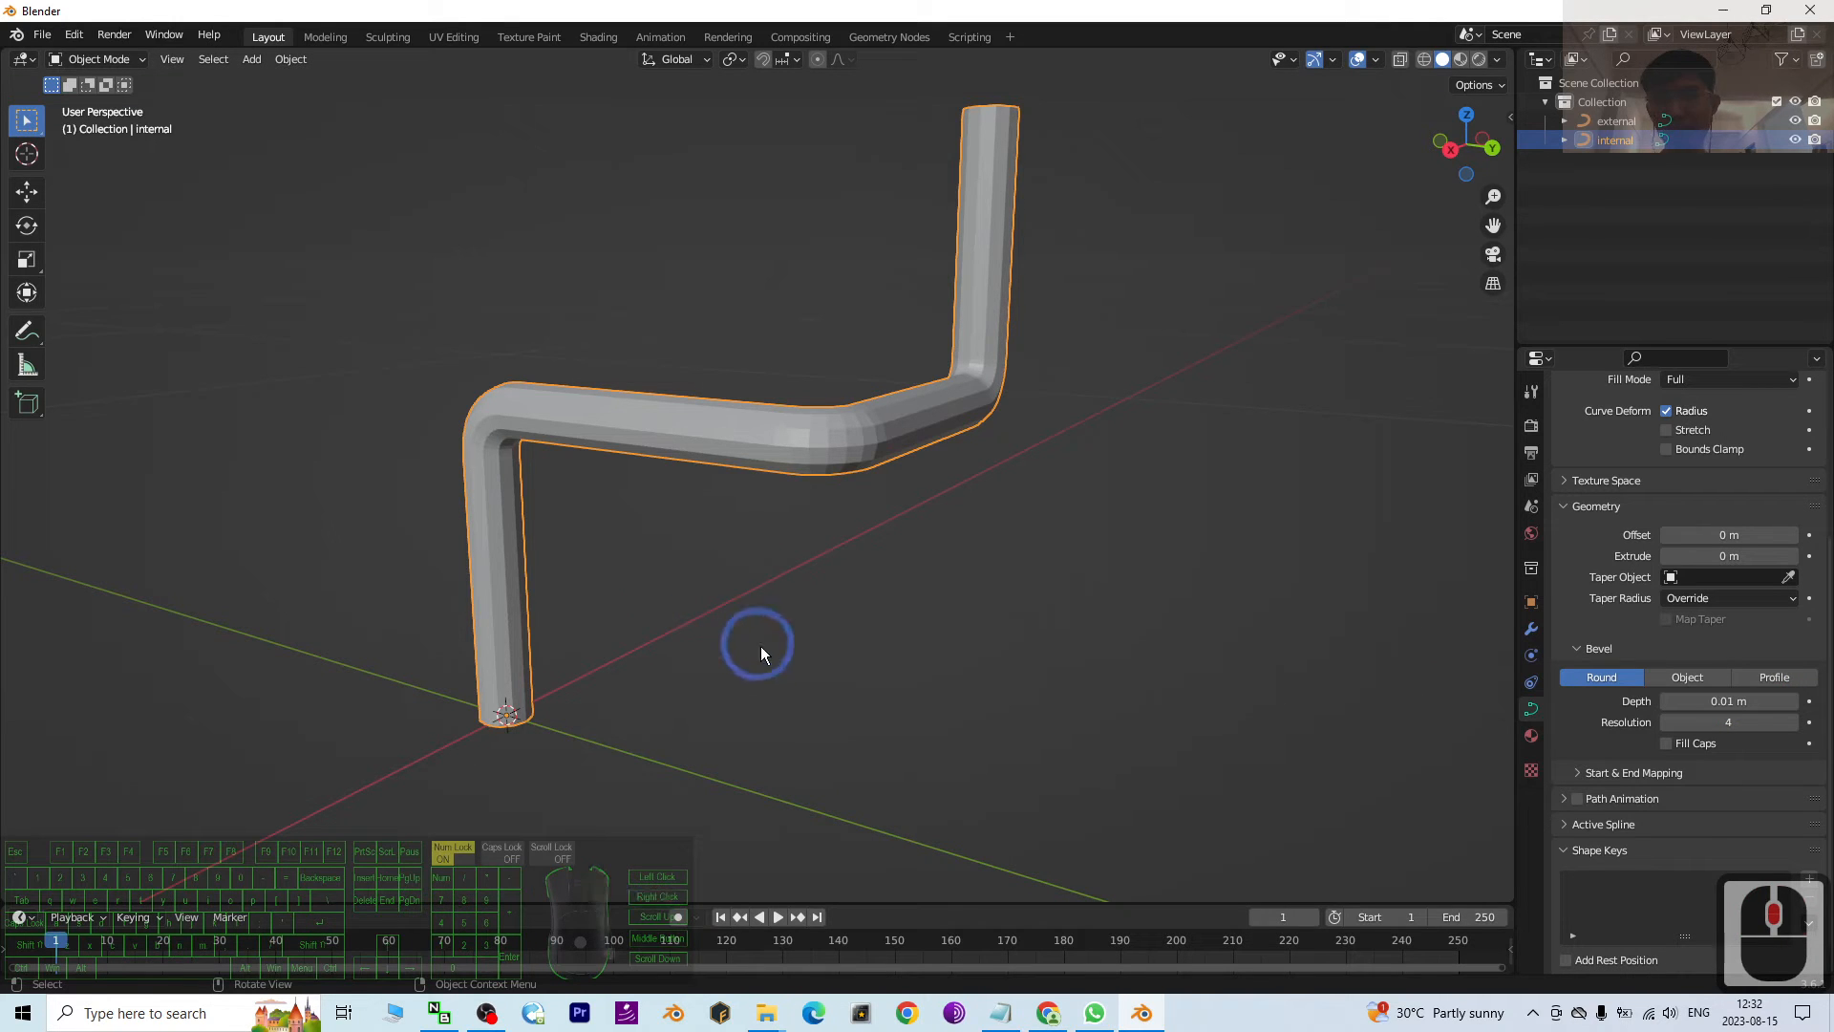
left_click_drag(757, 646, 904, 530)
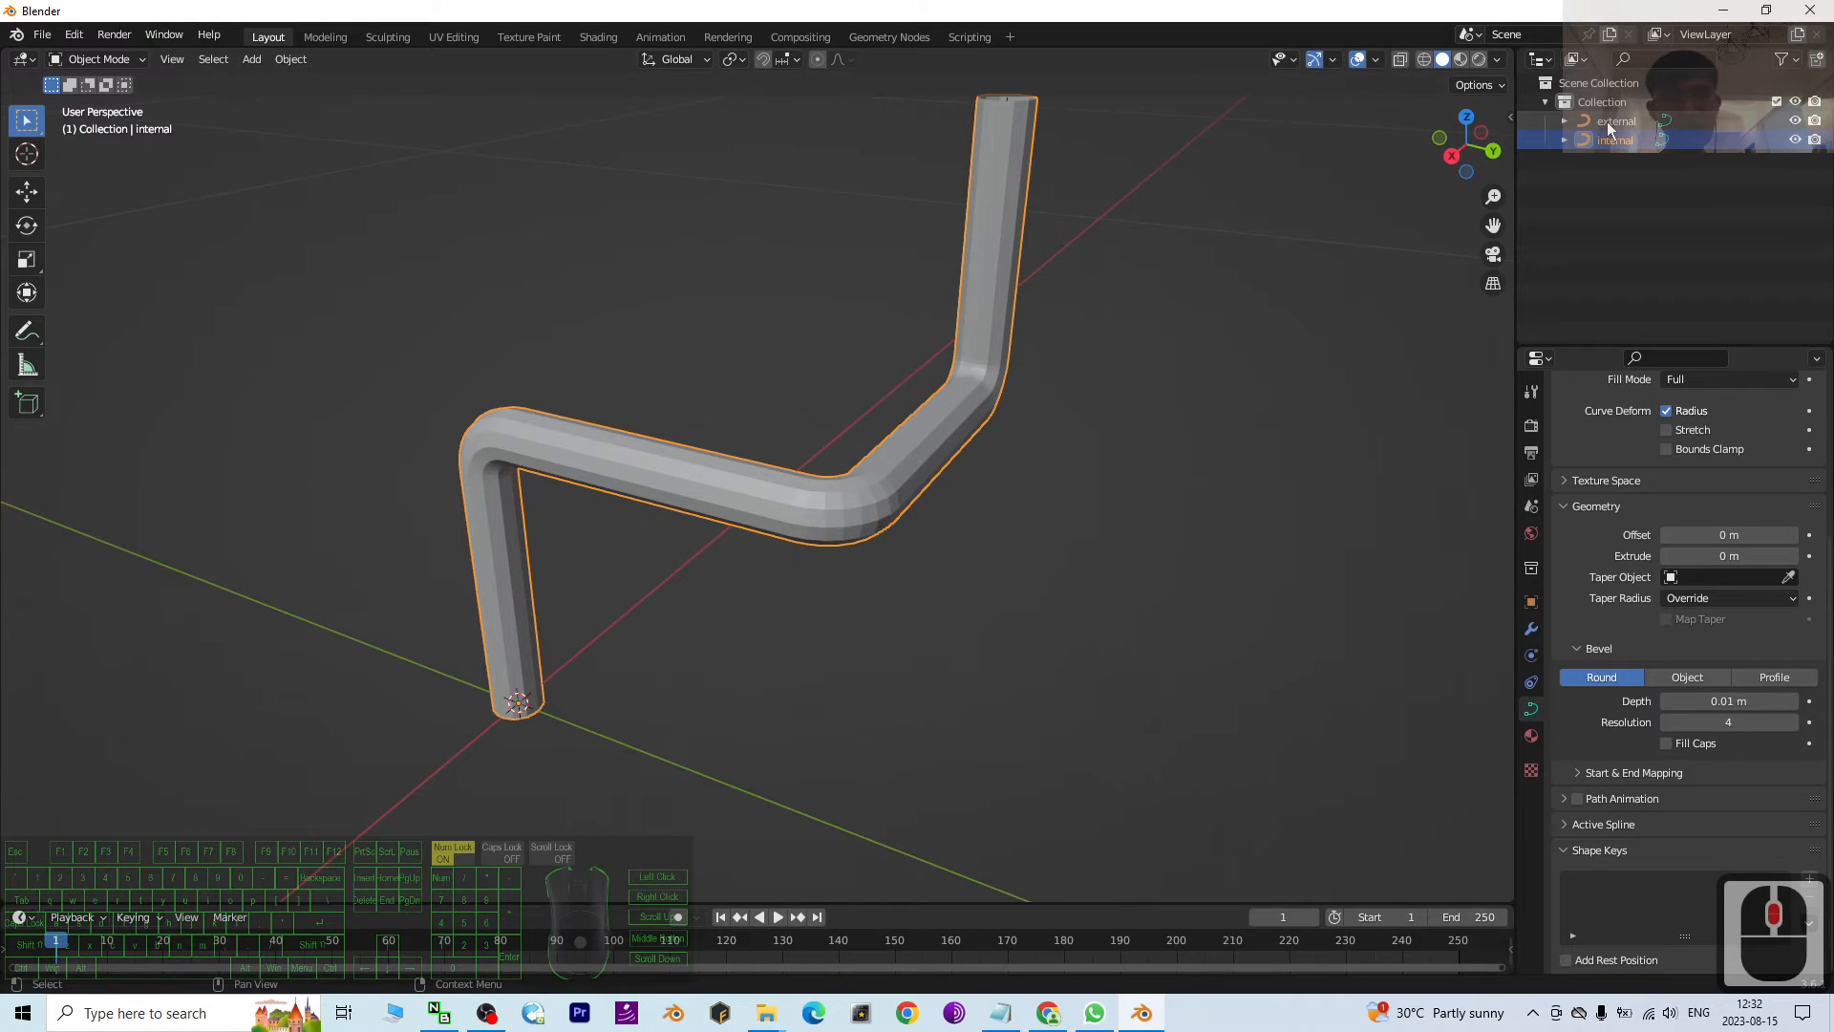
left_click(1615, 120)
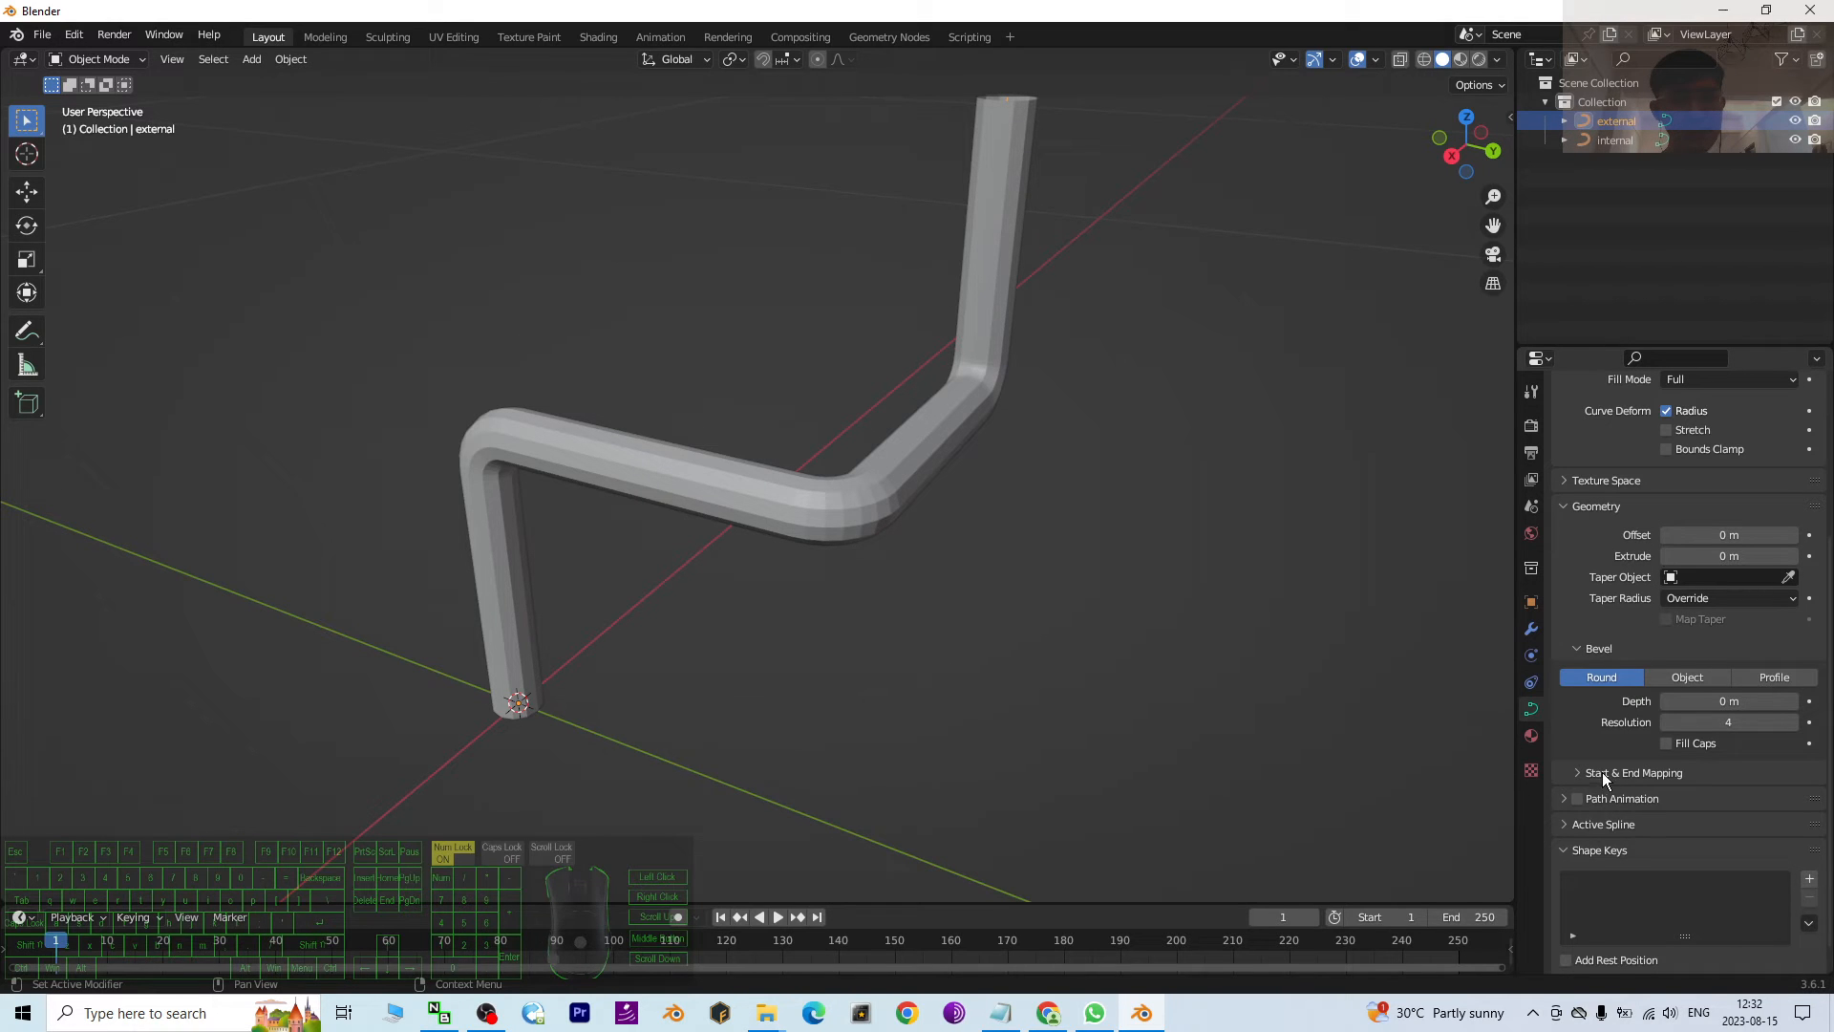
mouse_move(1704, 651)
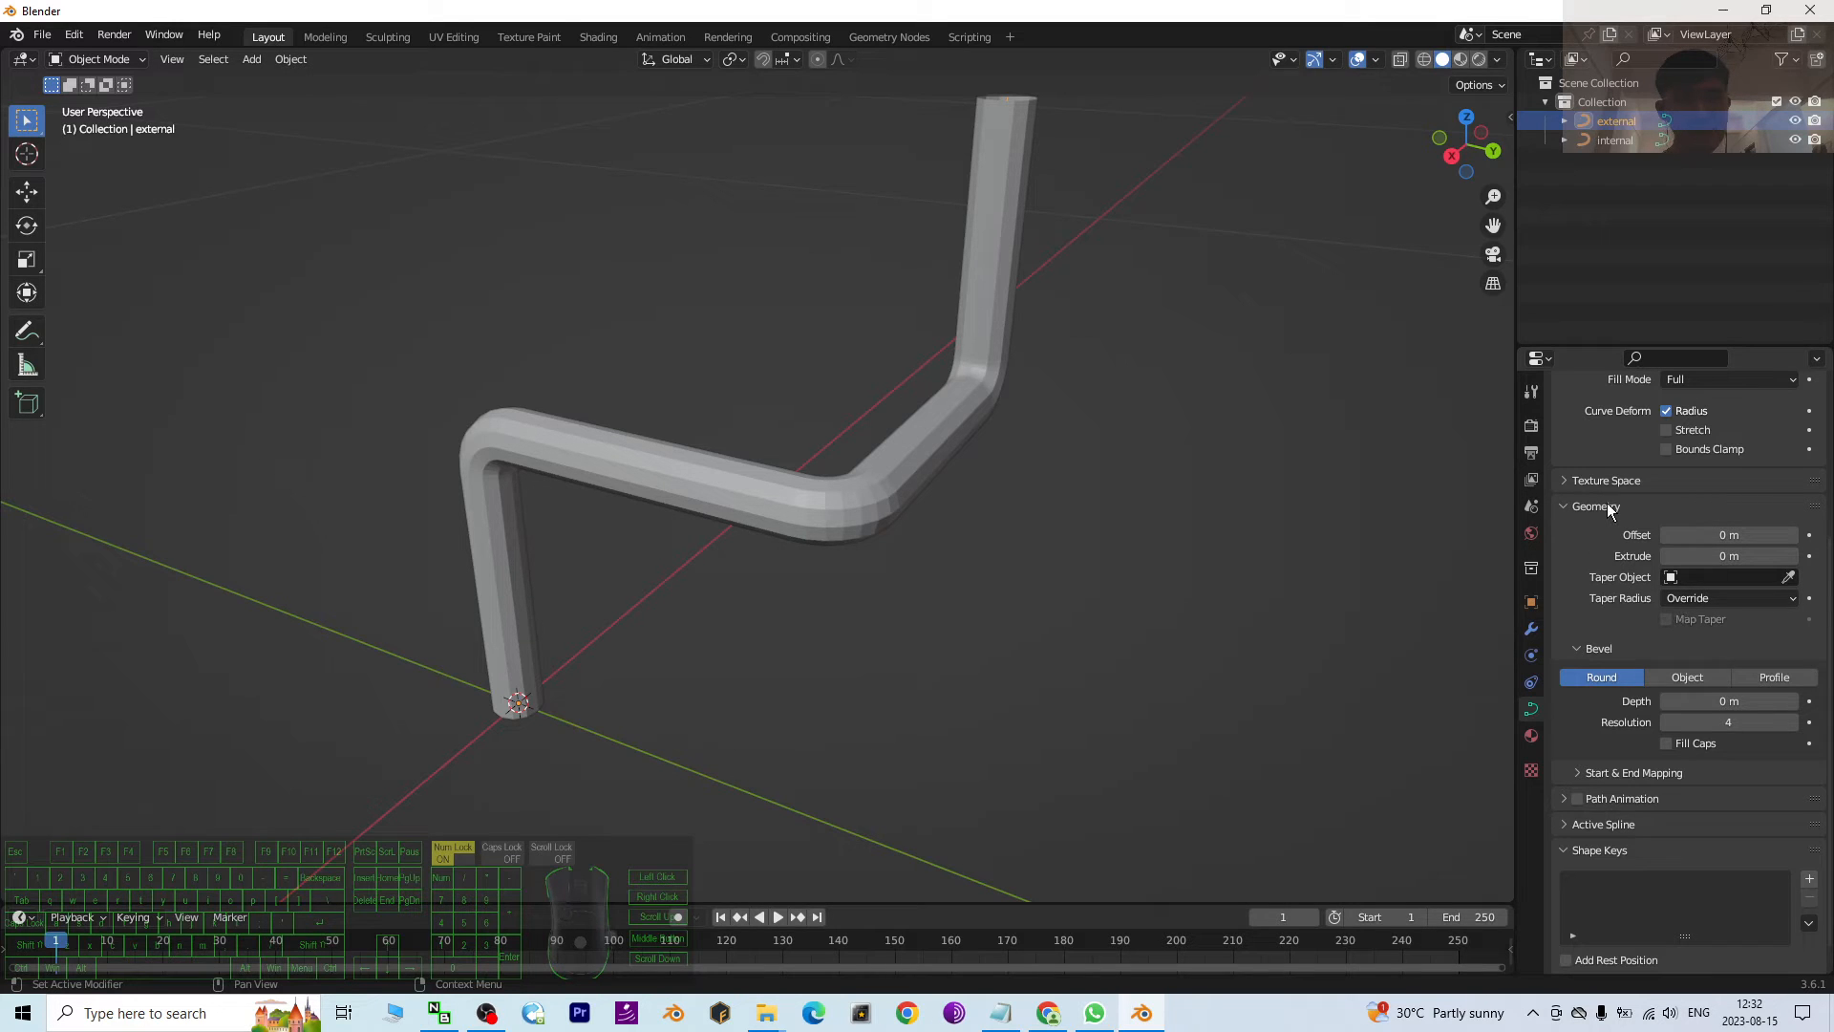
mouse_move(1657, 291)
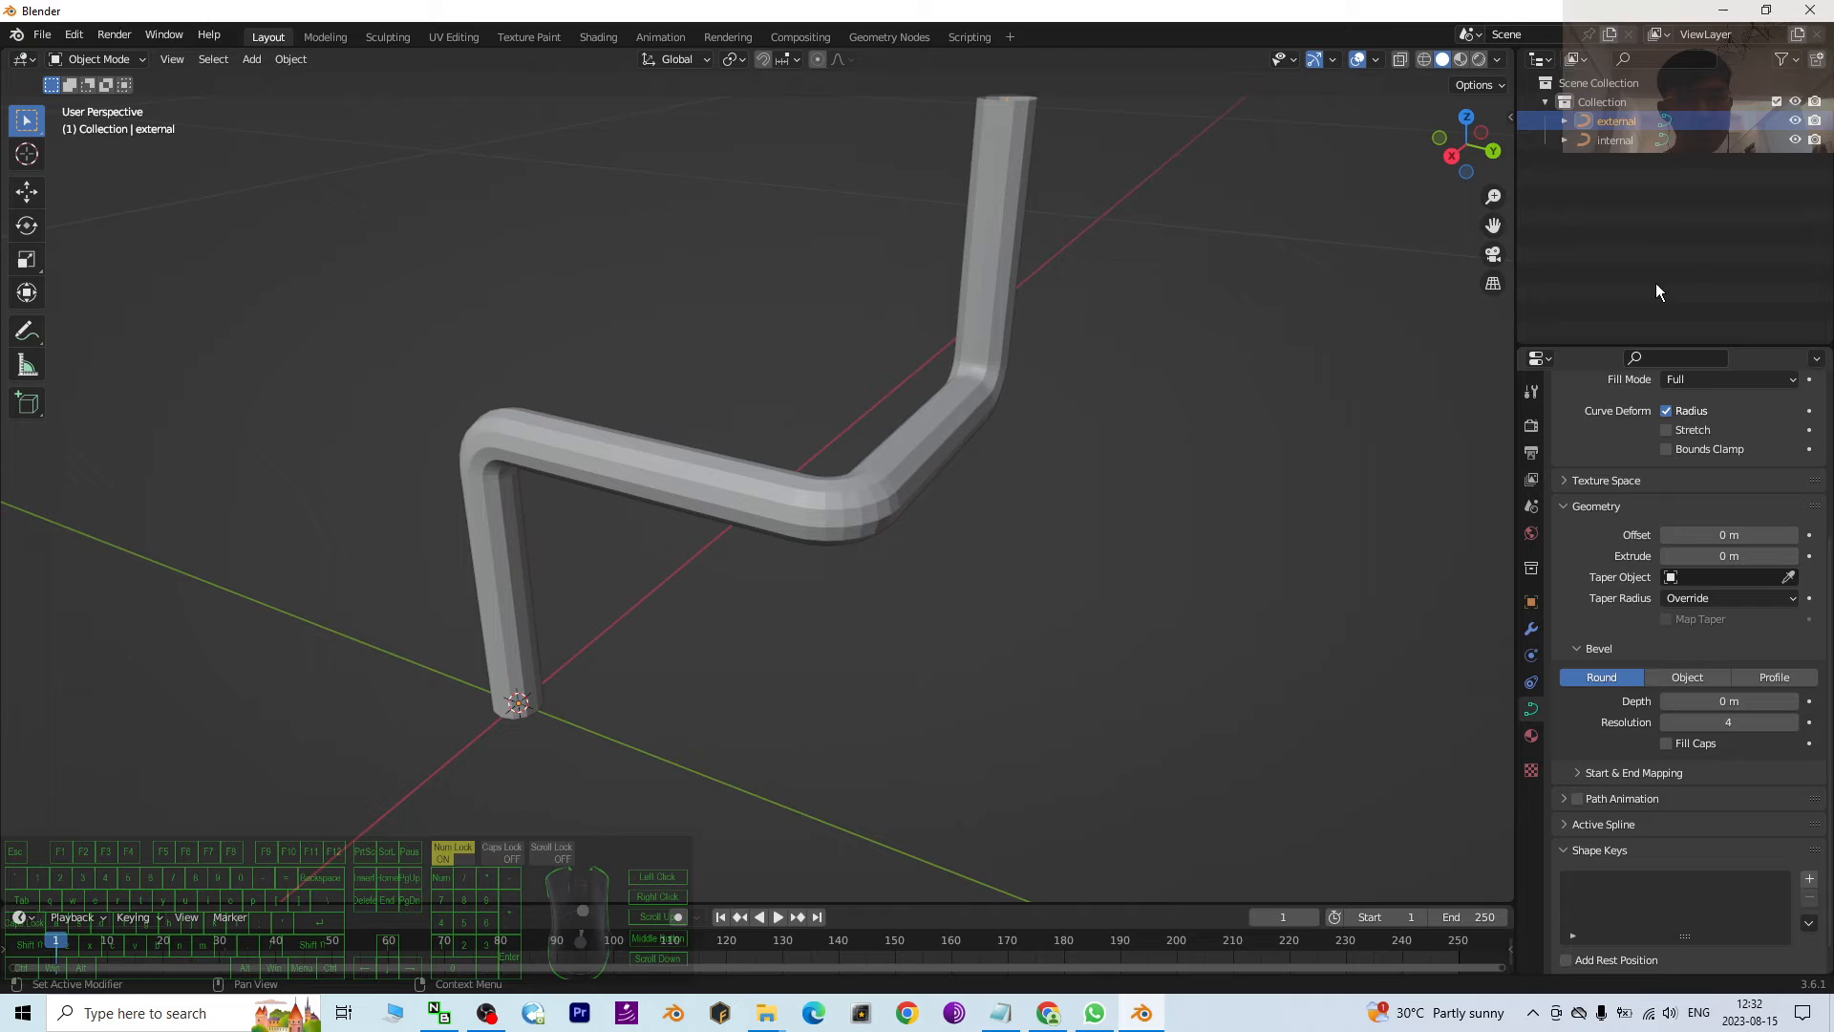
Step: Set the external curve's origin to the 3D cursor and its bevel depth to 0.013 m
left_click(1616, 140)
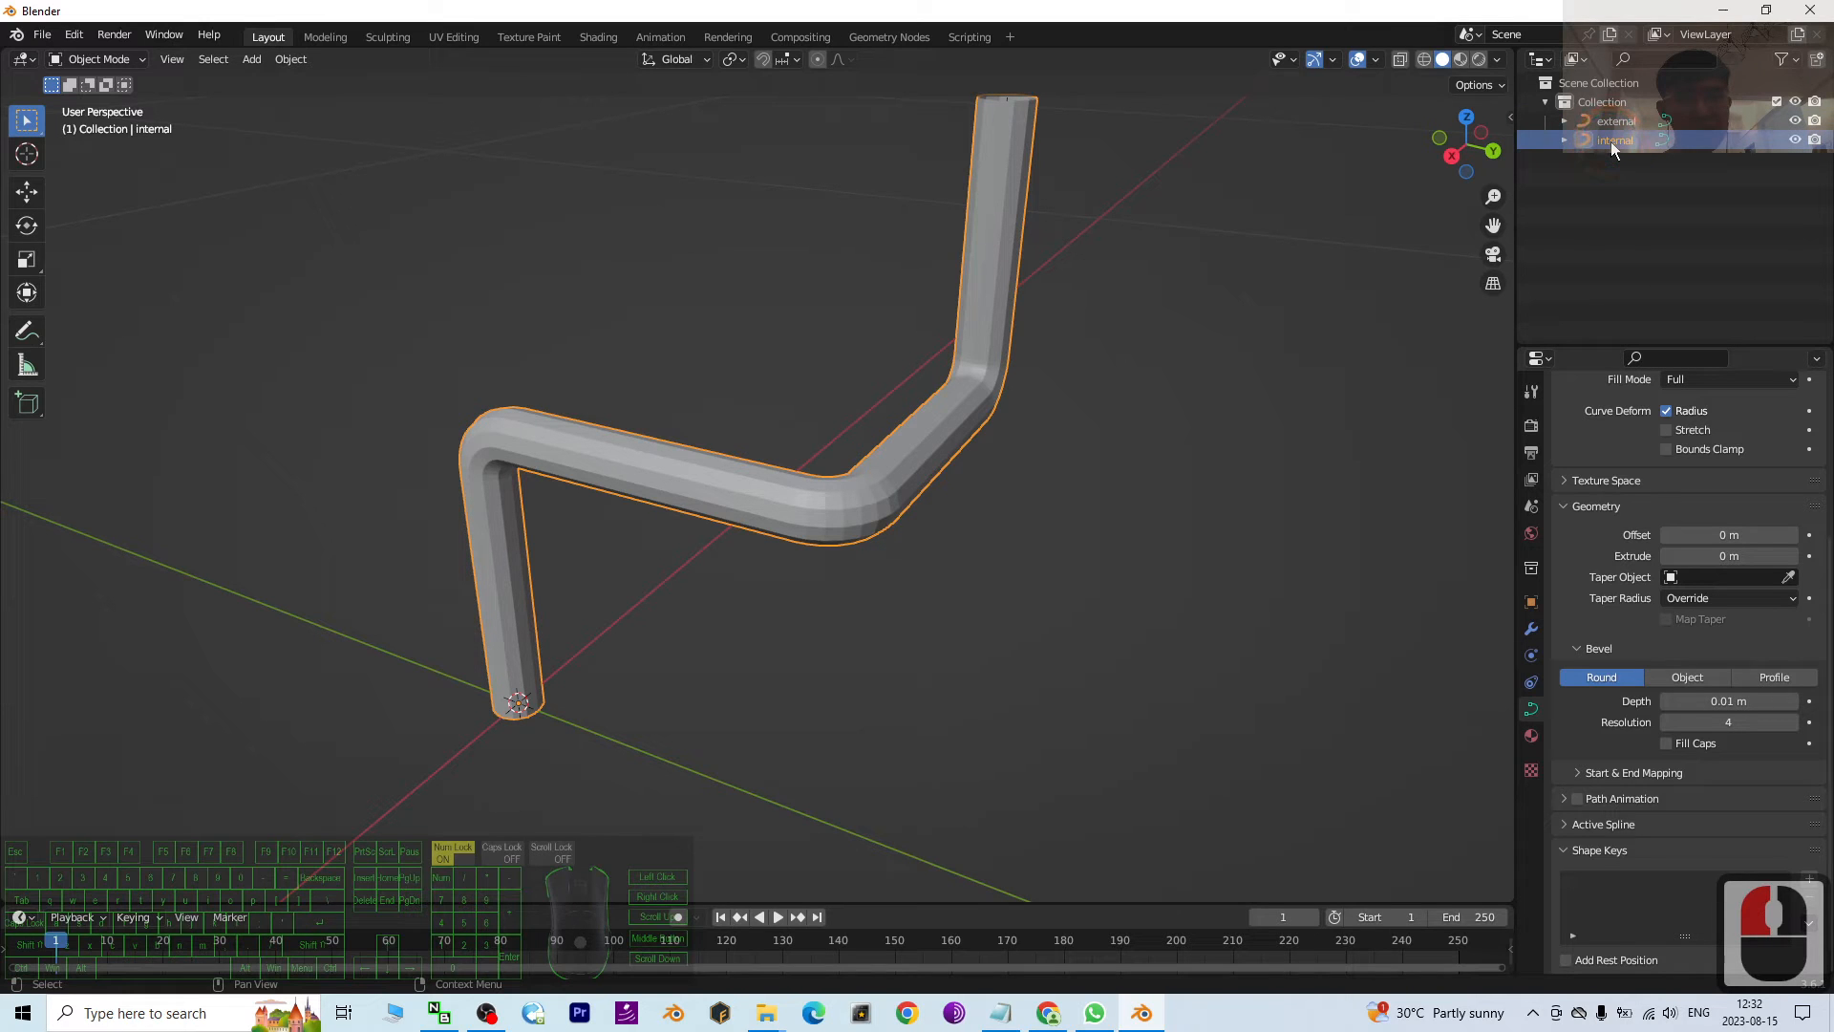
left_click(1616, 120)
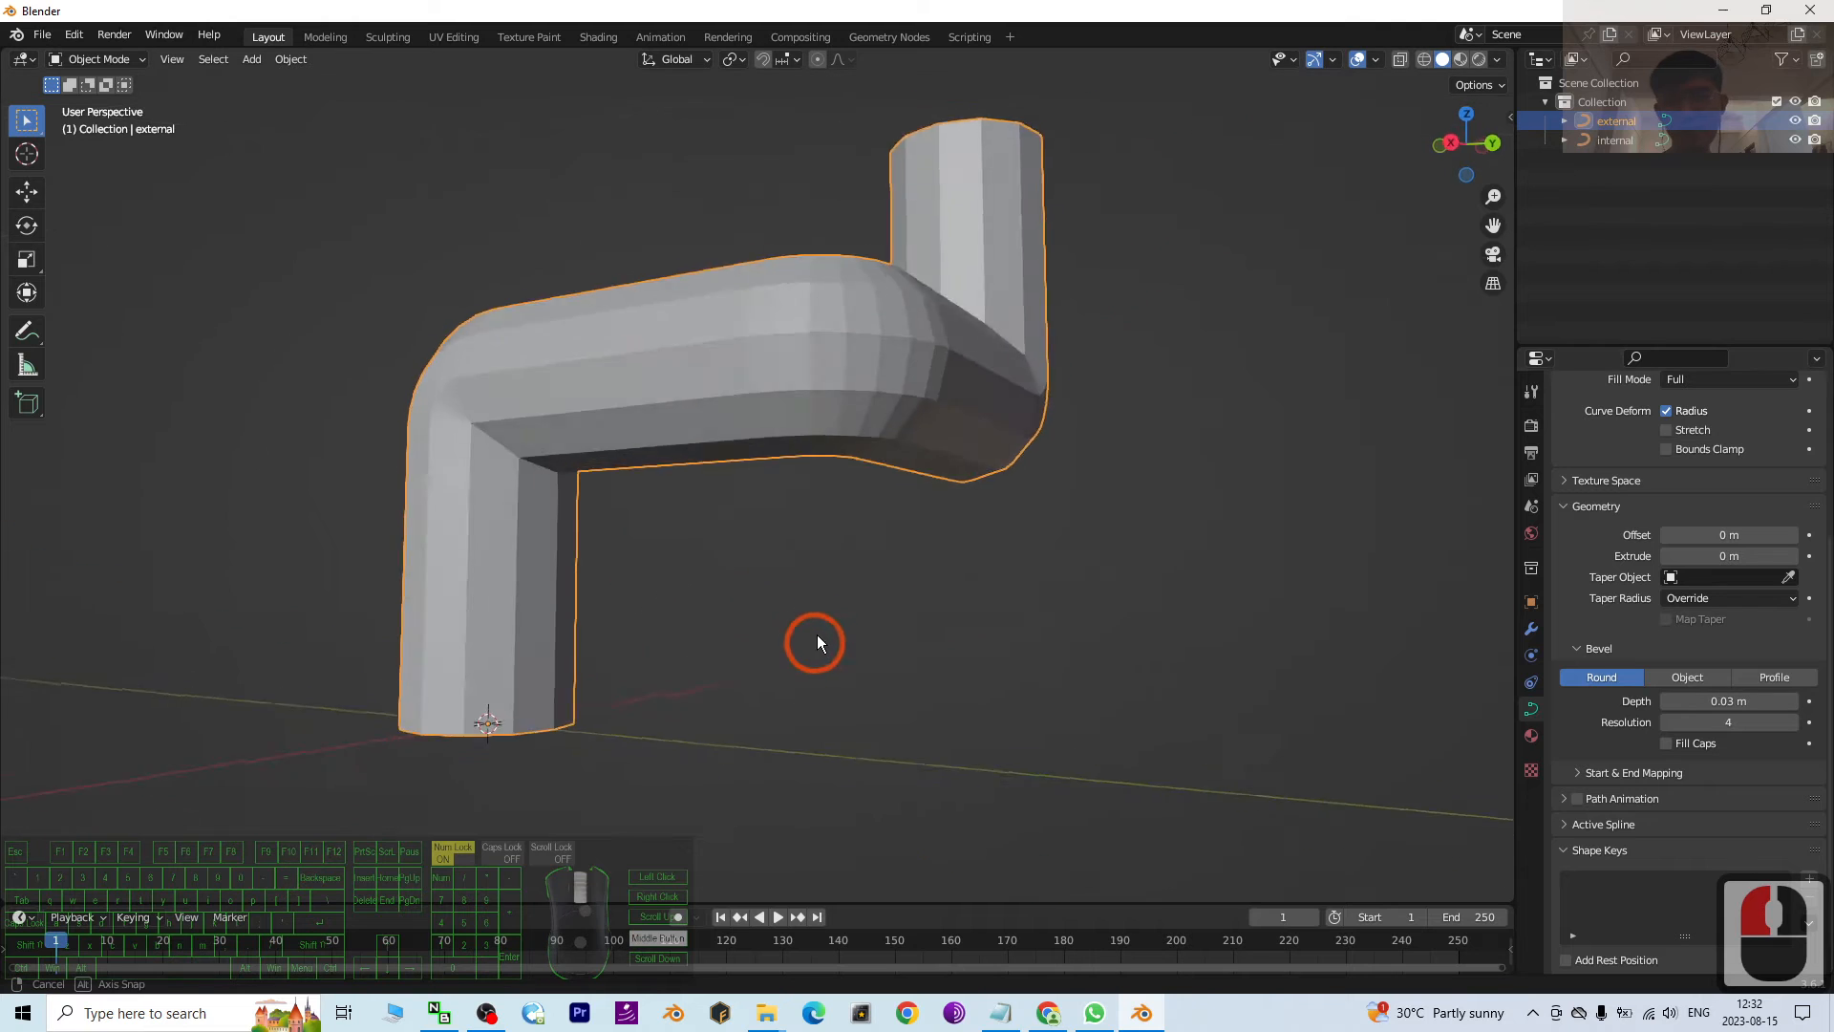
right_click(818, 642)
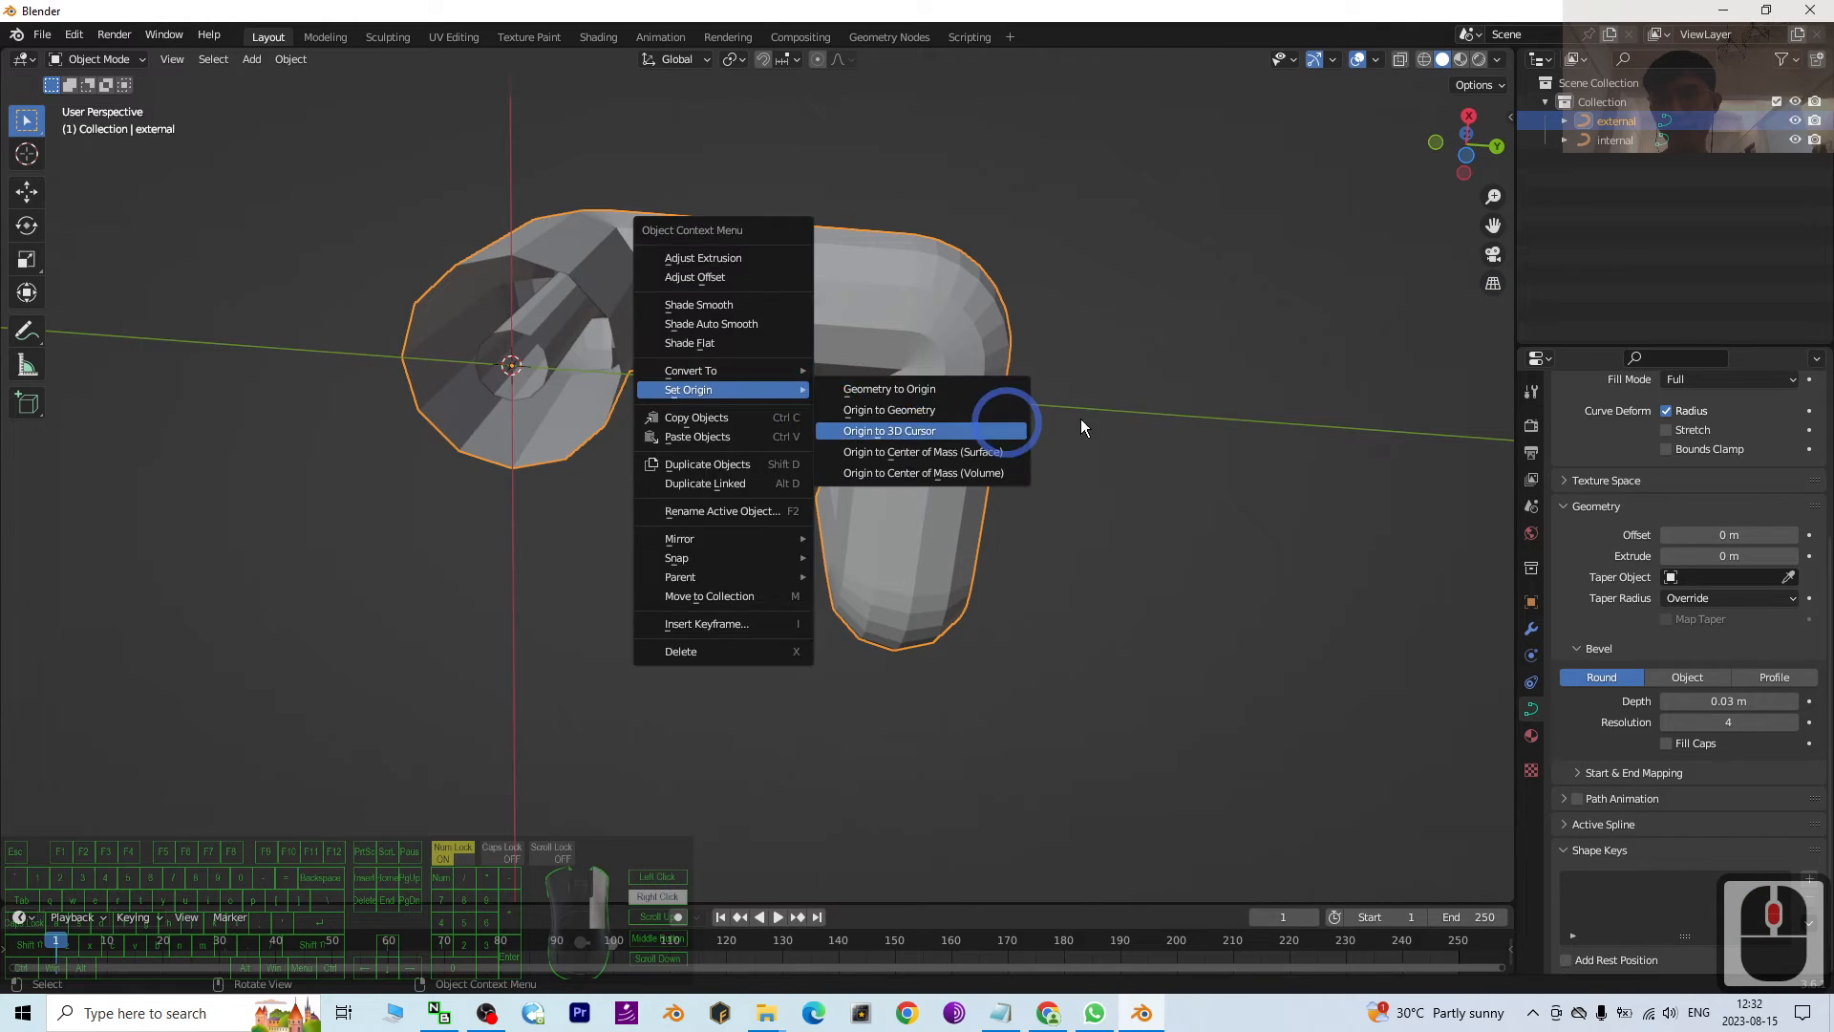
left_click(889, 431)
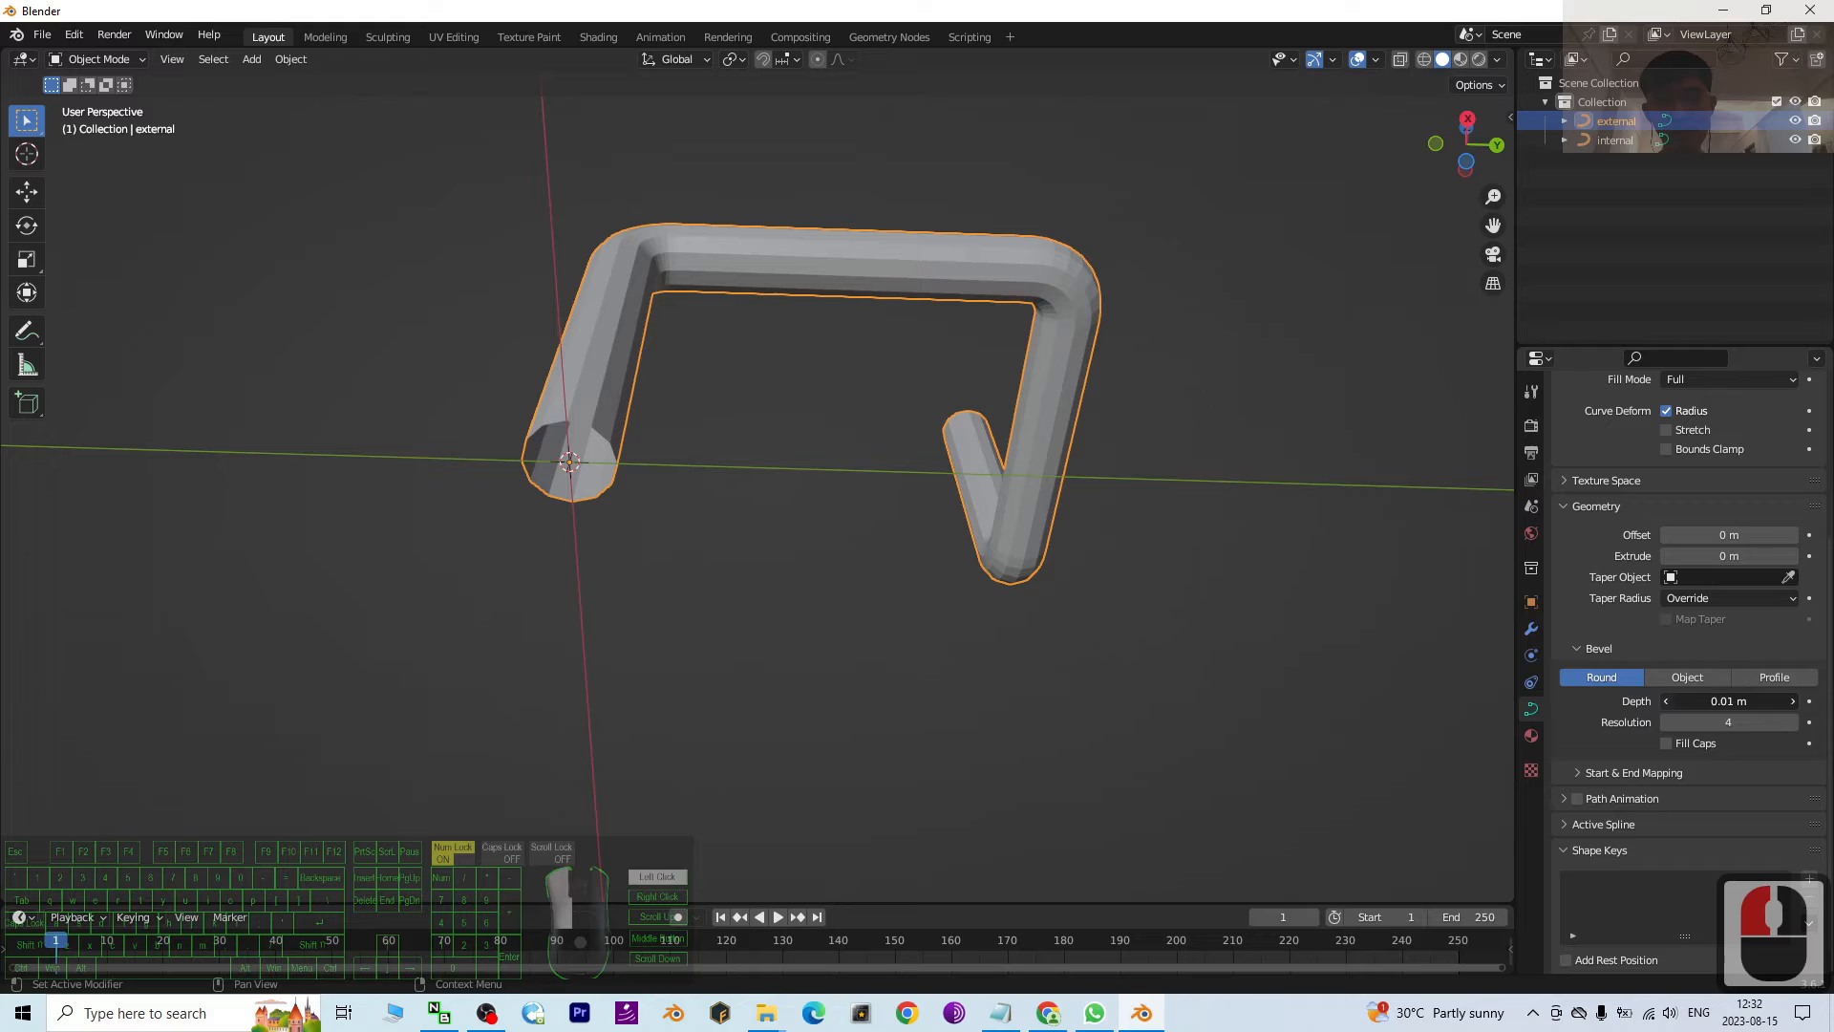
left_click(1728, 700)
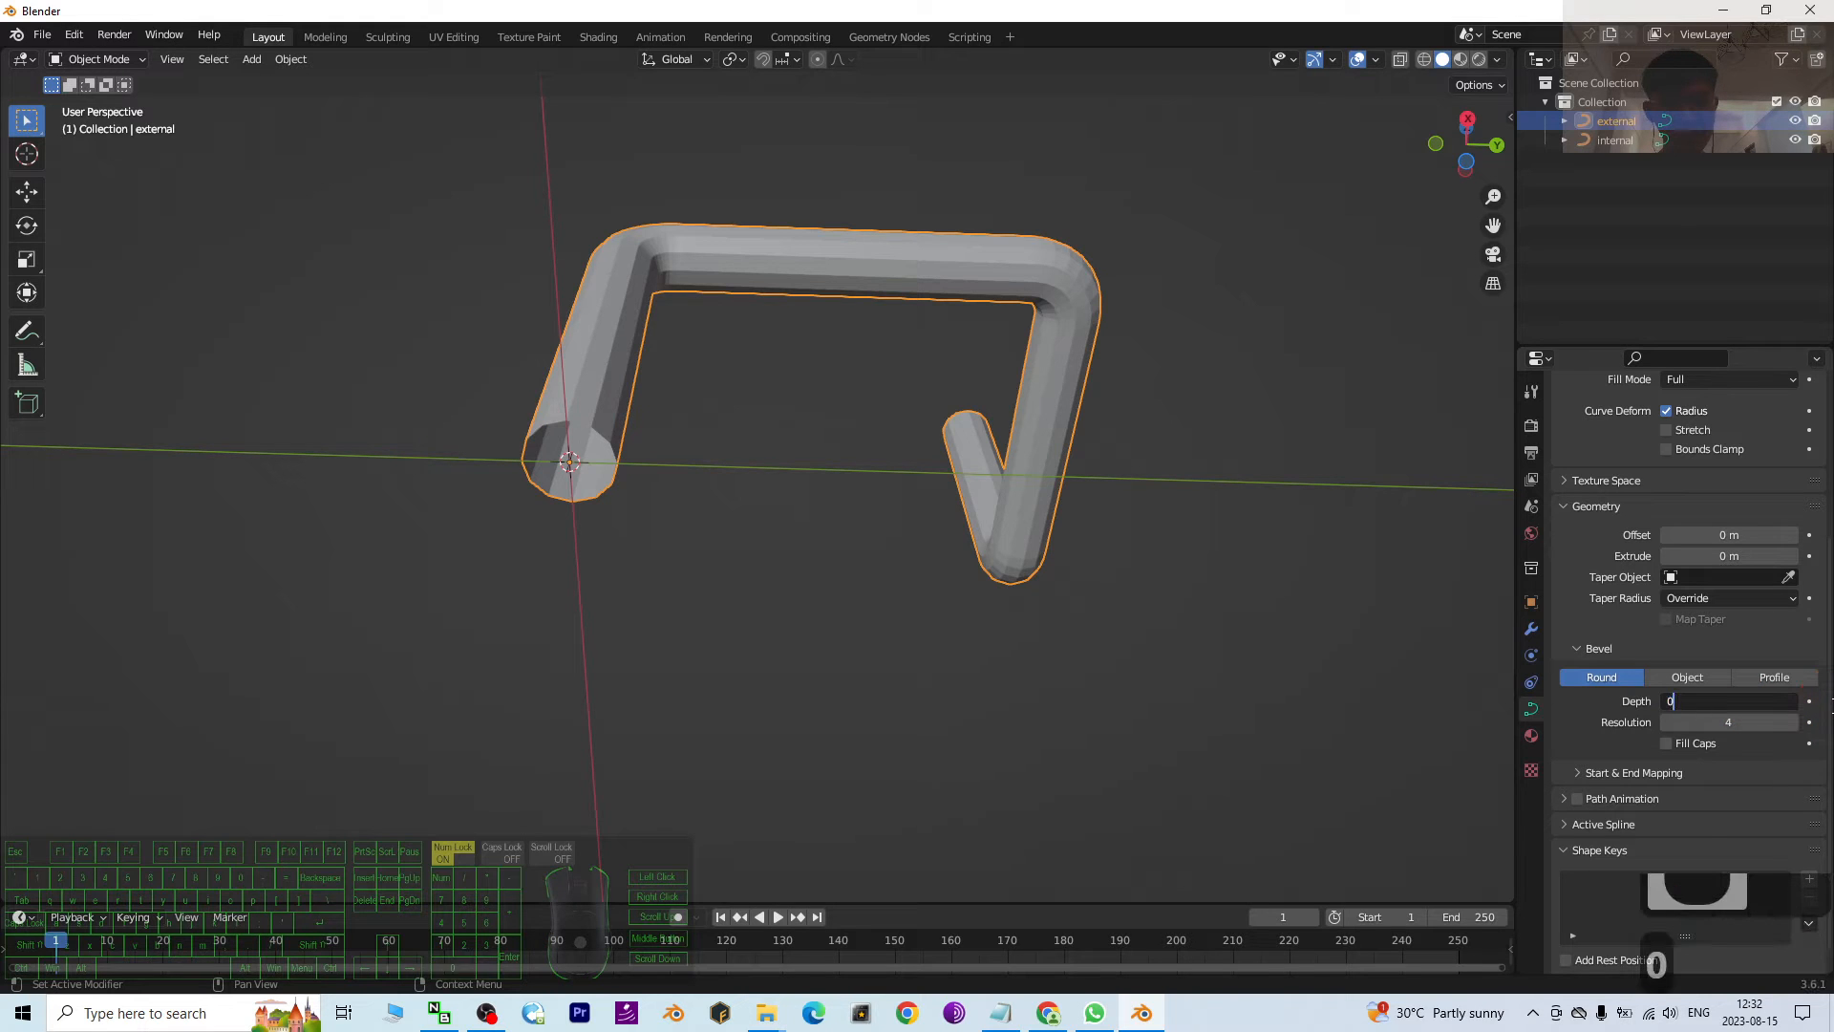
type("0.02")
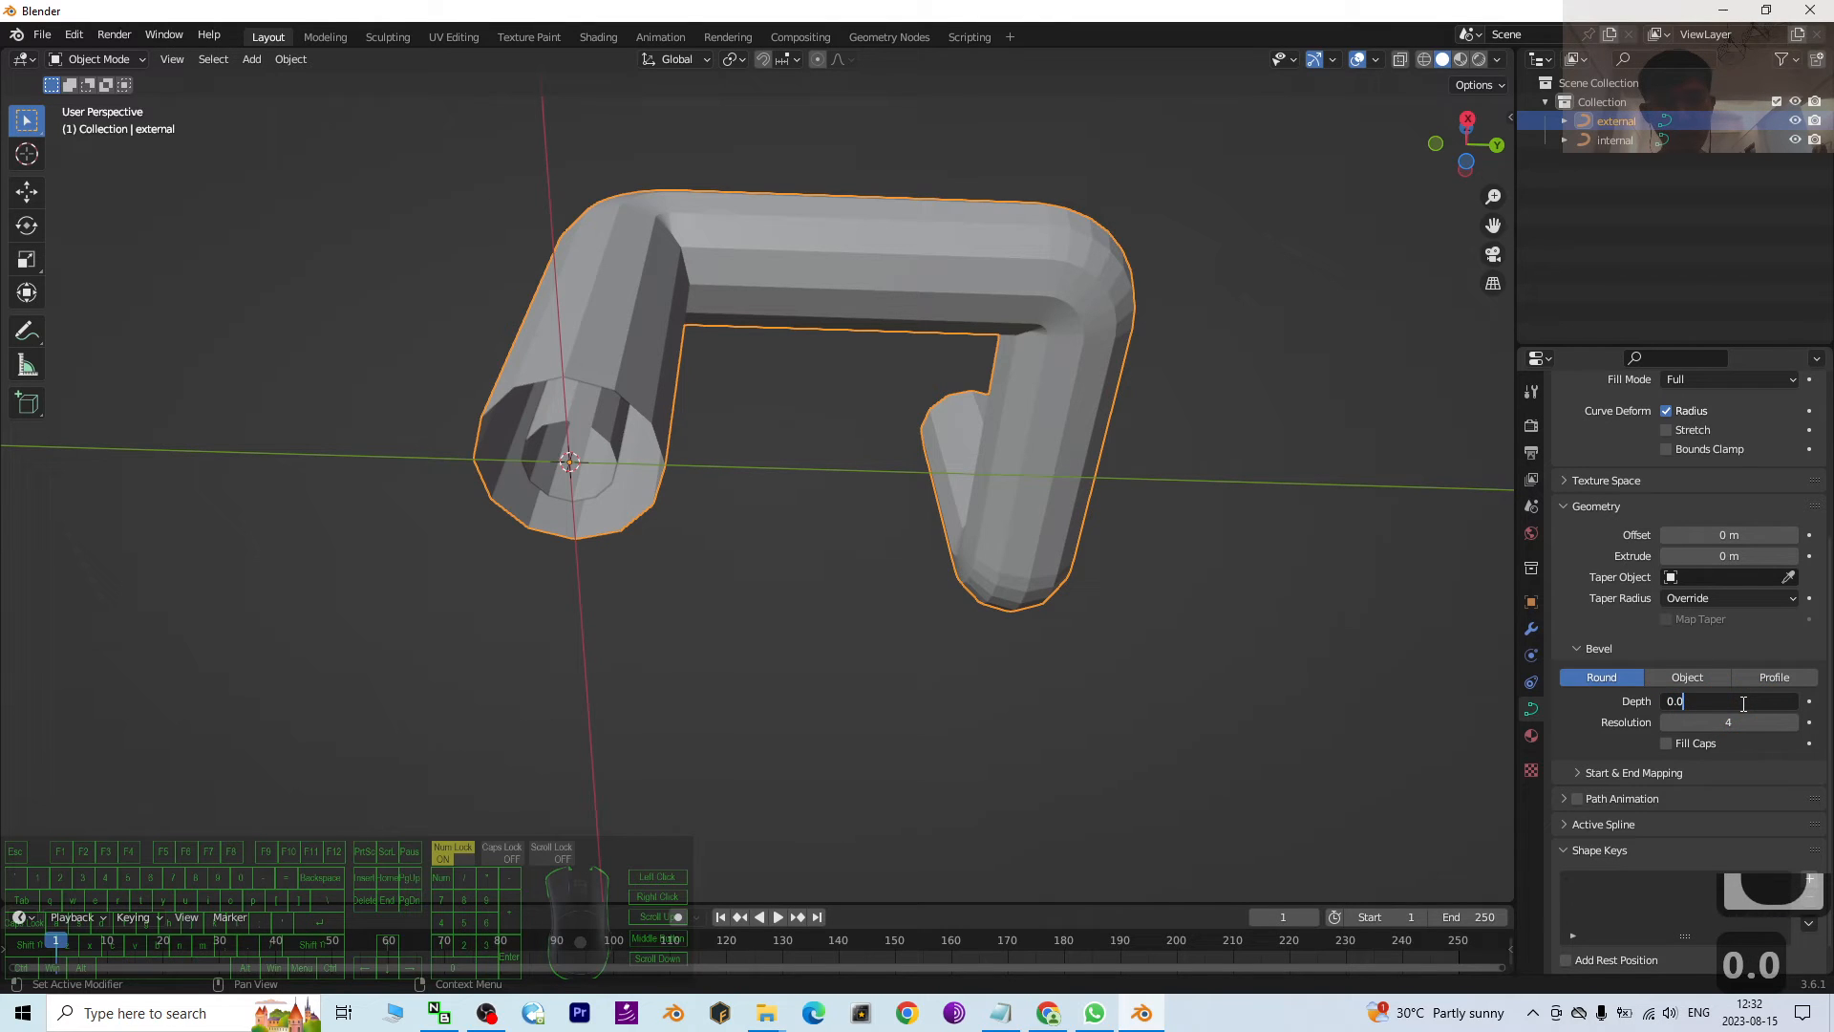
type("0.013 m")
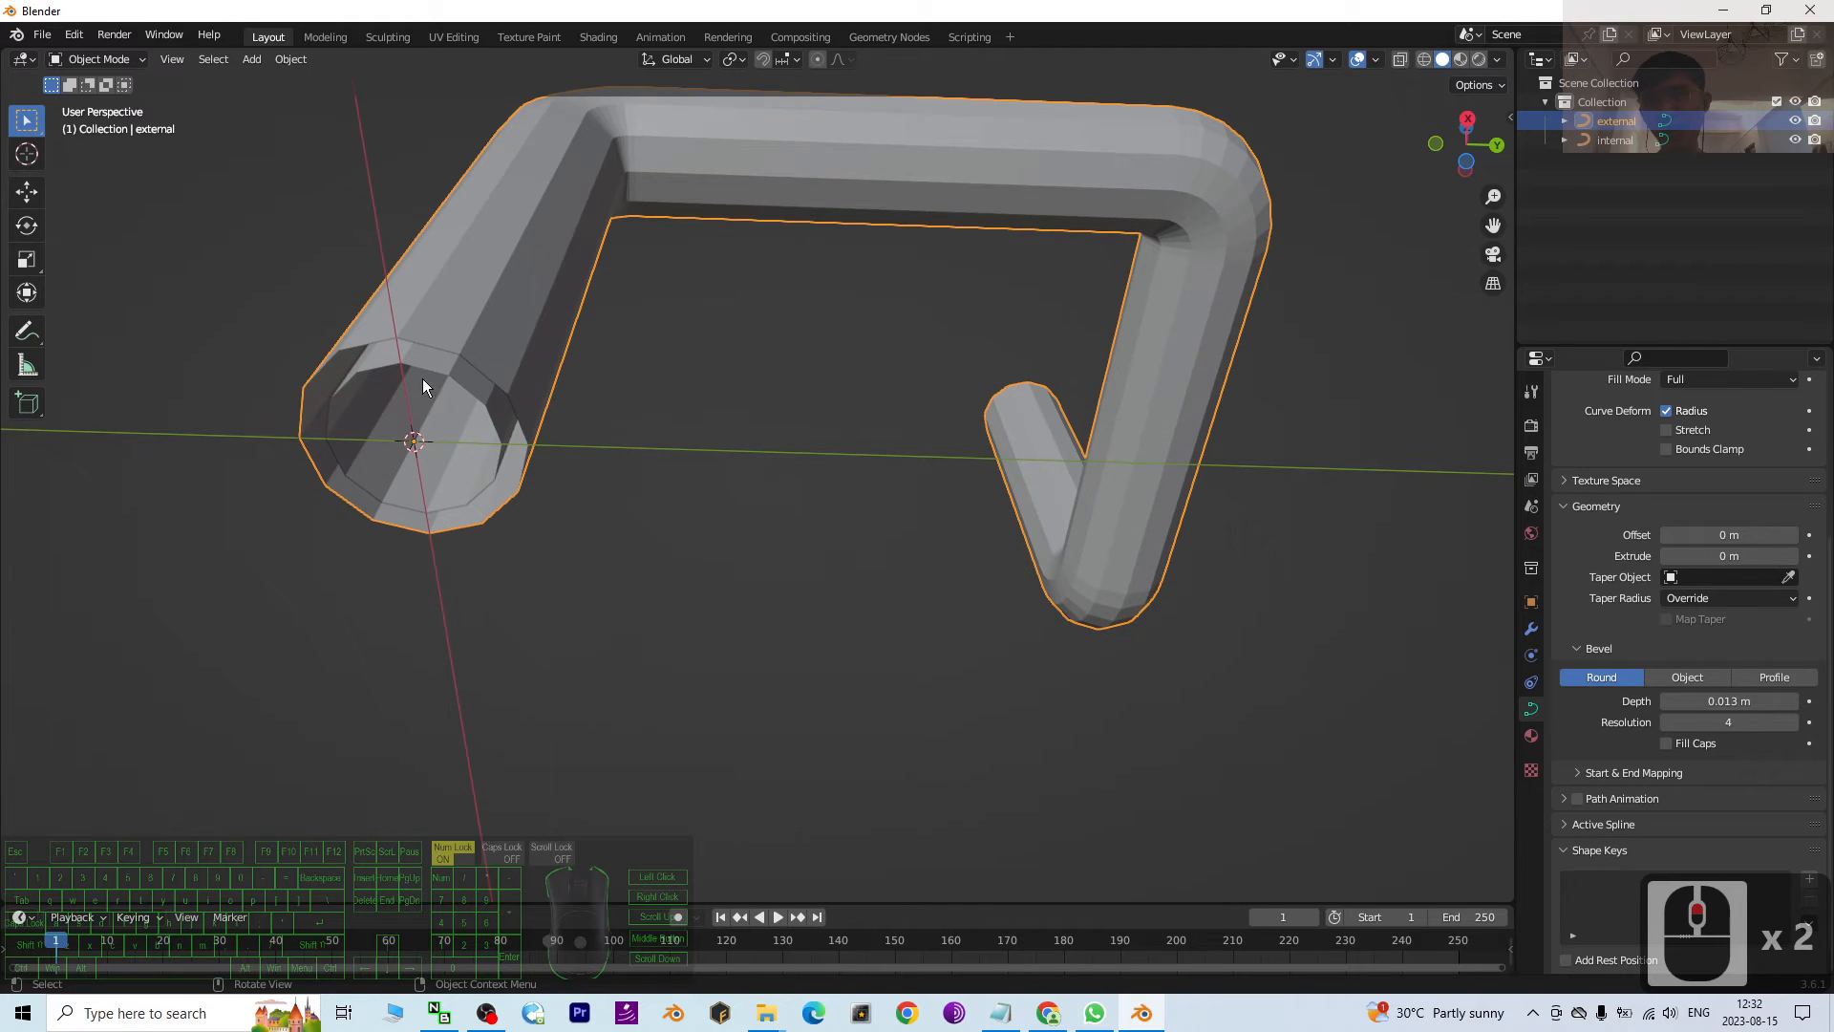
Step: Orbit the view to inspect the pipe's open end and the whole bent pipe
left_click_drag(422, 385, 1082, 718)
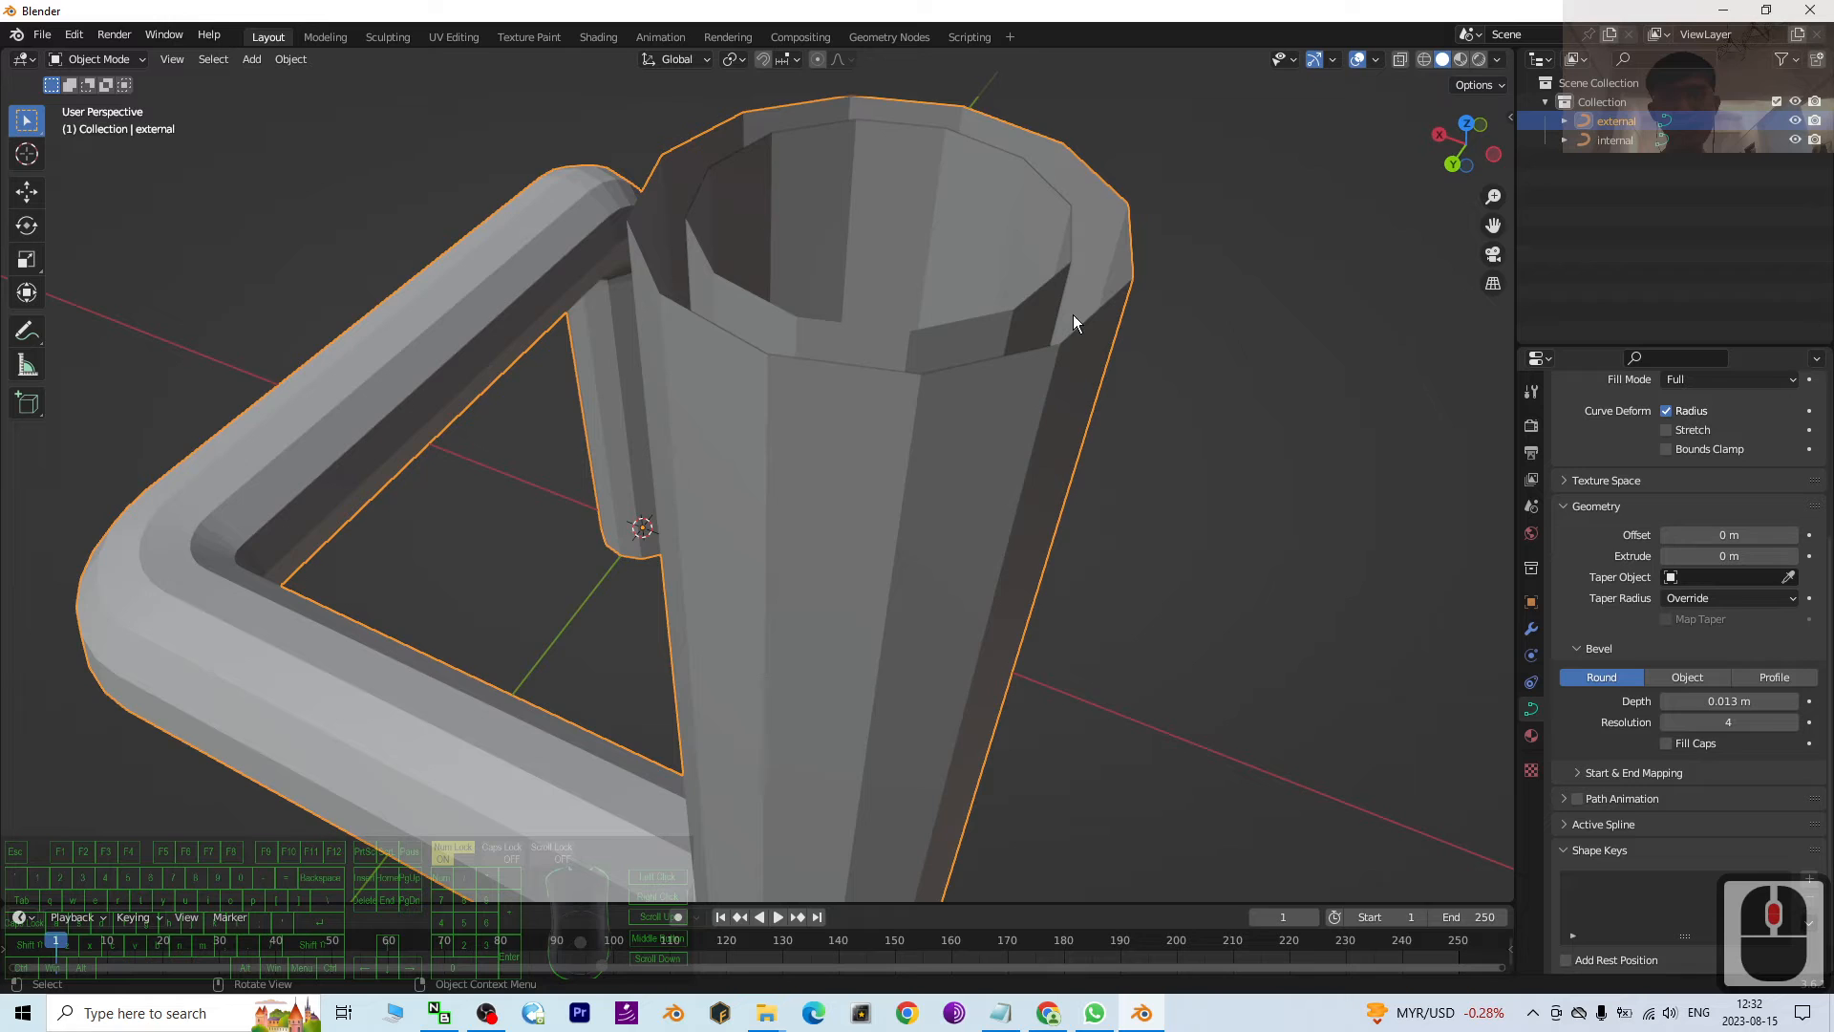
left_click_drag(1073, 323, 895, 506)
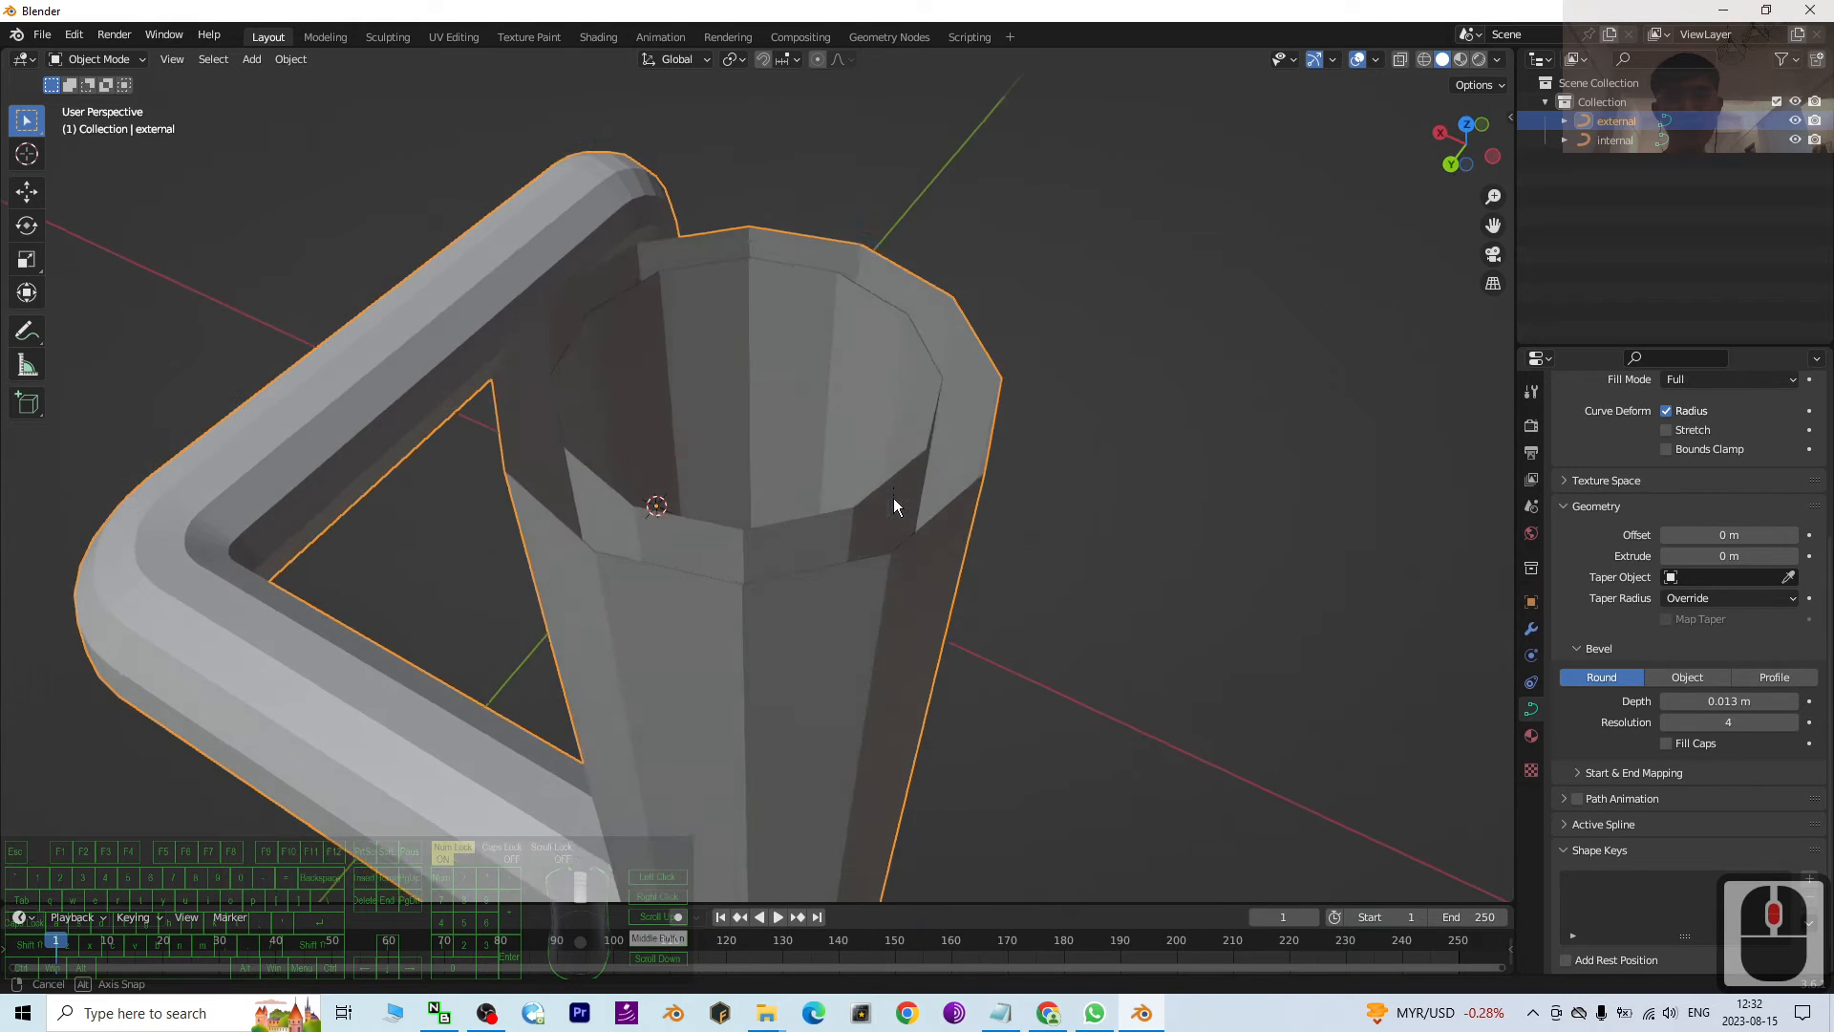
left_click_drag(895, 506, 912, 713)
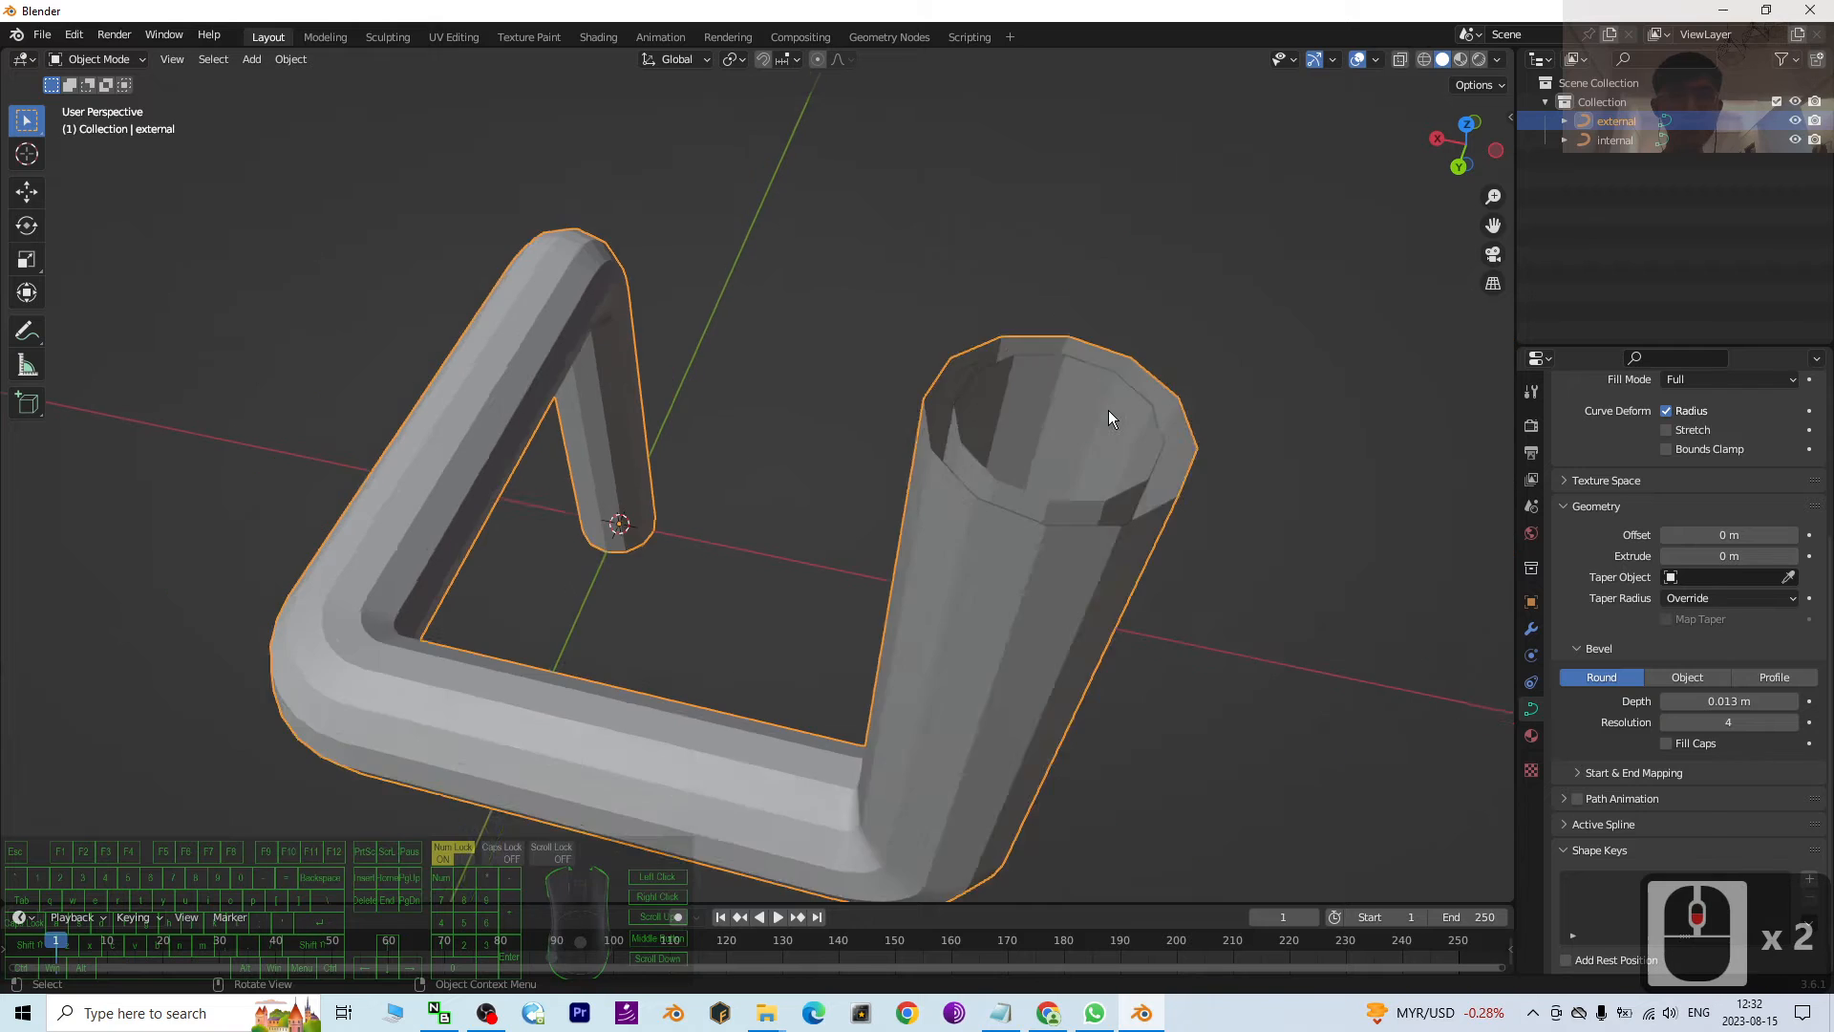
left_click_drag(1111, 419, 1088, 532)
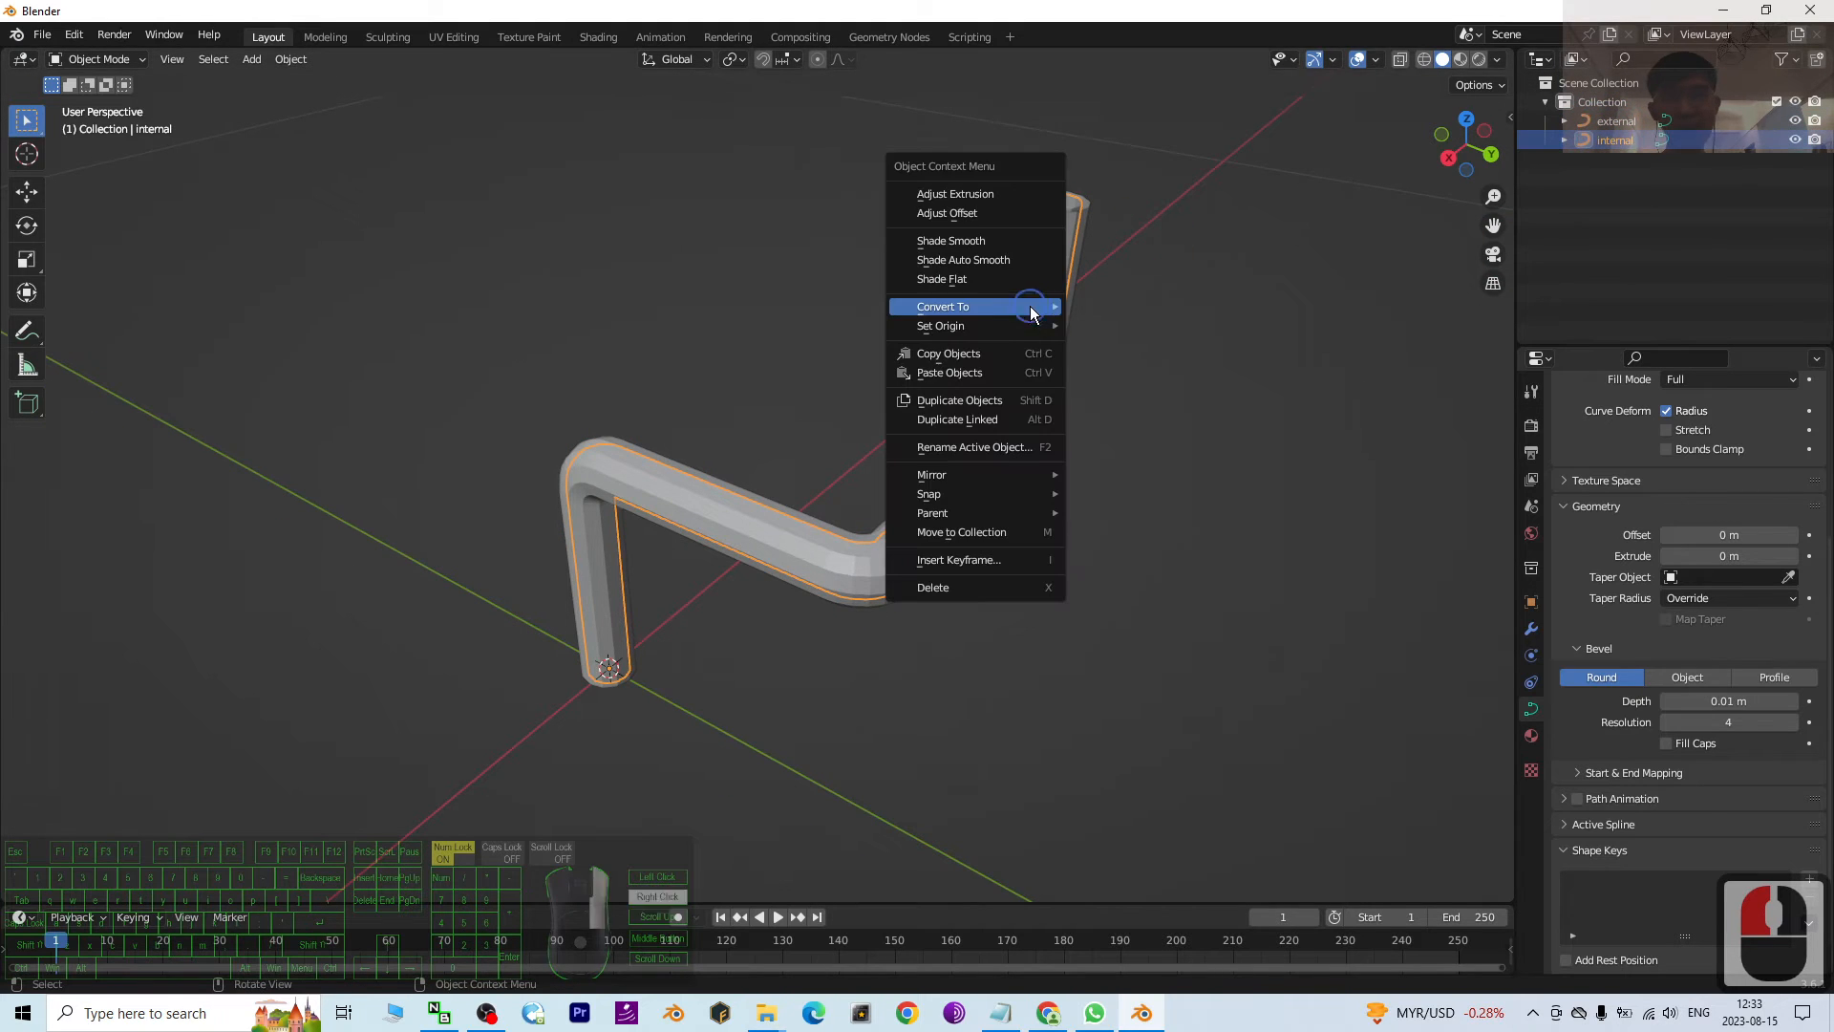
mouse_move(959, 305)
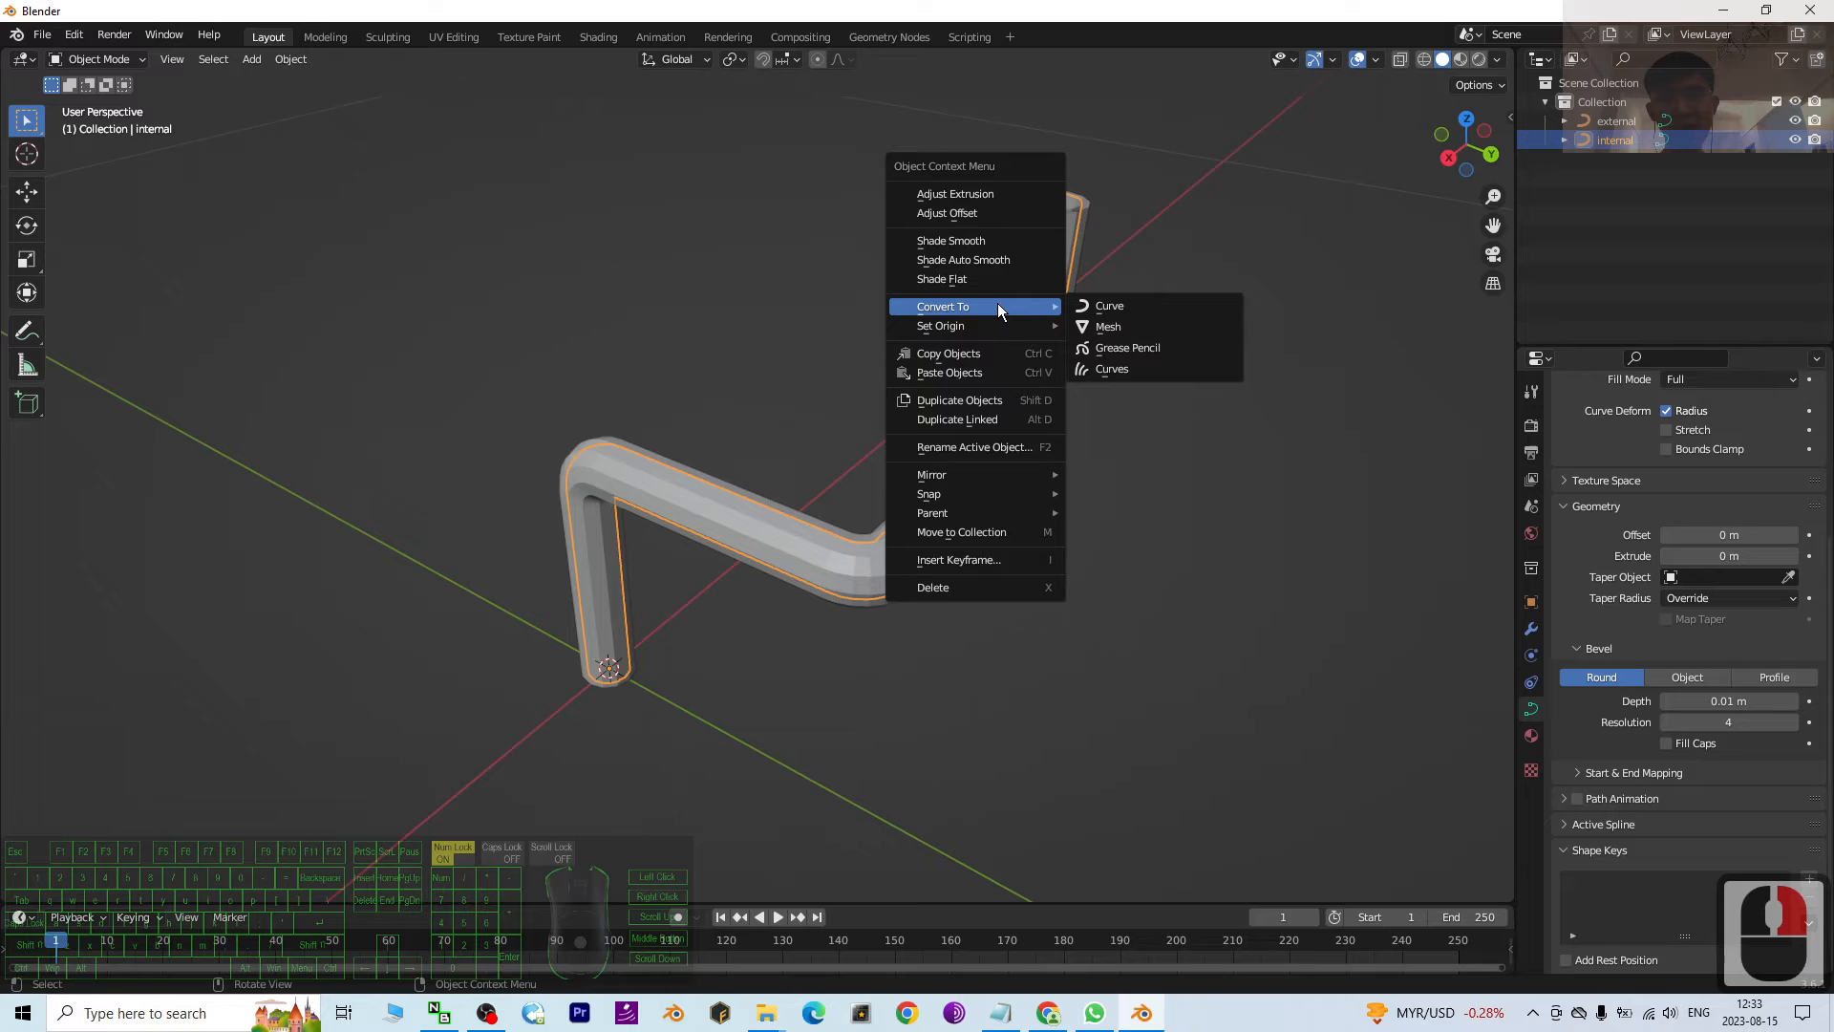
Step: Convert the internal curve, then the external curve, to meshes with Convert To > Mesh
left_click(1106, 327)
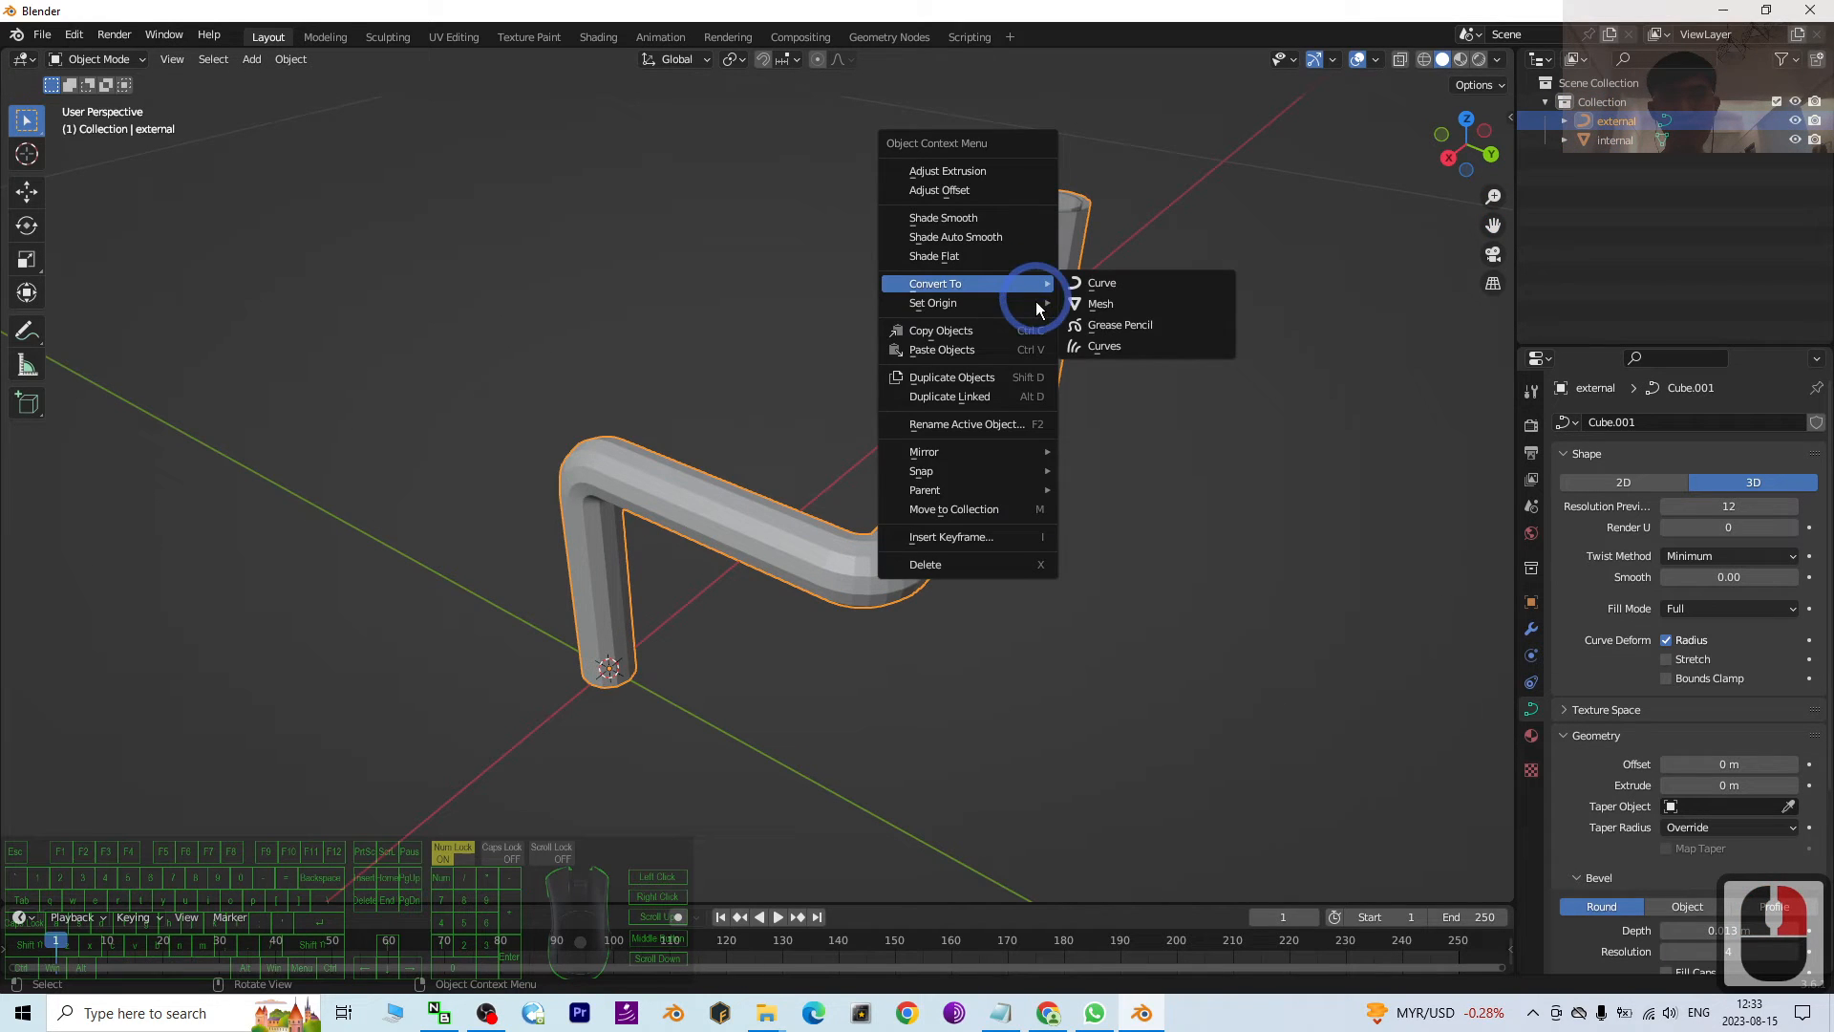
mouse_move(1099, 304)
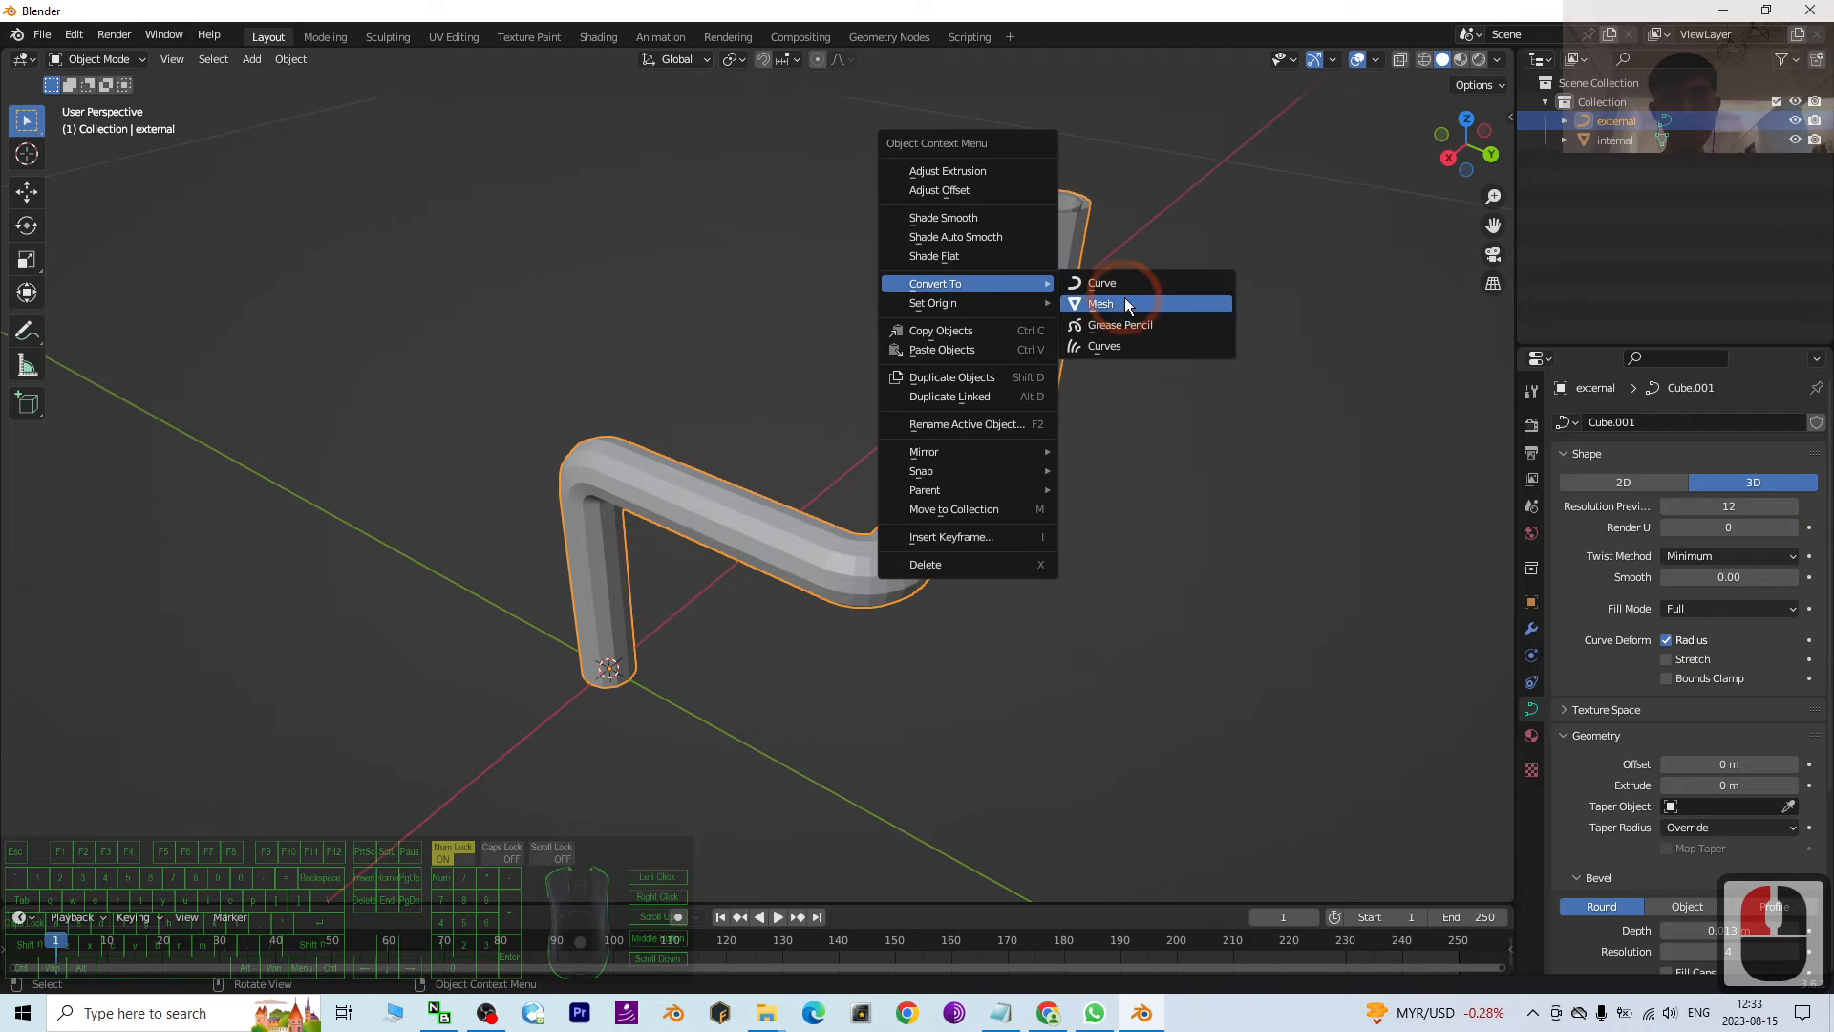
left_click(1099, 303)
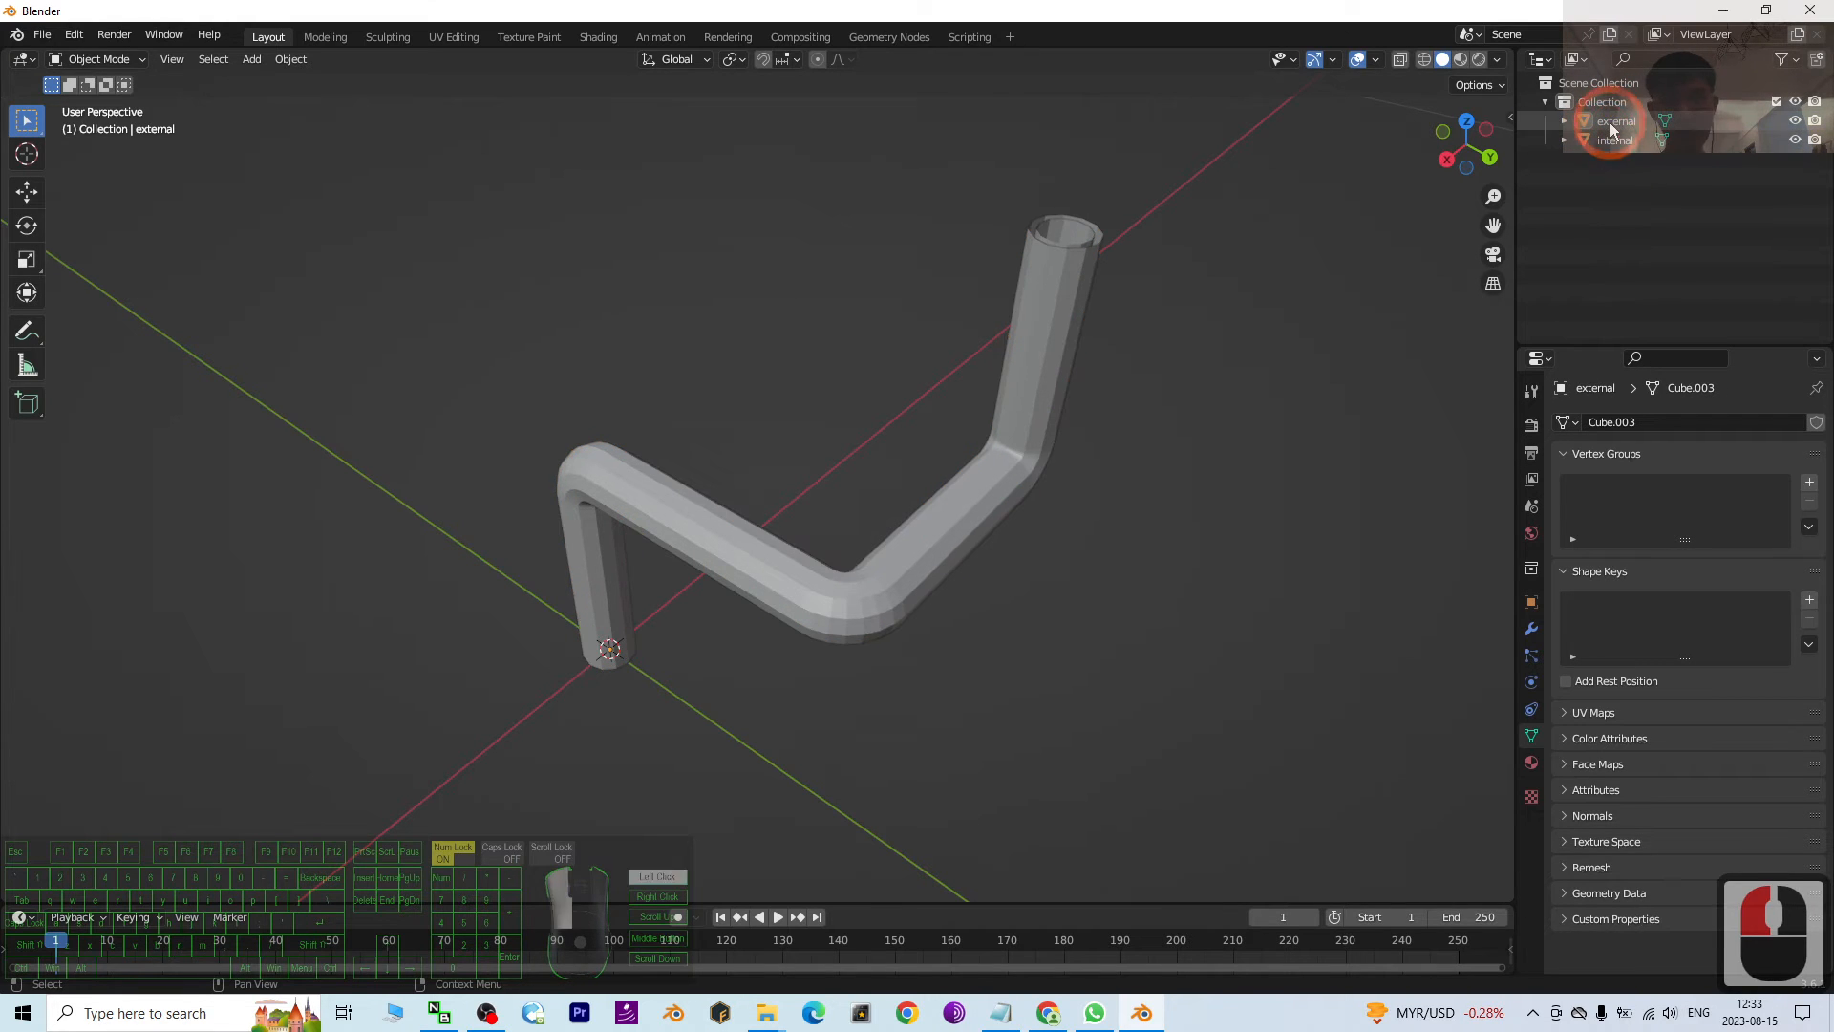
Step: Join the internal and external meshes with Ctrl+J and name the result Pipe01
left_click(1616, 120)
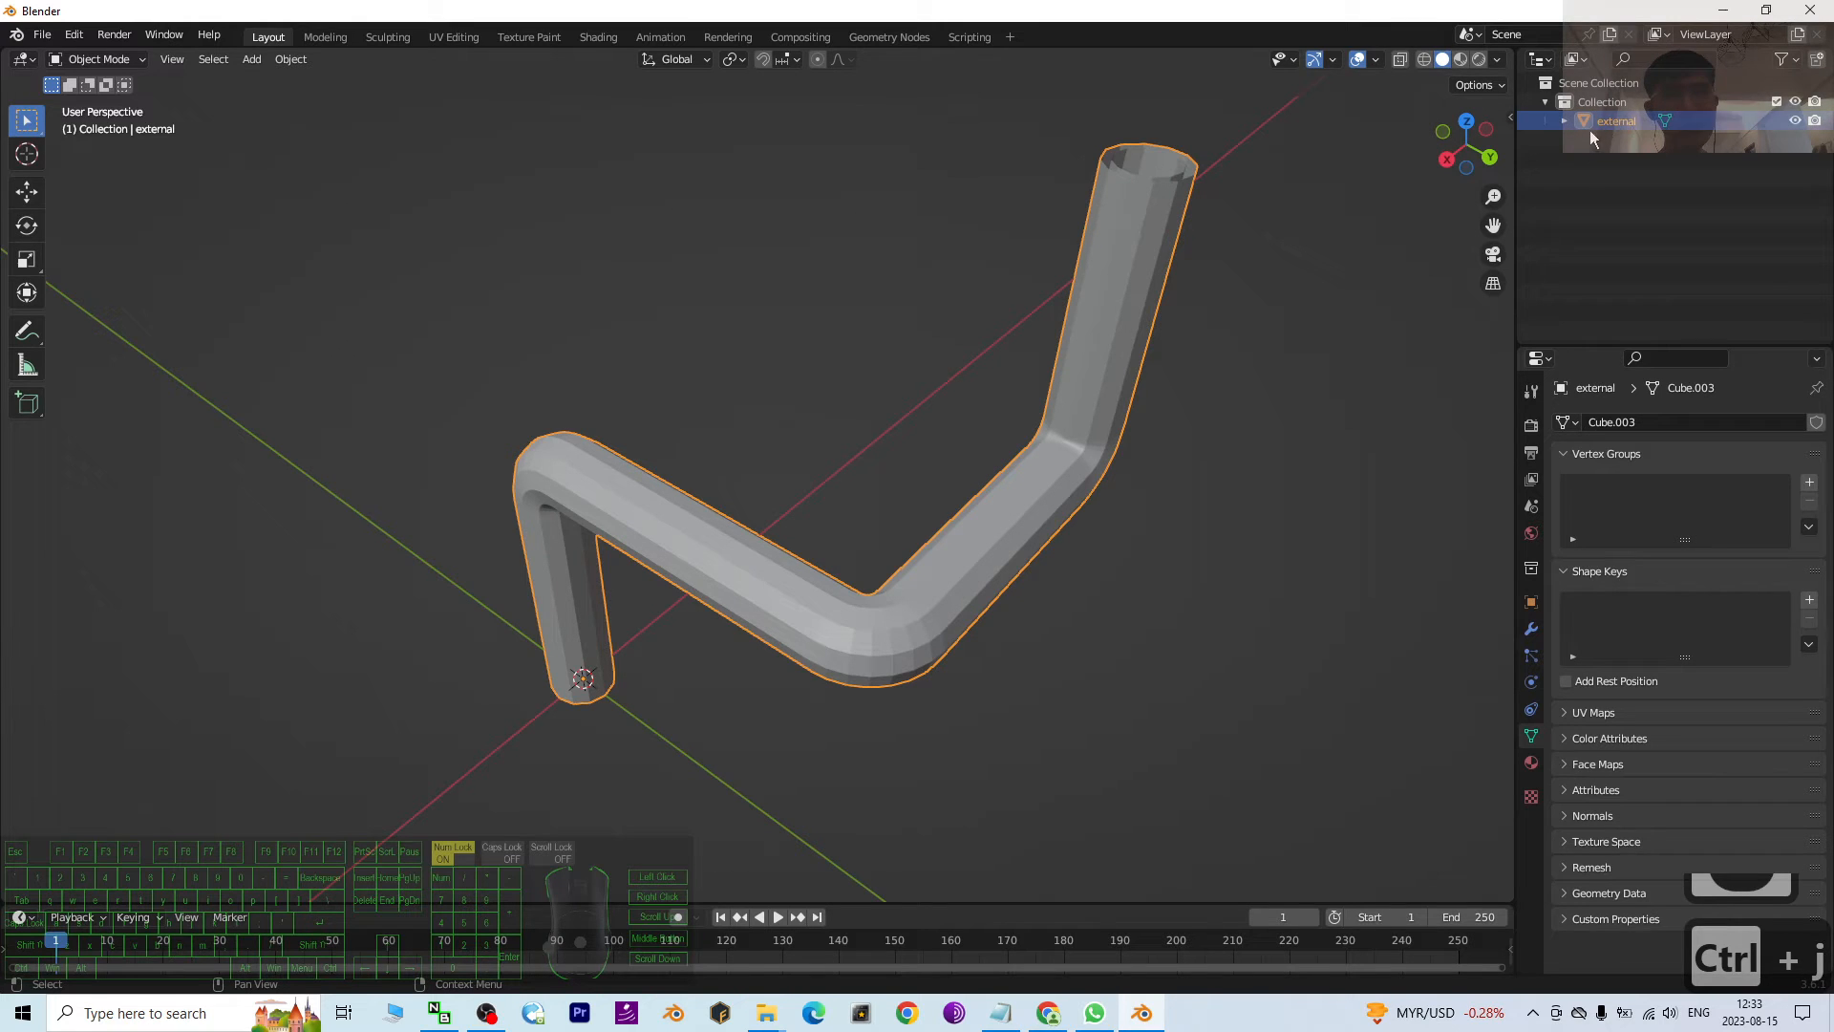
double_click(1614, 120)
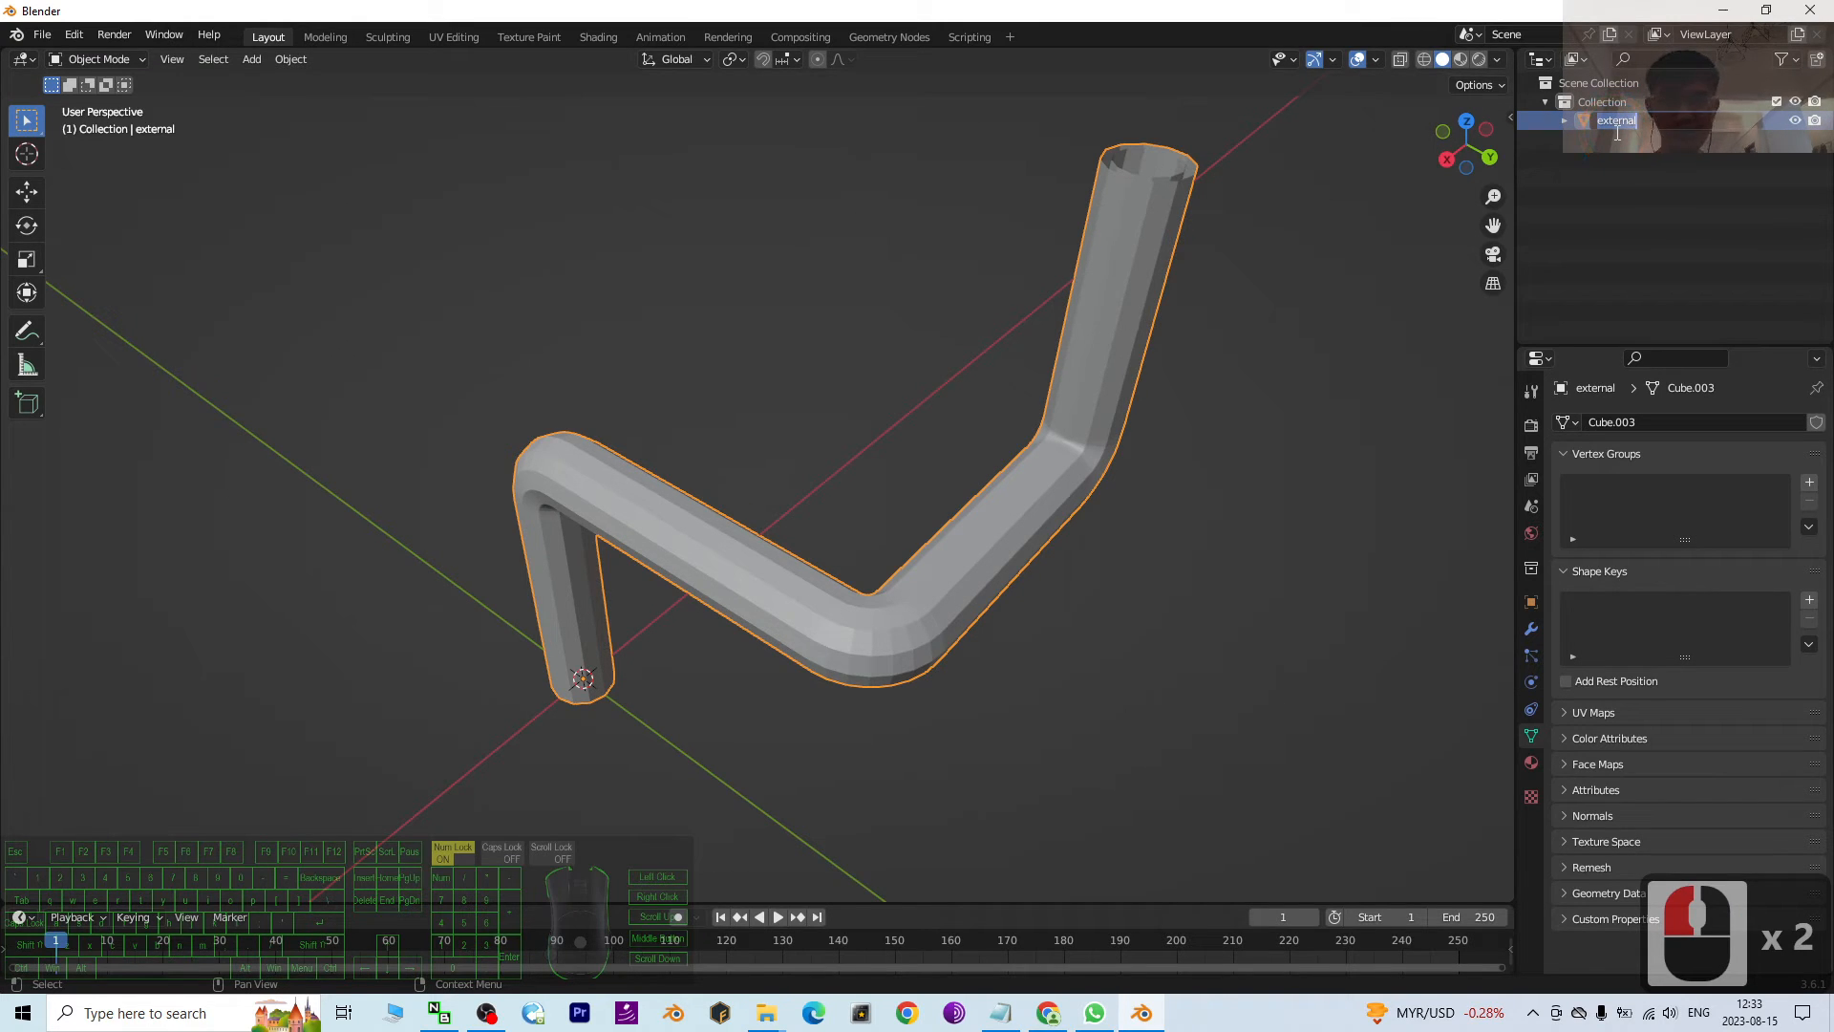
type("Pipe01")
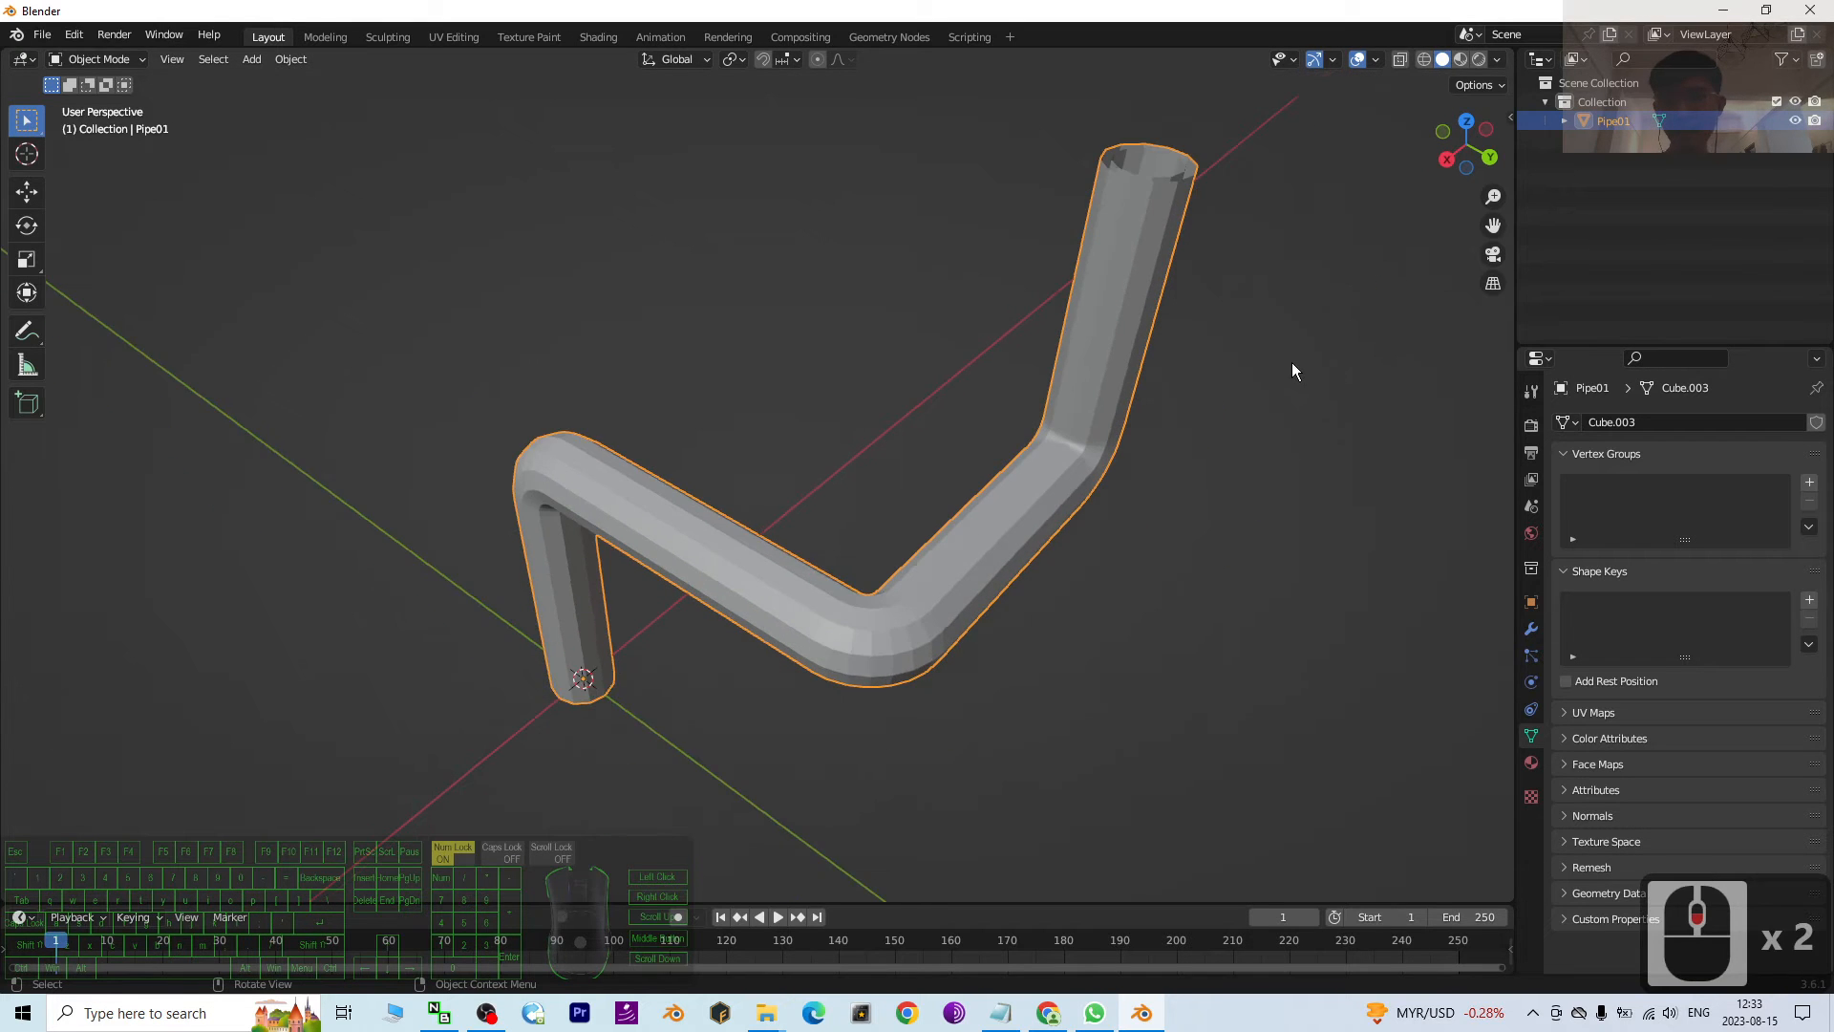
left_click_drag(1295, 371, 1100, 384)
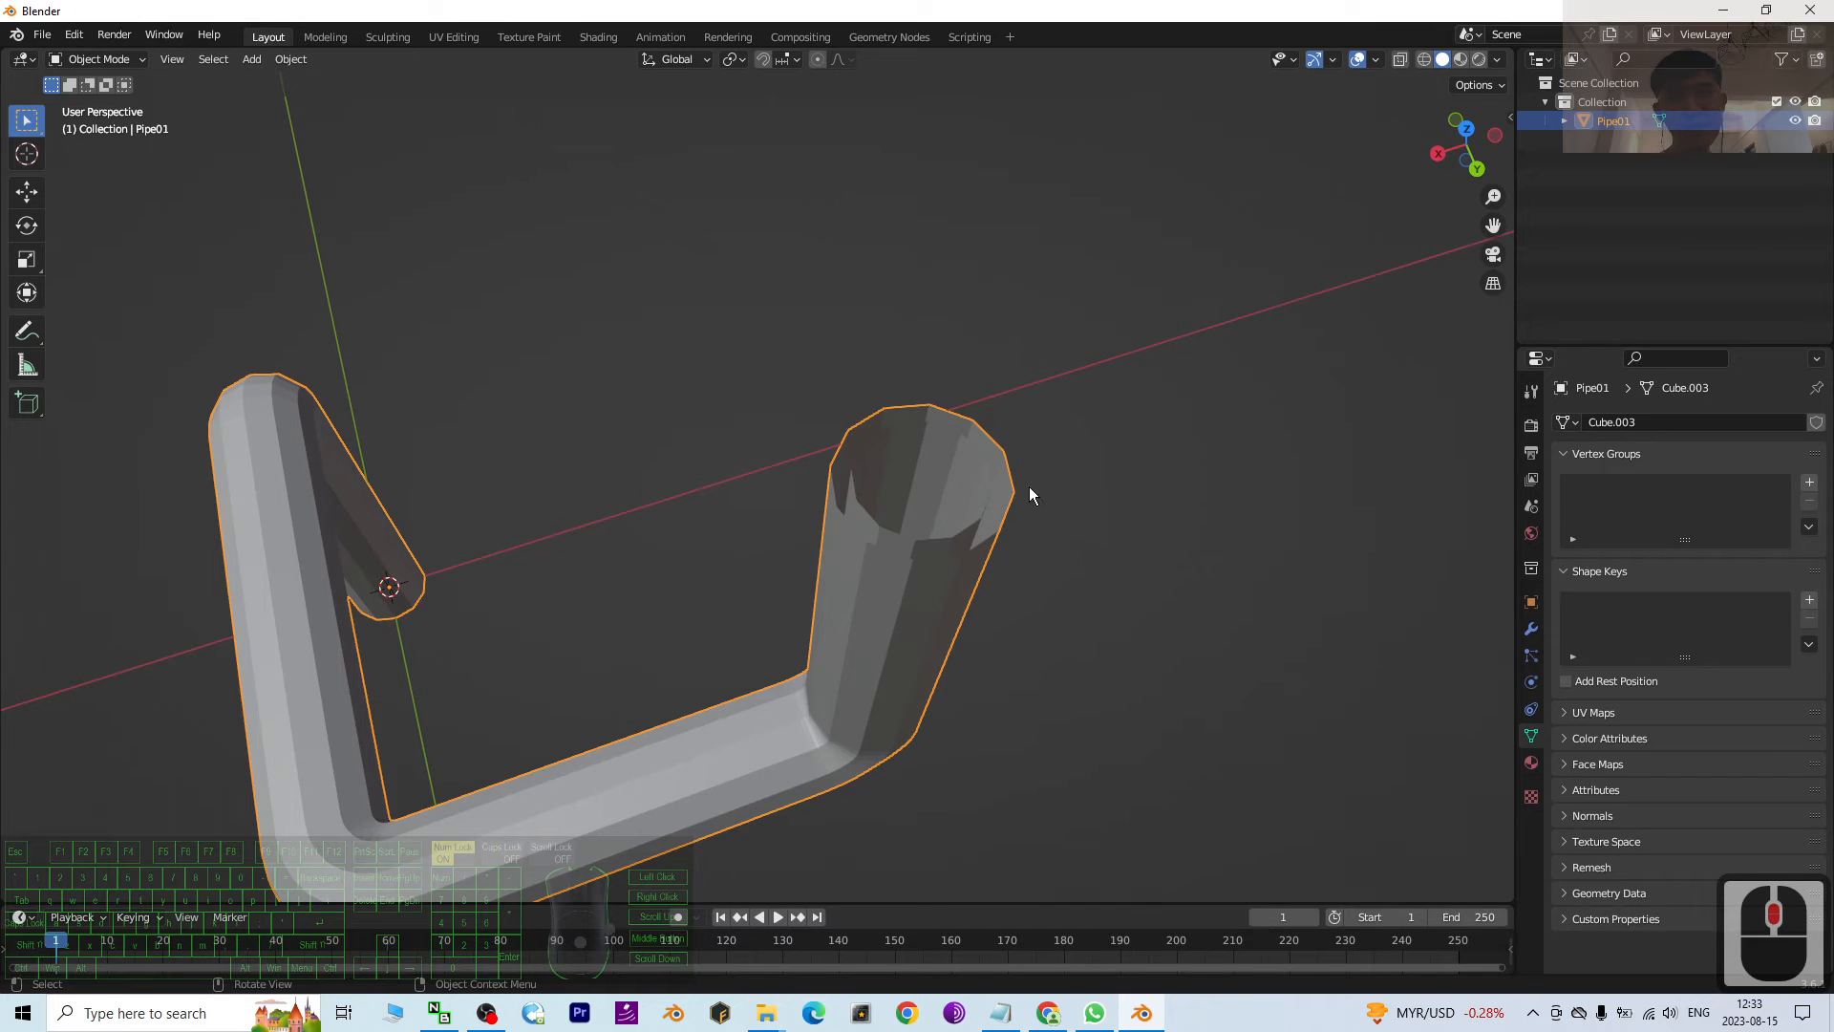
Step: In edge-select Edit Mode, select the top end's outer and inner rim loops and fill between them
left_click(100, 59)
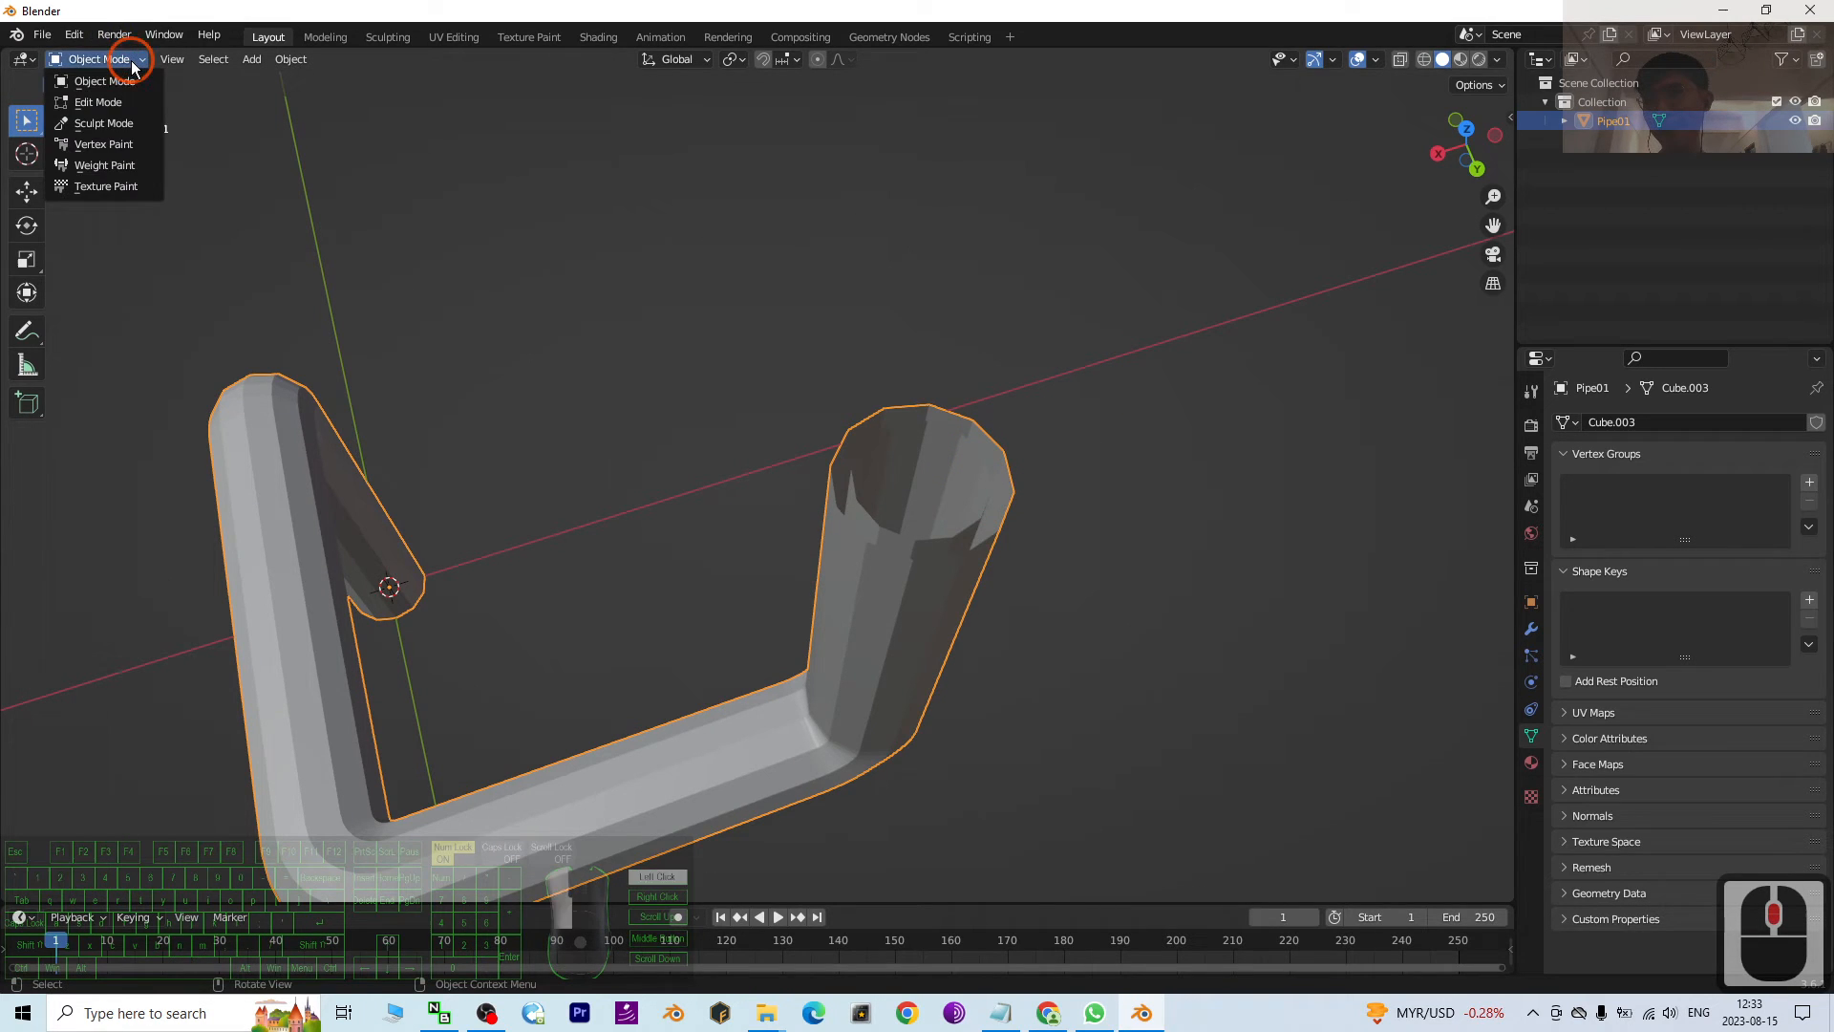
left_click(99, 102)
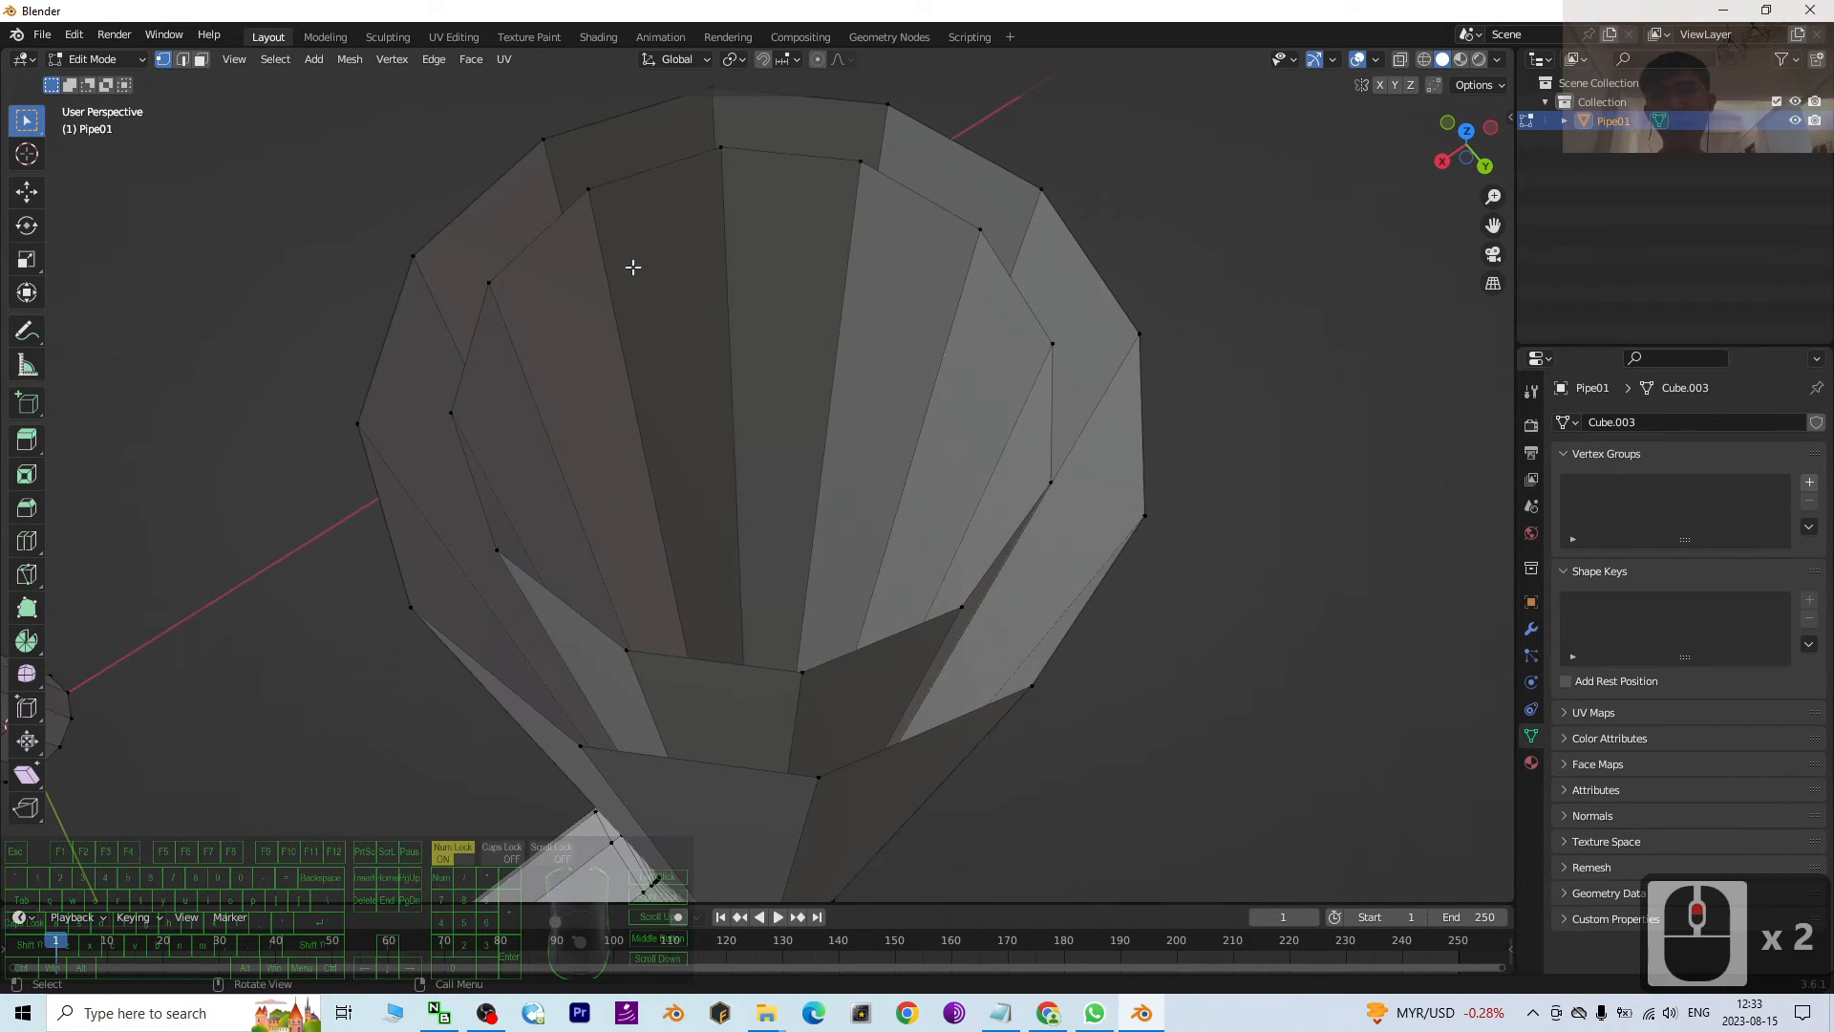
mouse_move(795, 158)
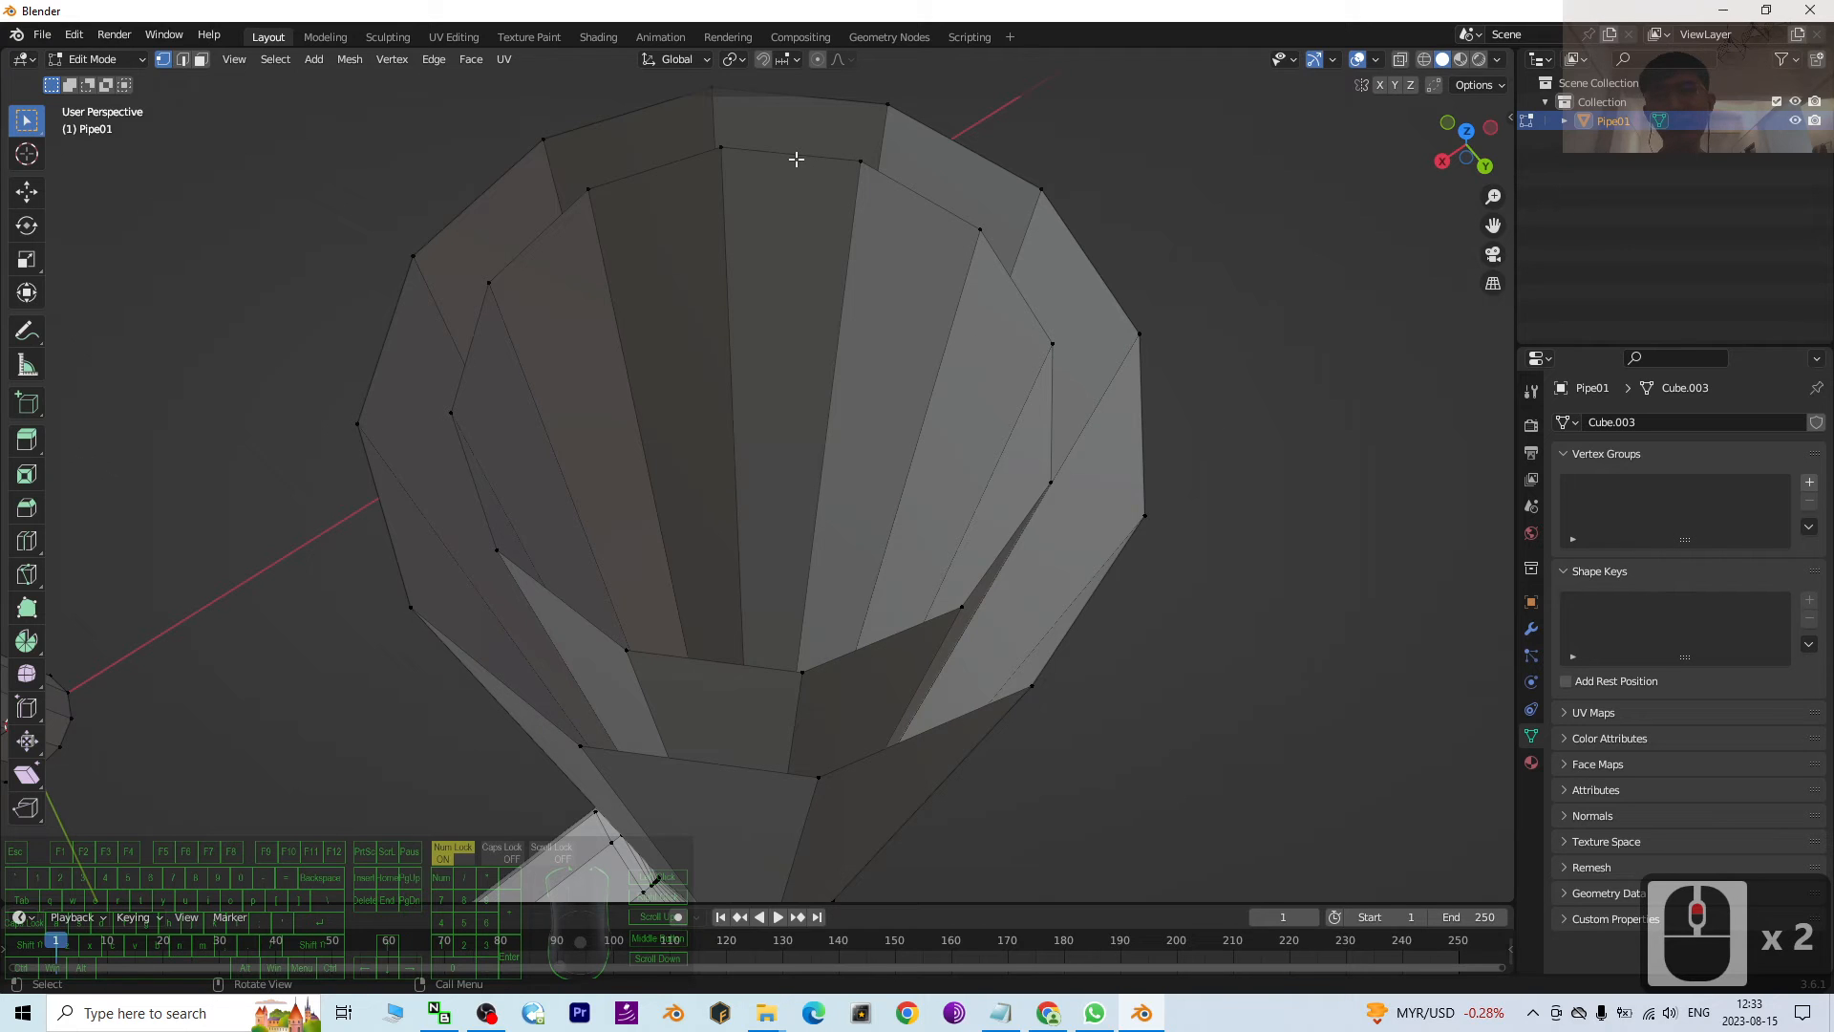
left_click(199, 59)
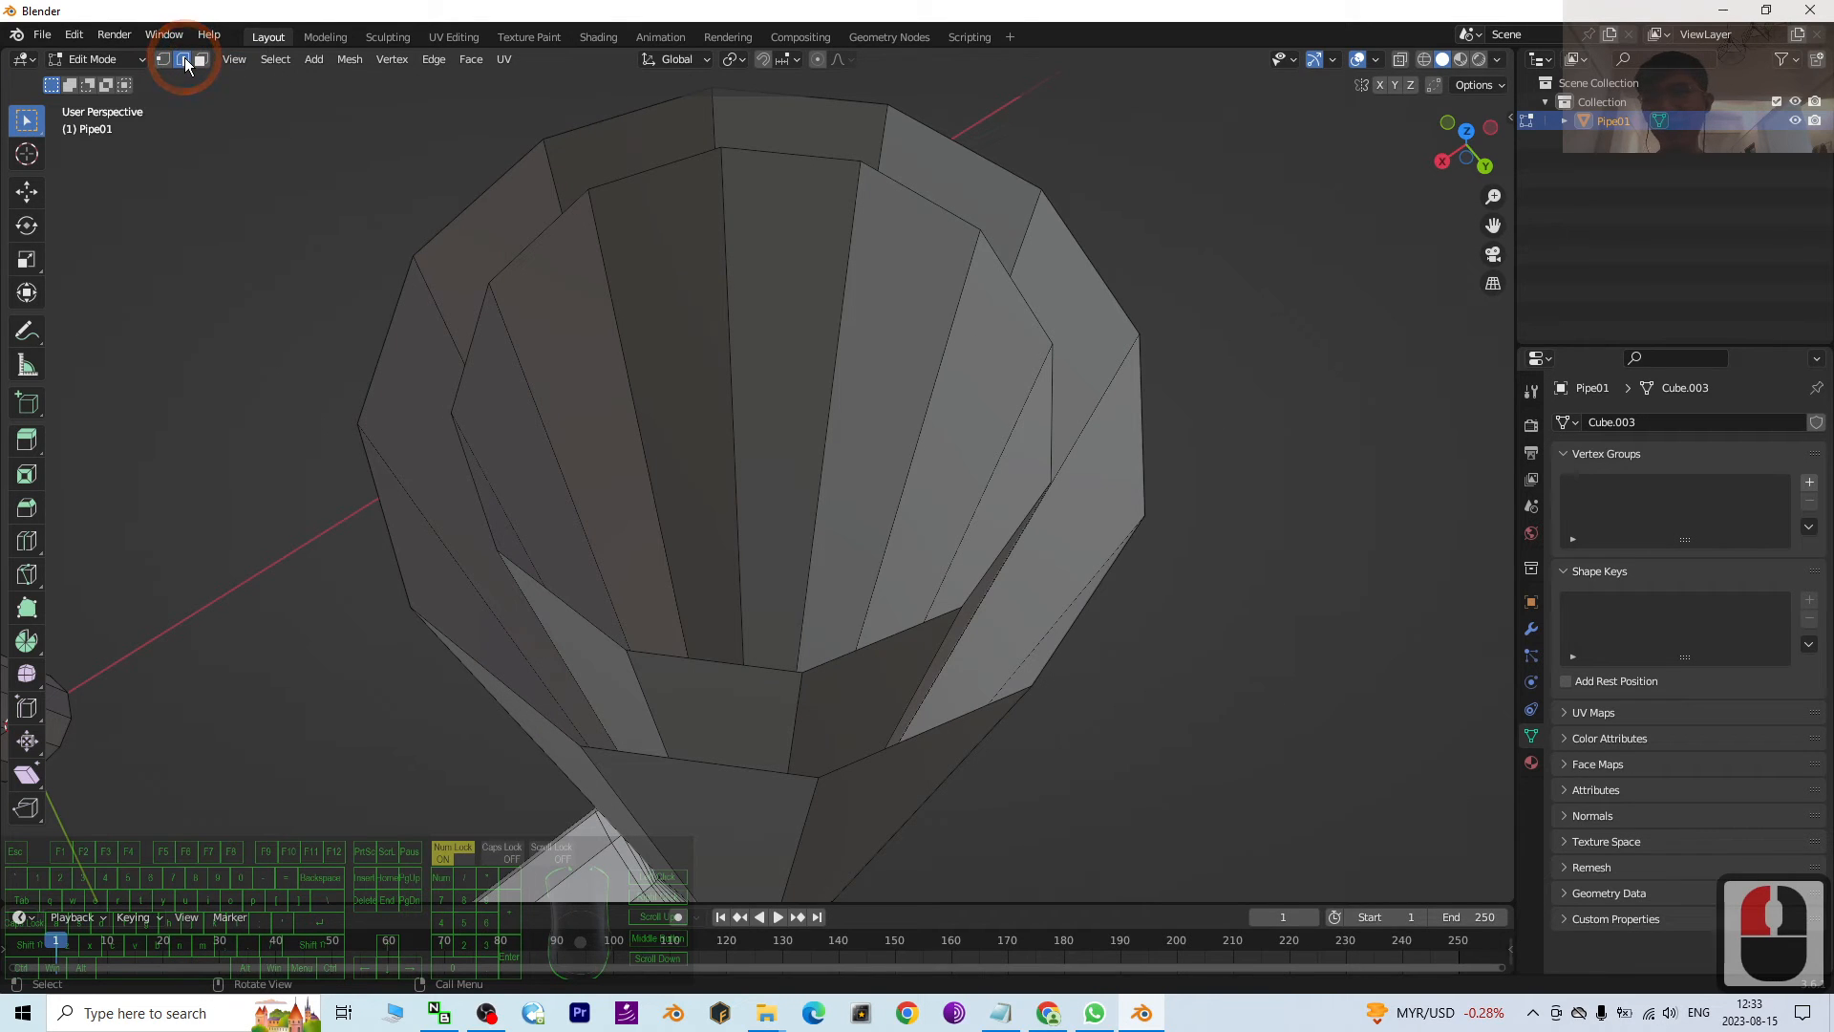
left_click(184, 60)
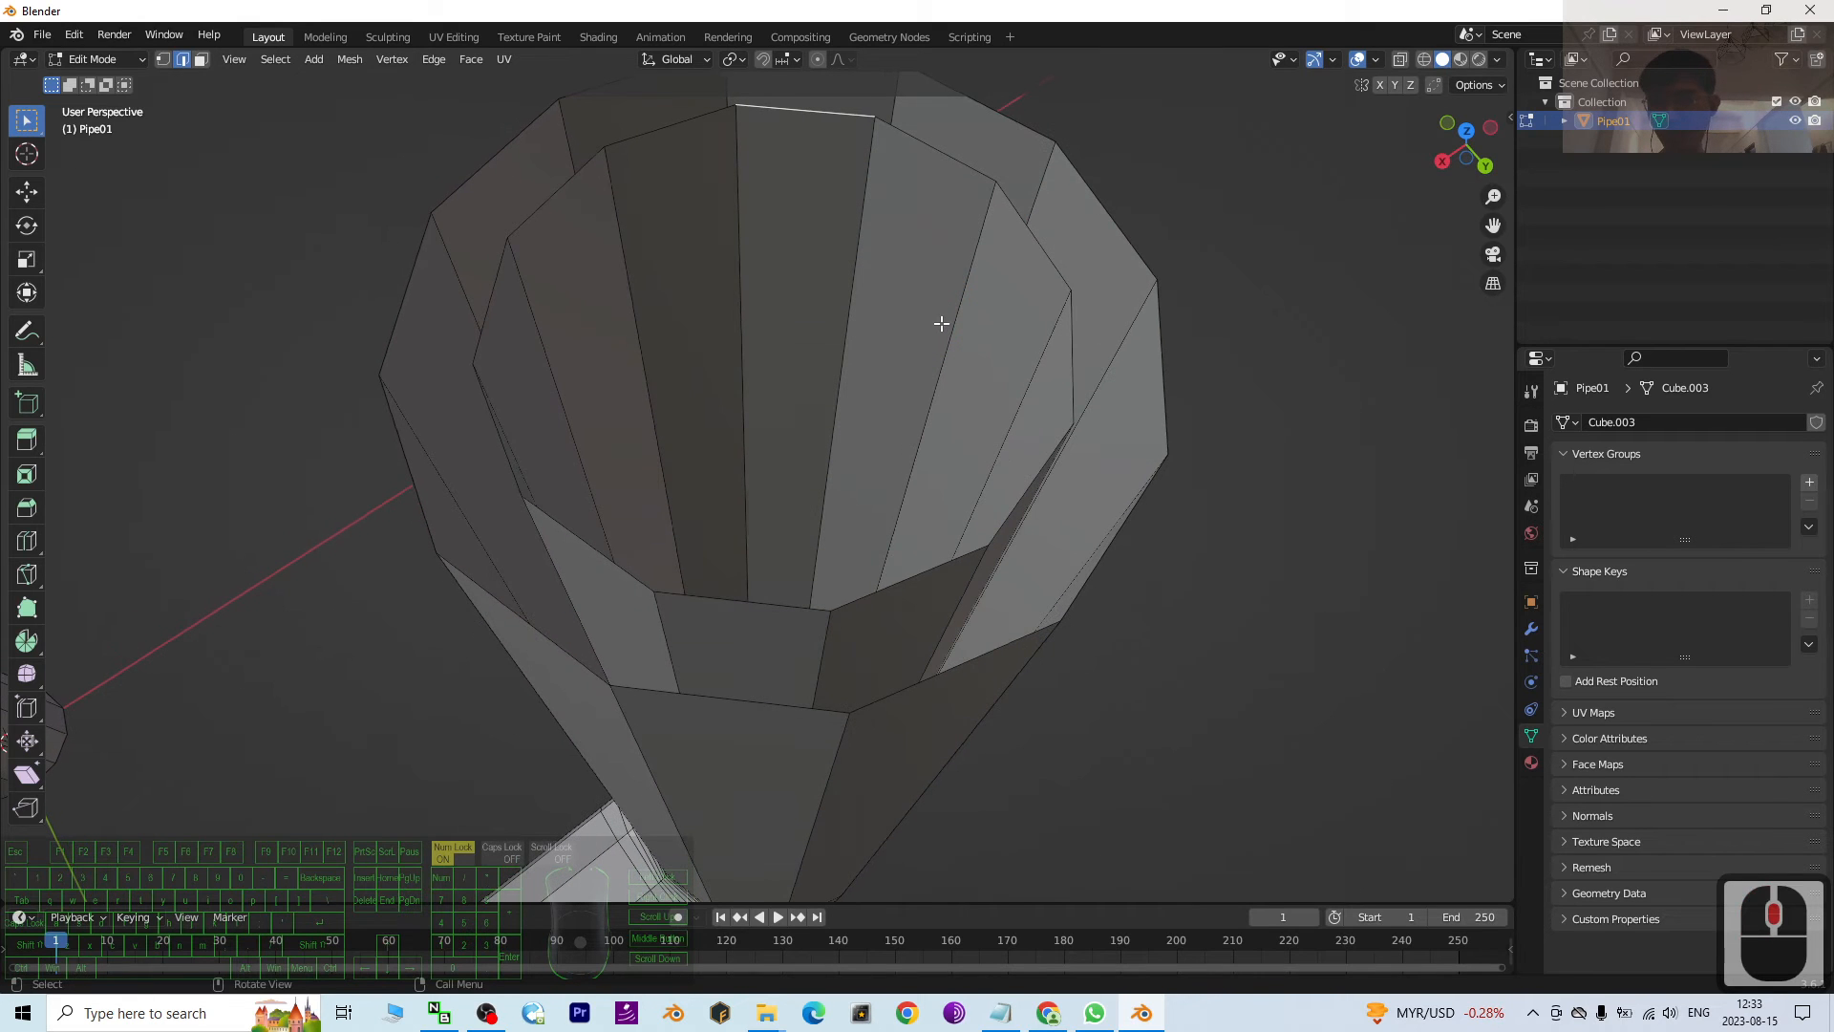
left_click(904, 582)
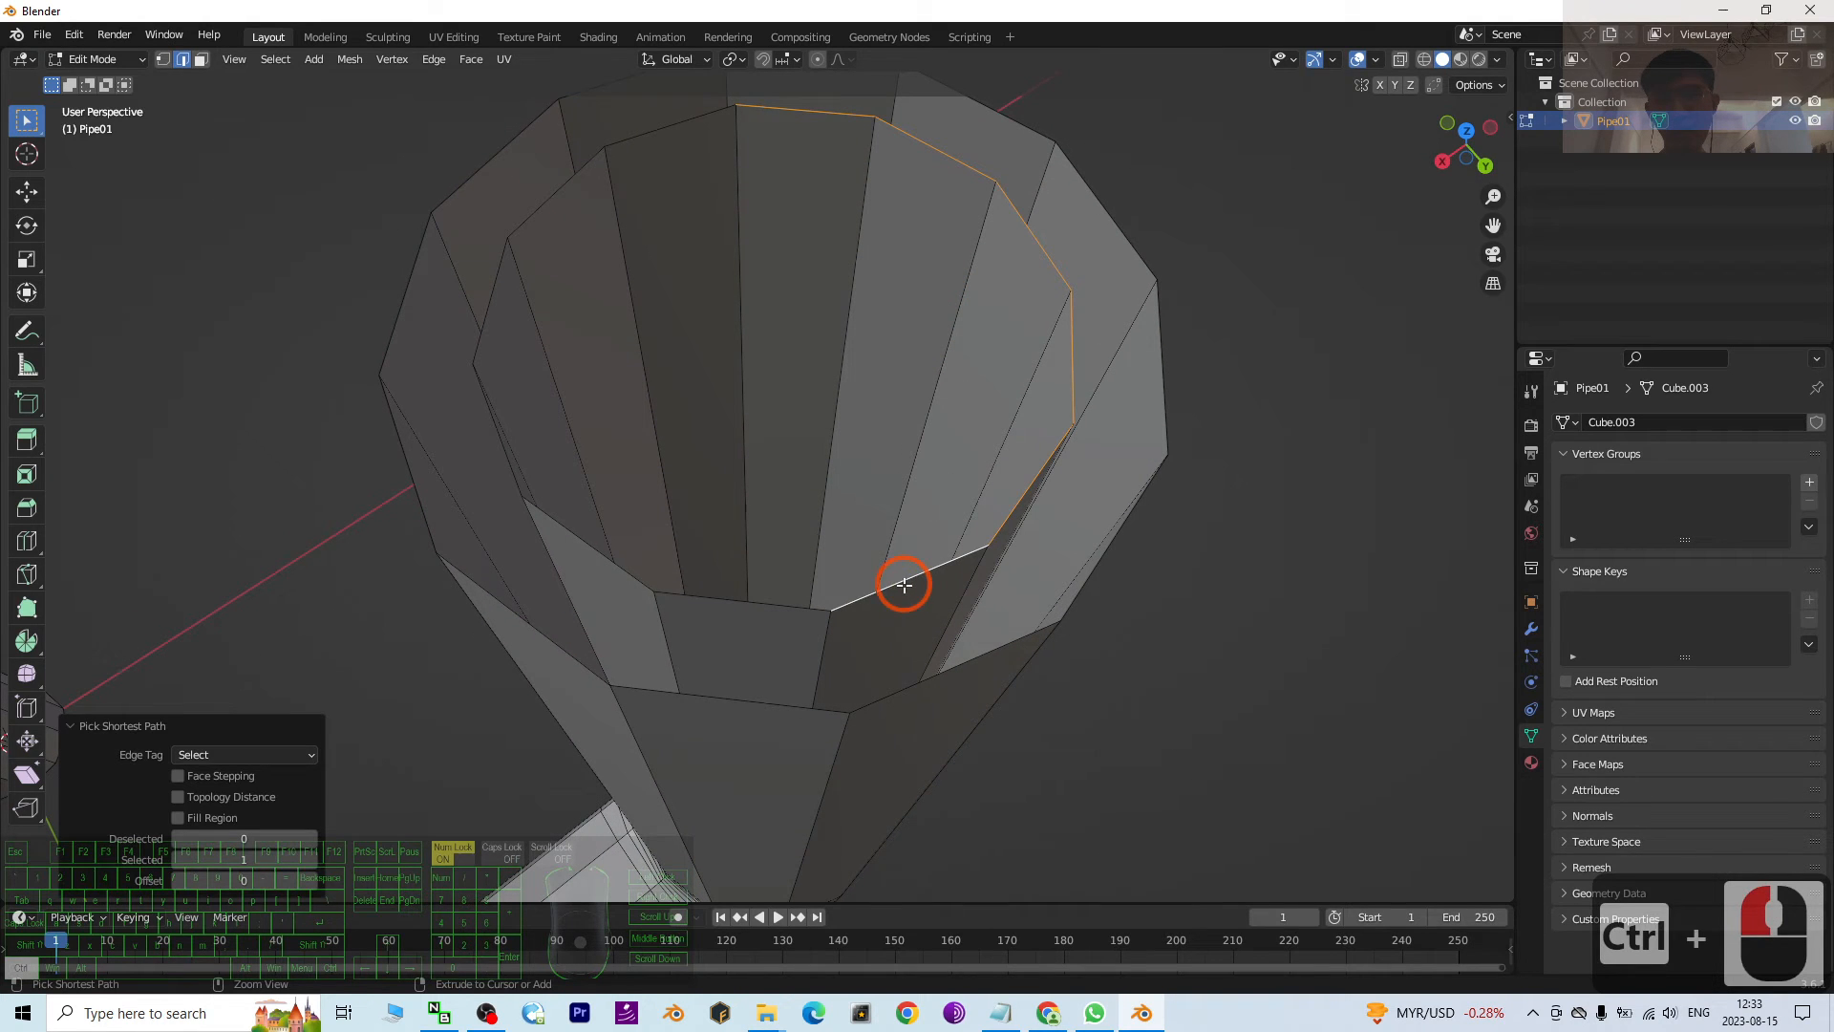
mouse_move(491, 324)
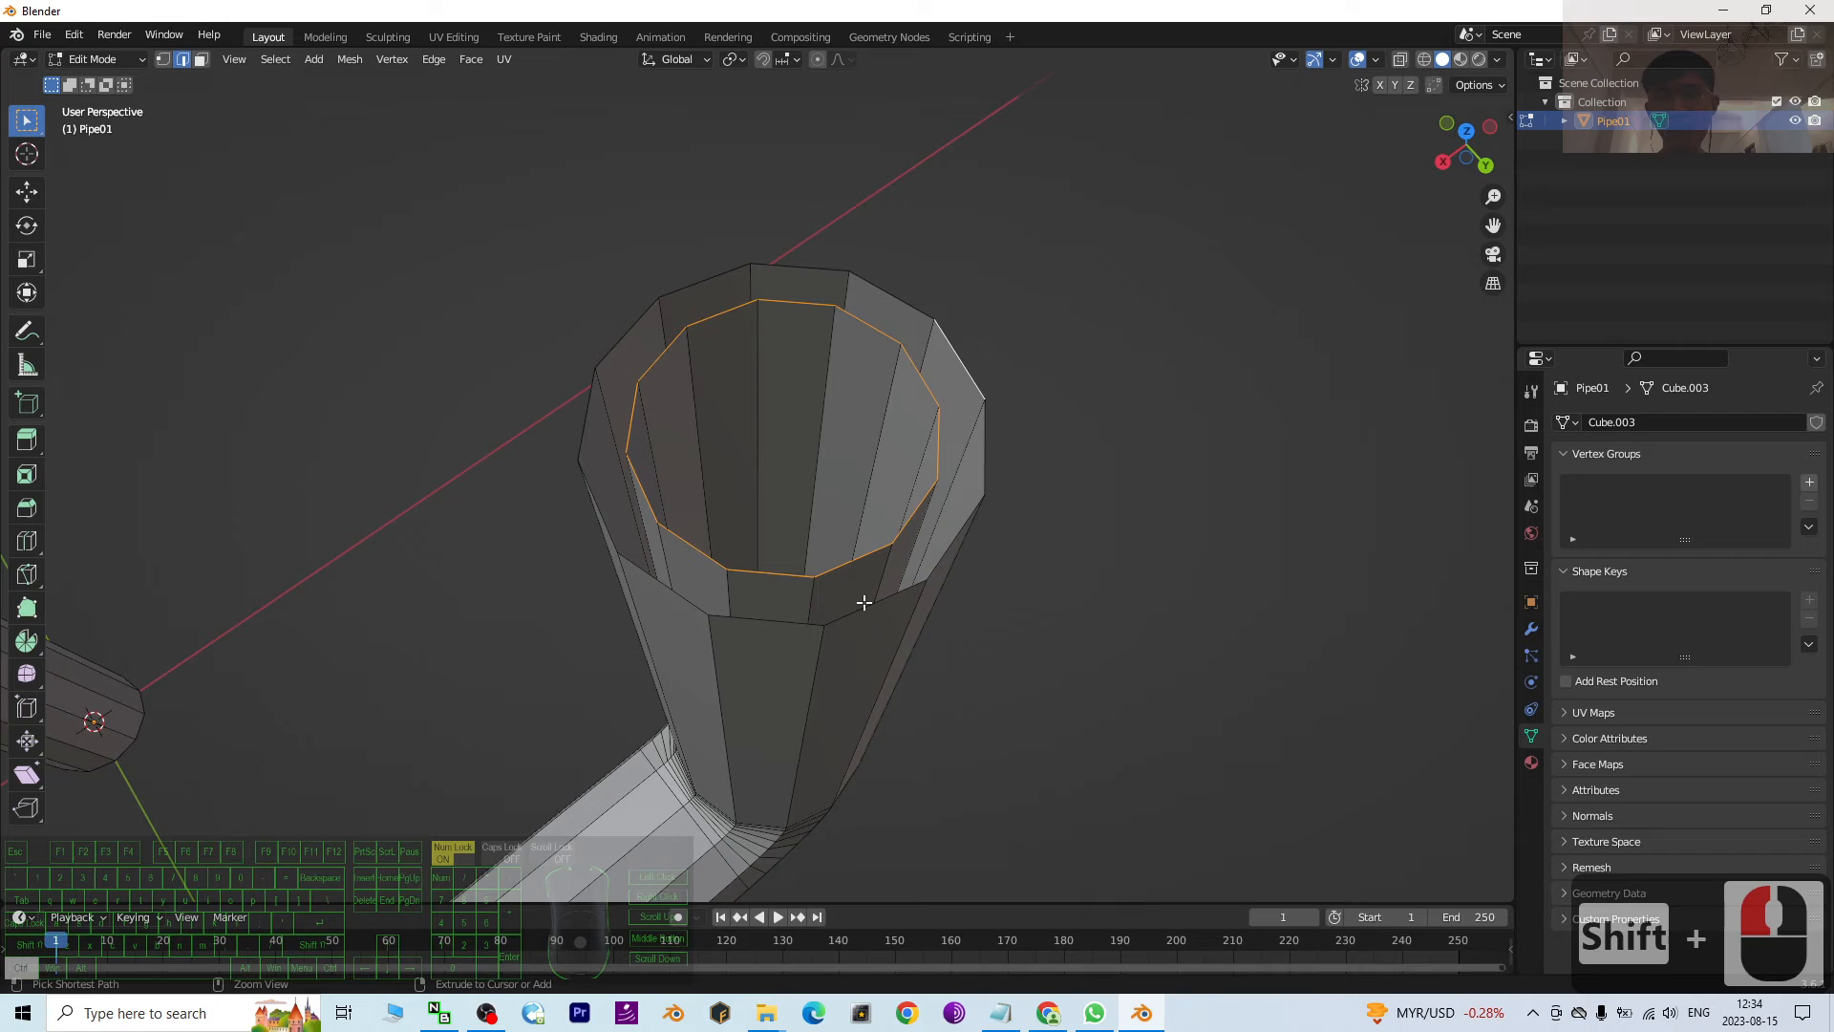
left_click(630, 530)
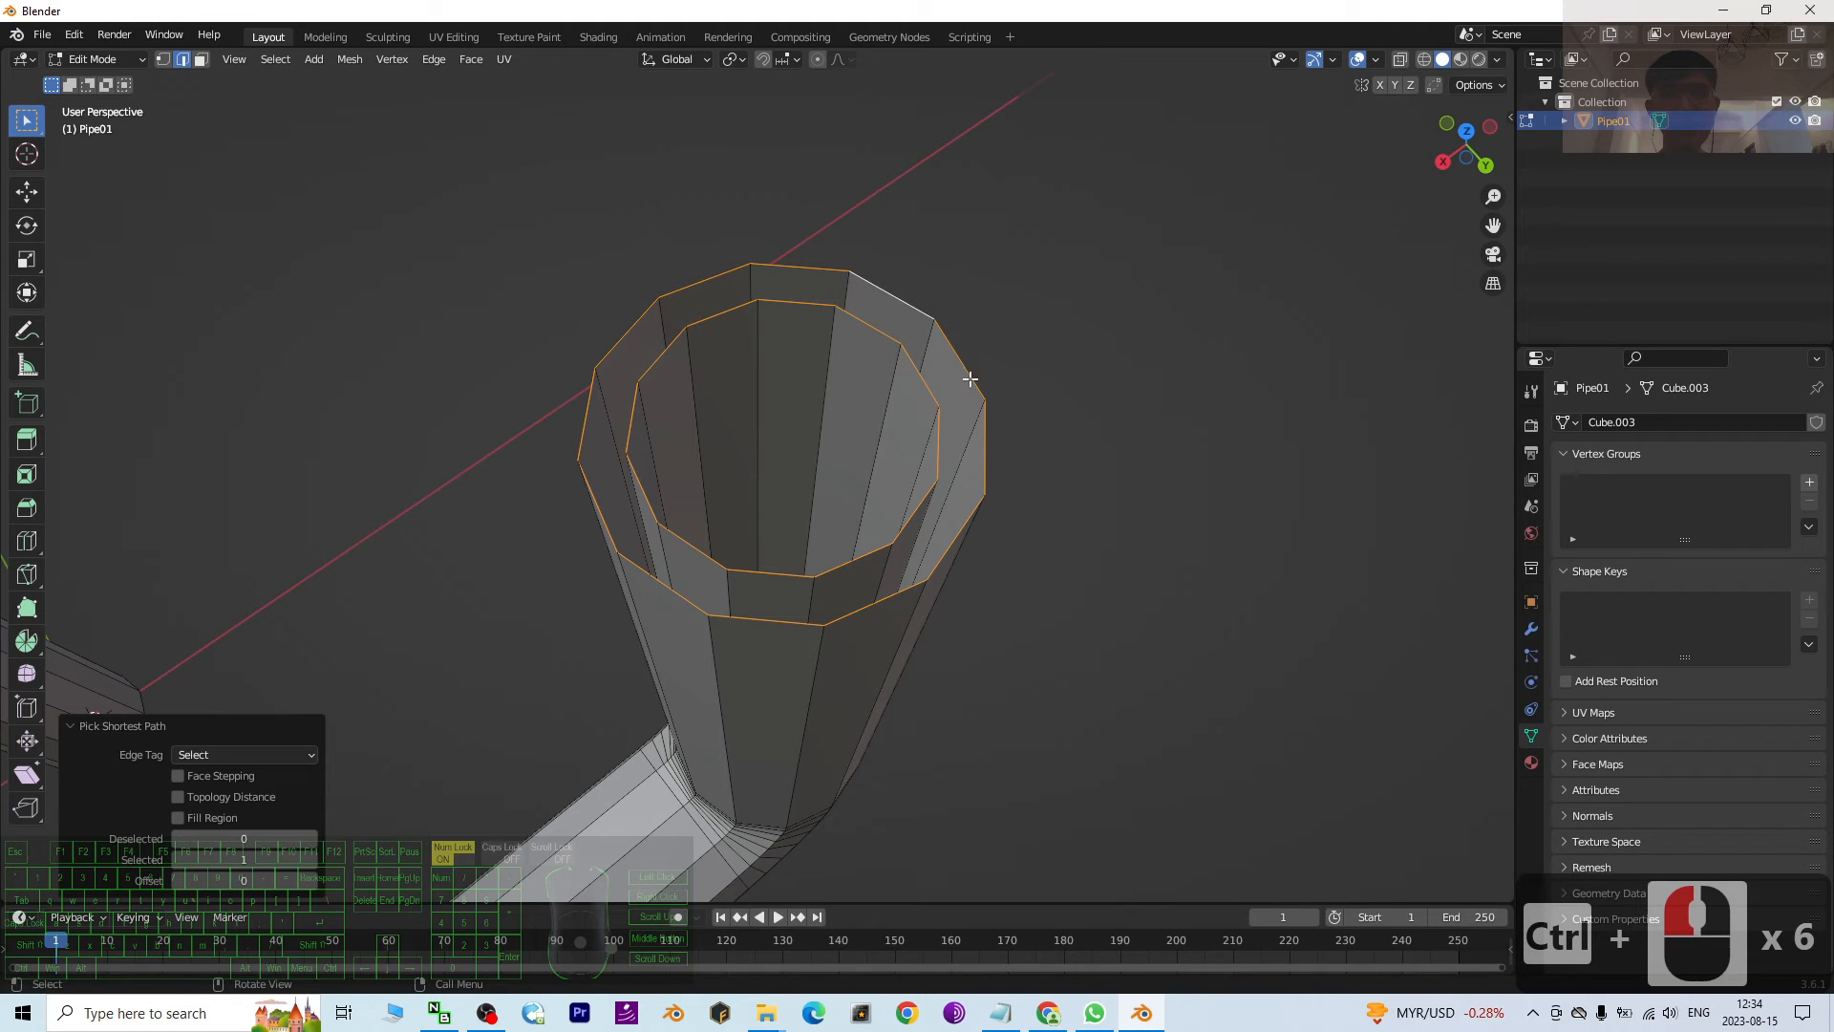
right_click(971, 379)
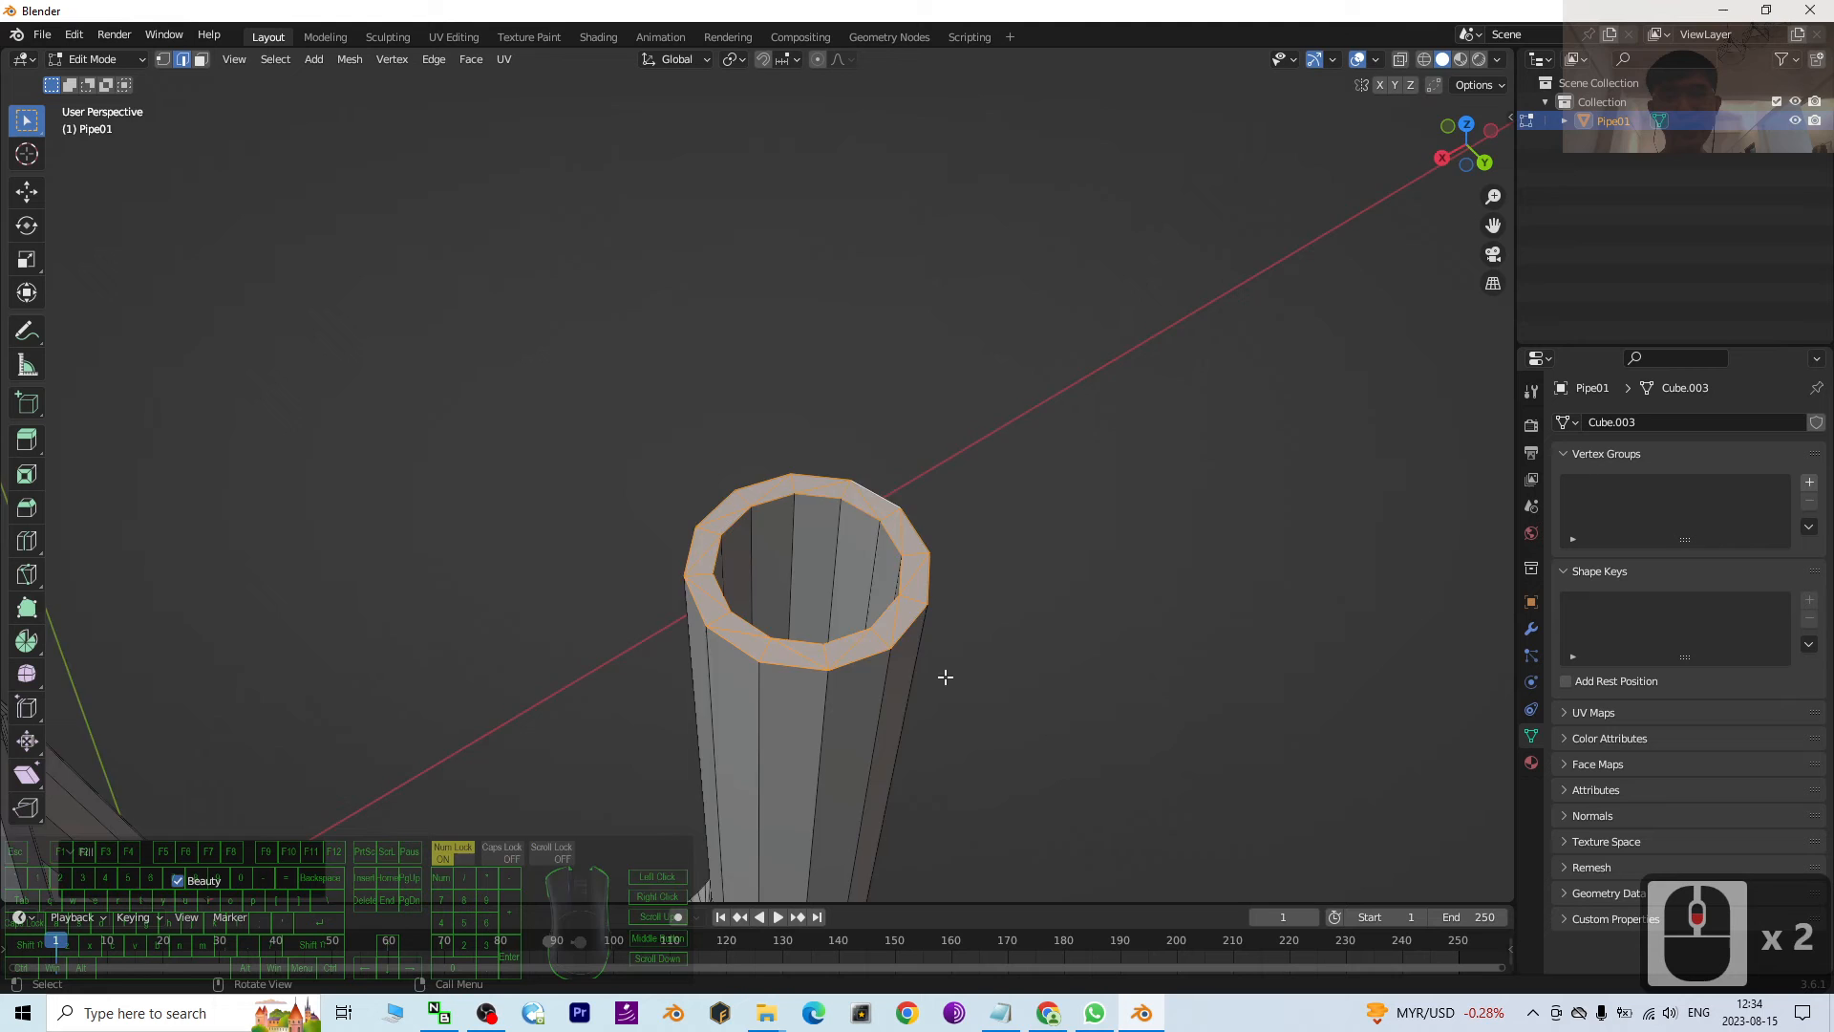
Step: Select the flared end's outer and inner rim loops and fill between them
left_click_drag(944, 676, 962, 565)
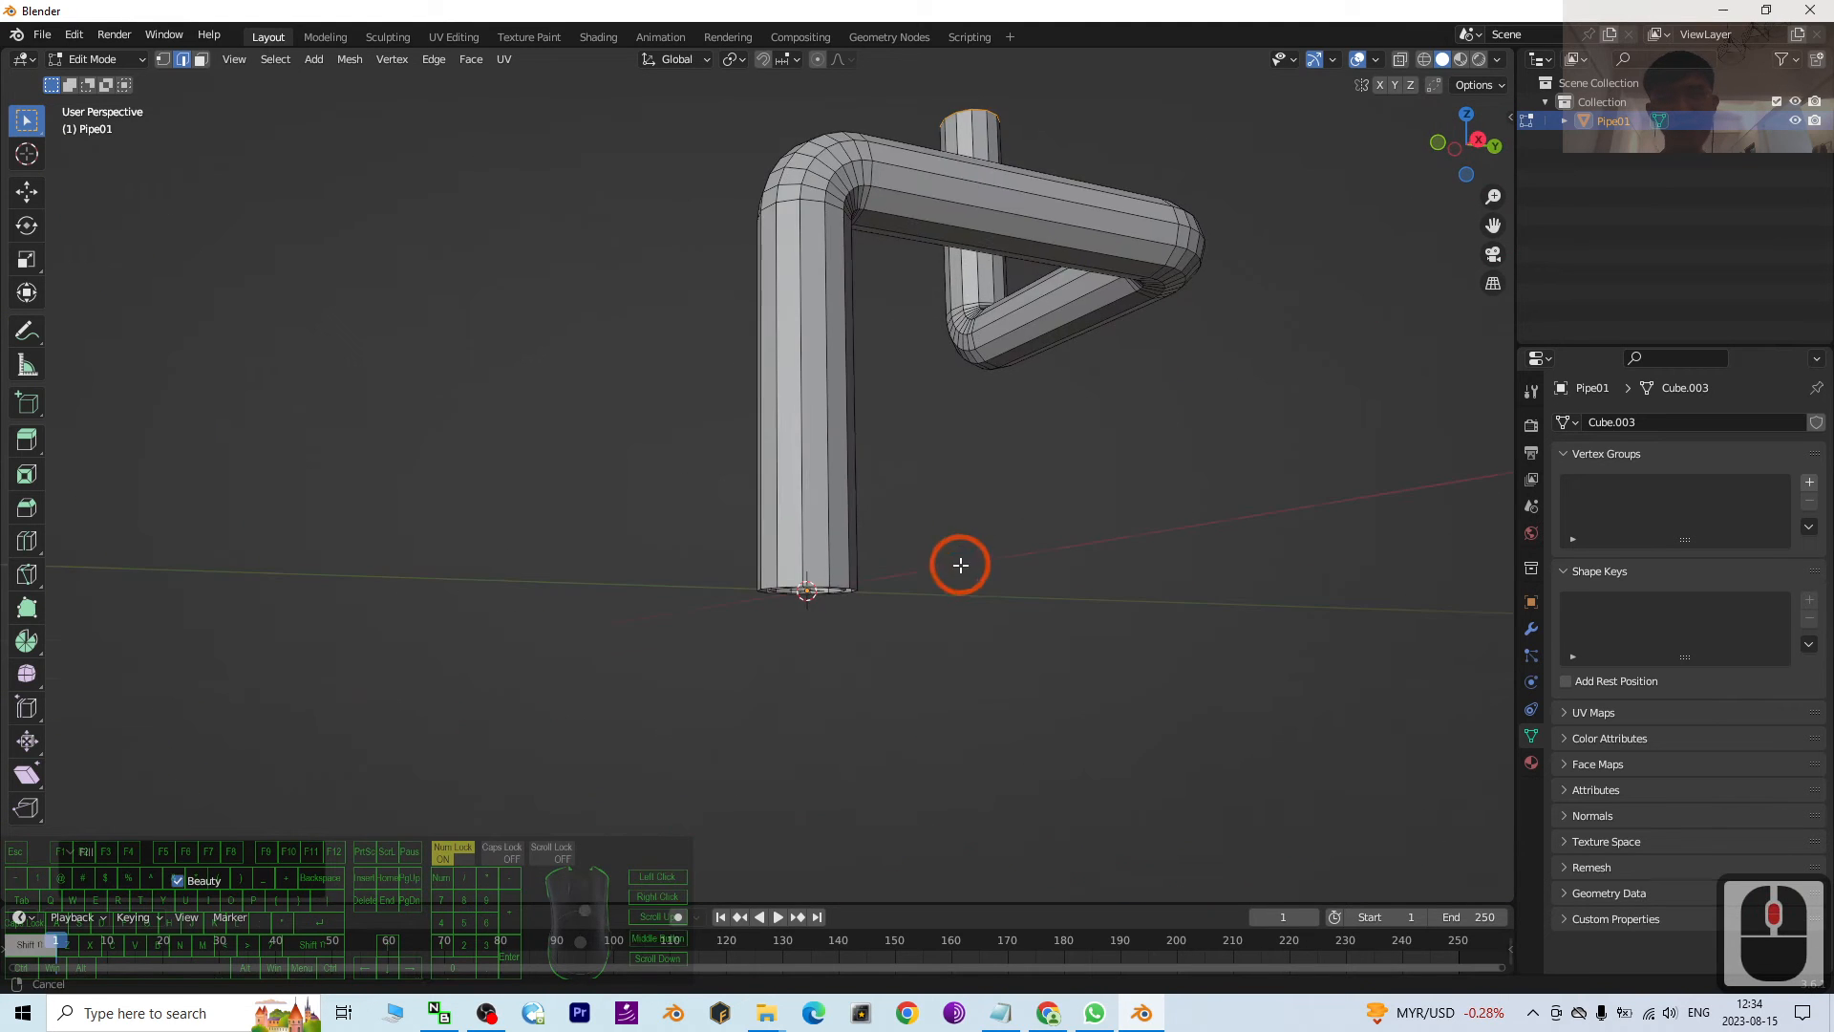
left_click_drag(959, 564, 1002, 600)
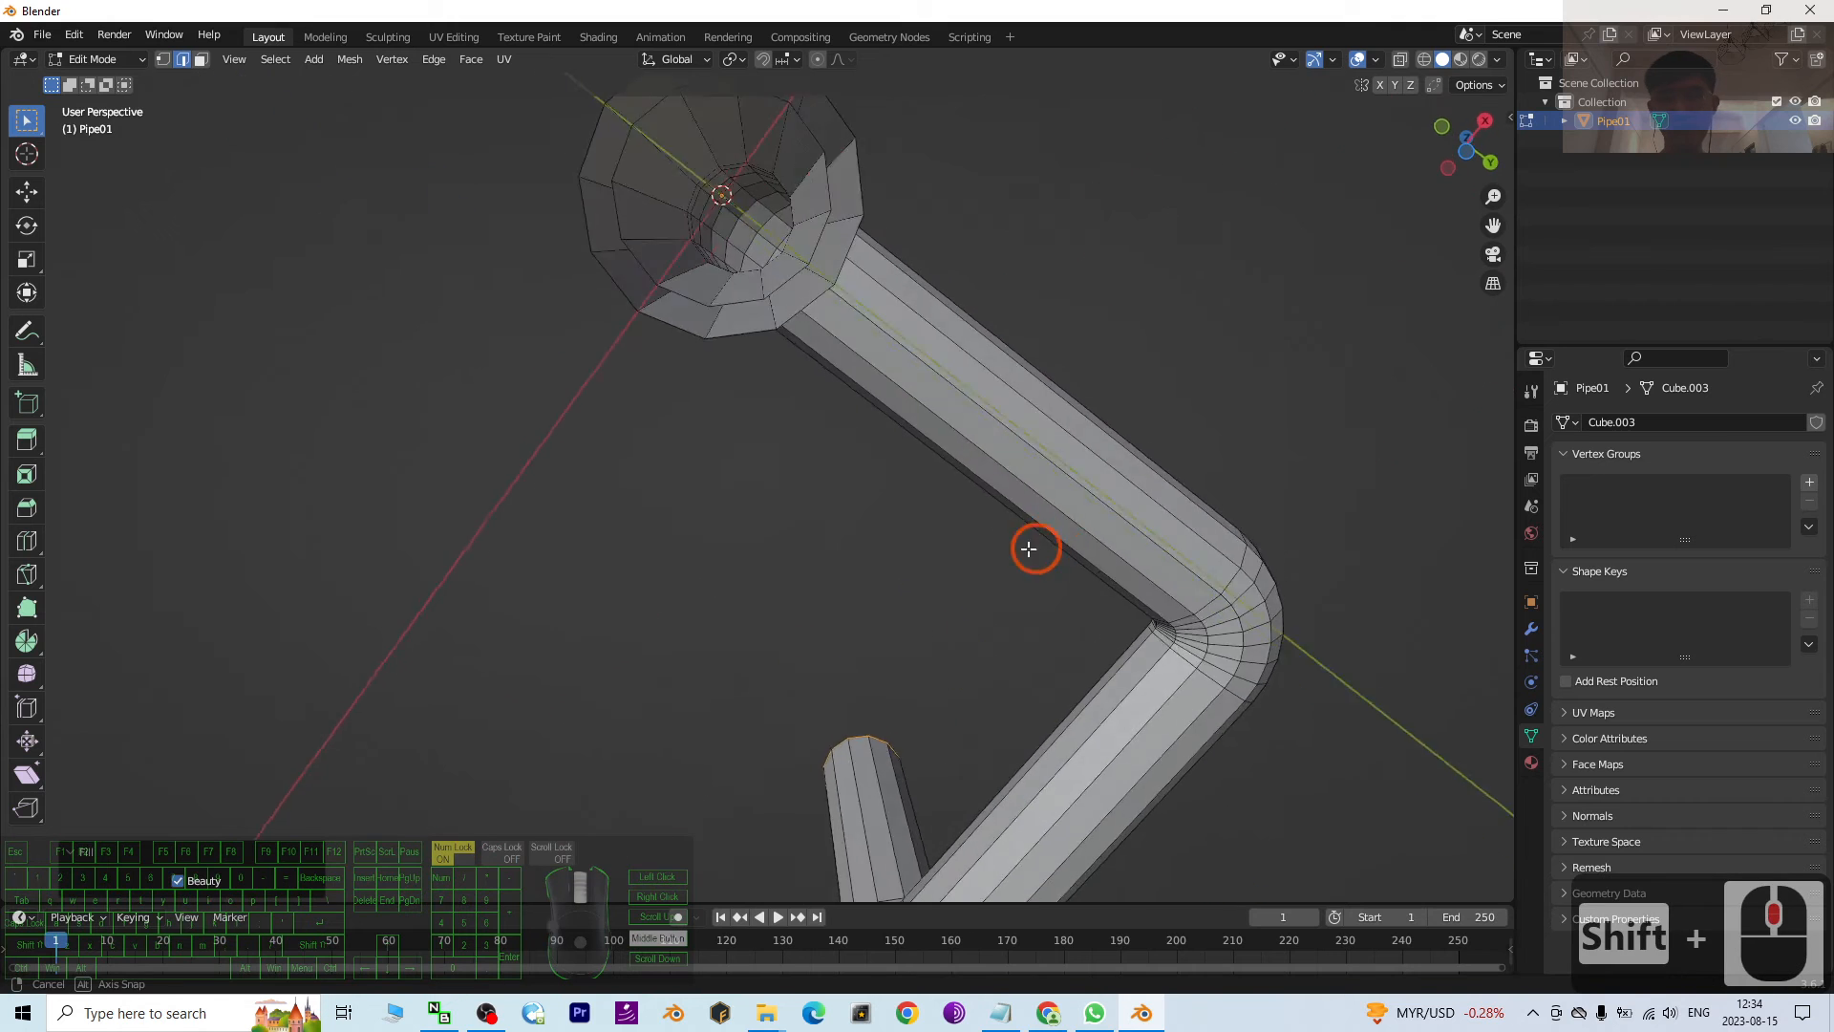
left_click_drag(1029, 550, 865, 442)
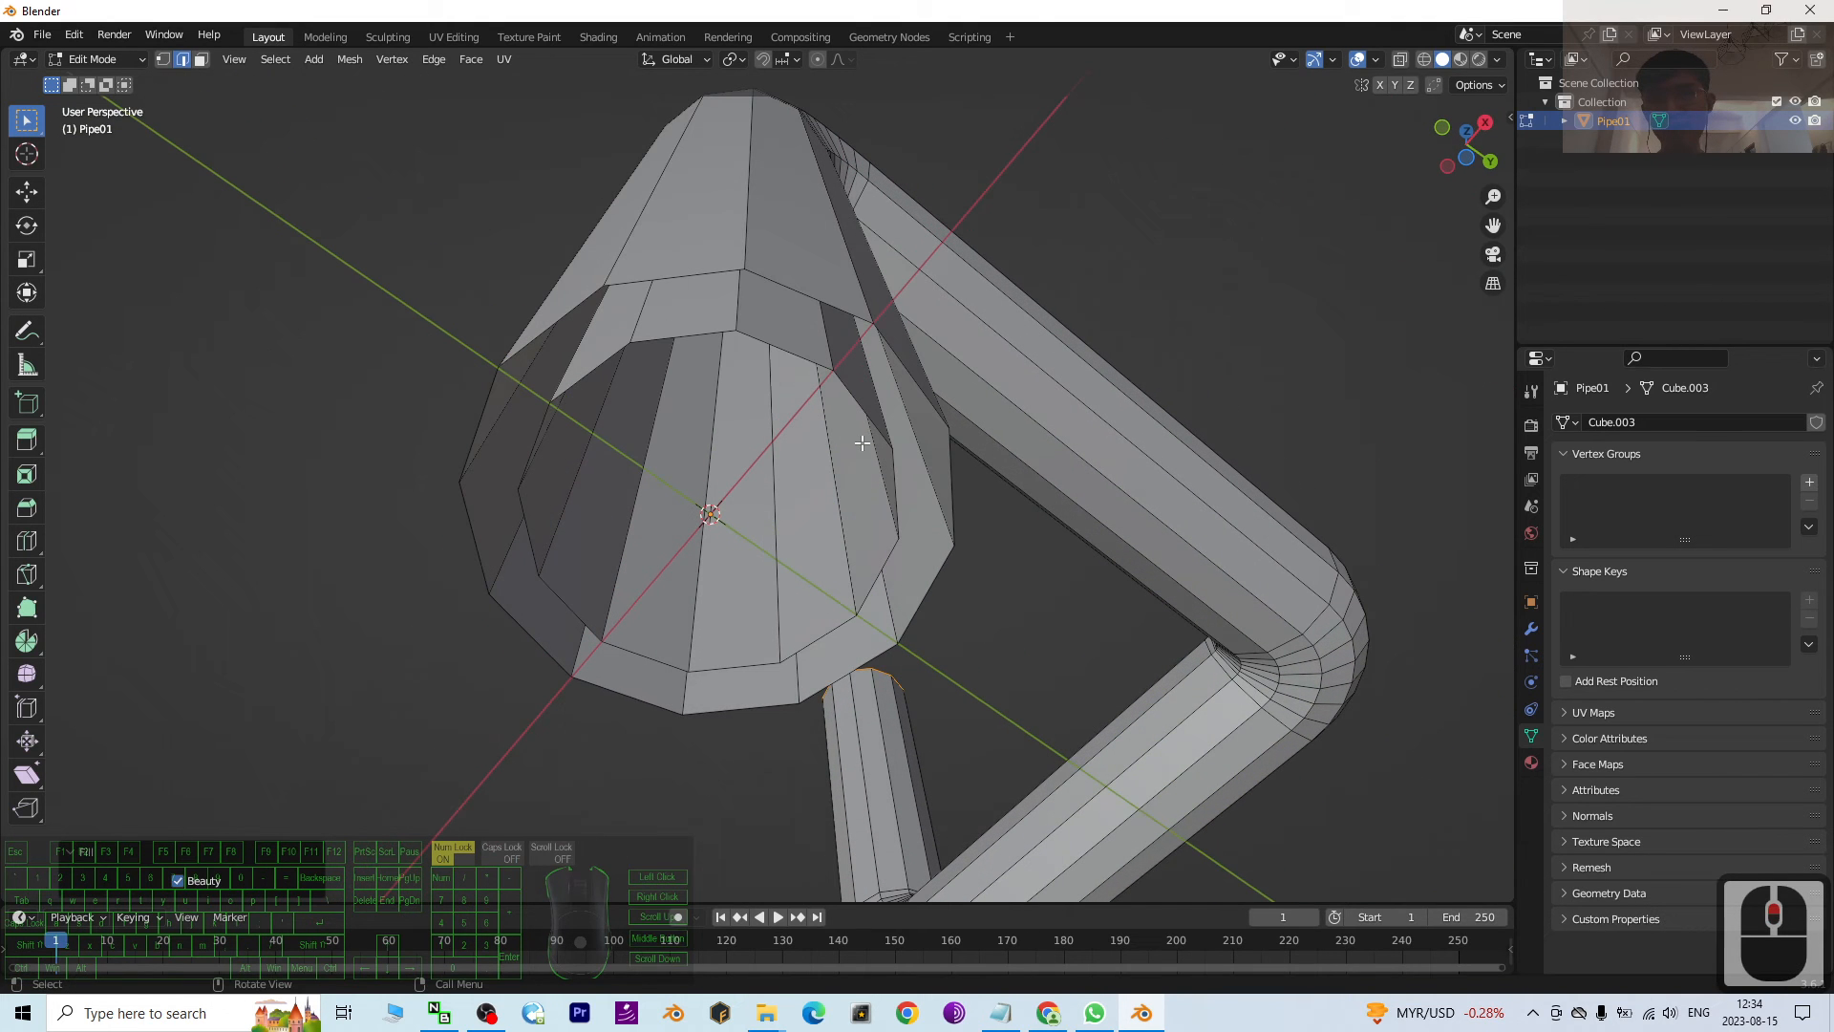
mouse_move(676, 277)
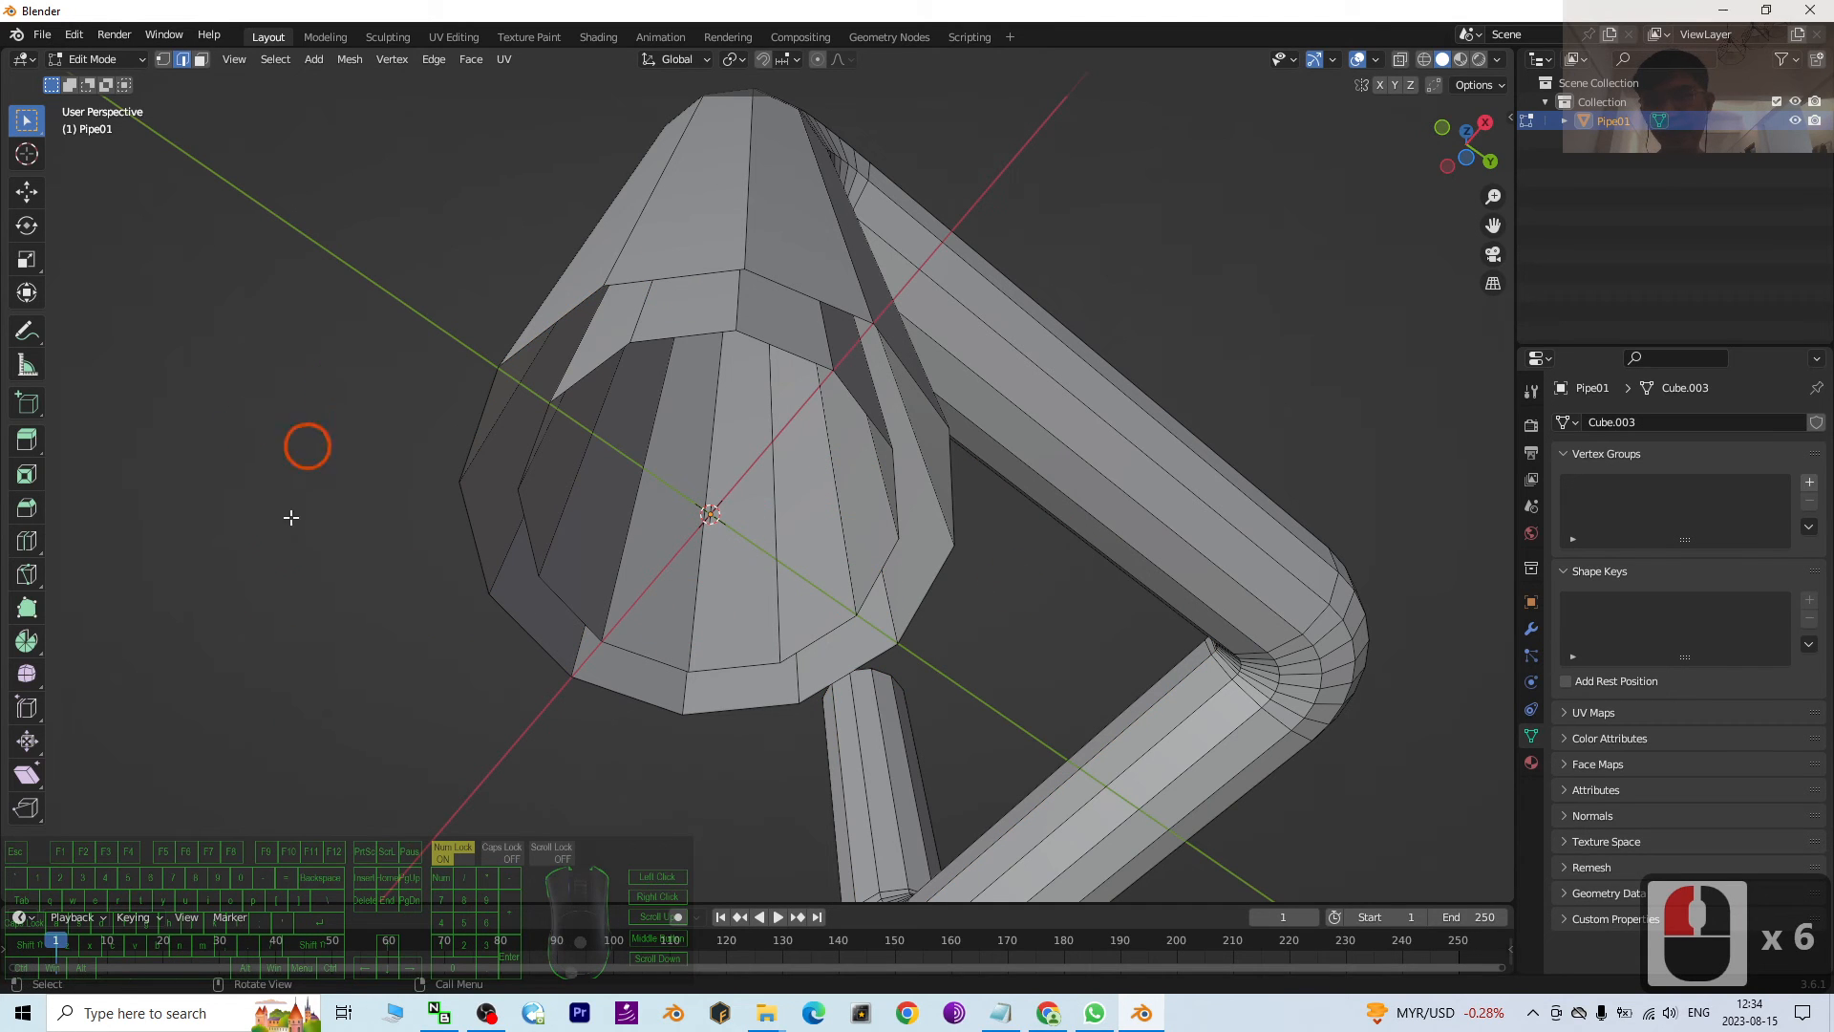
left_click(688, 275)
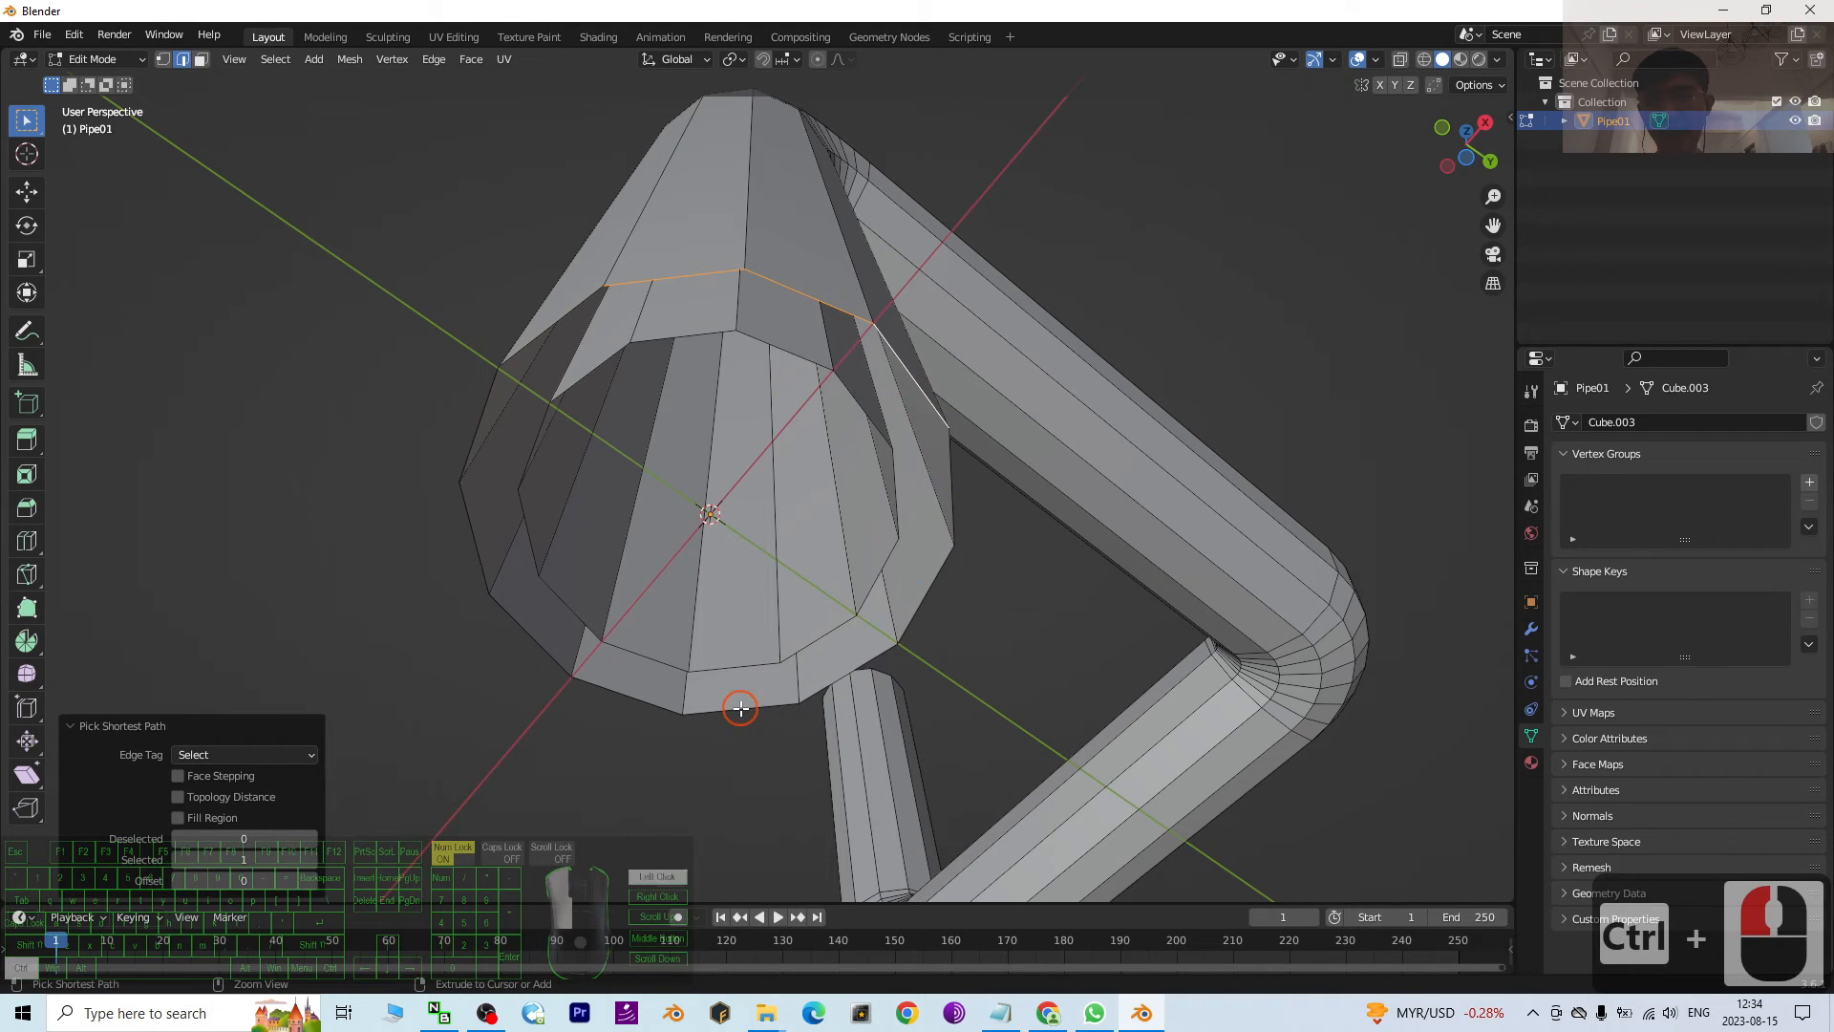
left_click(476, 504)
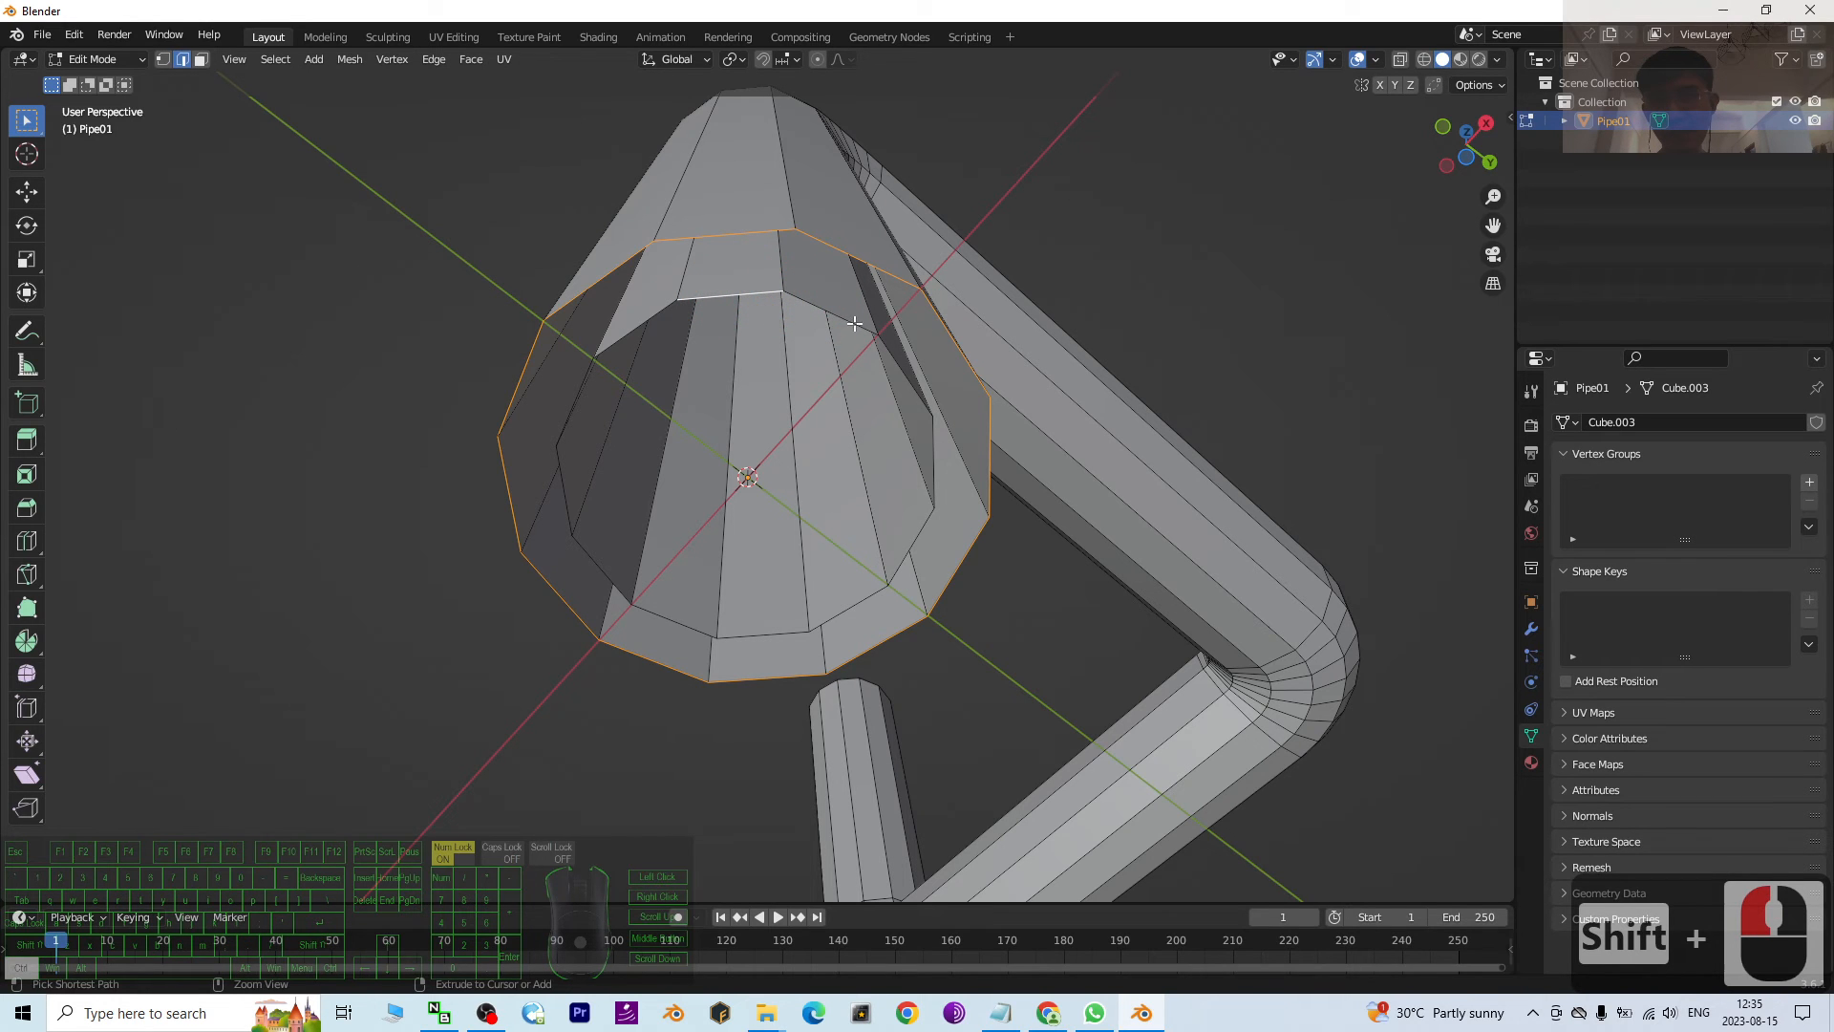
left_click(840, 590)
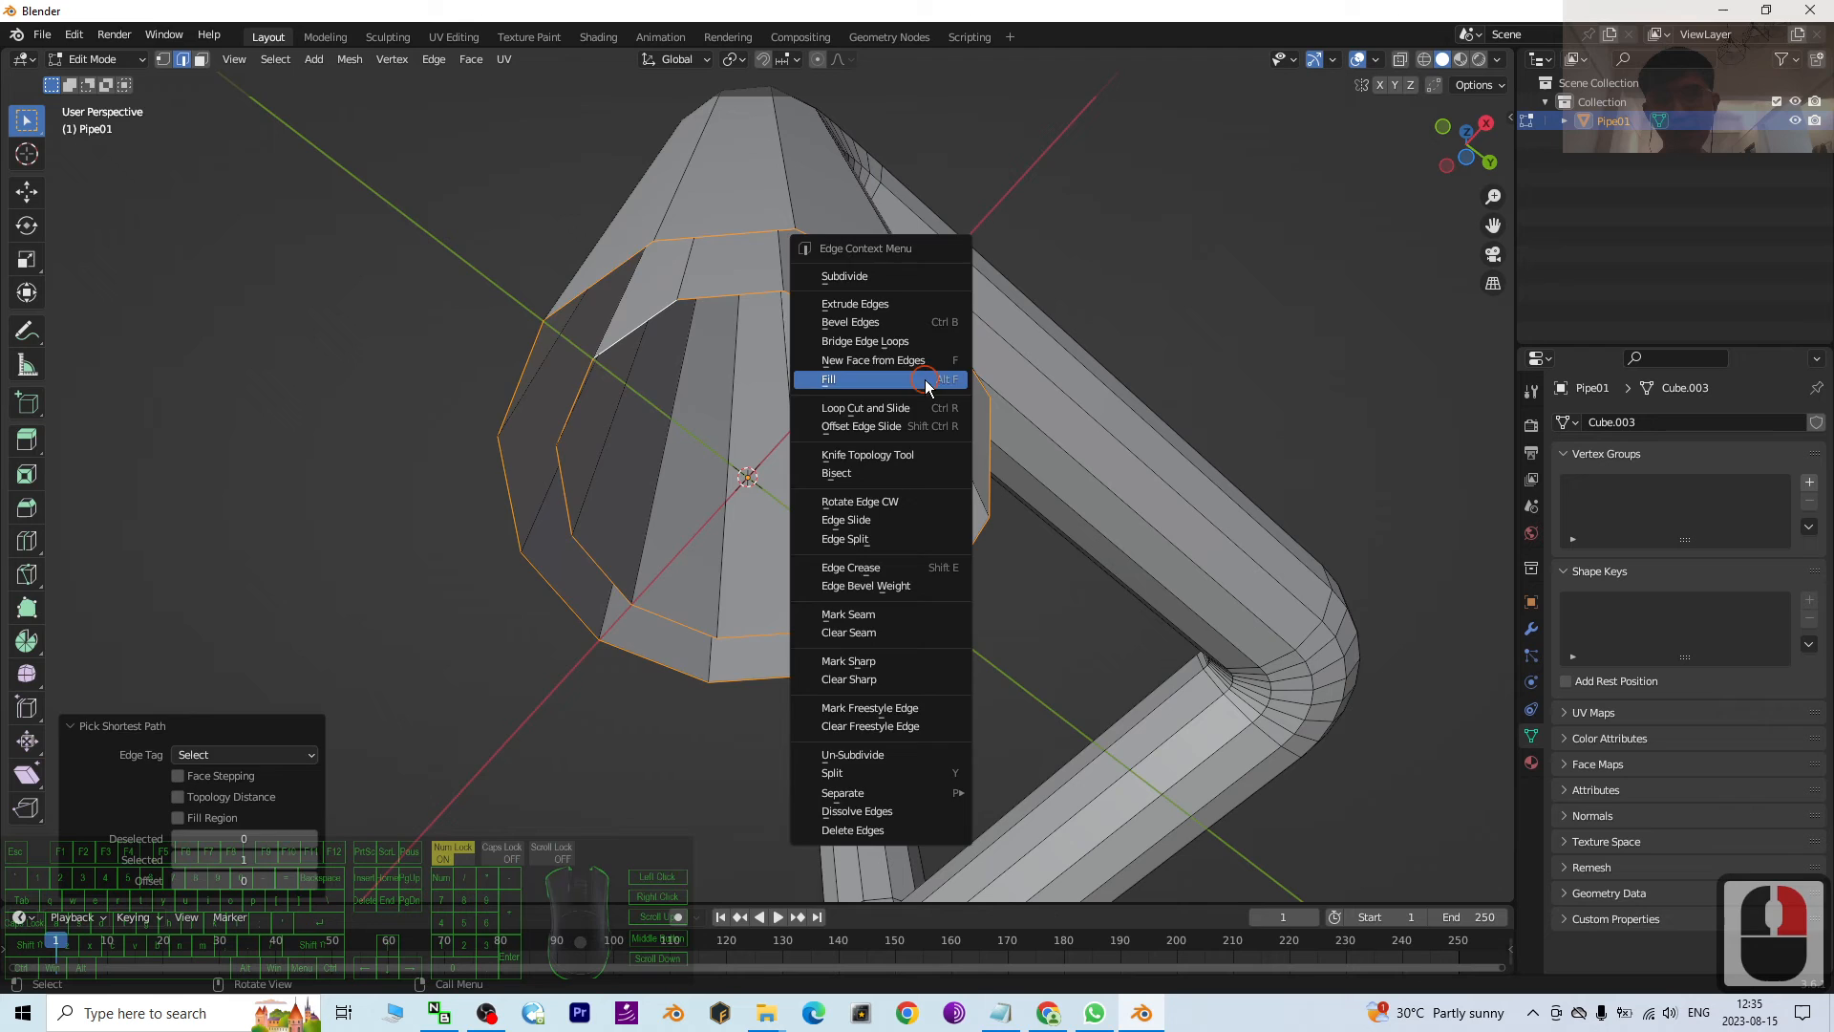
left_click(828, 379)
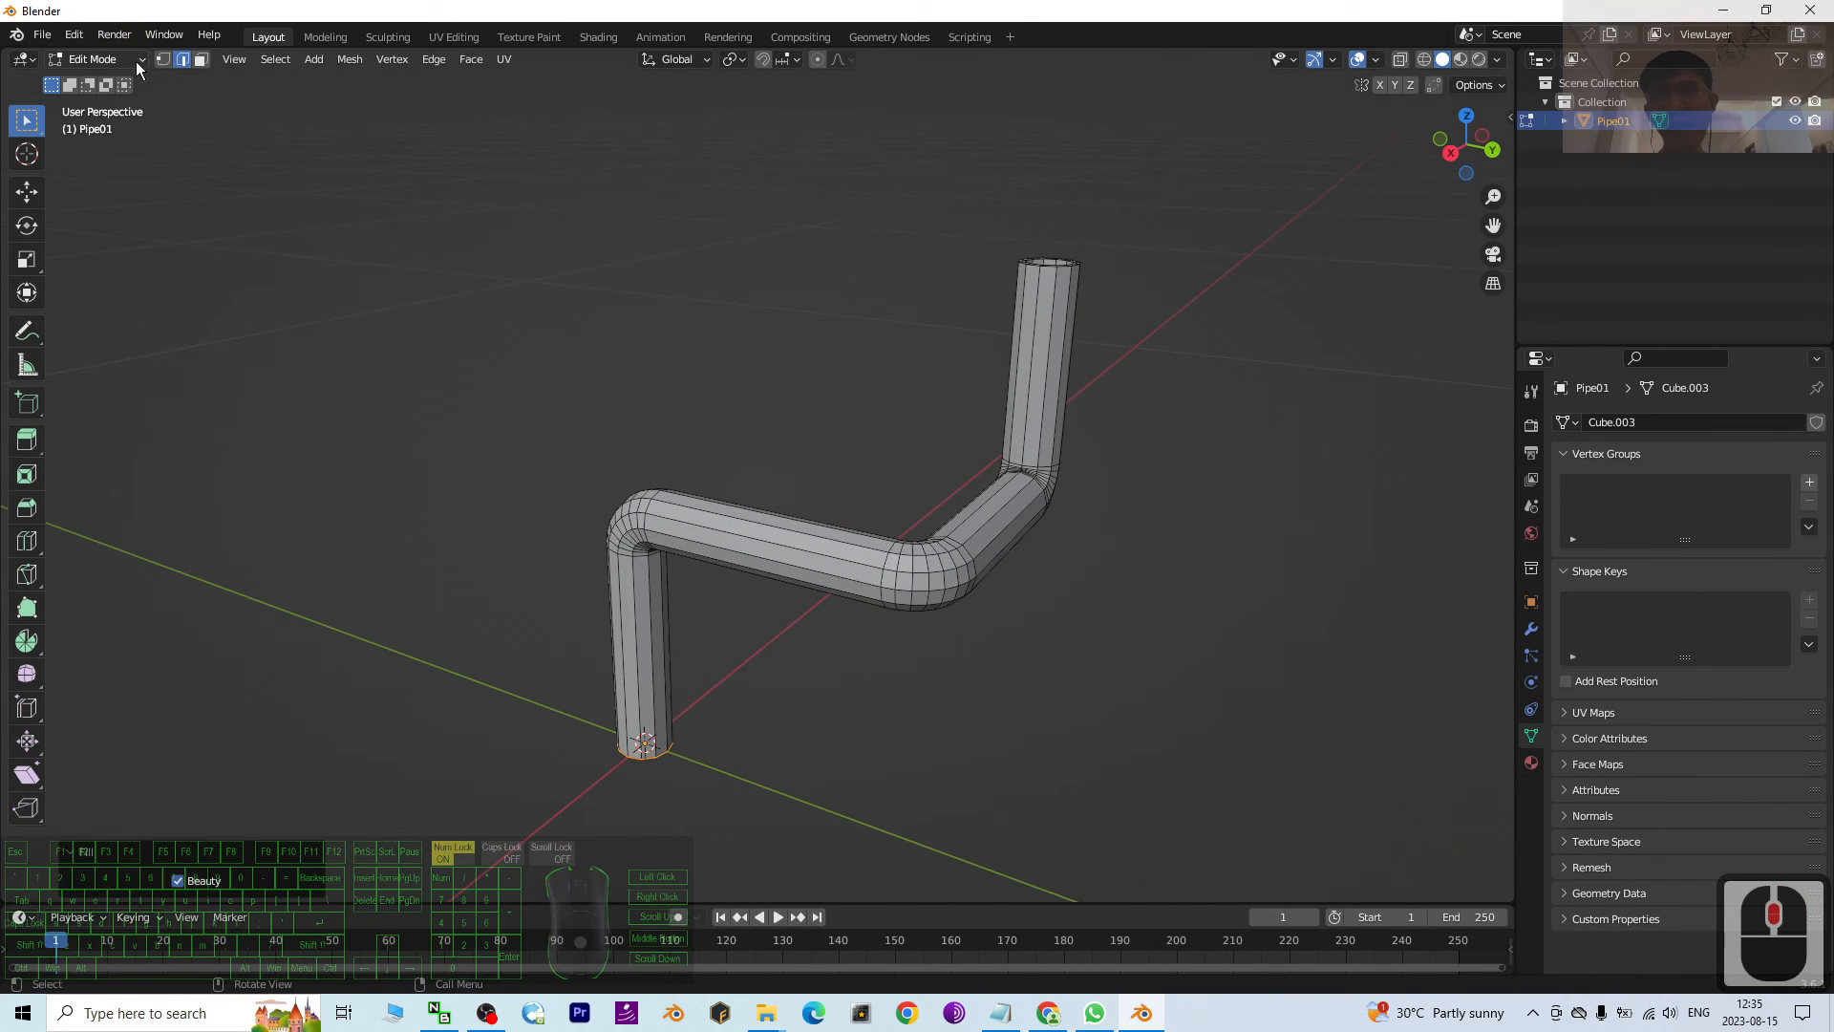
Step: Return to Object Mode and inspect Pipe01 in a lighter viewport shading mode
key("Tab")
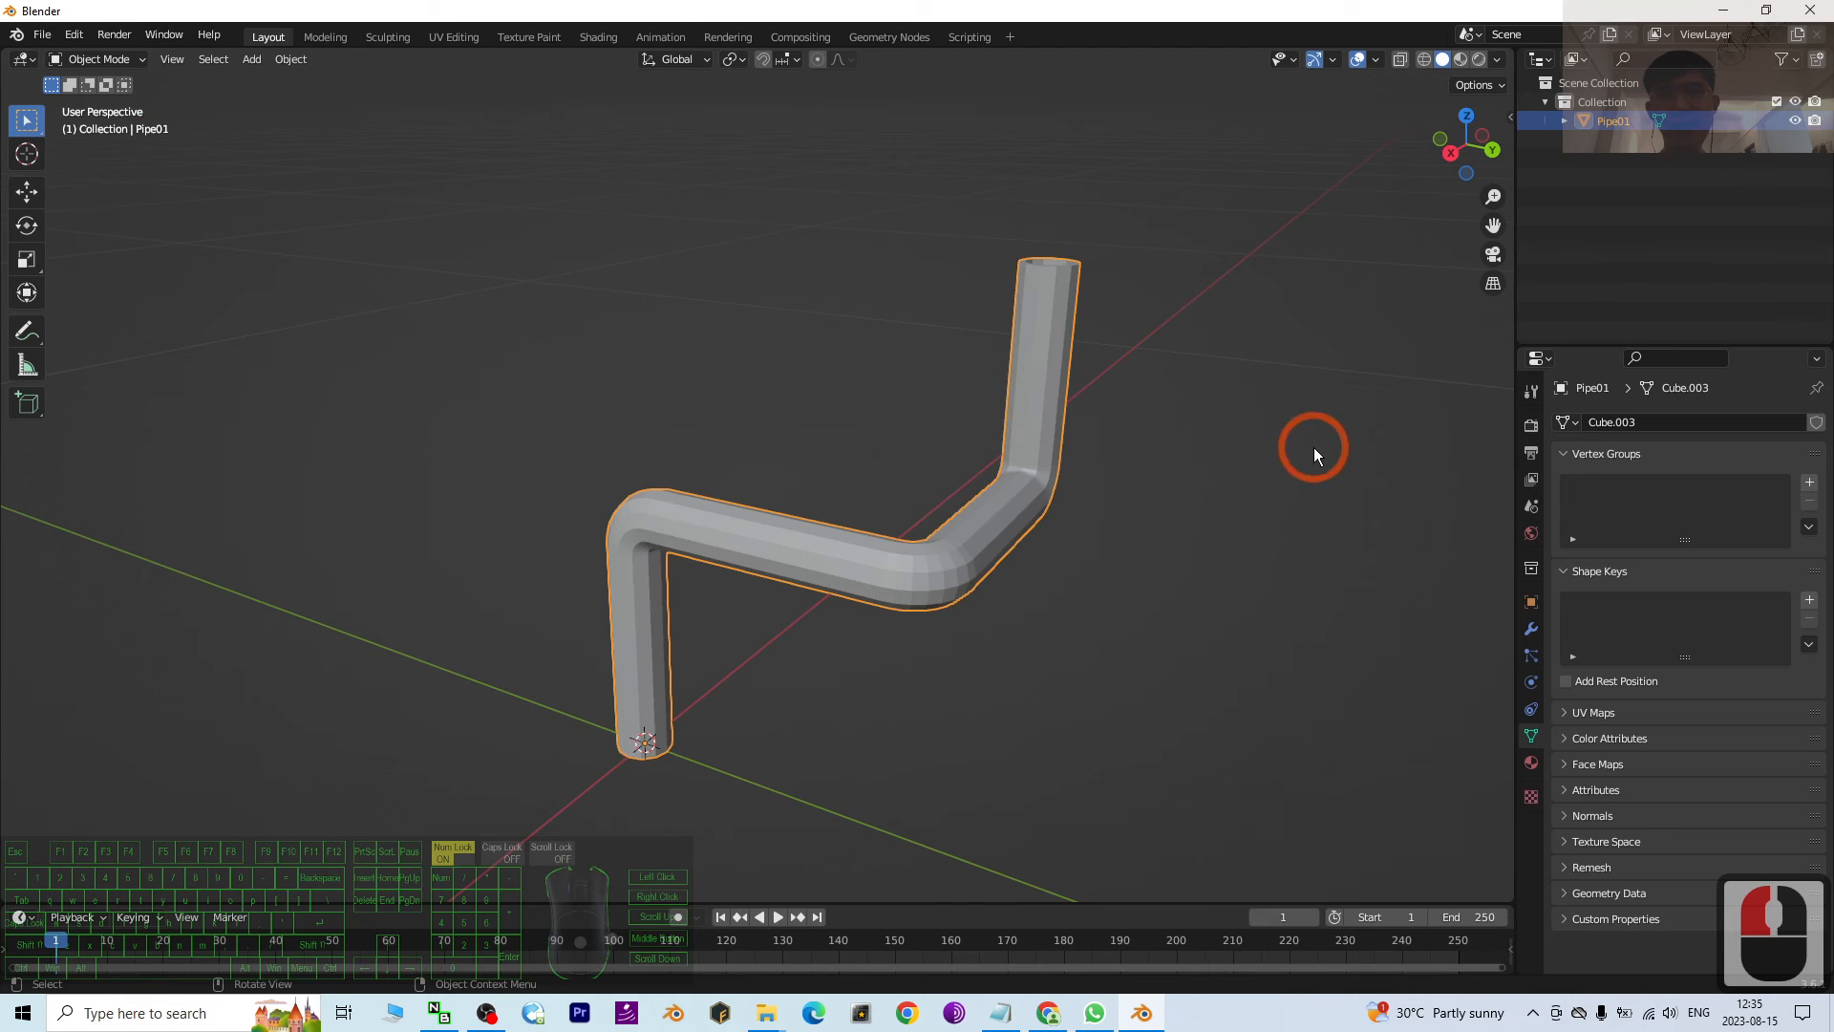
left_click_drag(1313, 454, 1082, 531)
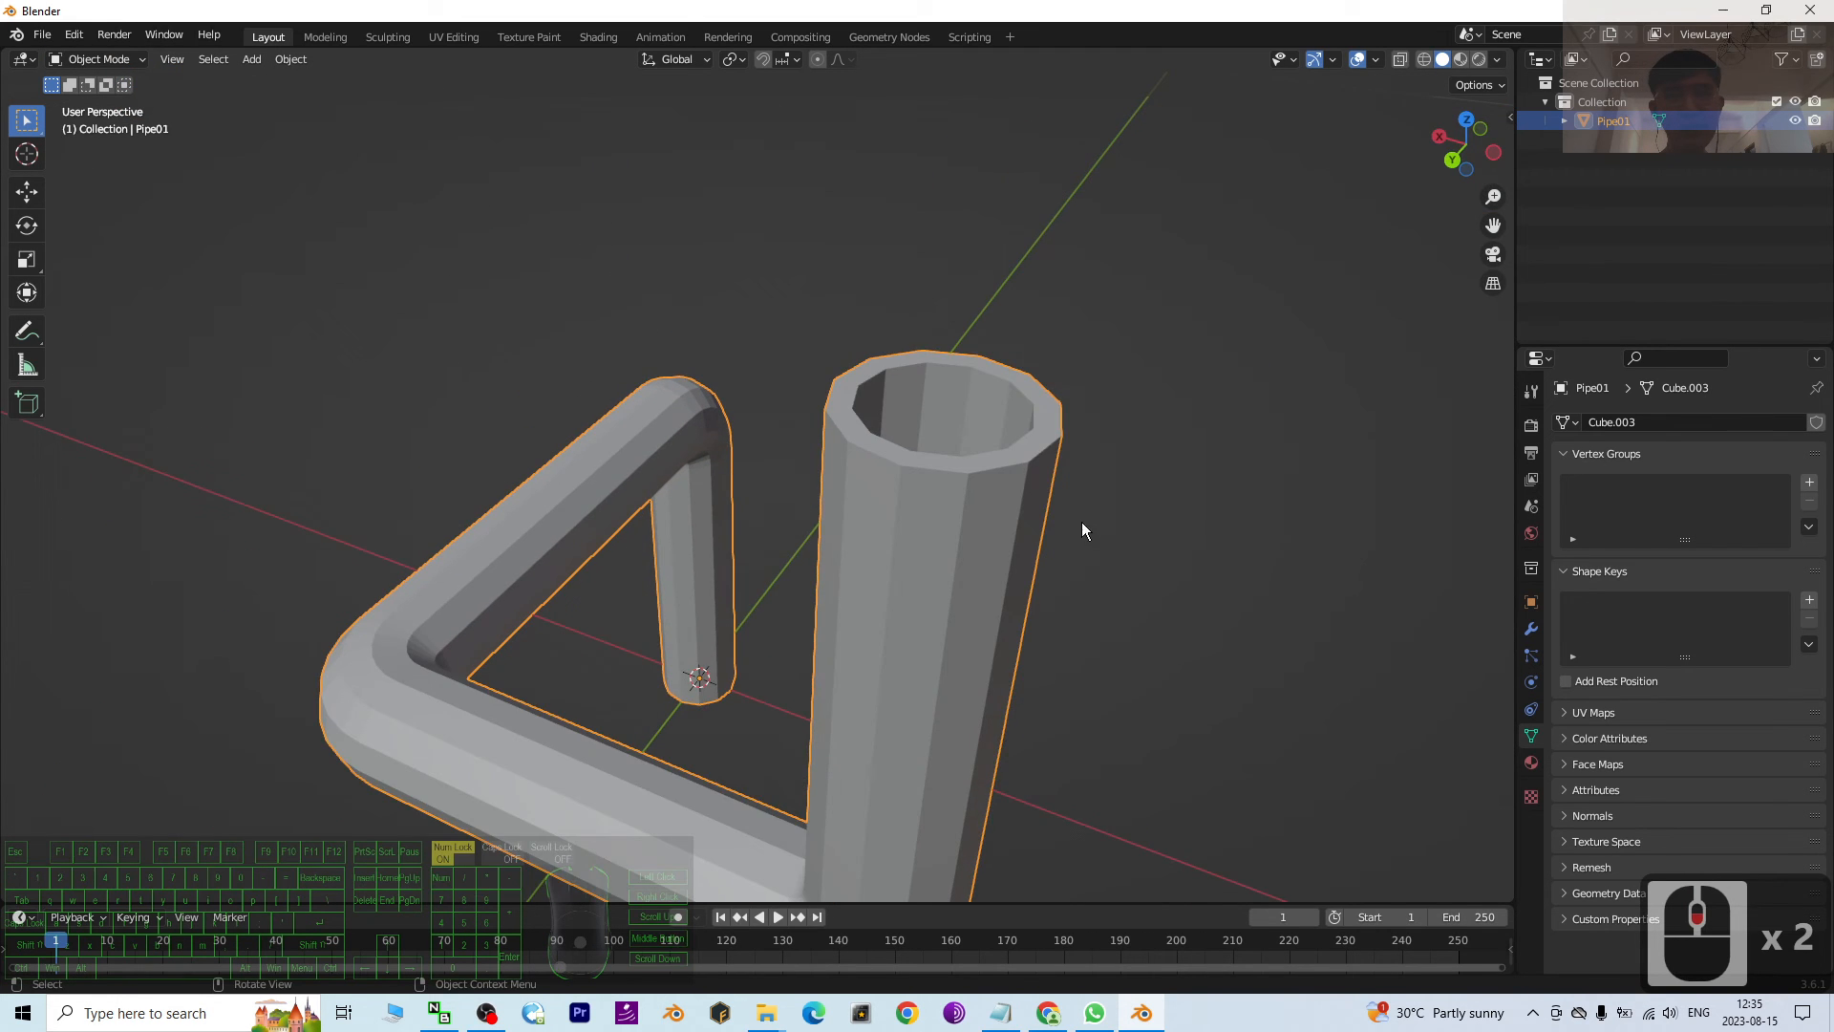
left_click_drag(1082, 530, 1026, 608)
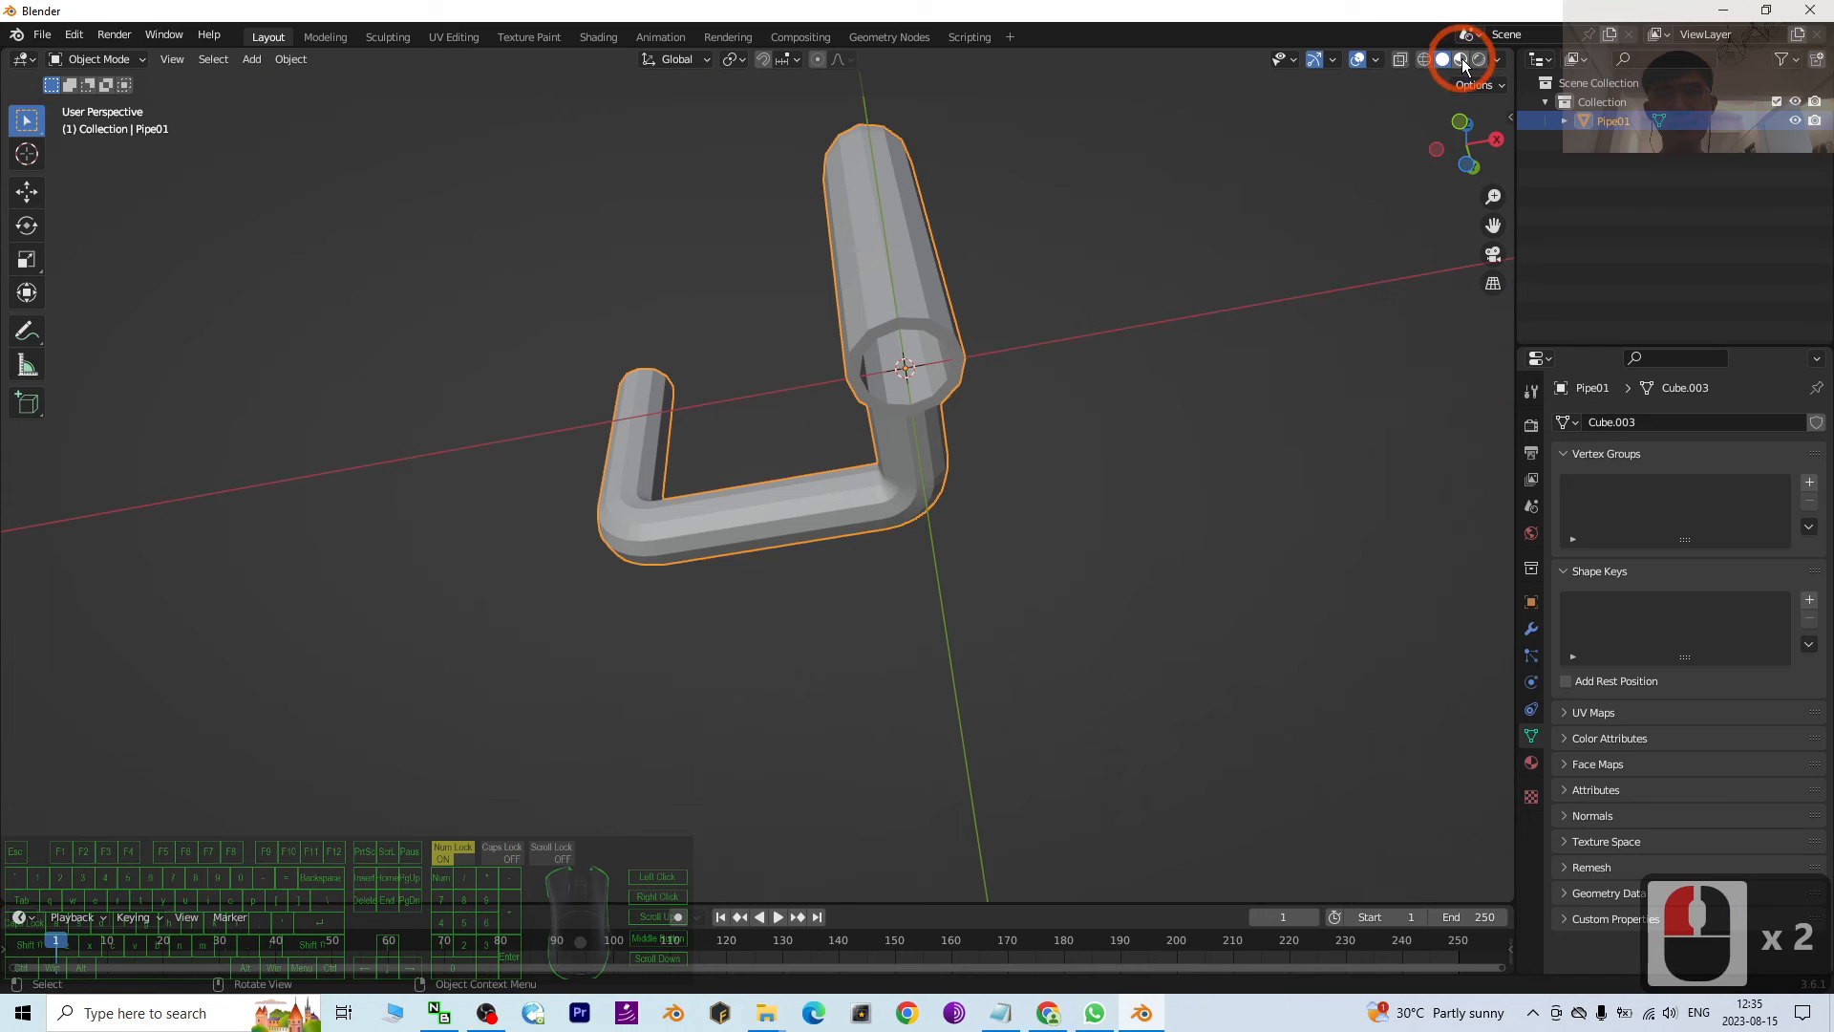
left_click(1459, 58)
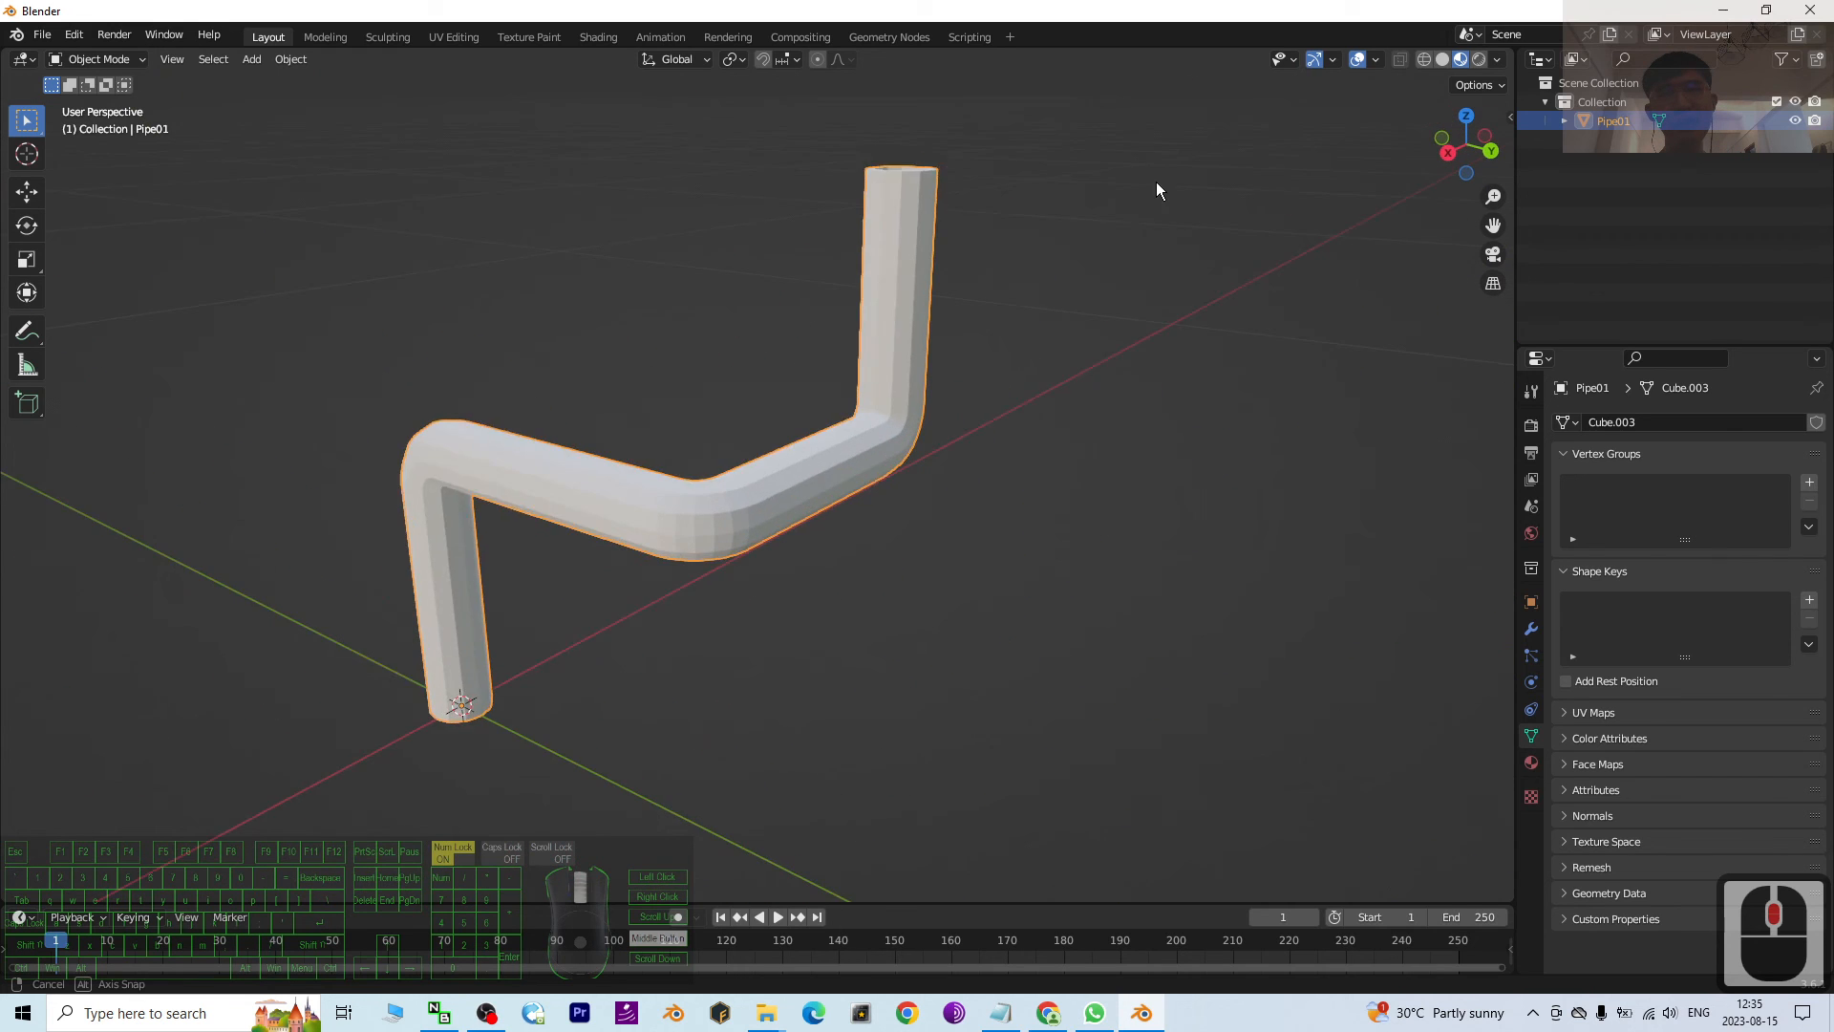
left_click_drag(1158, 191, 813, 527)
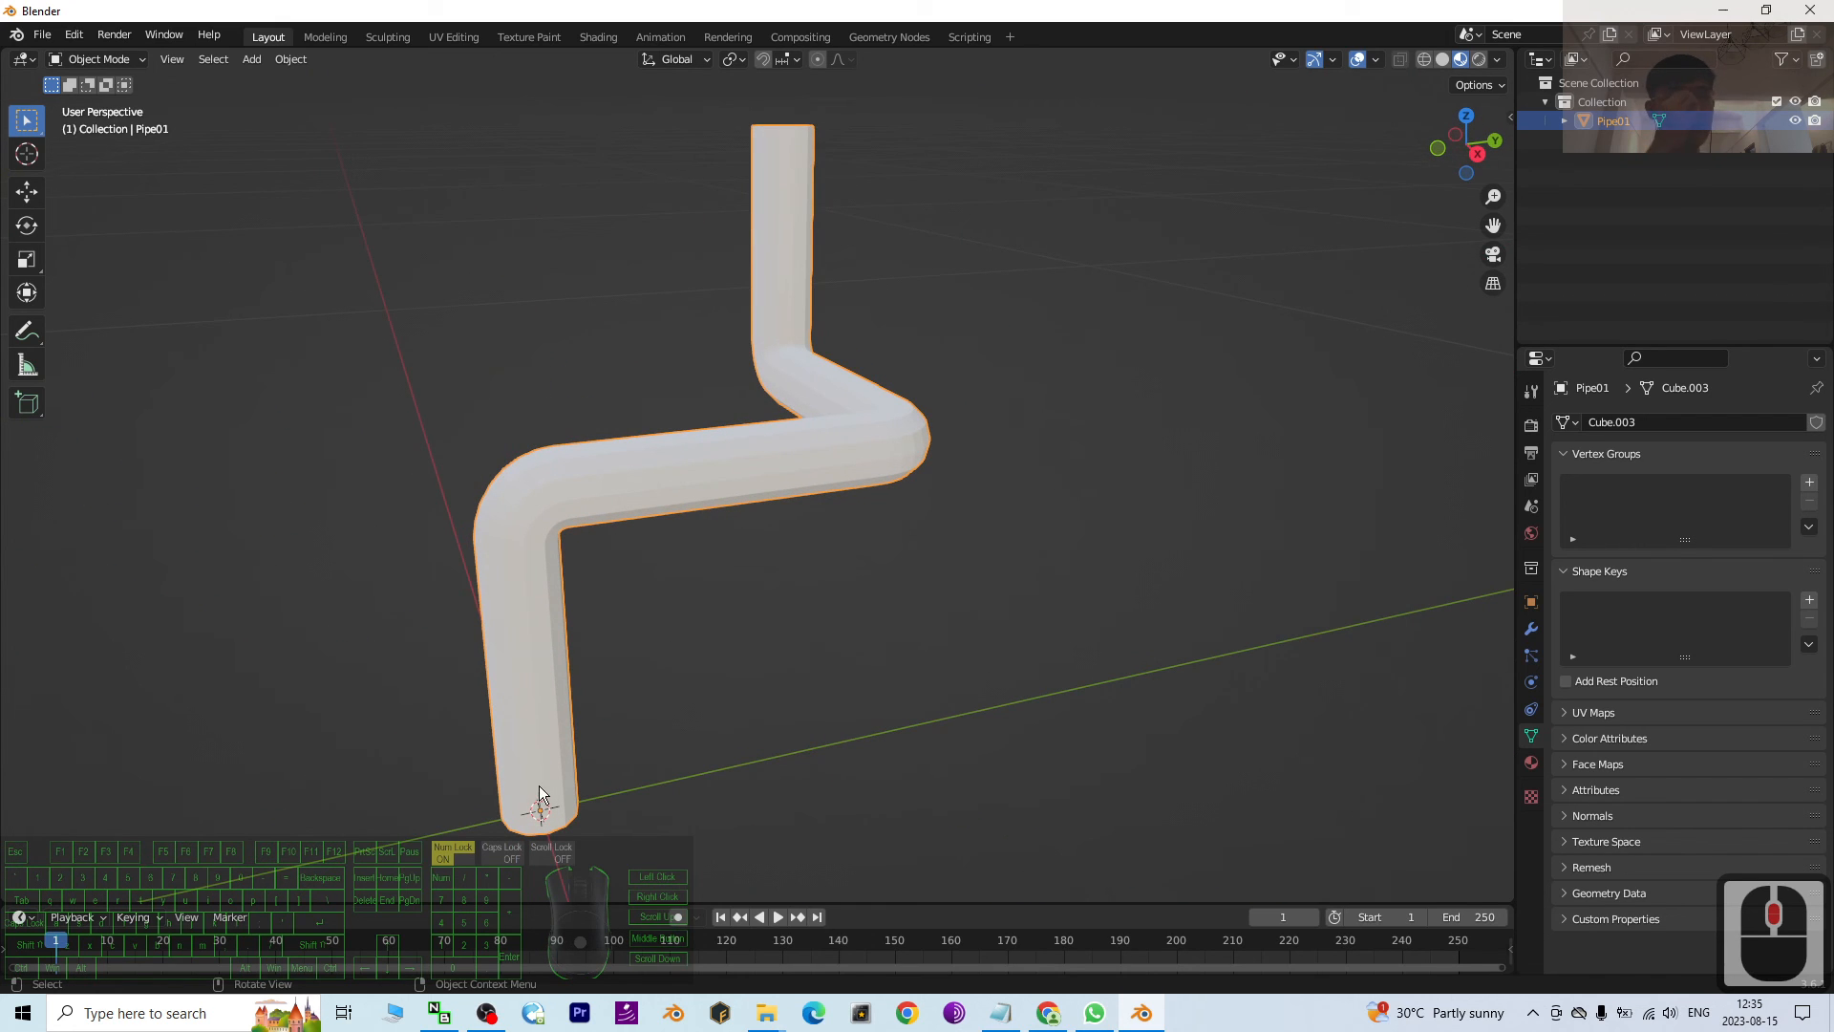
mouse_move(297, 253)
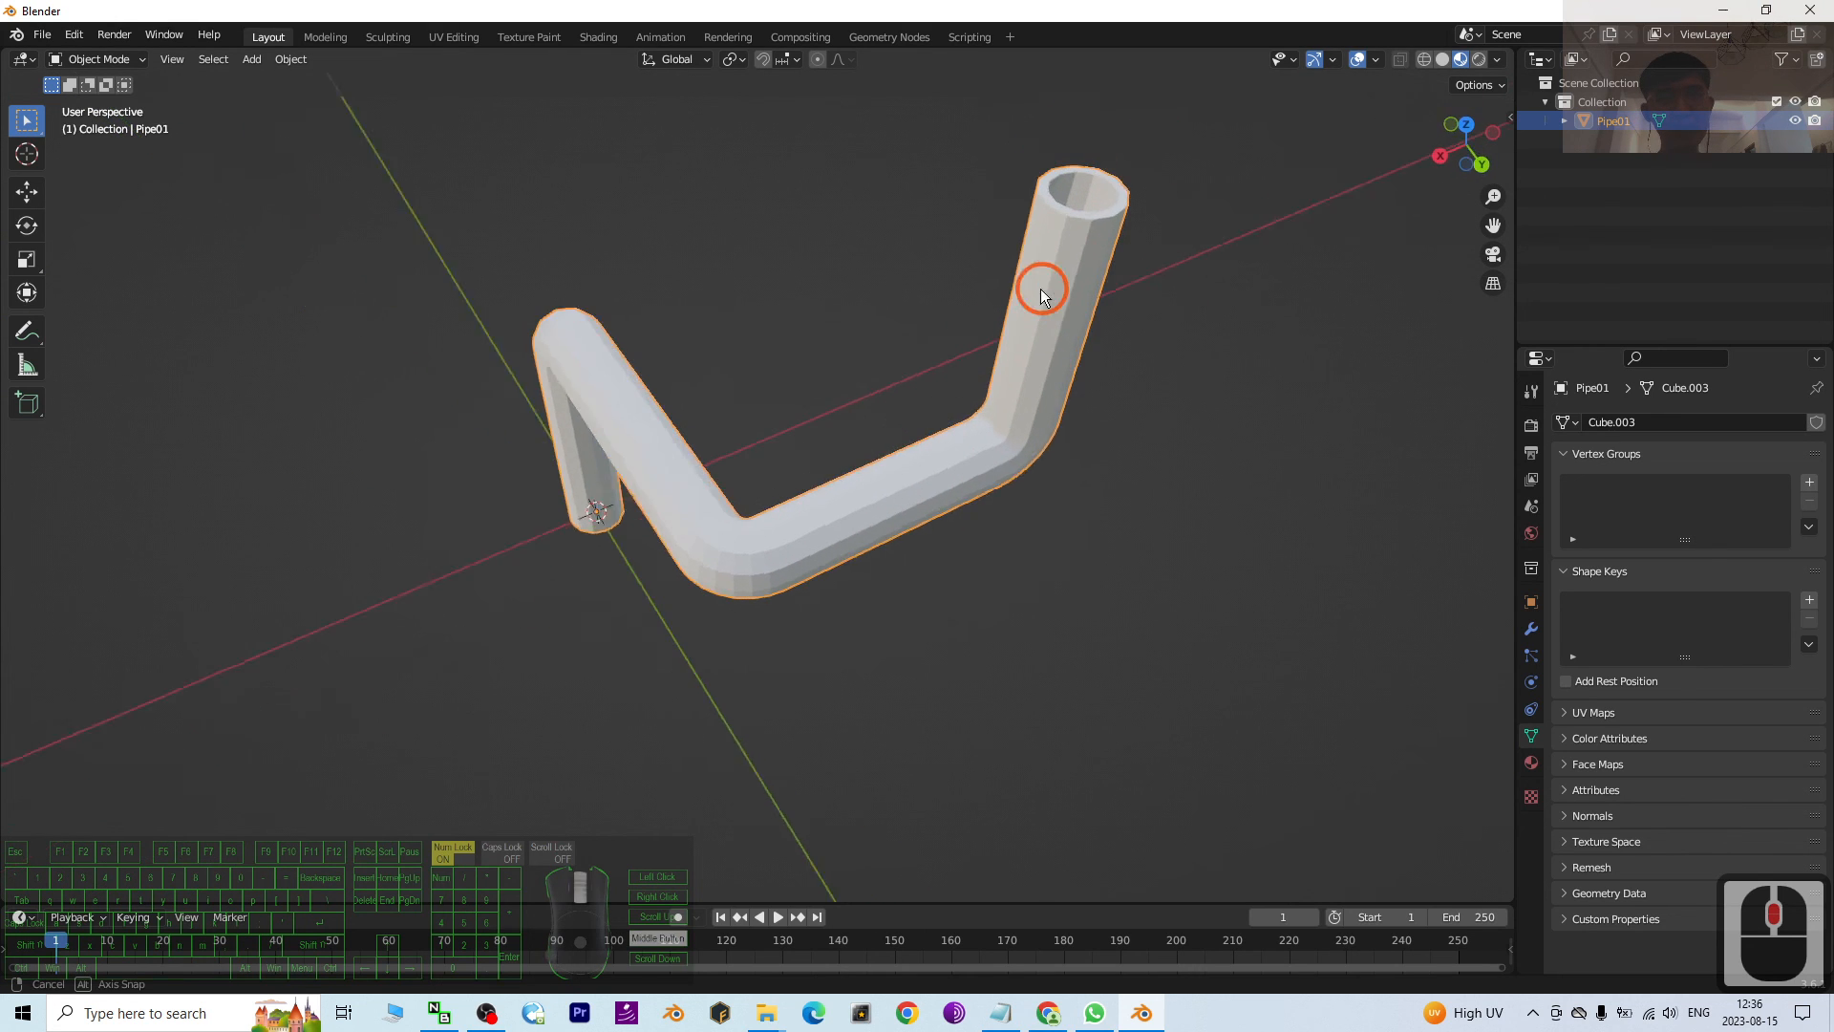
left_click_drag(1041, 292, 876, 450)
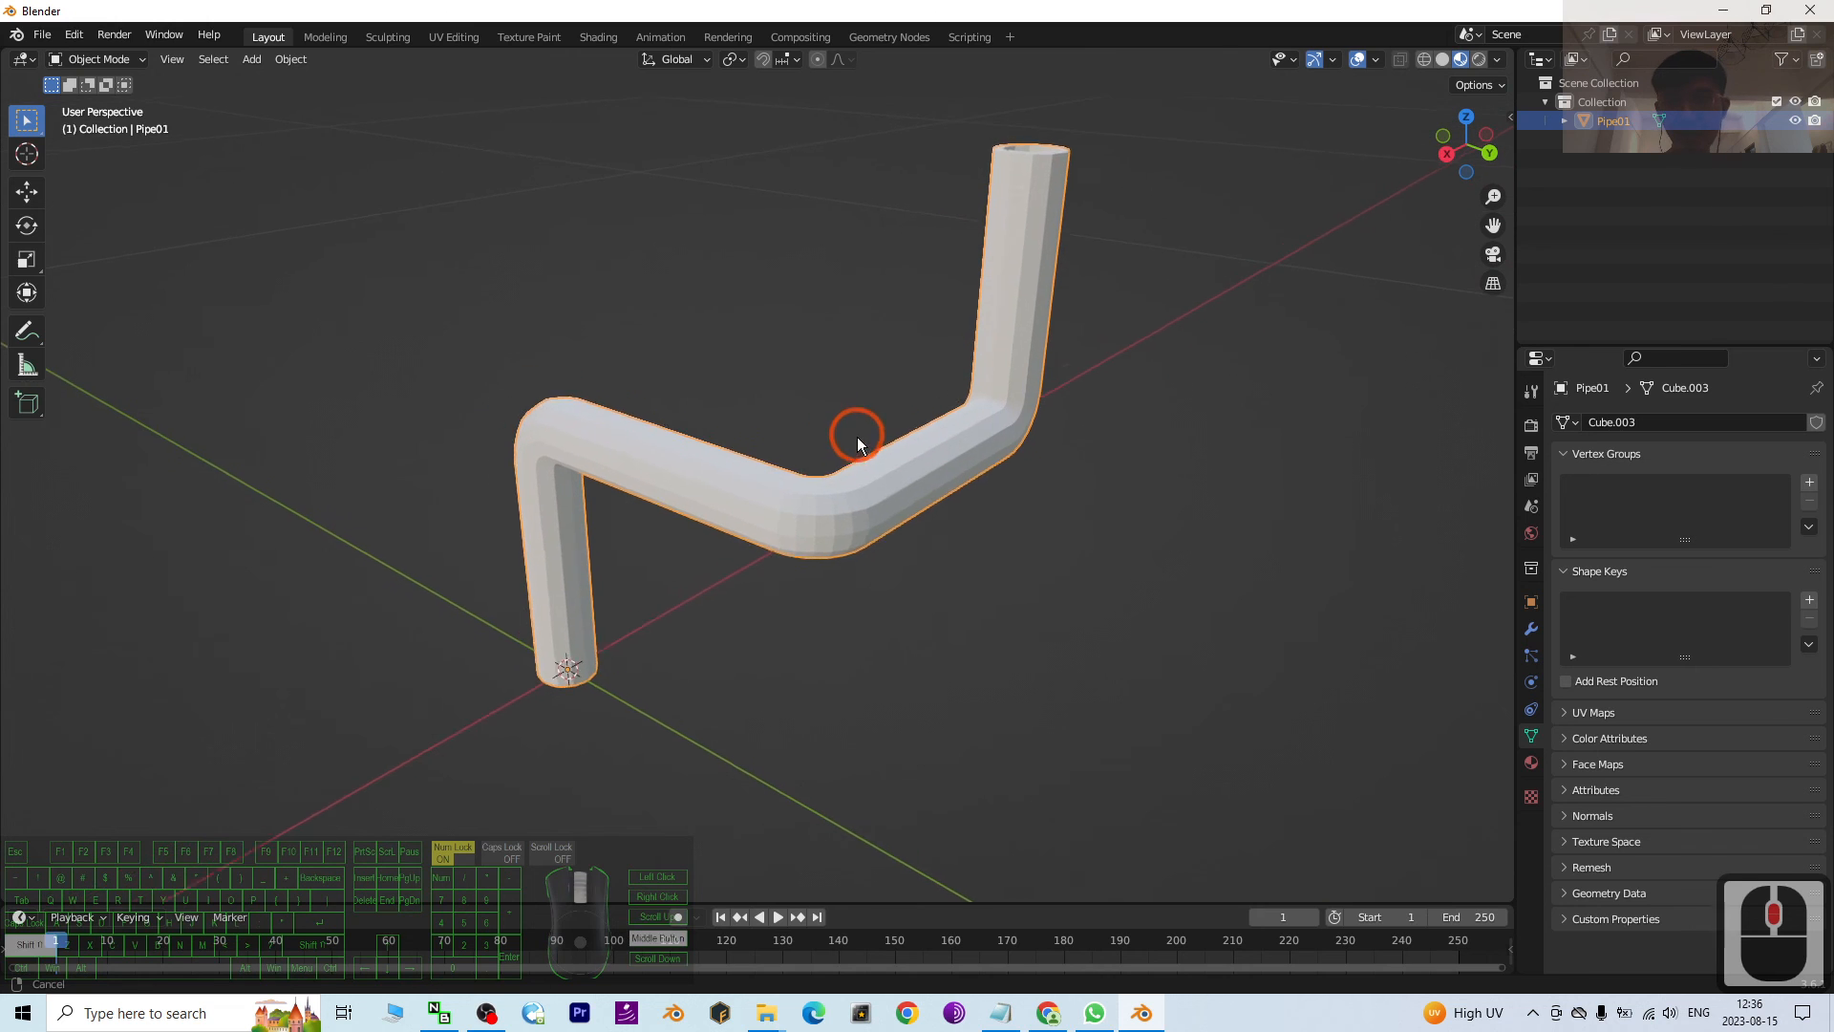
left_click_drag(854, 444, 1064, 600)
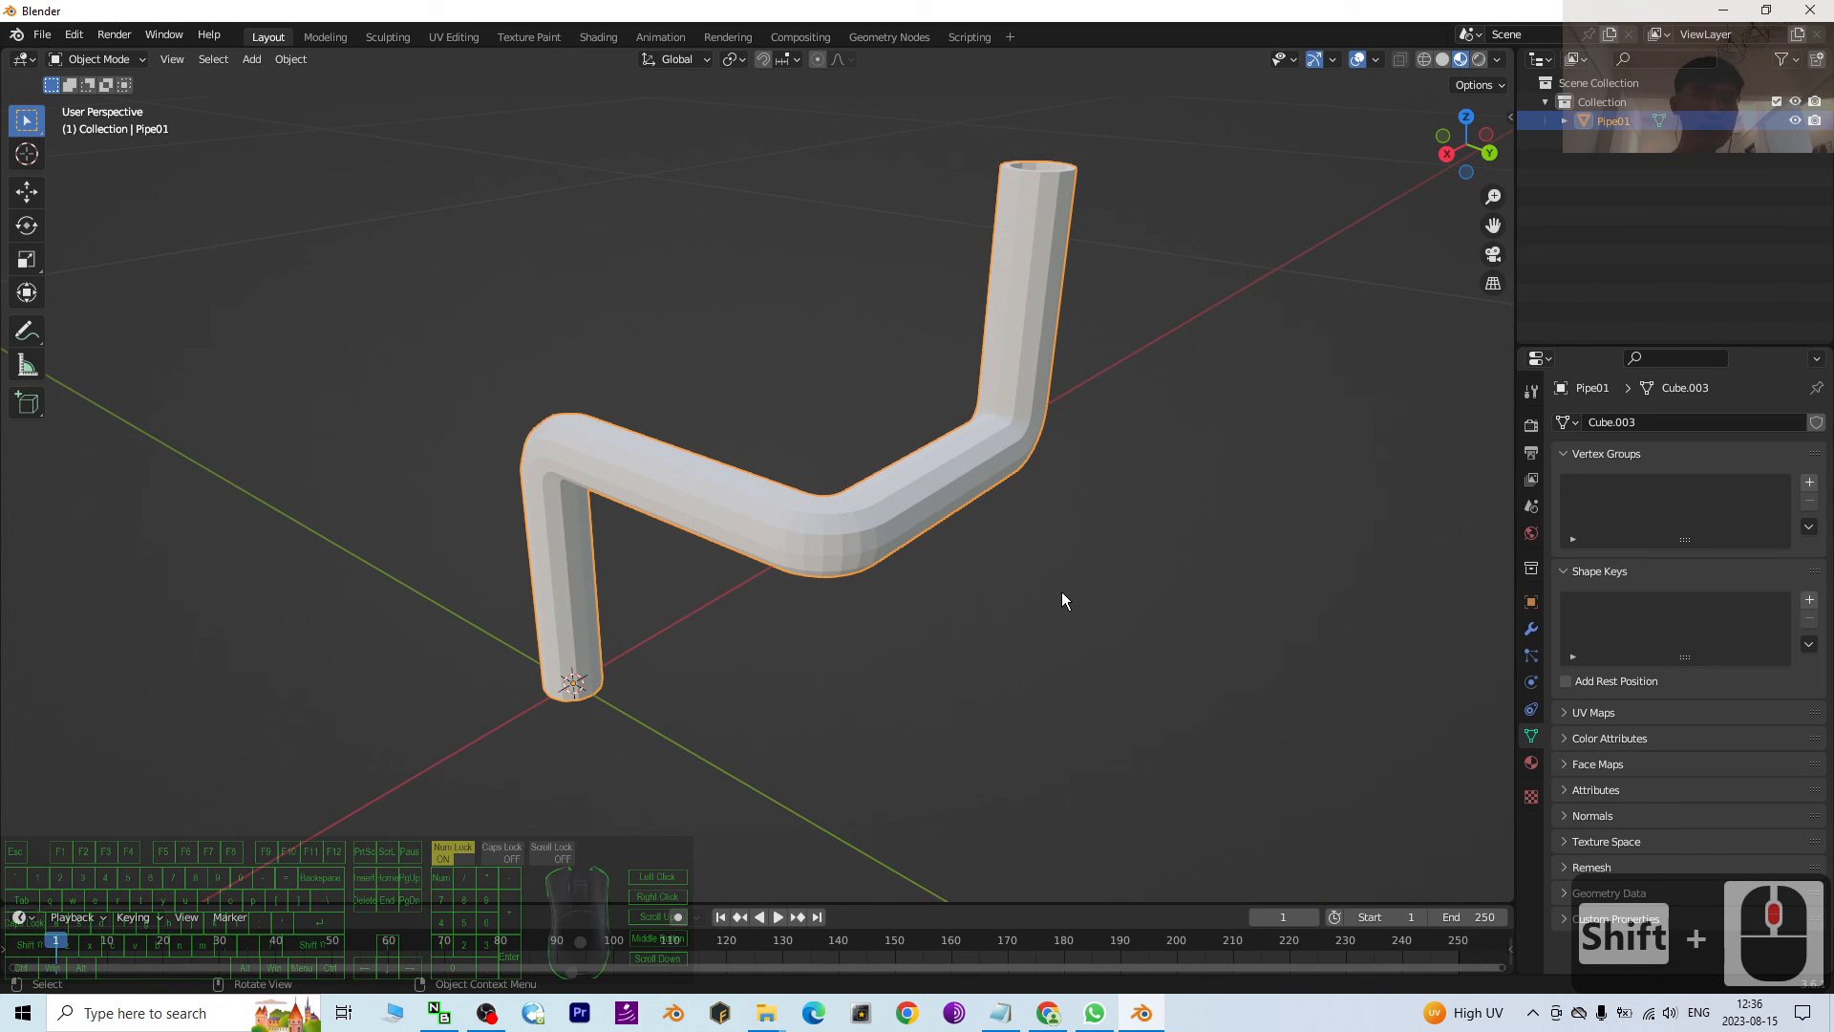
left_click_drag(1062, 600, 997, 640)
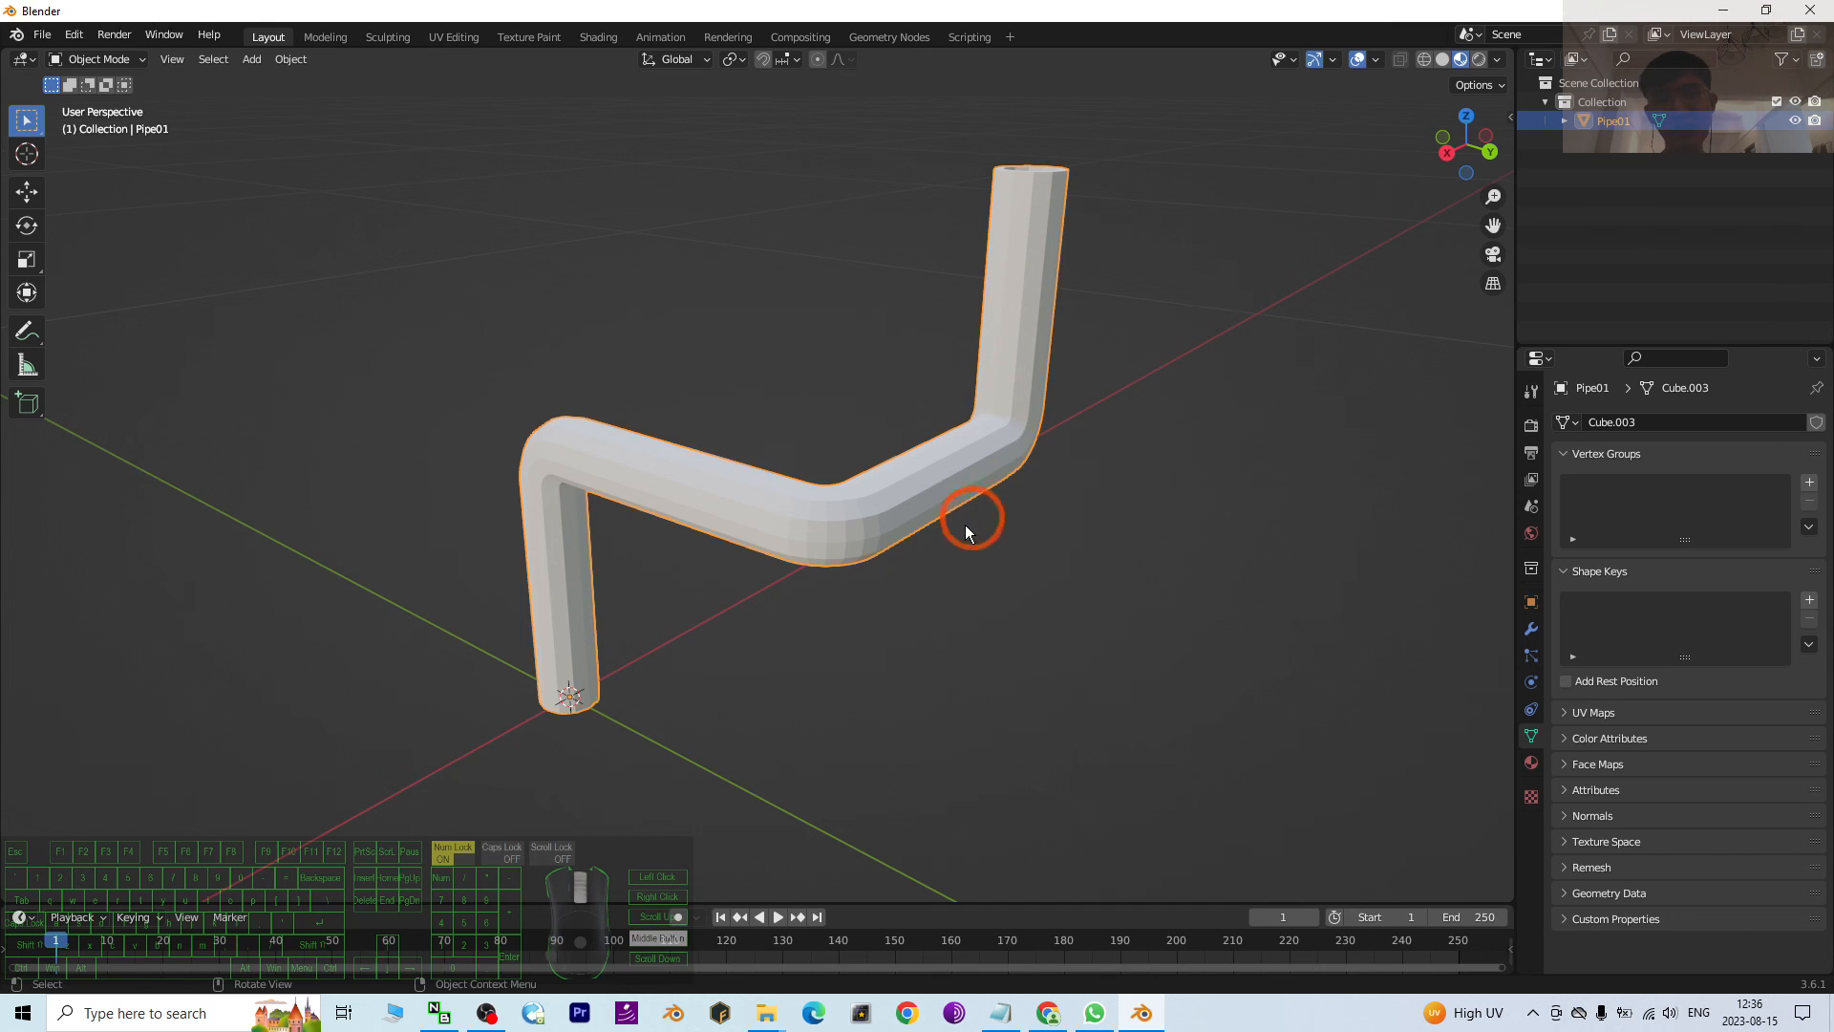
left_click_drag(965, 535, 943, 639)
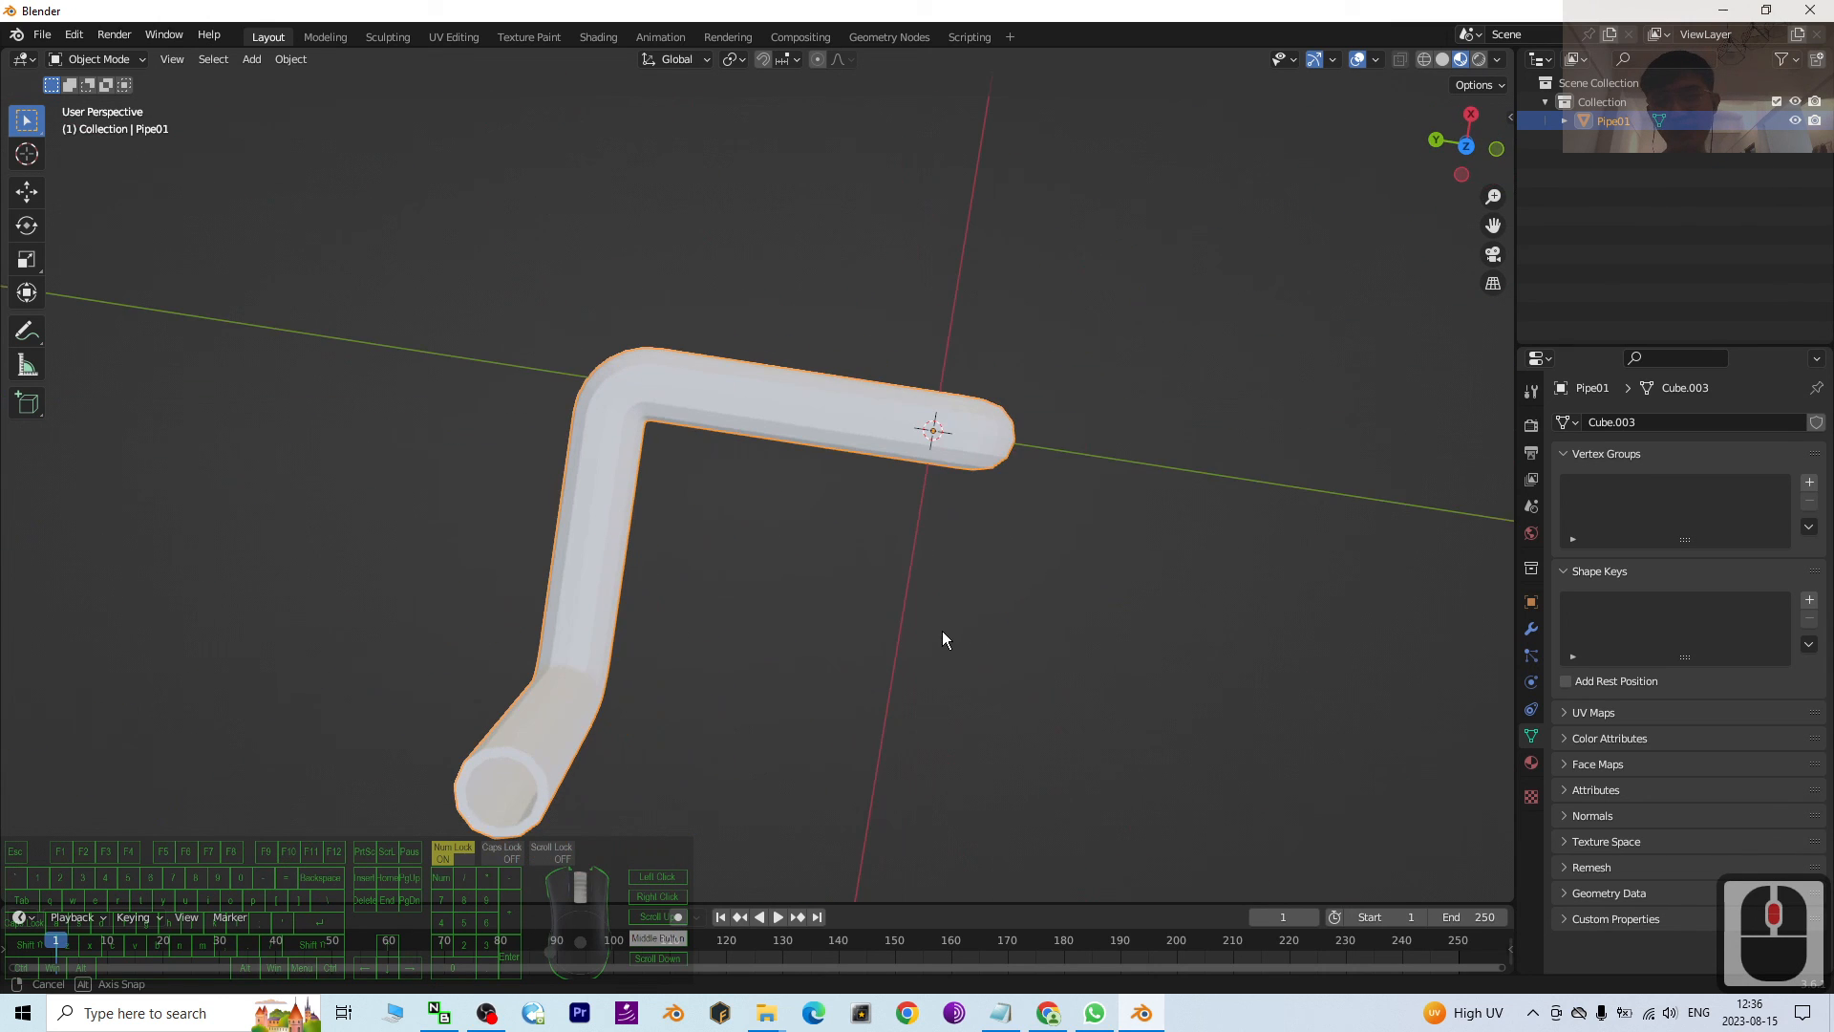
left_click_drag(945, 640, 1105, 708)
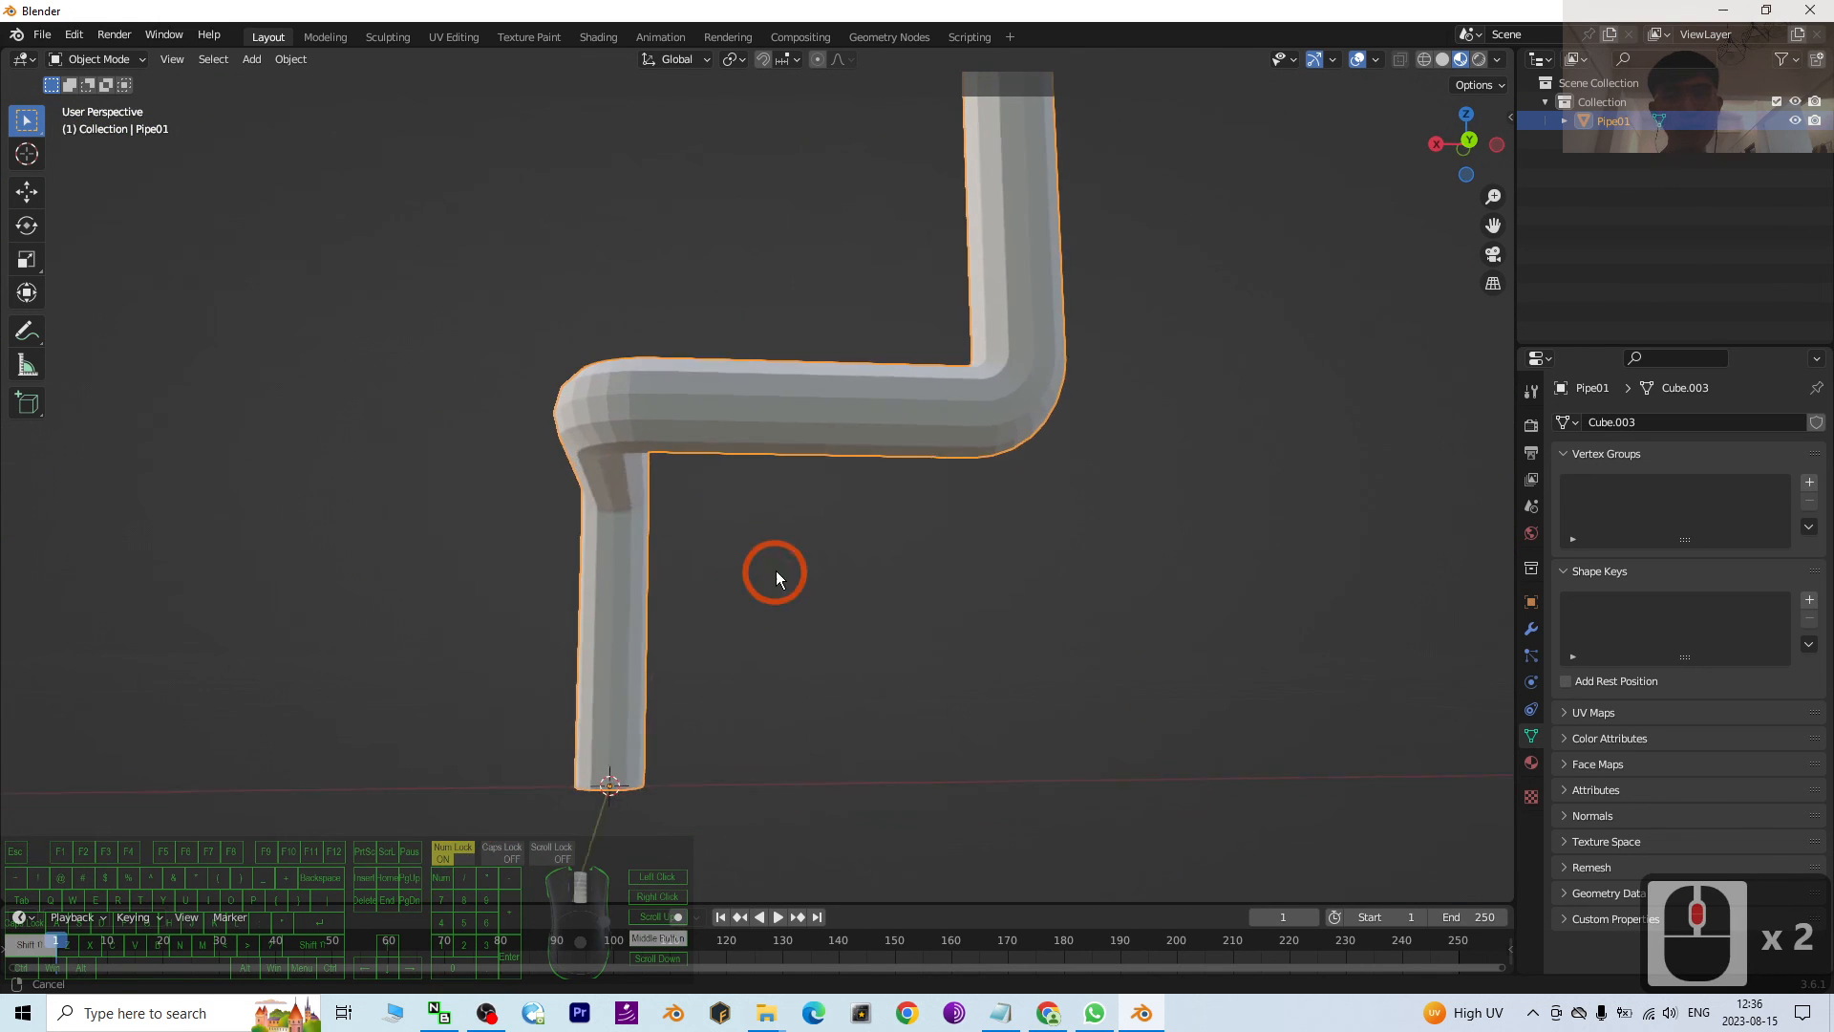
left_click_drag(777, 573, 375, 561)
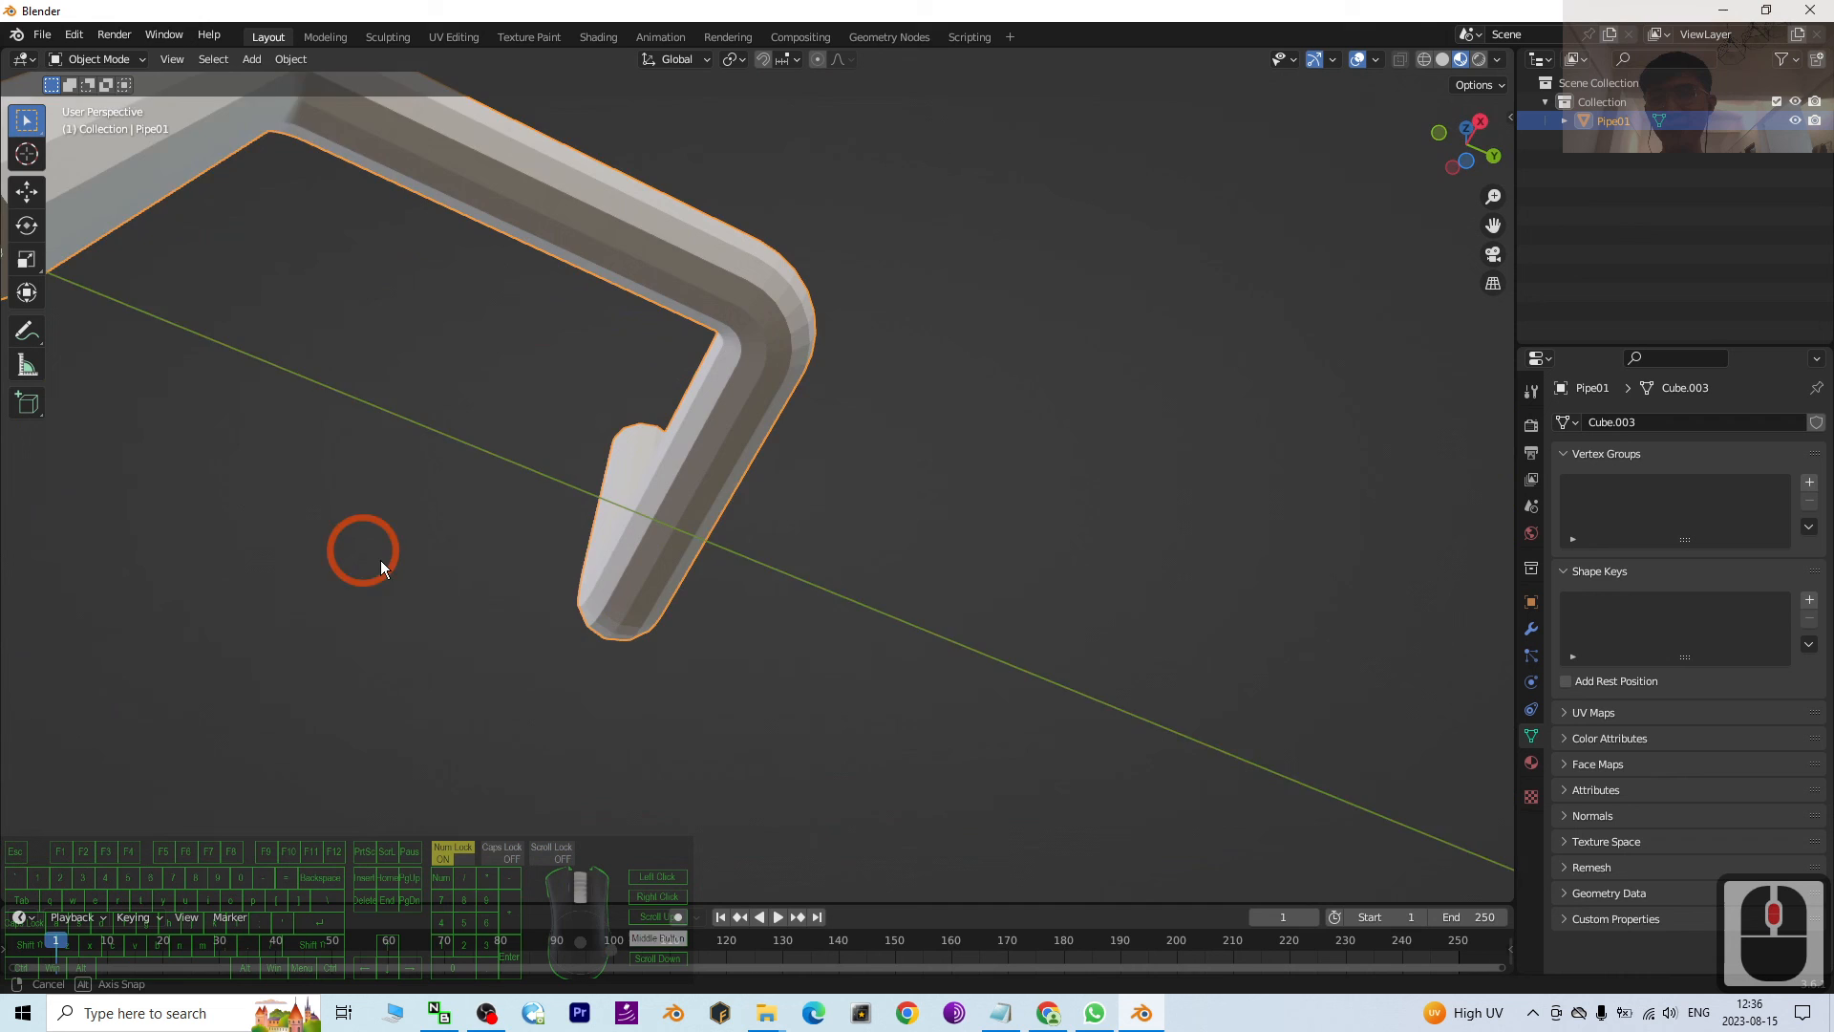